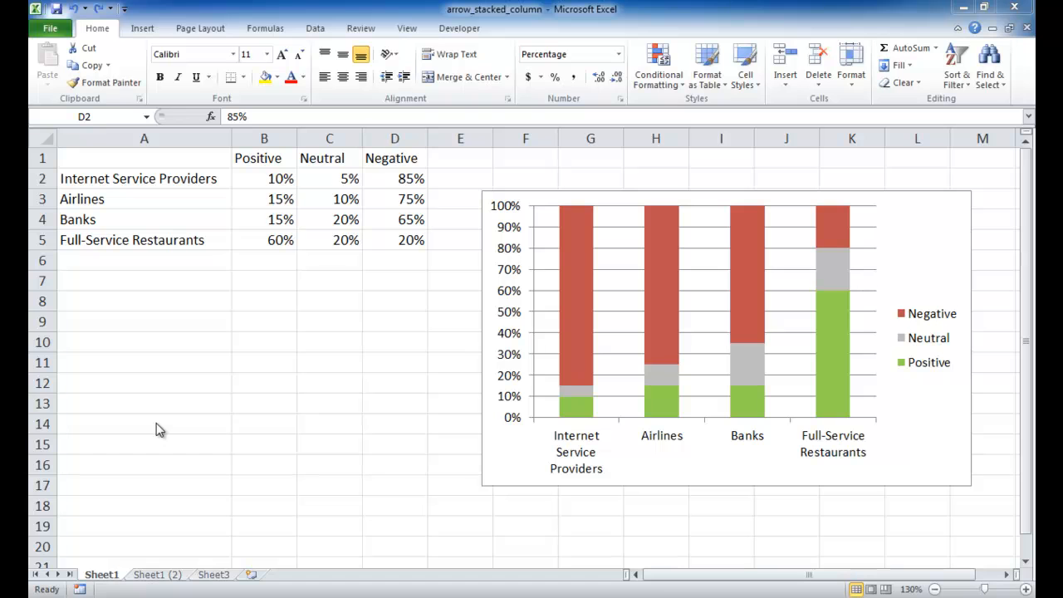
mouse_move(646, 423)
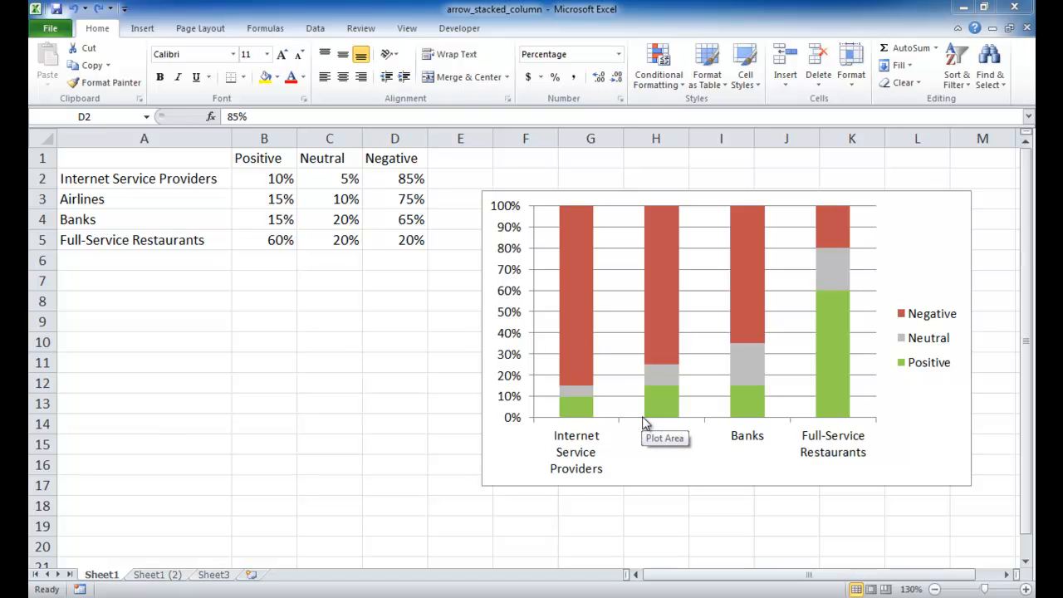
mouse_move(496, 323)
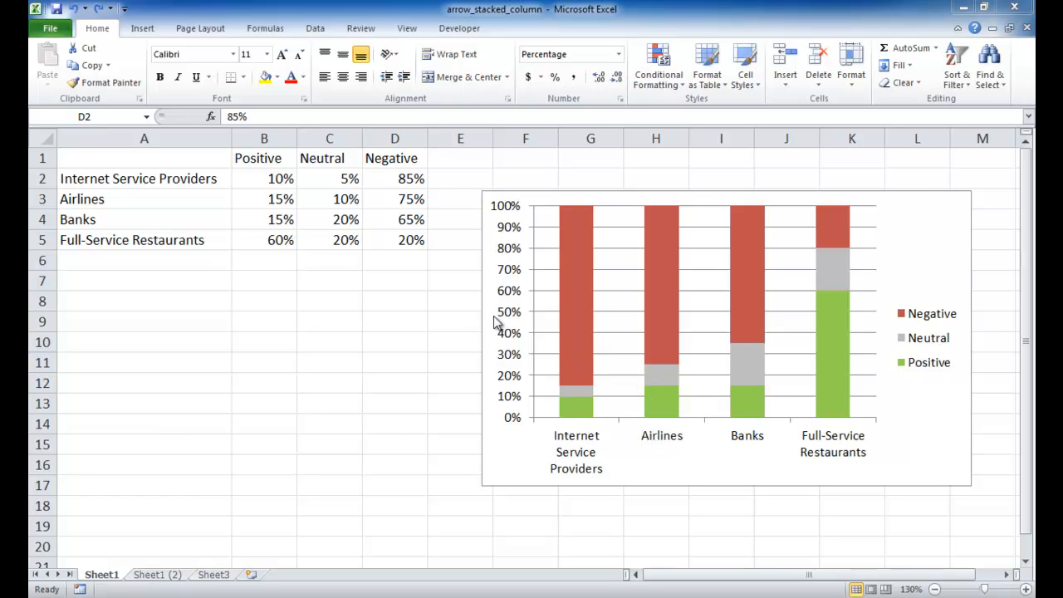
mouse_move(374, 339)
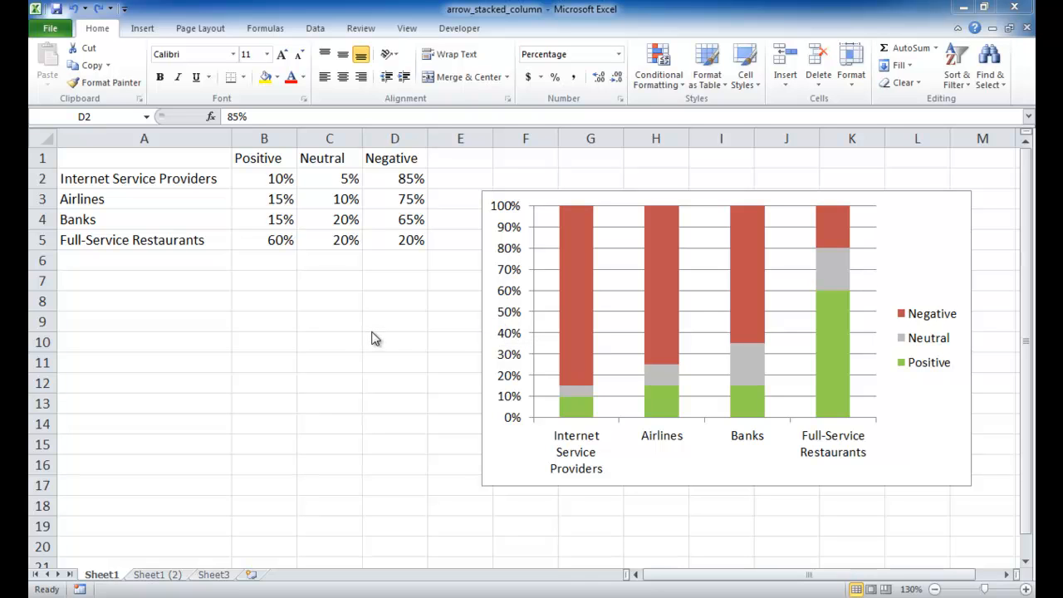
mouse_move(330, 269)
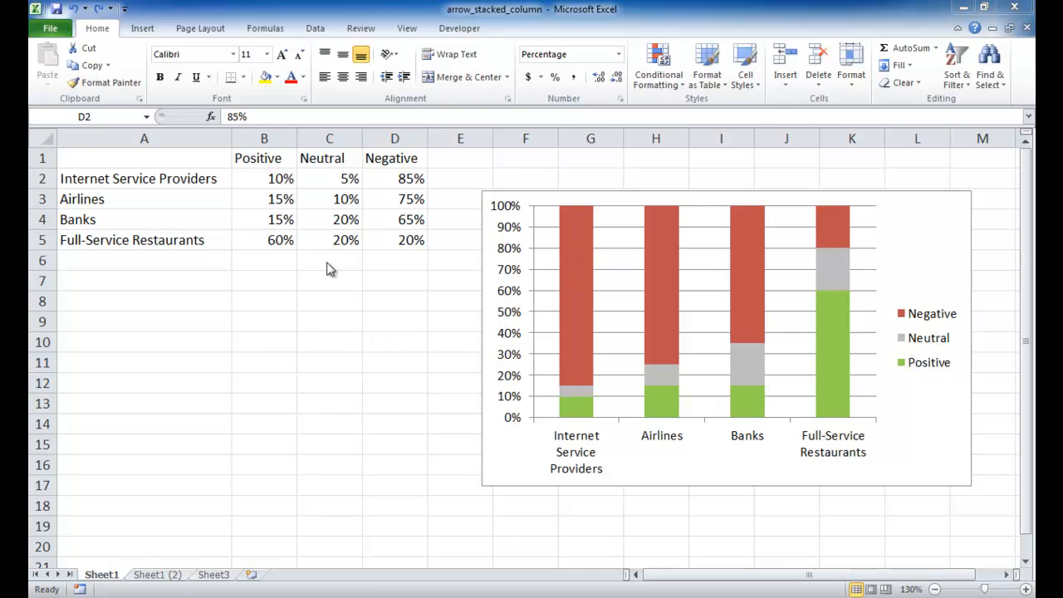
mouse_move(256, 200)
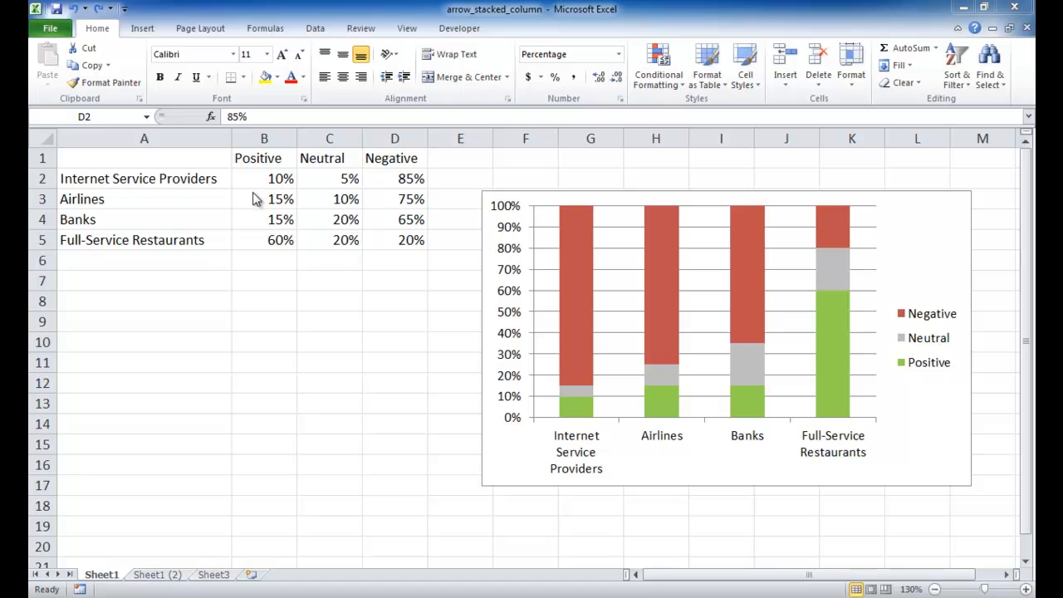
mouse_move(264, 145)
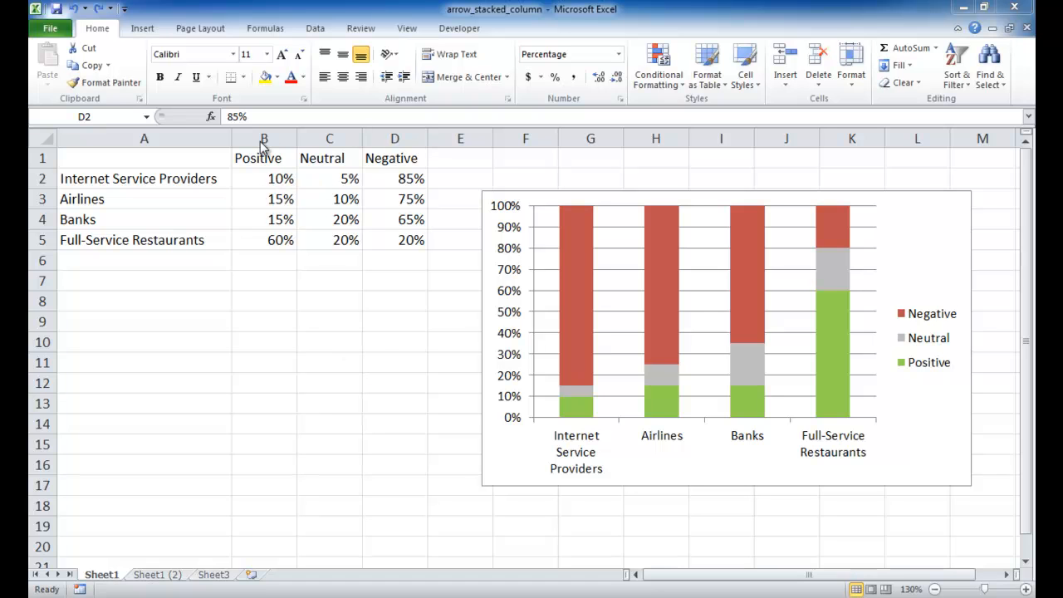
mouse_move(328, 220)
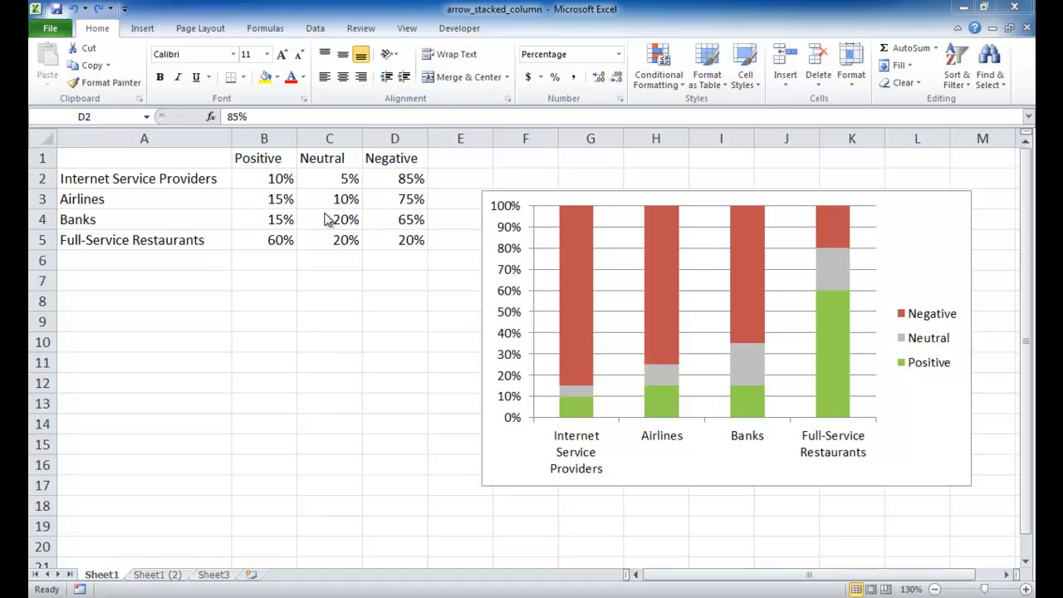
mouse_move(326, 354)
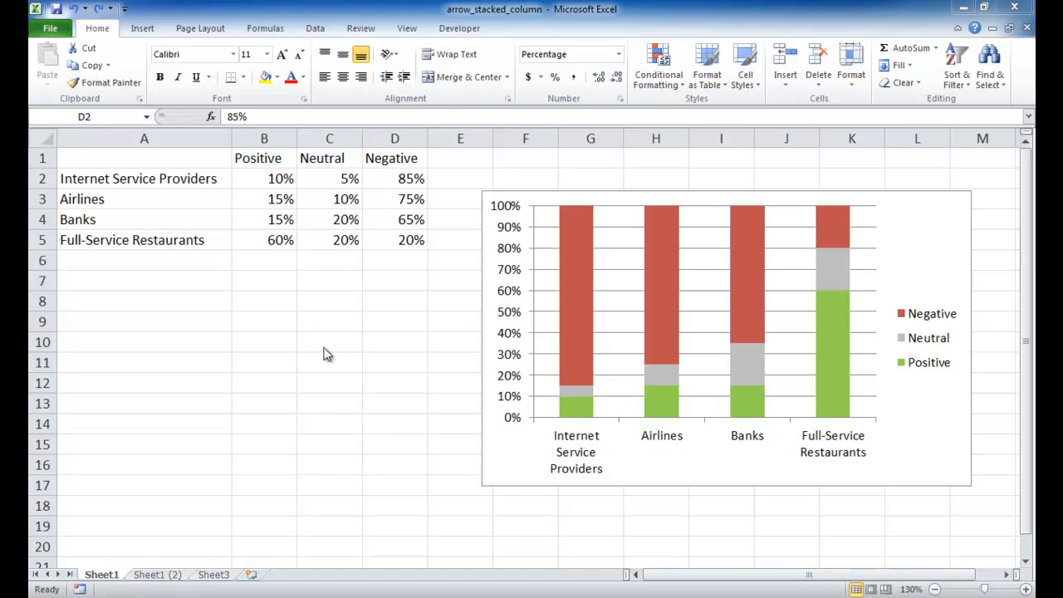
mouse_move(262, 209)
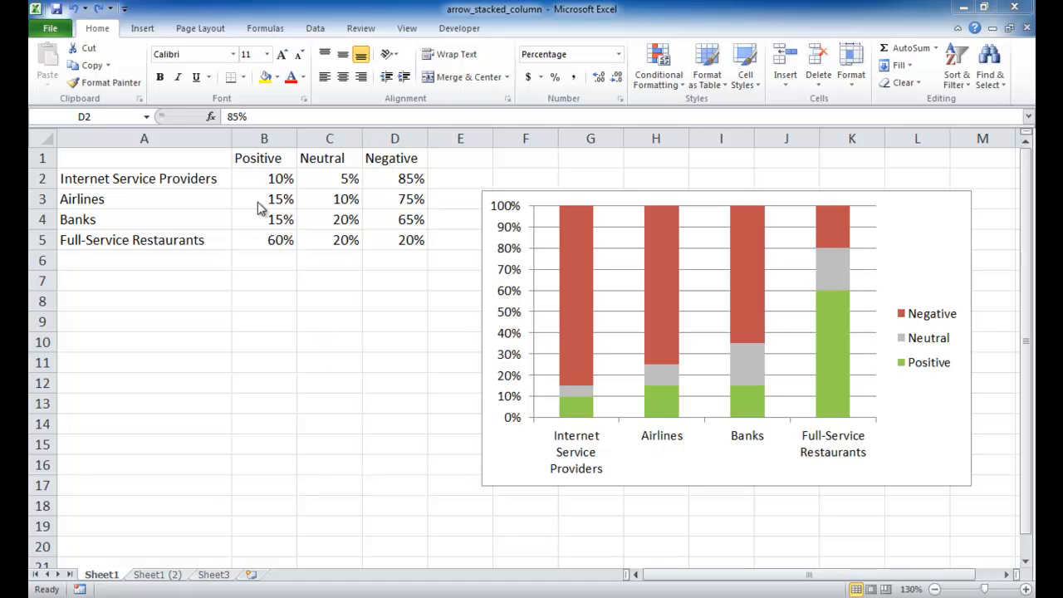
mouse_move(185, 185)
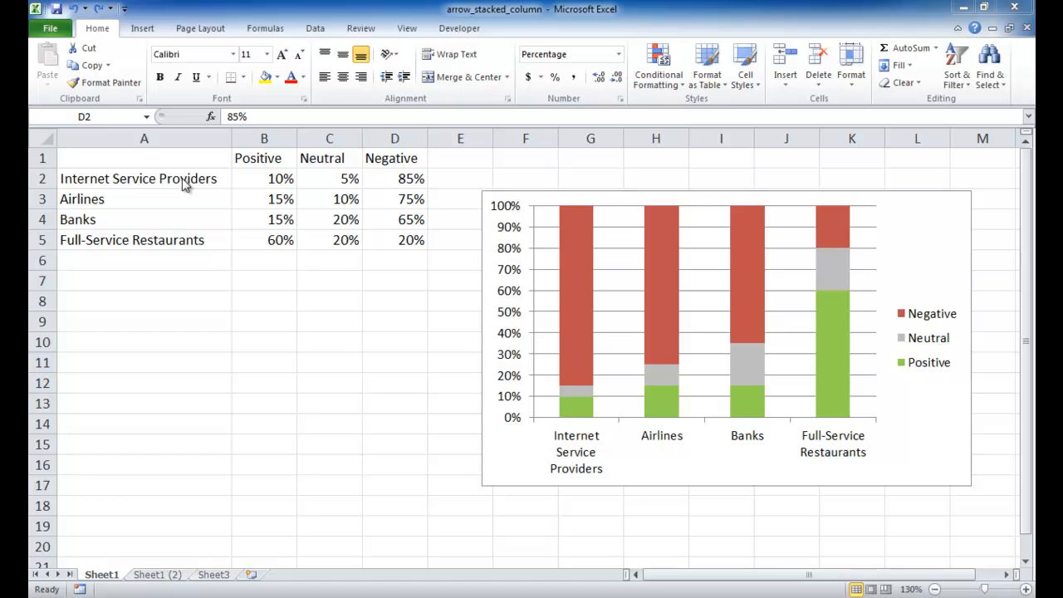
mouse_move(171, 224)
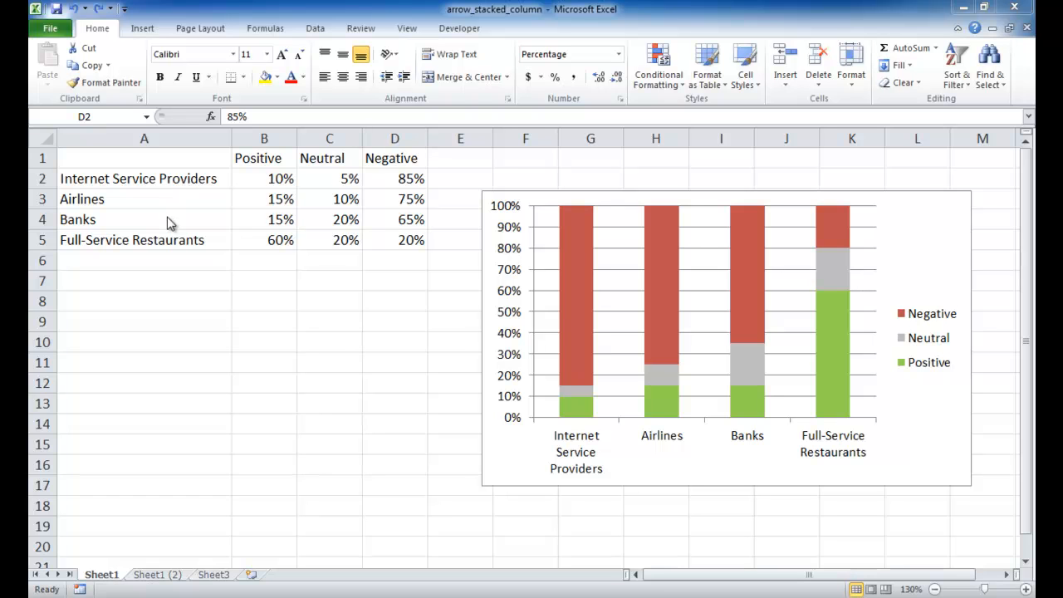
mouse_move(189, 201)
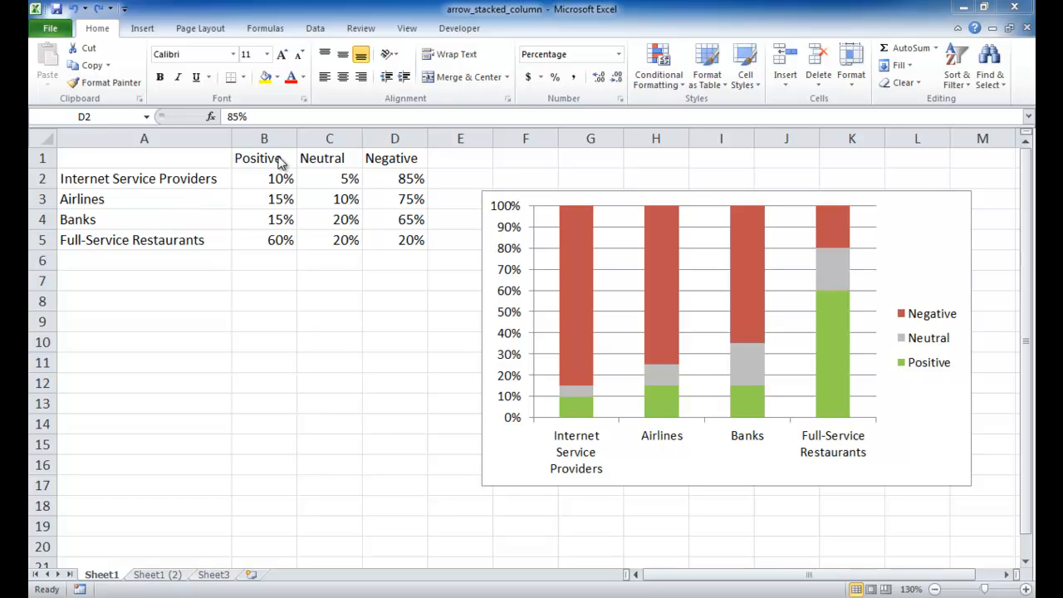
mouse_move(264, 164)
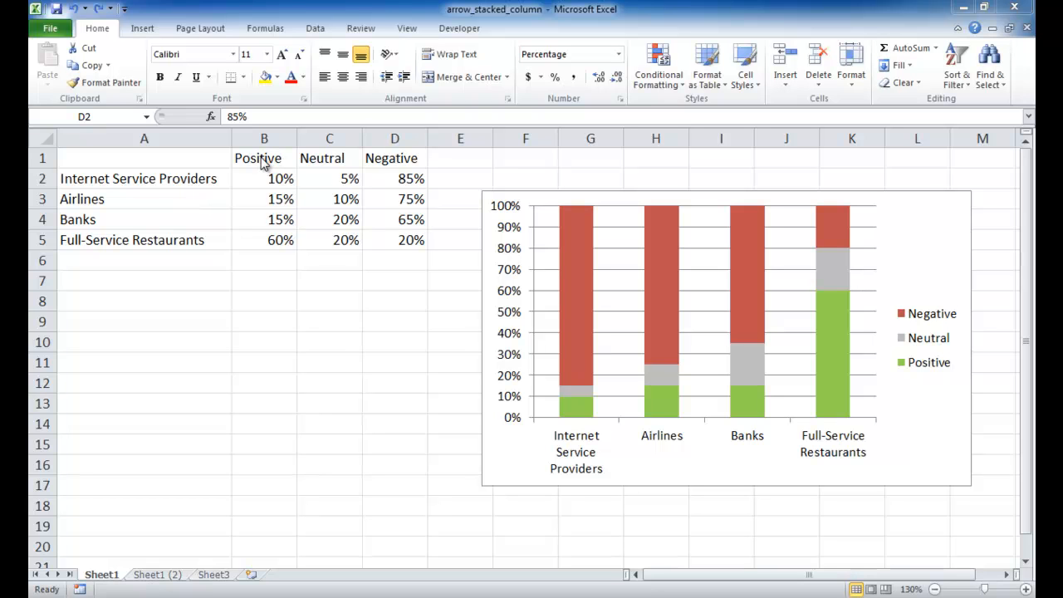
mouse_move(345, 165)
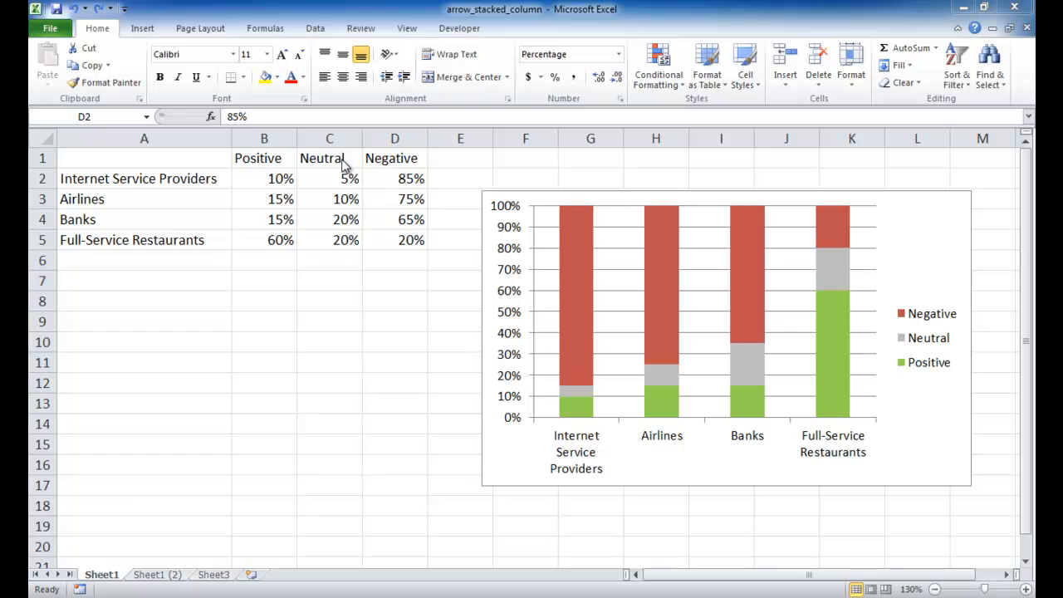
mouse_move(390, 164)
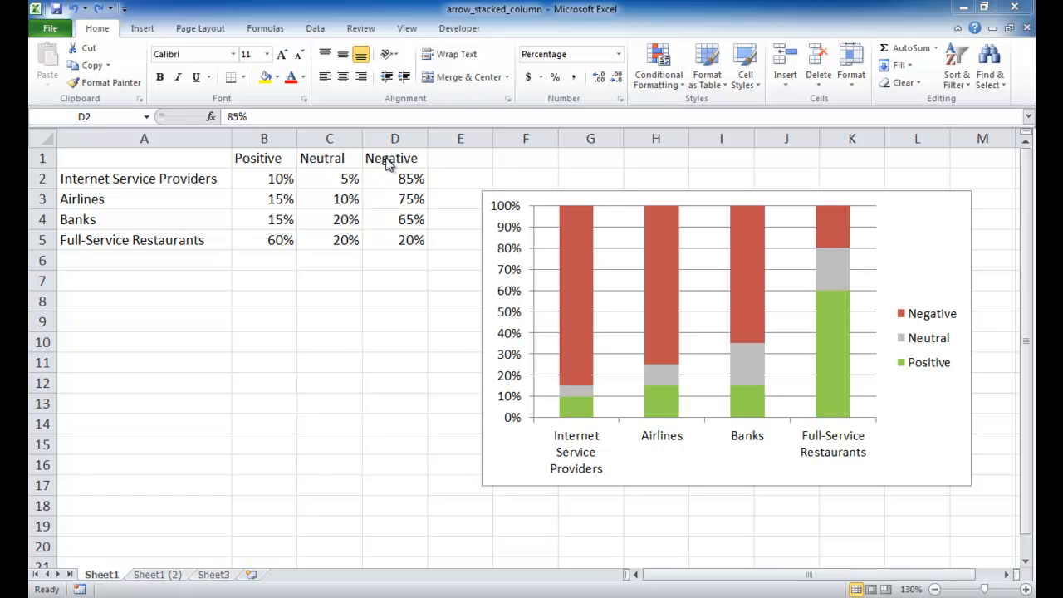
mouse_move(138, 185)
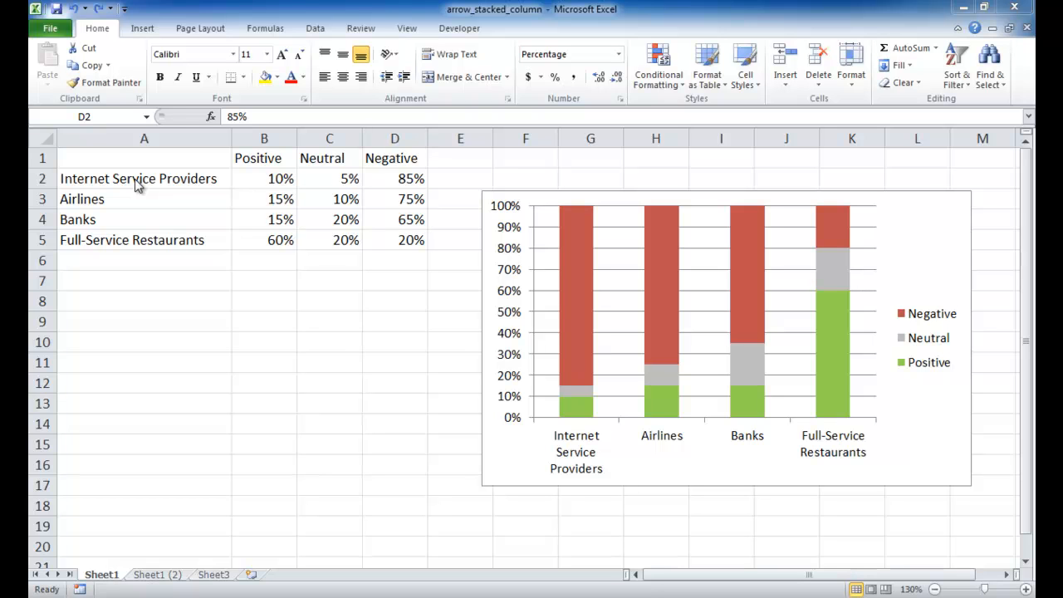
mouse_move(124, 249)
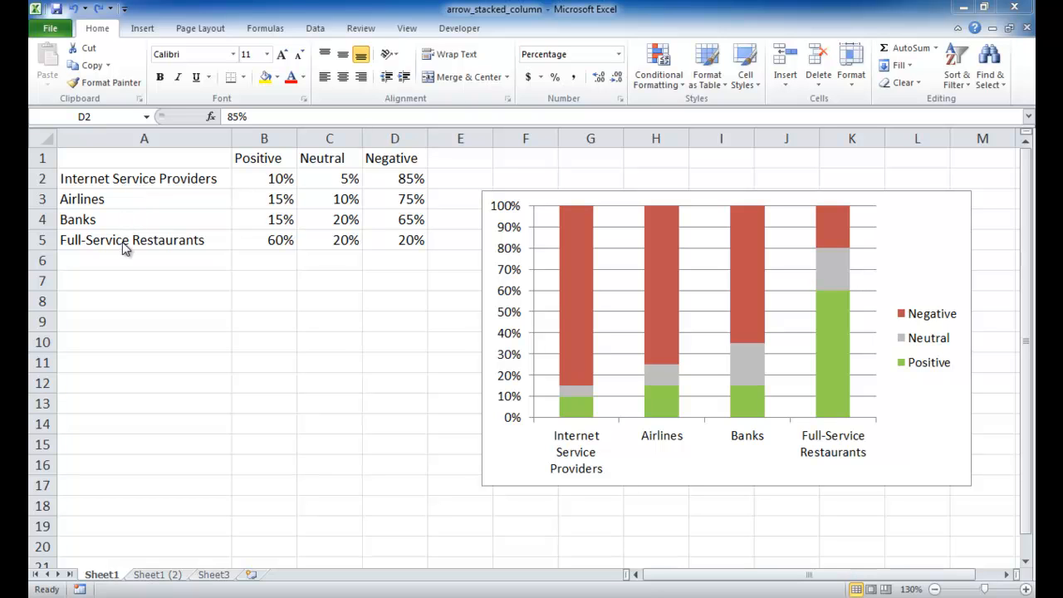
mouse_move(184, 191)
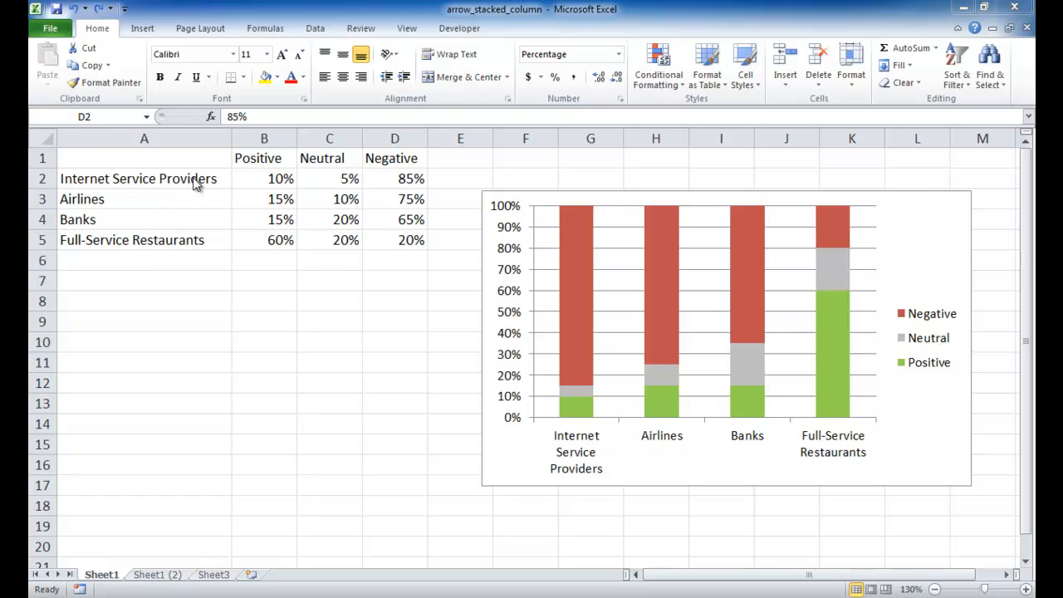
mouse_move(230, 184)
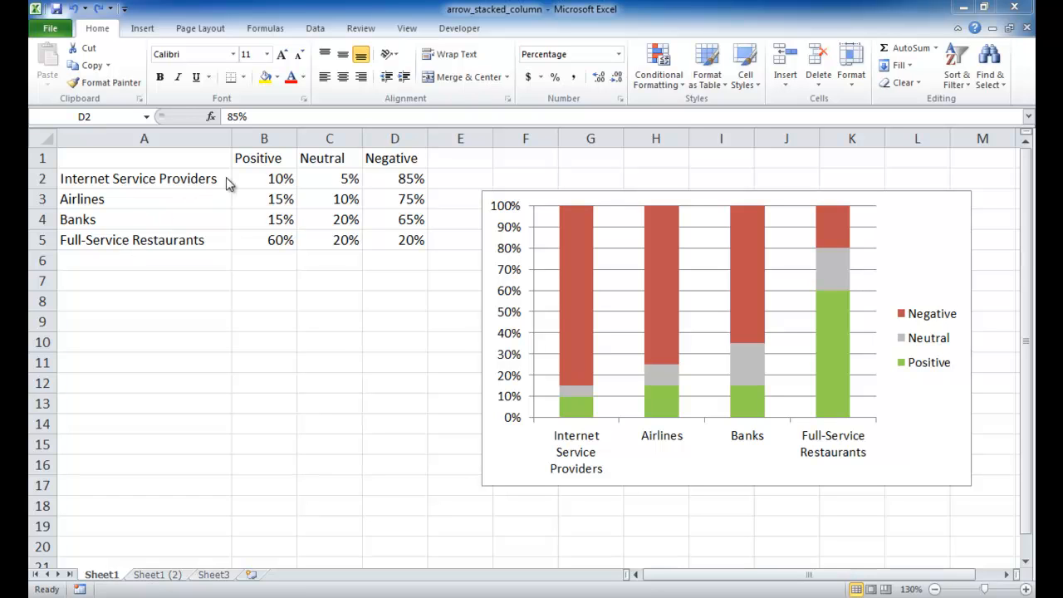
mouse_move(392, 181)
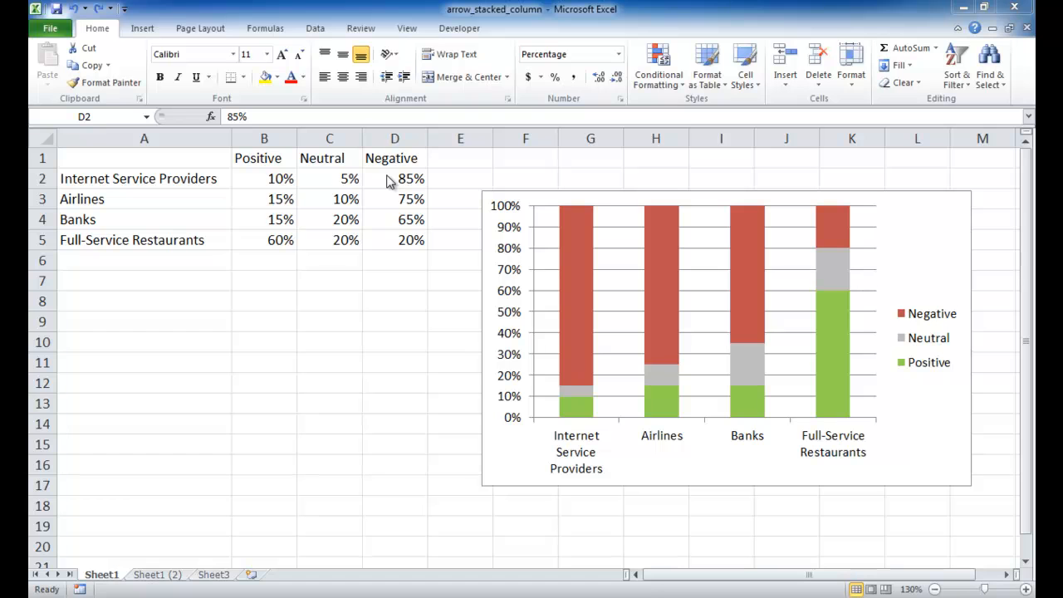
mouse_move(274, 189)
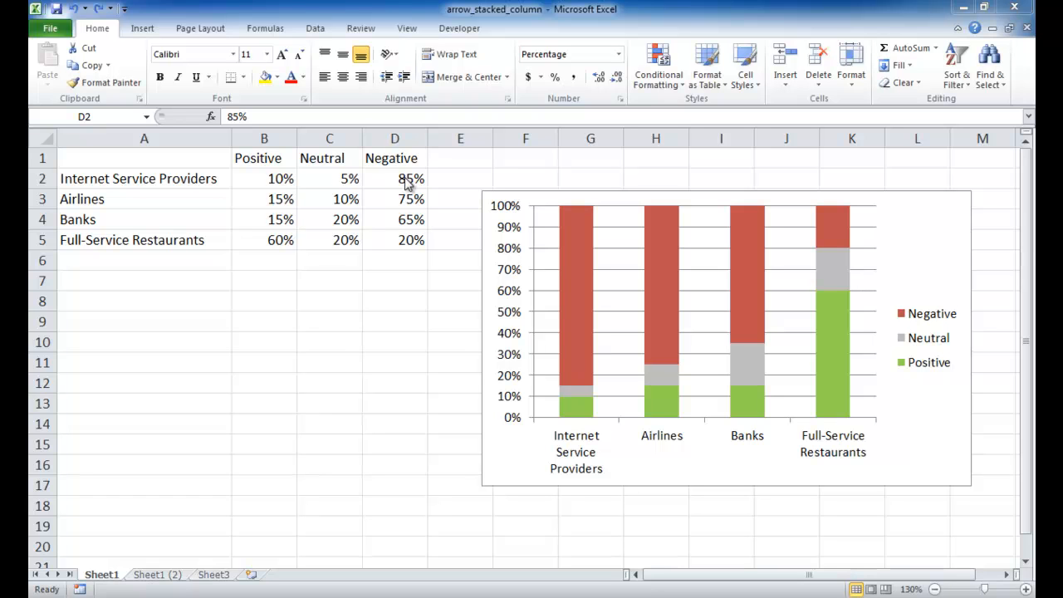
mouse_move(149, 211)
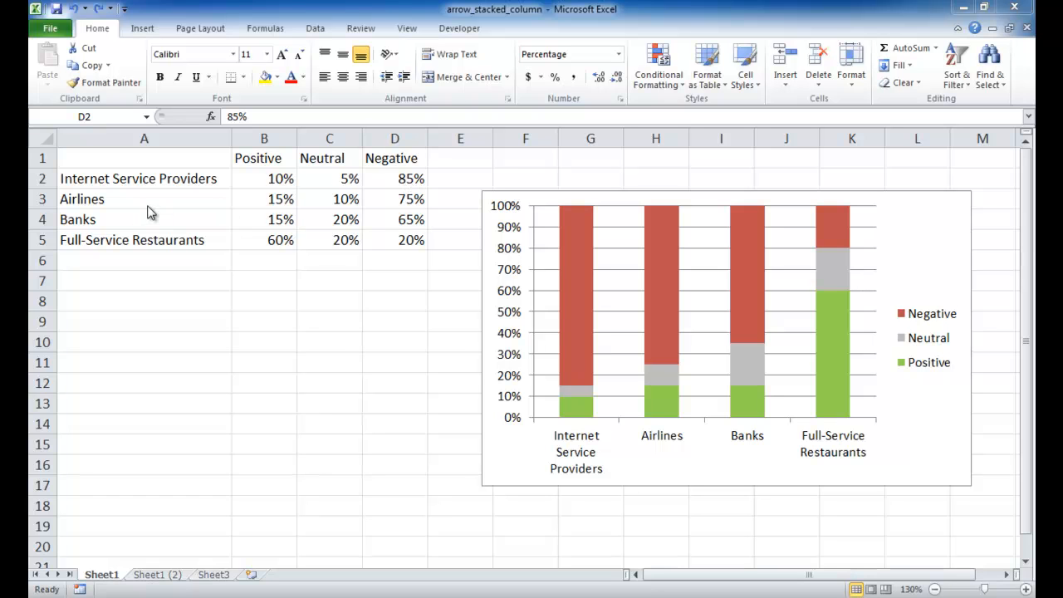
mouse_move(415, 202)
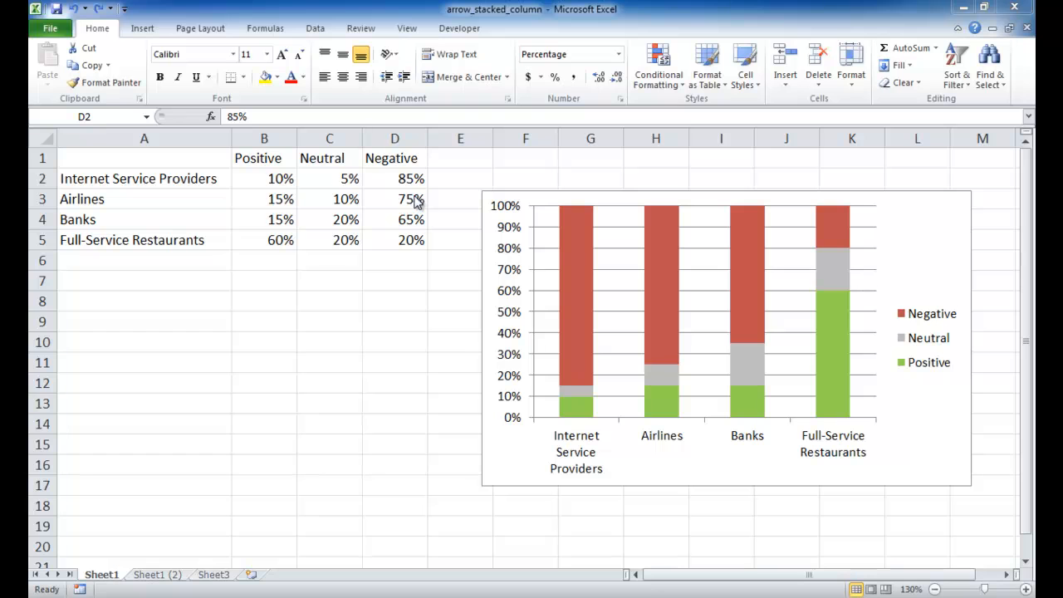
mouse_move(404, 204)
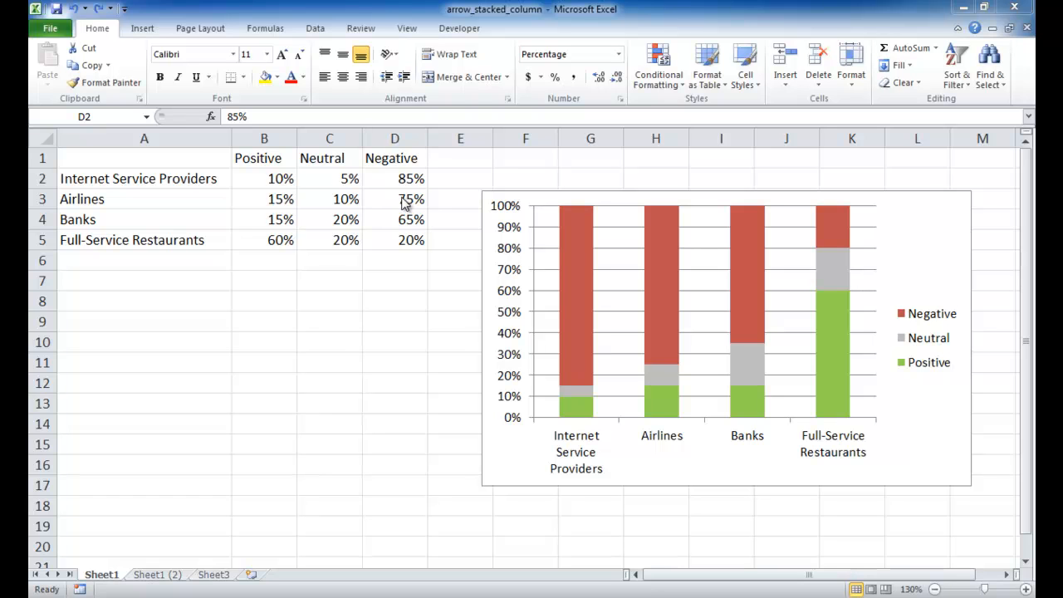
mouse_move(290, 245)
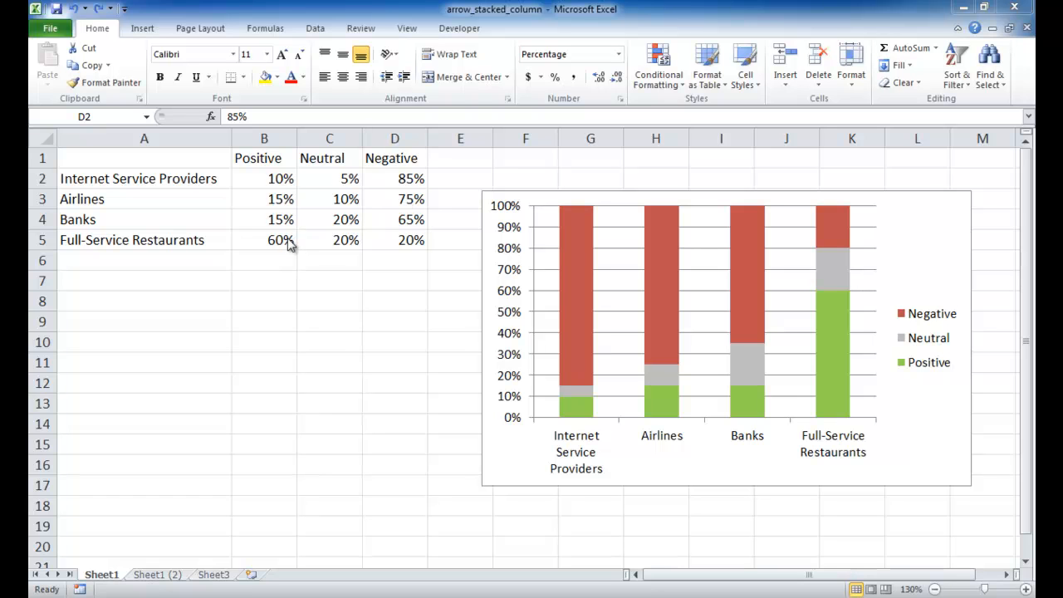
mouse_move(268, 243)
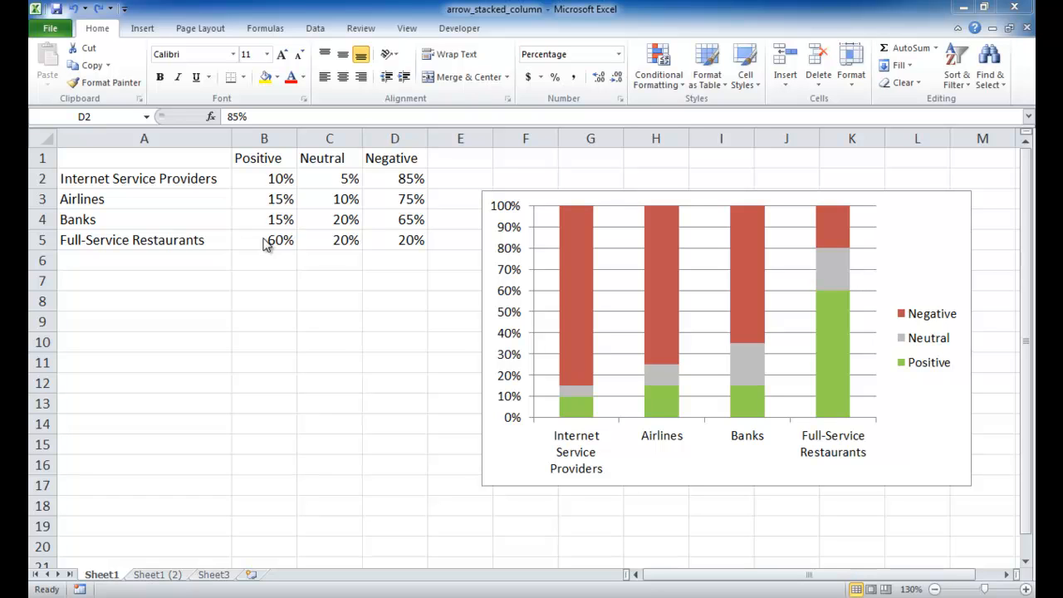
mouse_move(274, 242)
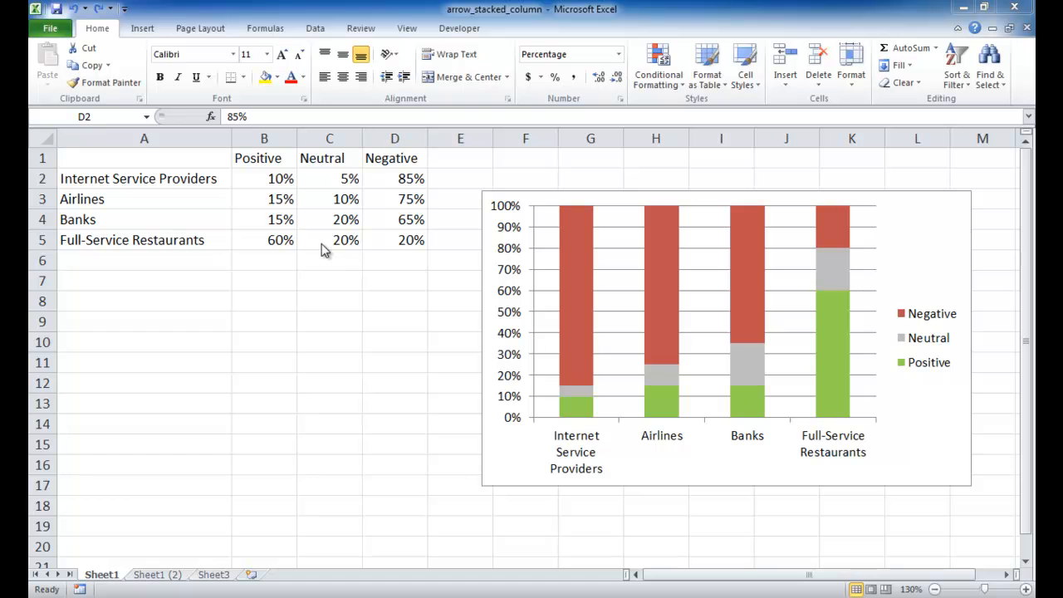
mouse_move(406, 241)
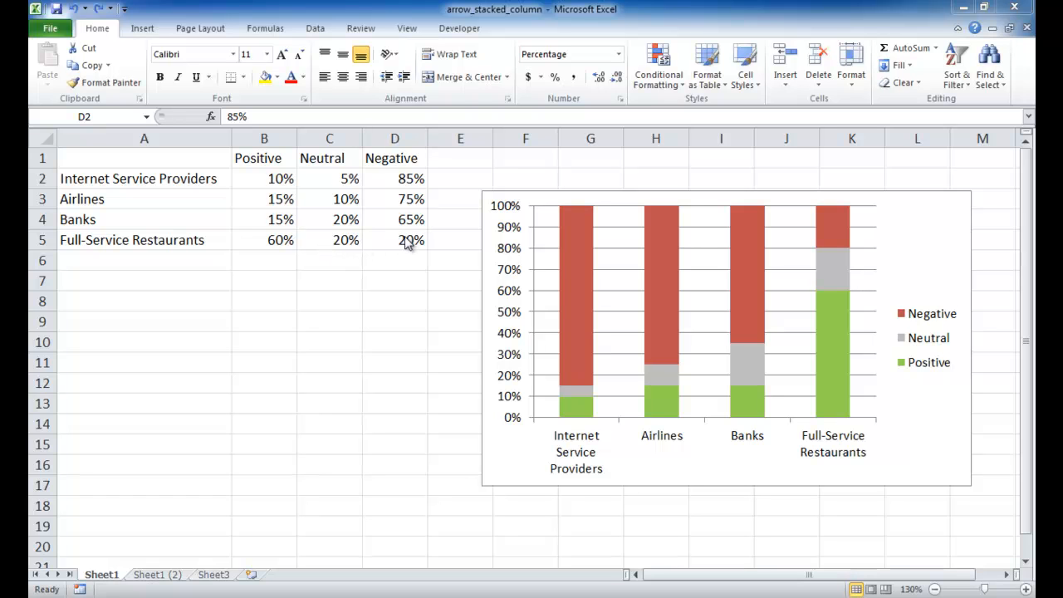
mouse_move(400, 246)
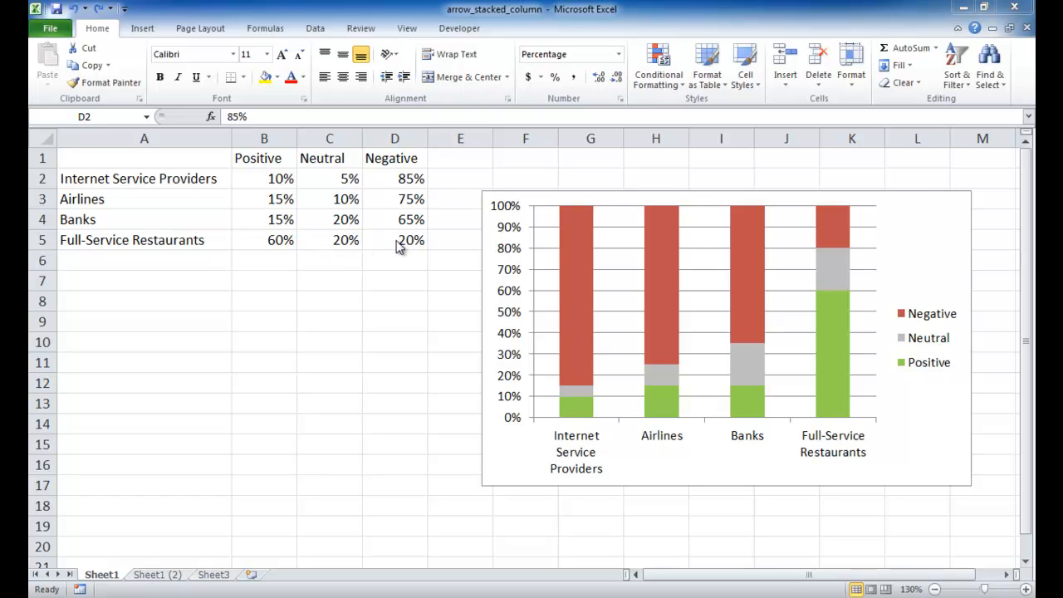
mouse_move(280, 186)
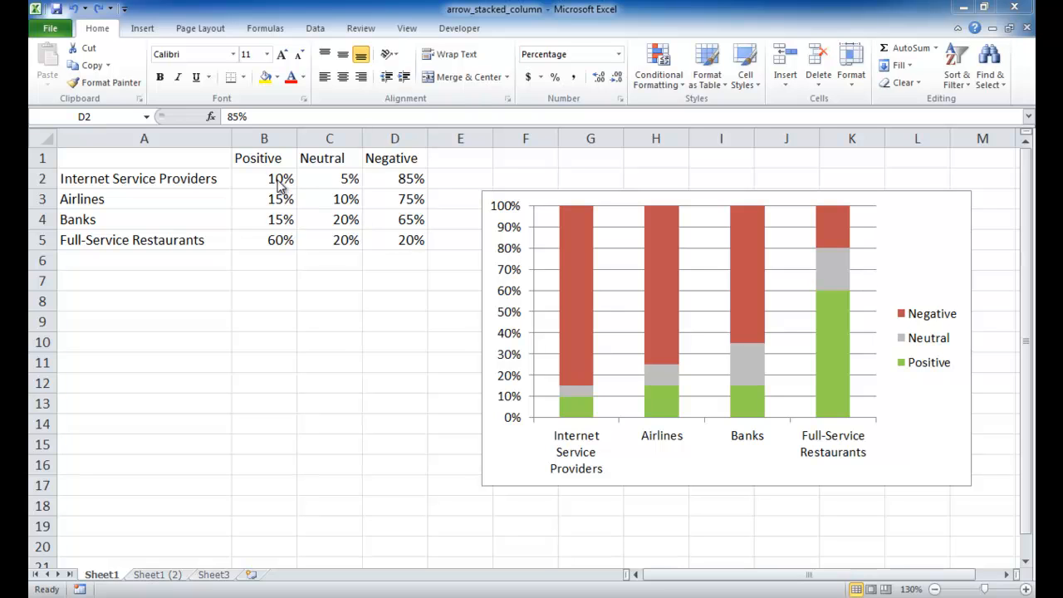
Step: Glance at the original chart's data table, then return to the Sheet1 (2) arrow chart
drag(264, 178, 330, 177)
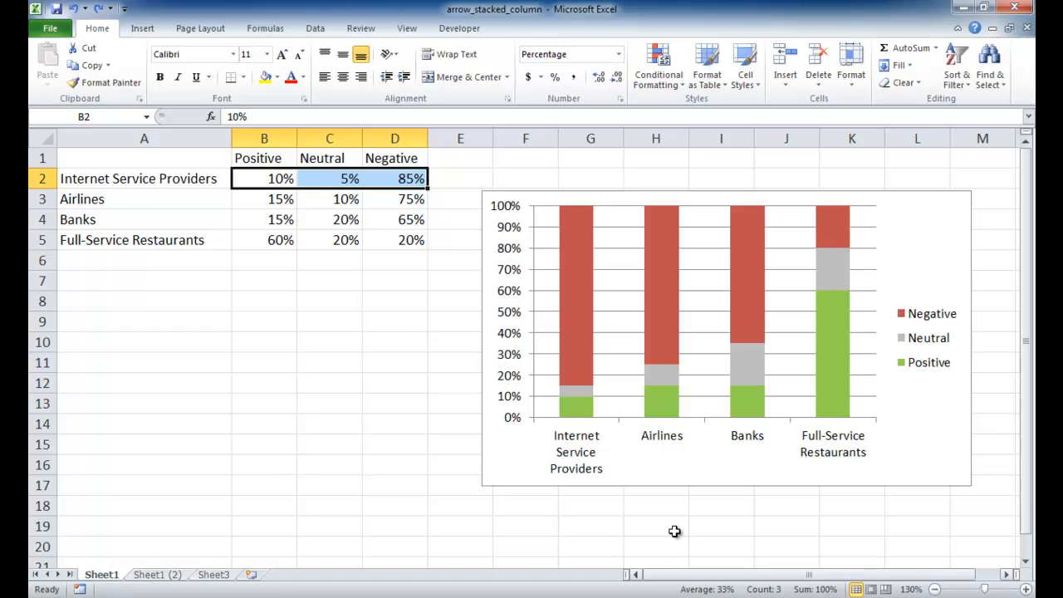
click(264, 198)
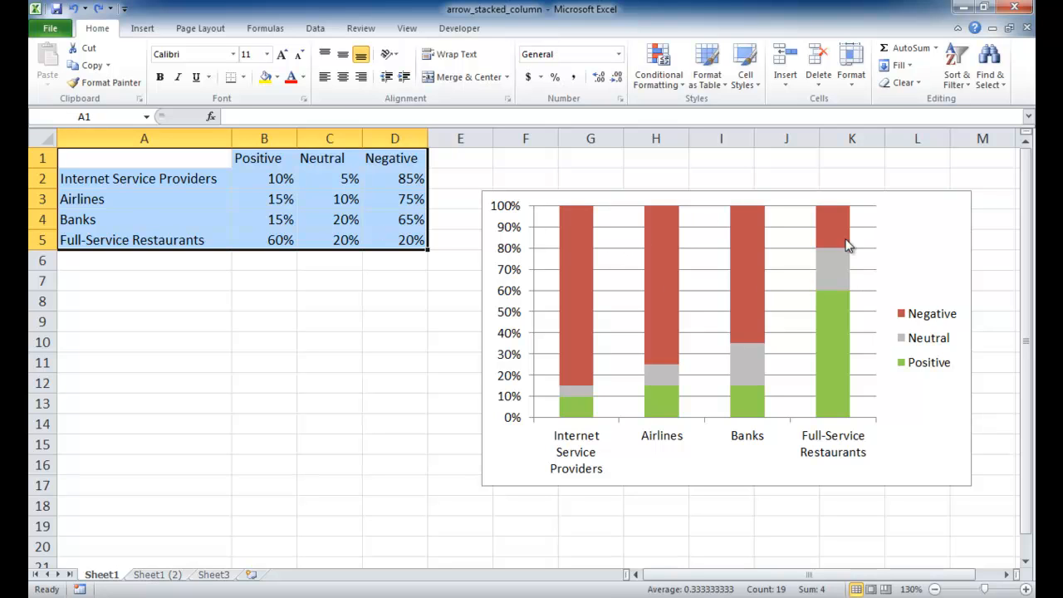
mouse_move(768, 281)
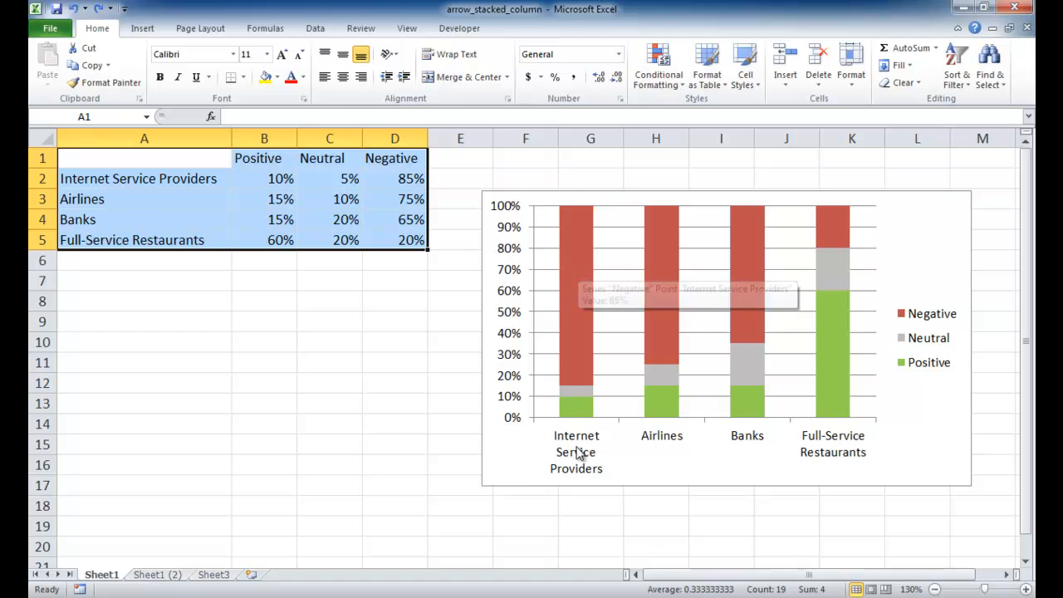
mouse_move(579, 315)
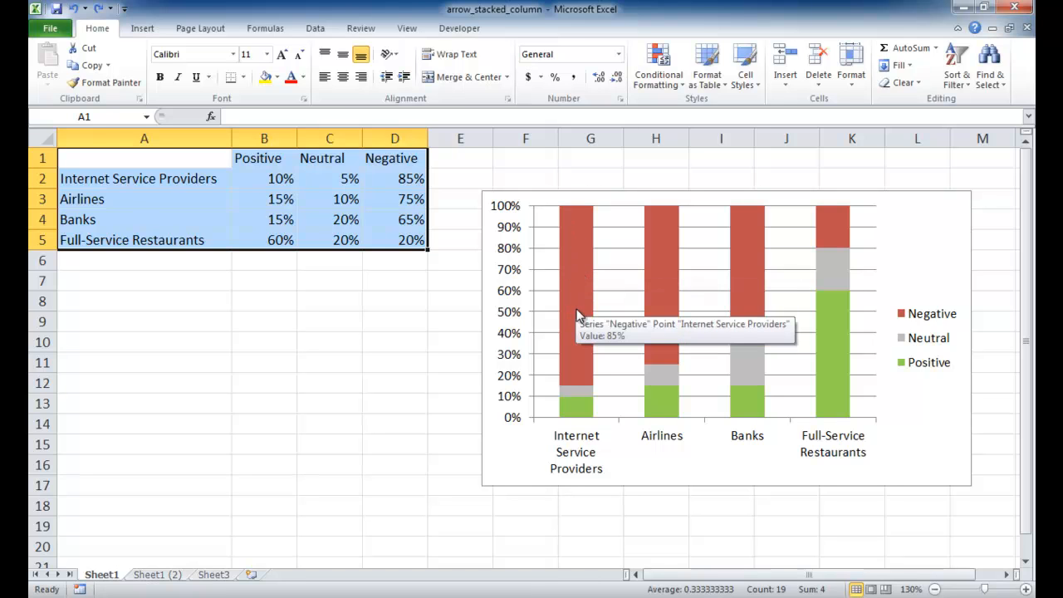
mouse_move(726, 343)
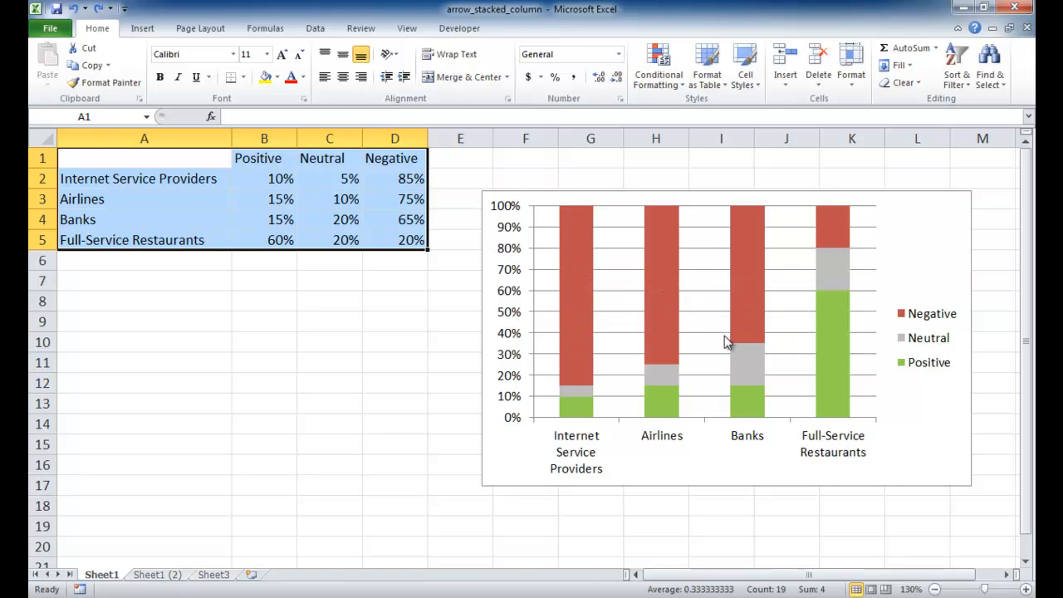
click(144, 240)
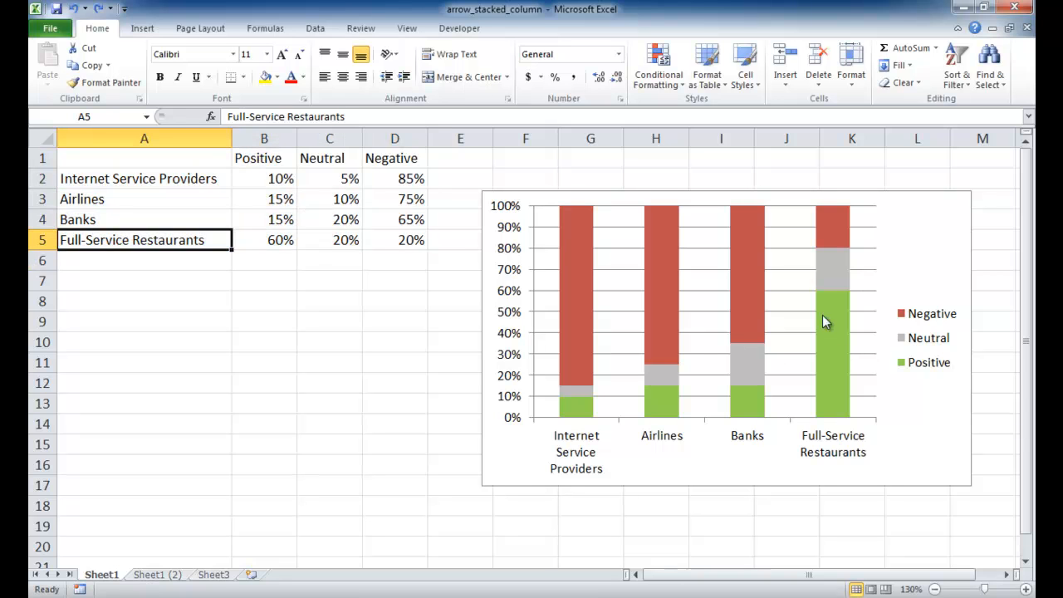
mouse_move(834, 249)
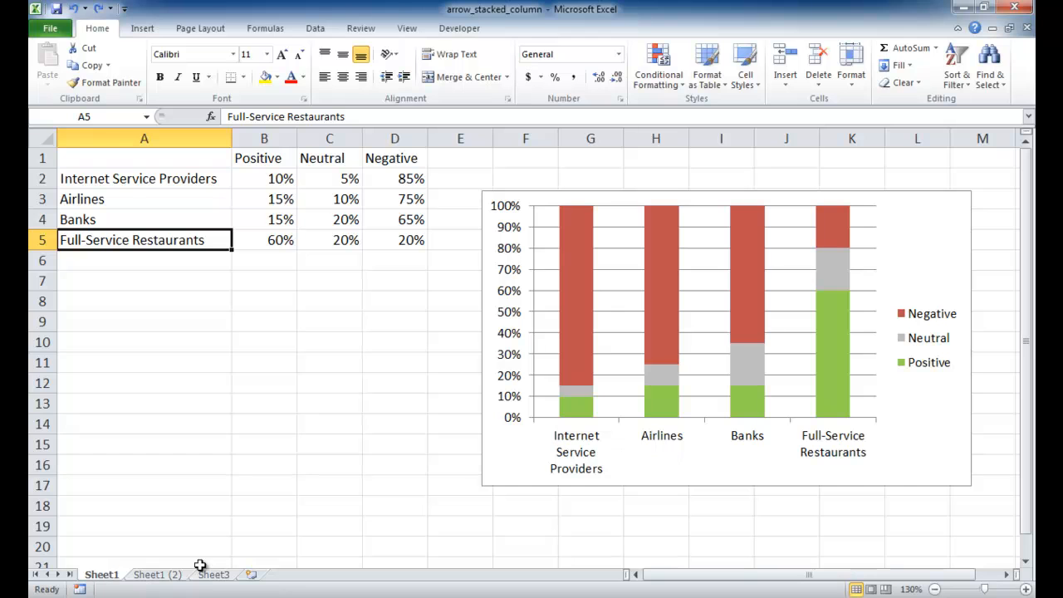
mouse_move(235, 524)
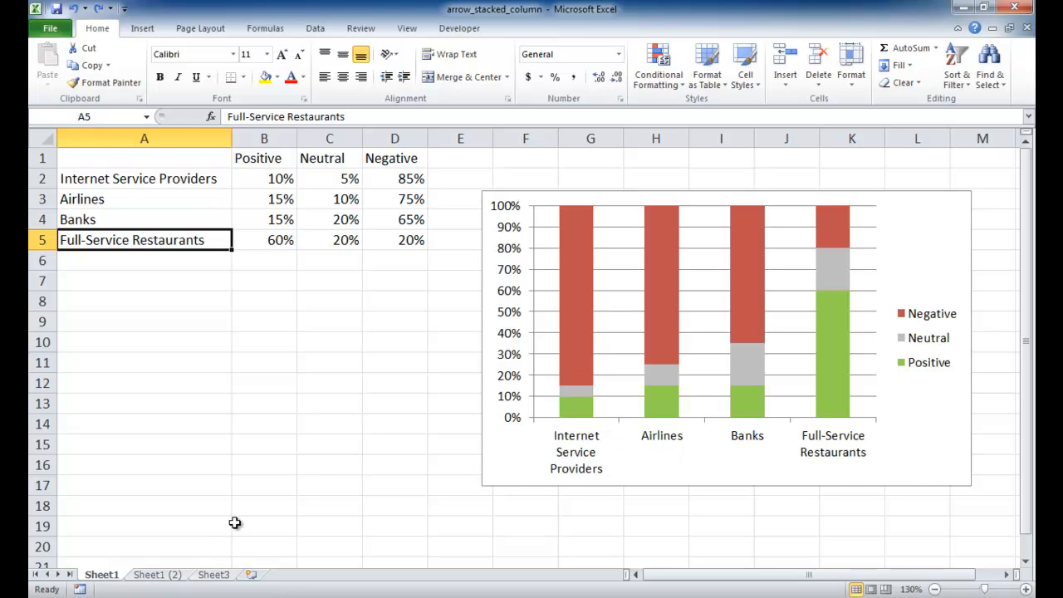
click(157, 574)
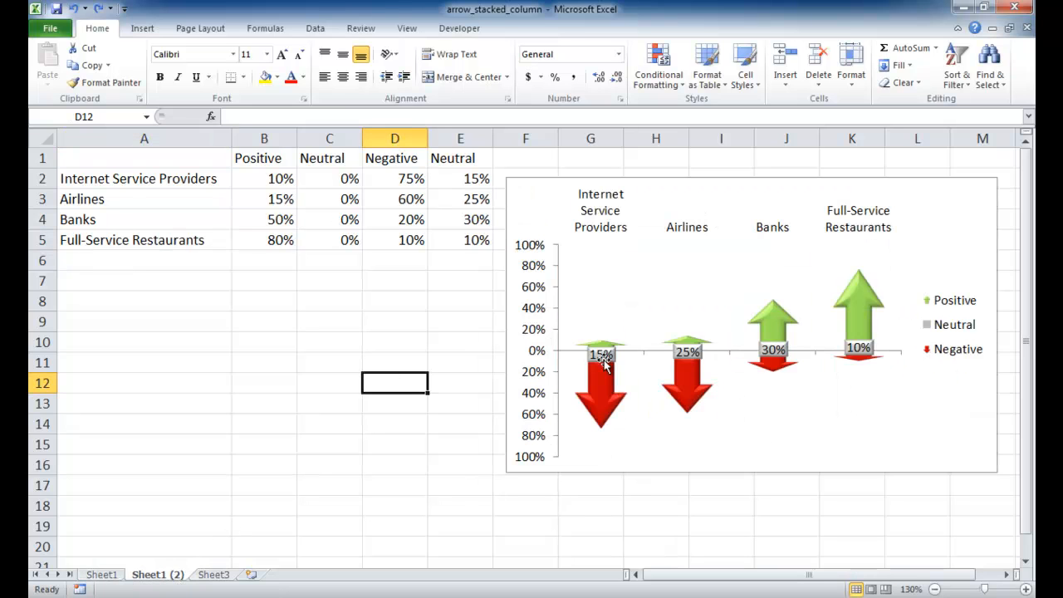
mouse_move(606, 390)
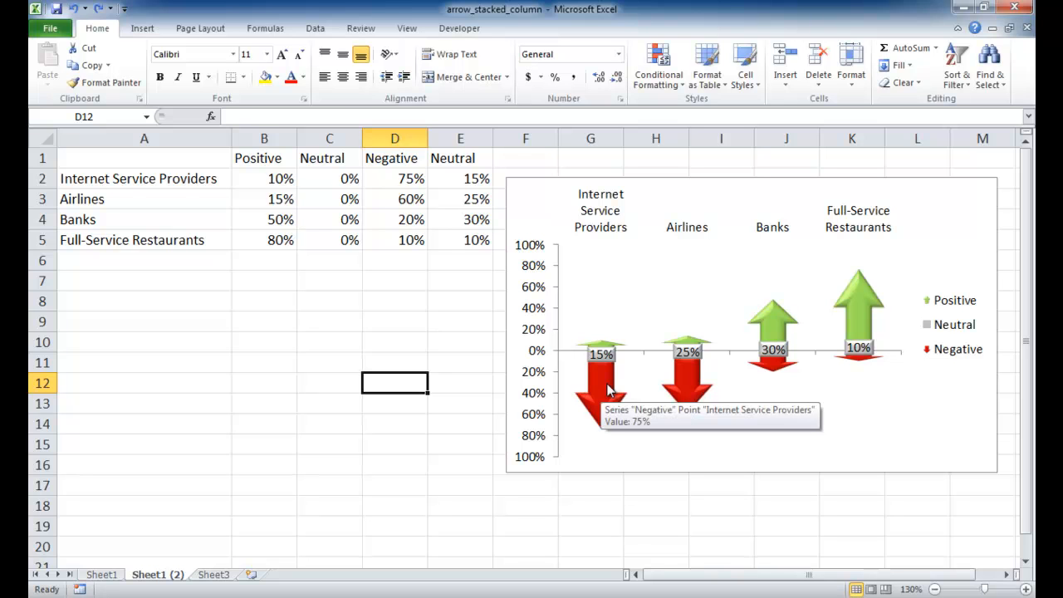
mouse_move(603, 397)
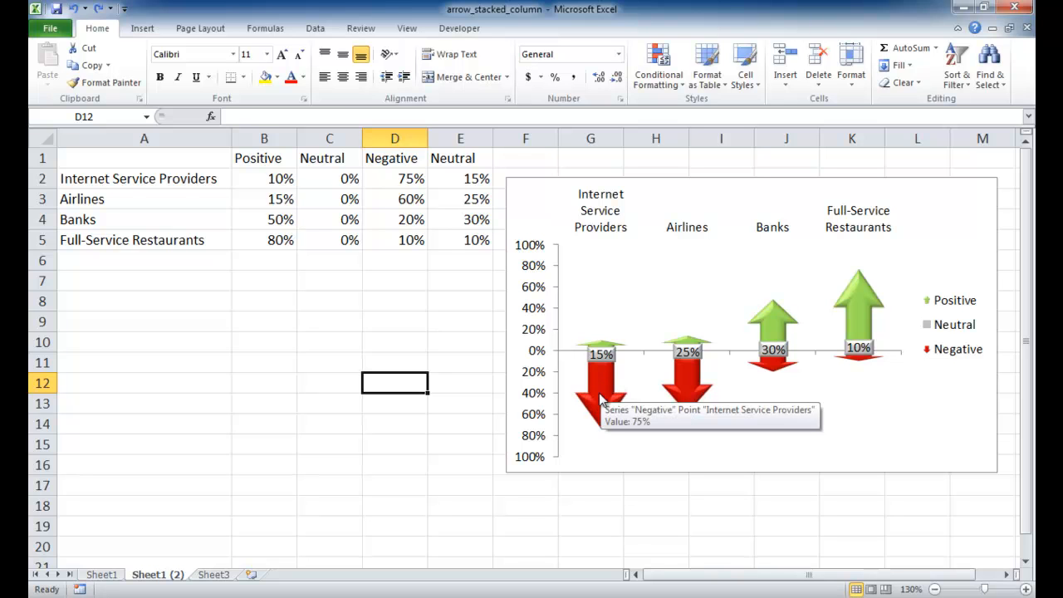
mouse_move(832, 316)
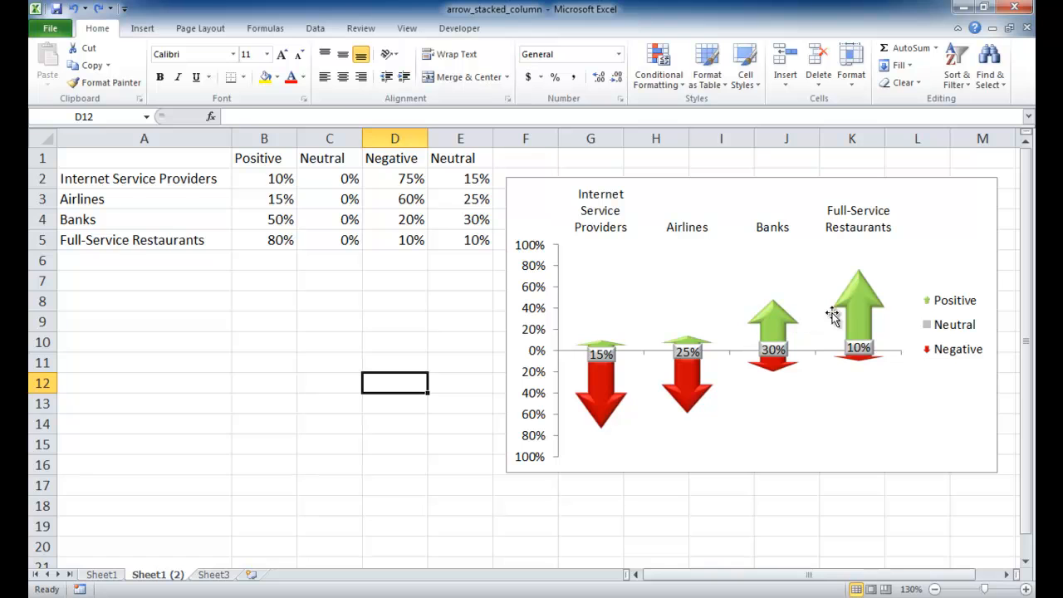
mouse_move(614, 364)
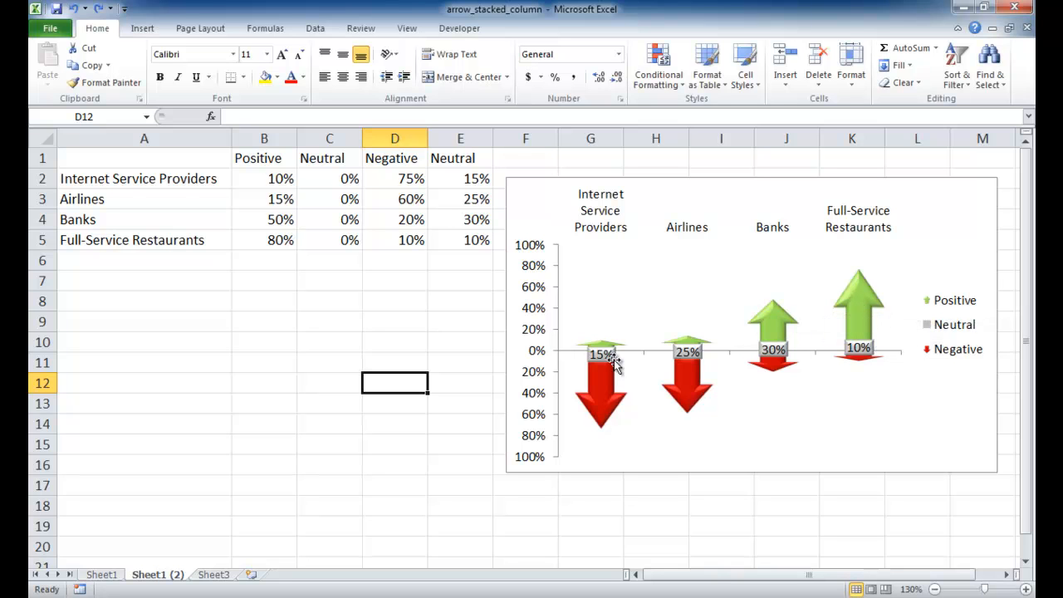
mouse_move(810, 349)
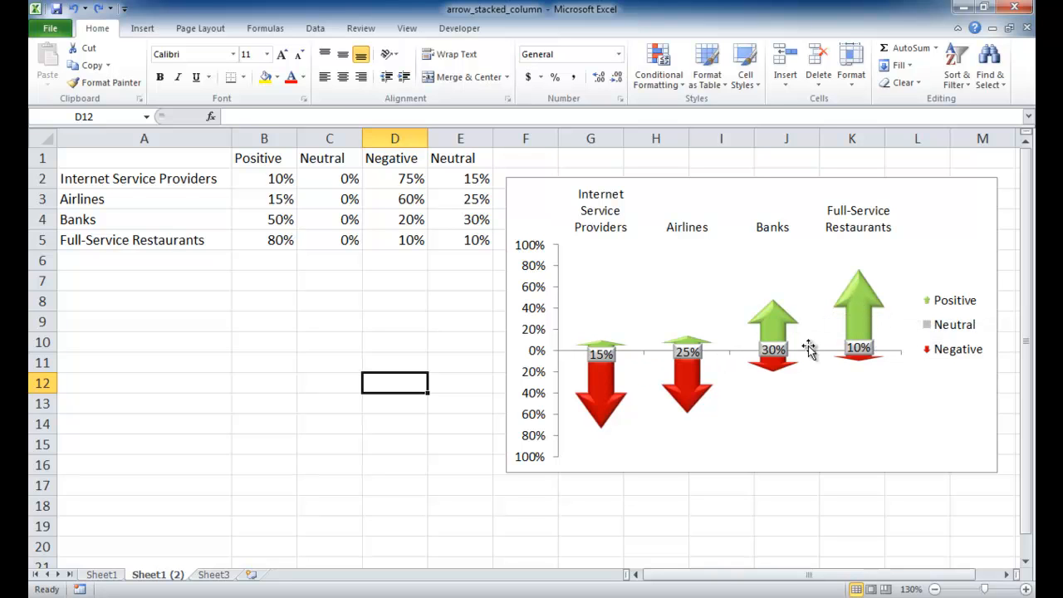
mouse_move(786, 384)
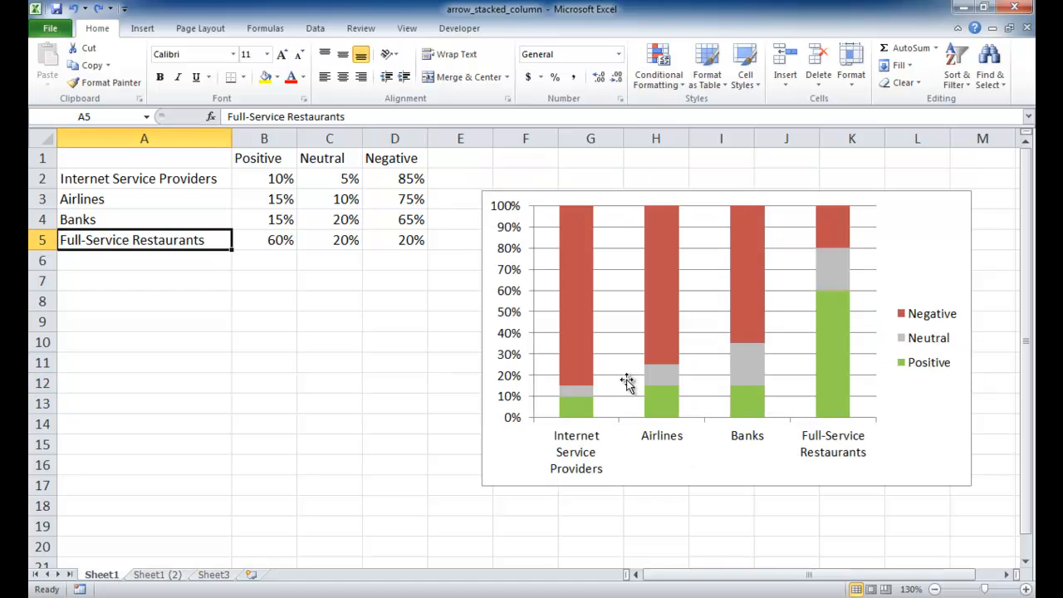
mouse_move(168, 583)
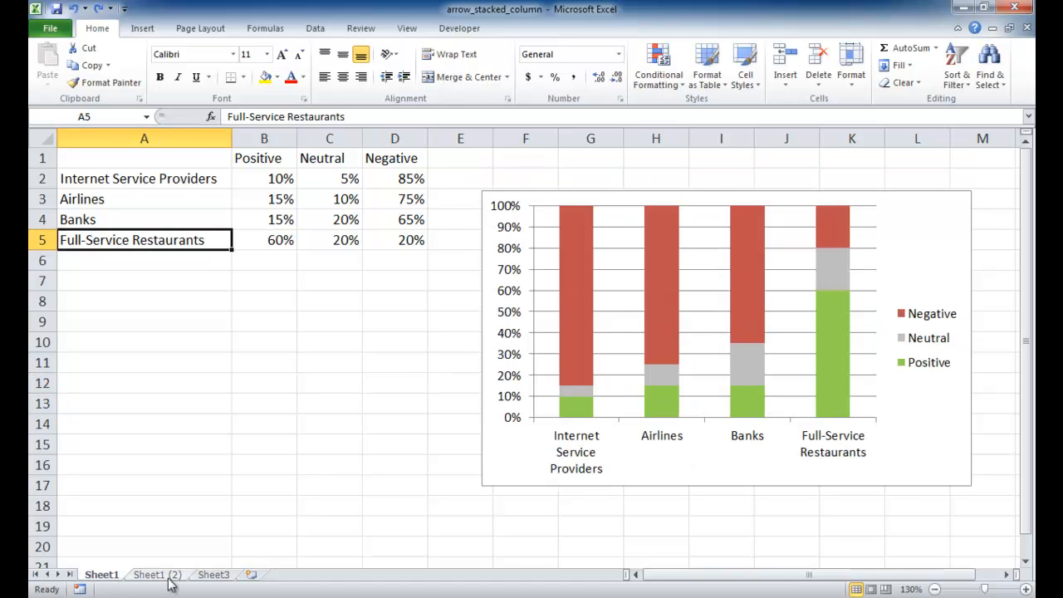
click(156, 573)
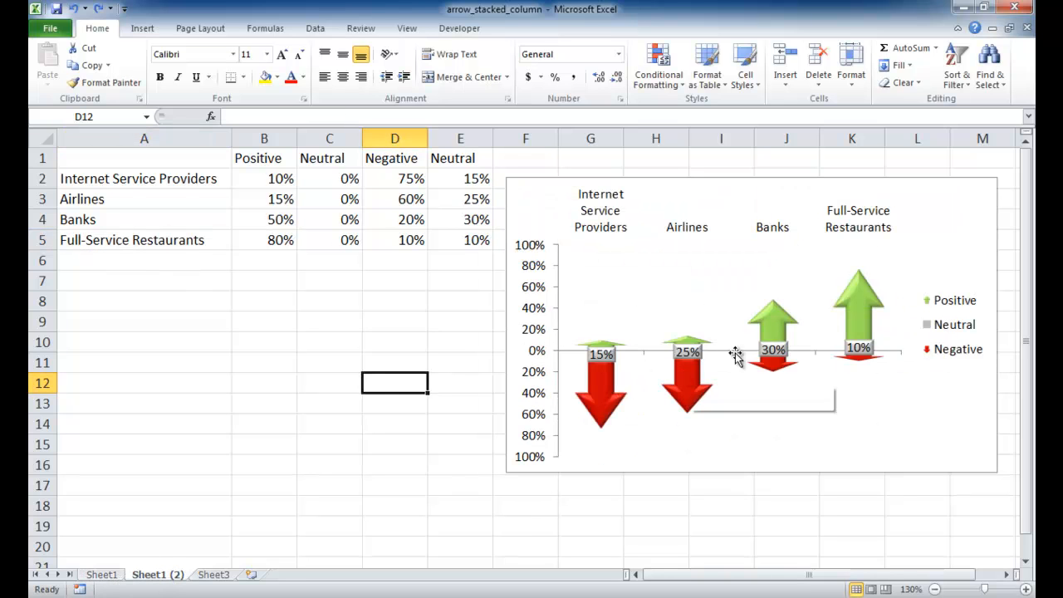
mouse_move(772, 324)
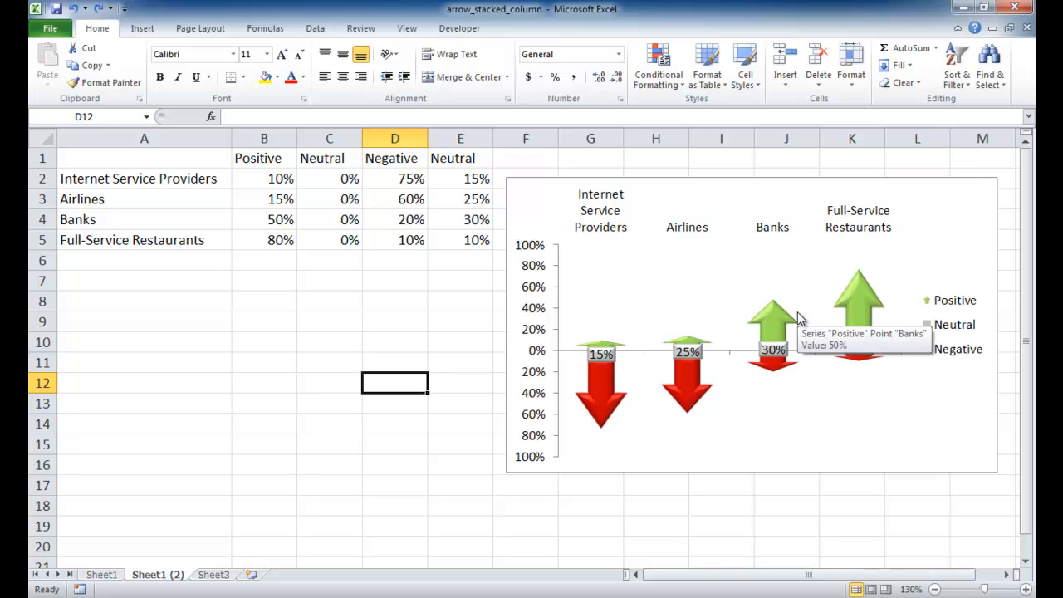
mouse_move(631, 386)
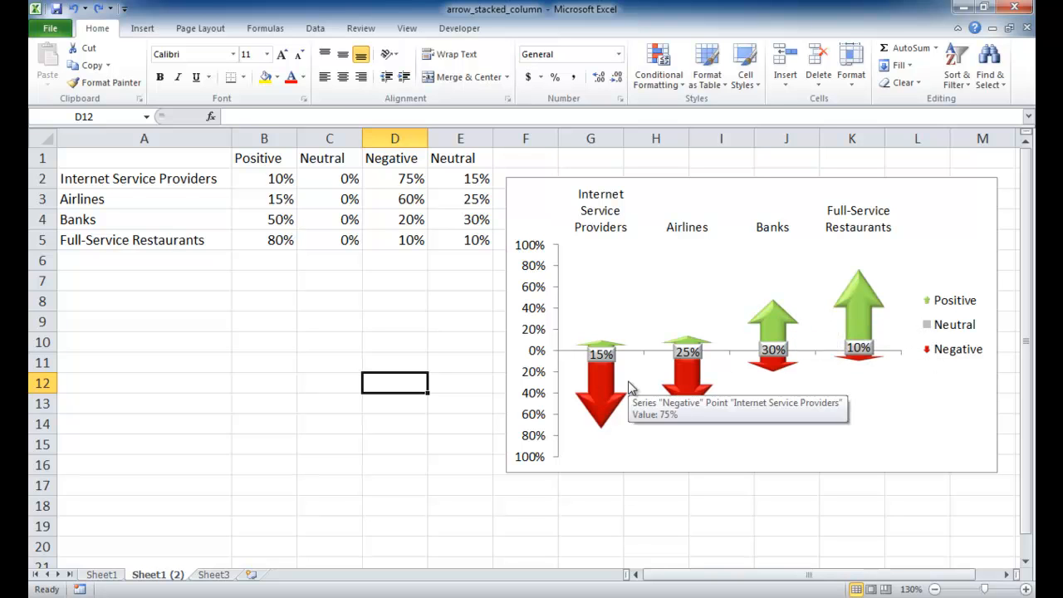
mouse_move(613, 366)
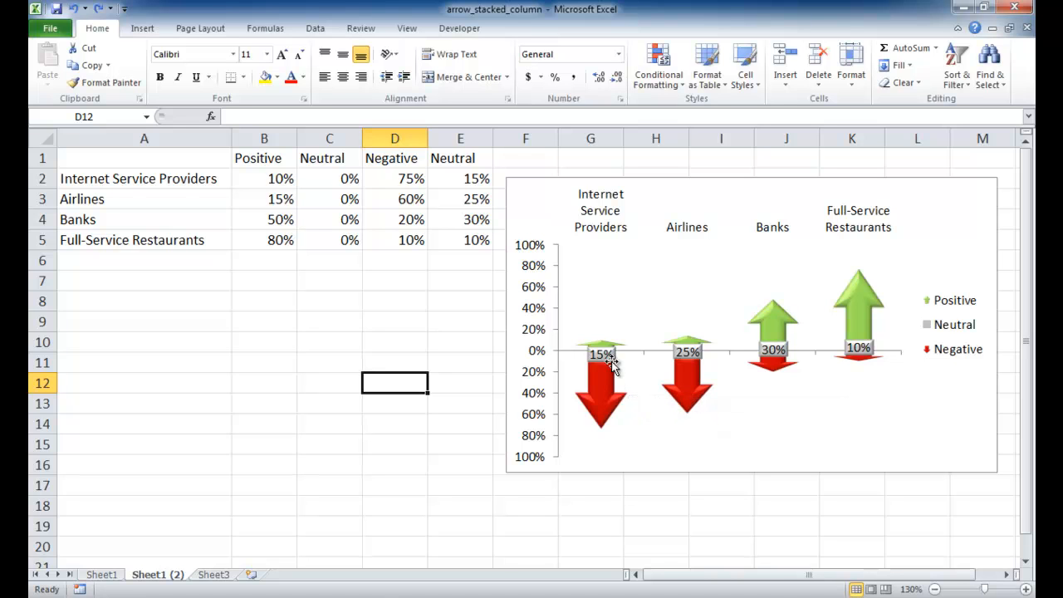
mouse_move(850, 306)
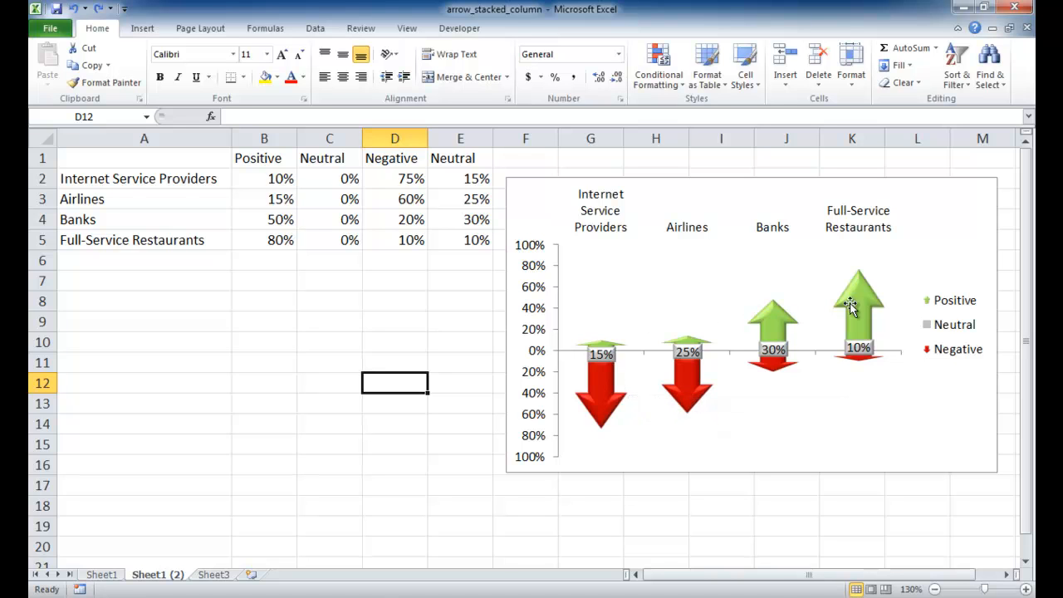
mouse_move(447, 470)
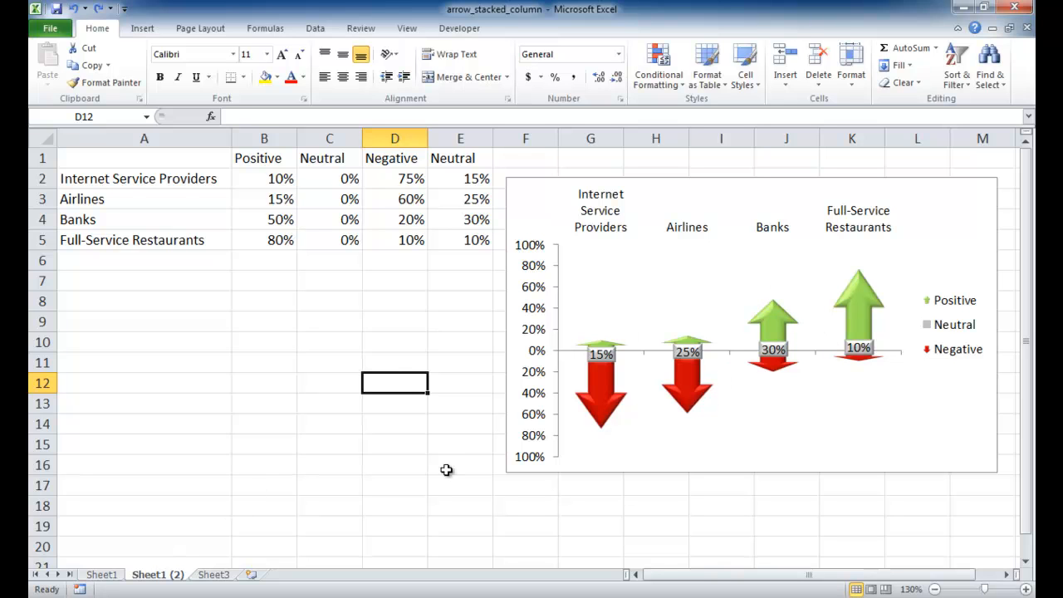
mouse_move(444, 291)
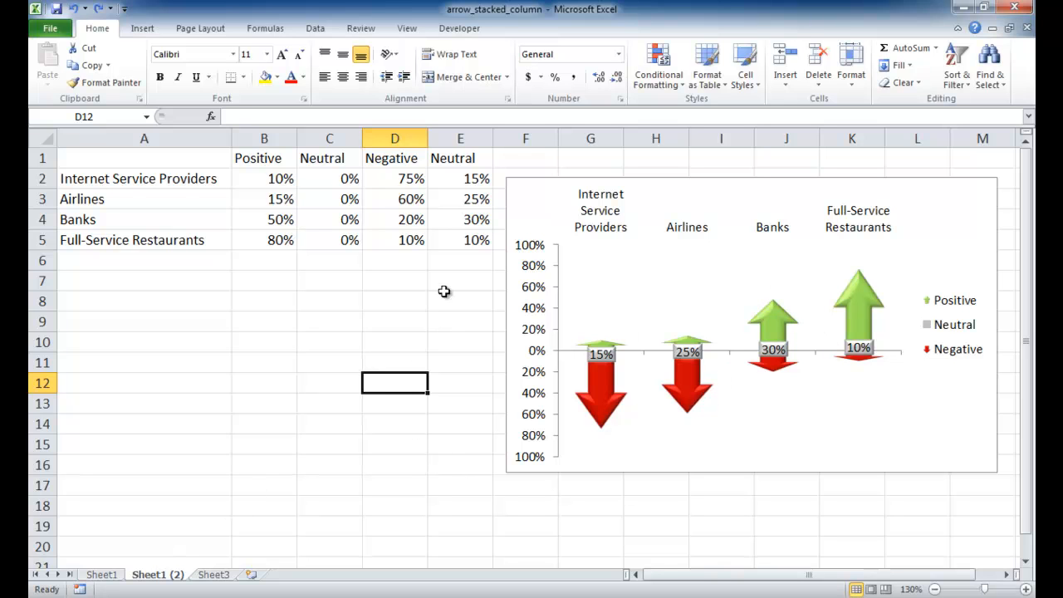
mouse_move(440, 156)
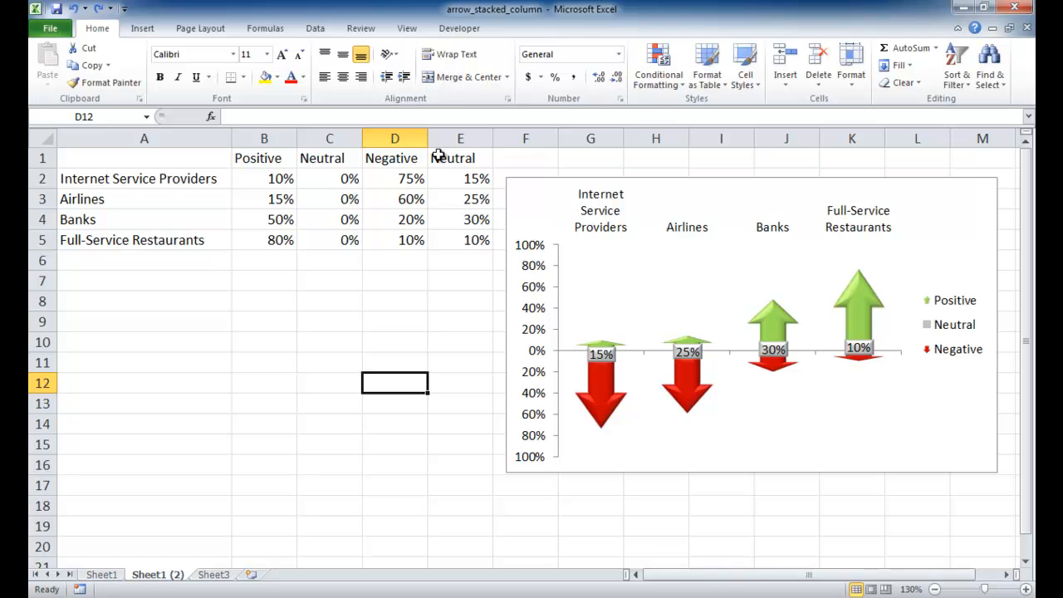
mouse_move(311, 162)
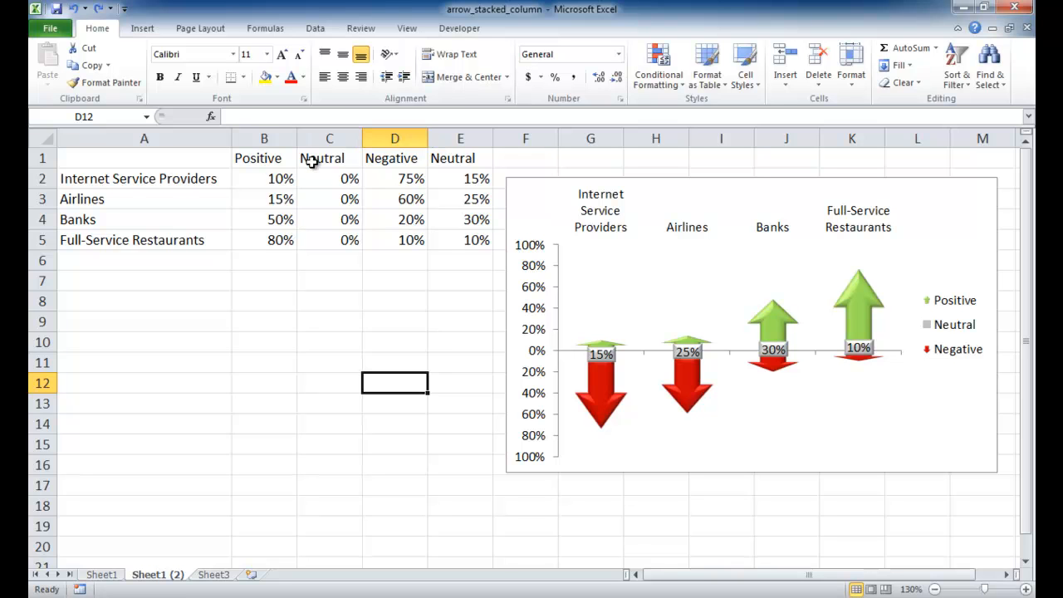
Step: Inspect the second Neutral column E and the zeroed Neutral values in C2:C5
click(460, 158)
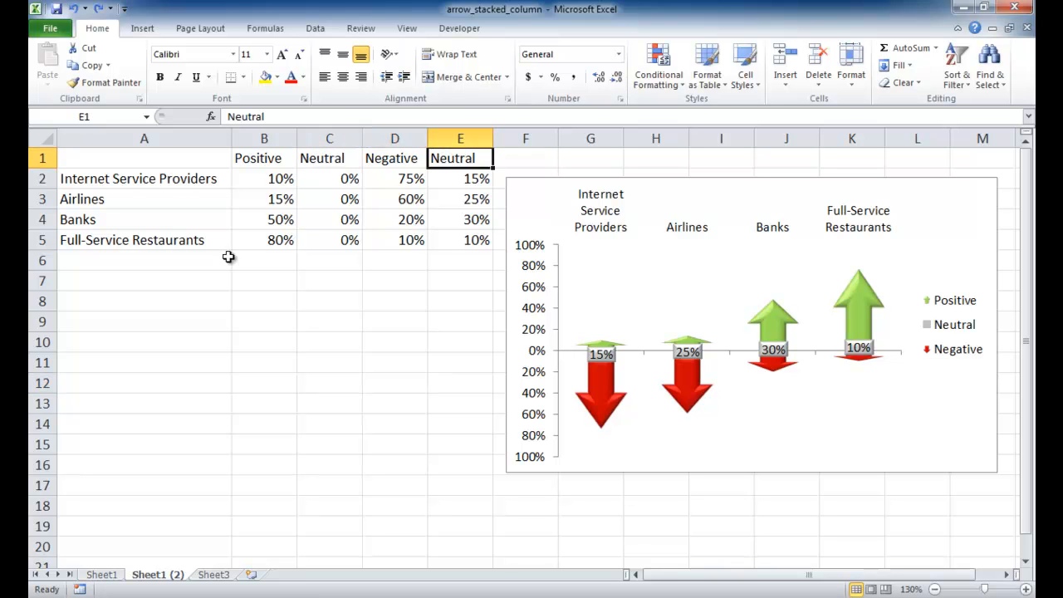
click(330, 178)
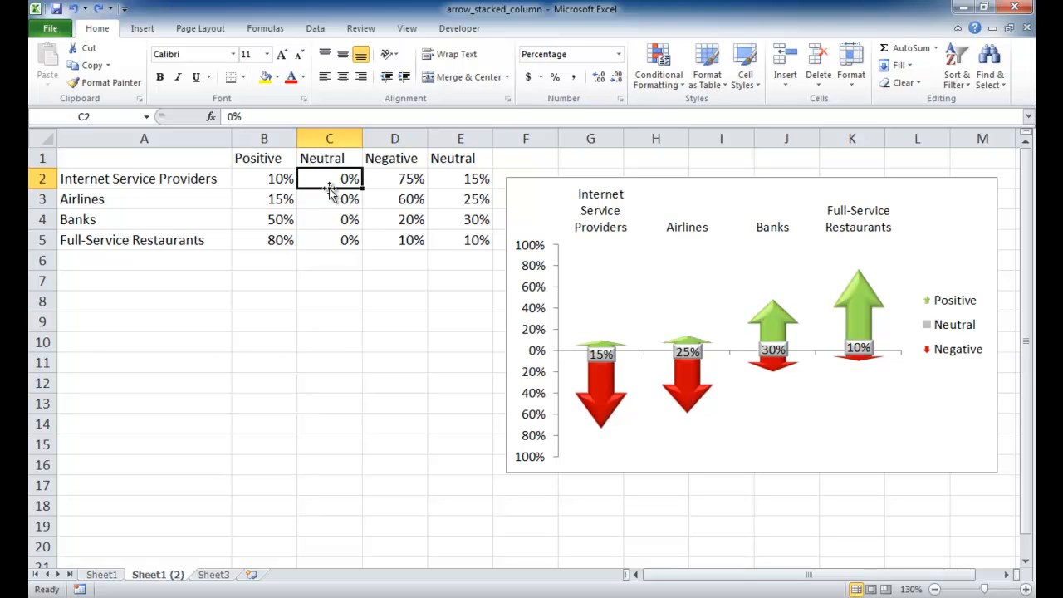
mouse_move(610, 355)
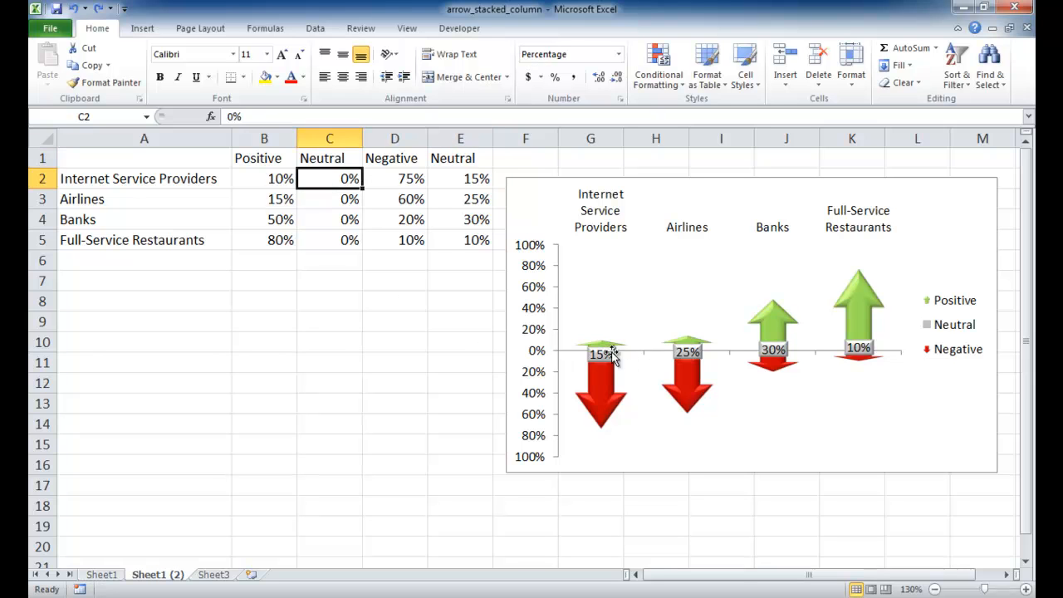
mouse_move(602, 353)
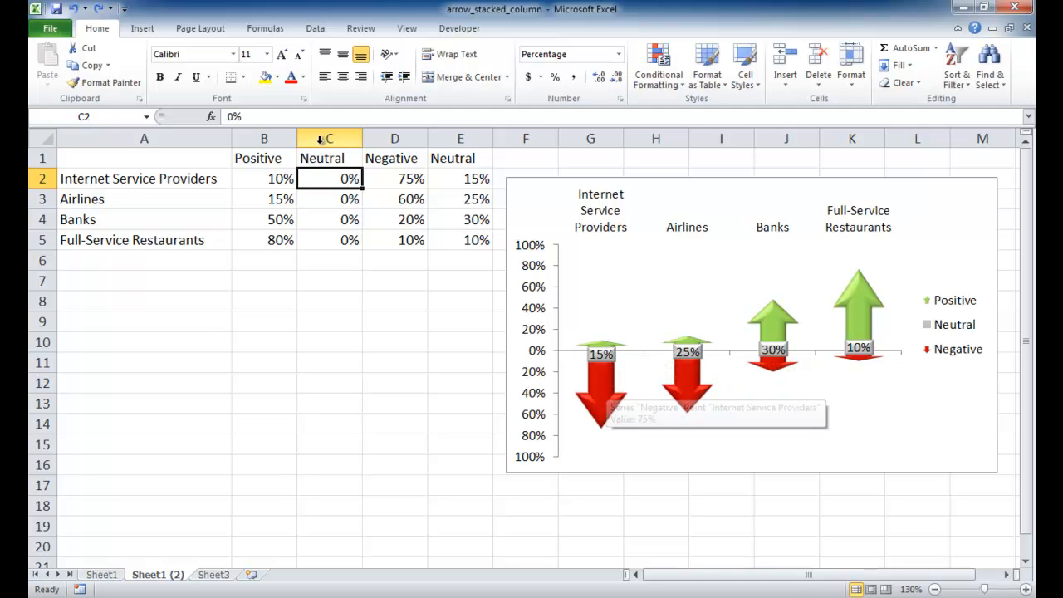
drag(330, 177, 329, 239)
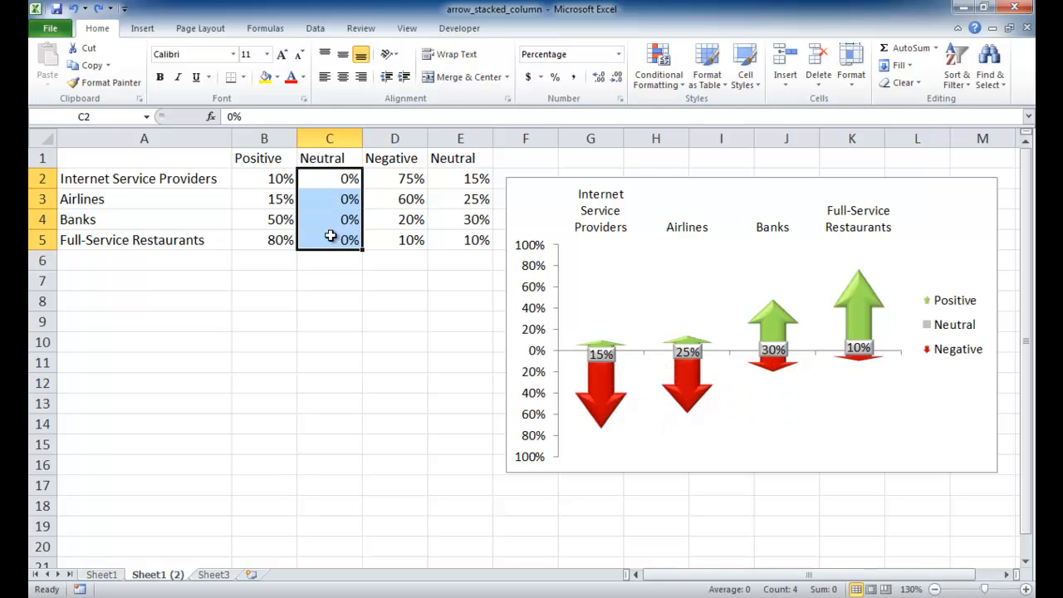
mouse_move(461, 159)
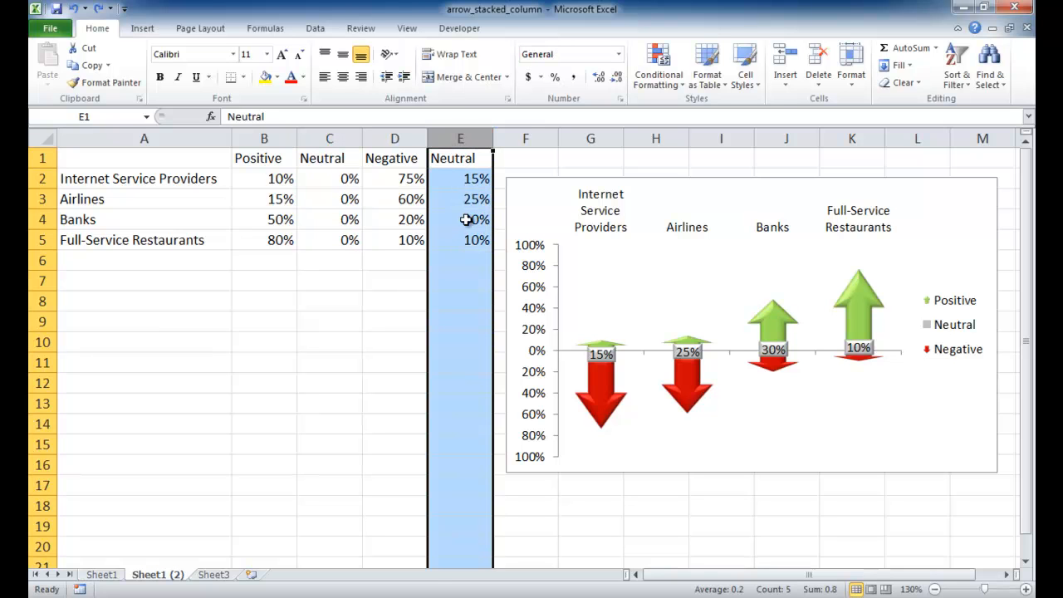
click(101, 574)
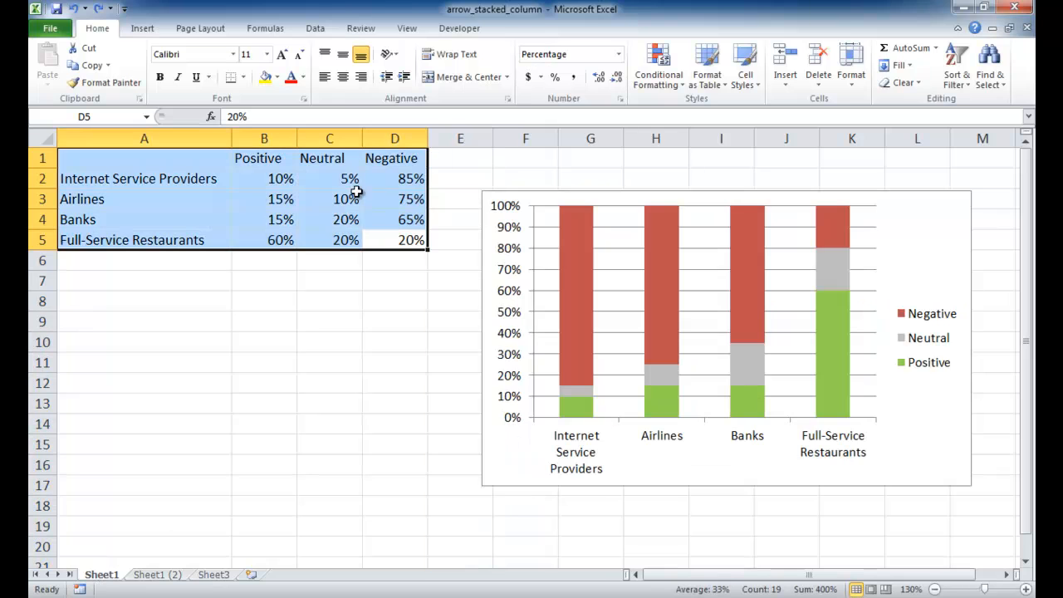
mouse_move(337, 175)
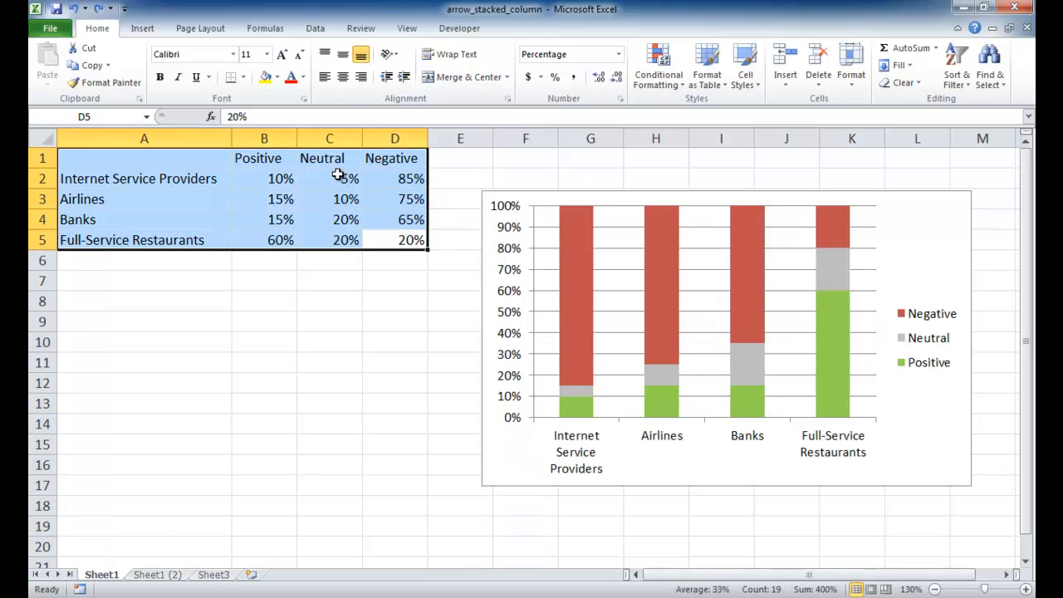
click(157, 573)
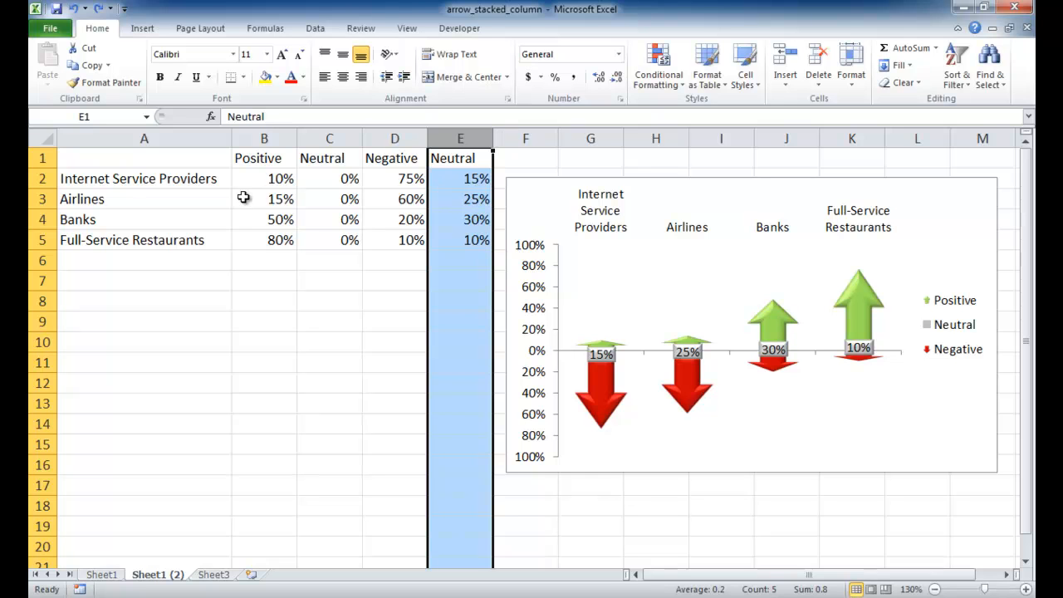
click(395, 321)
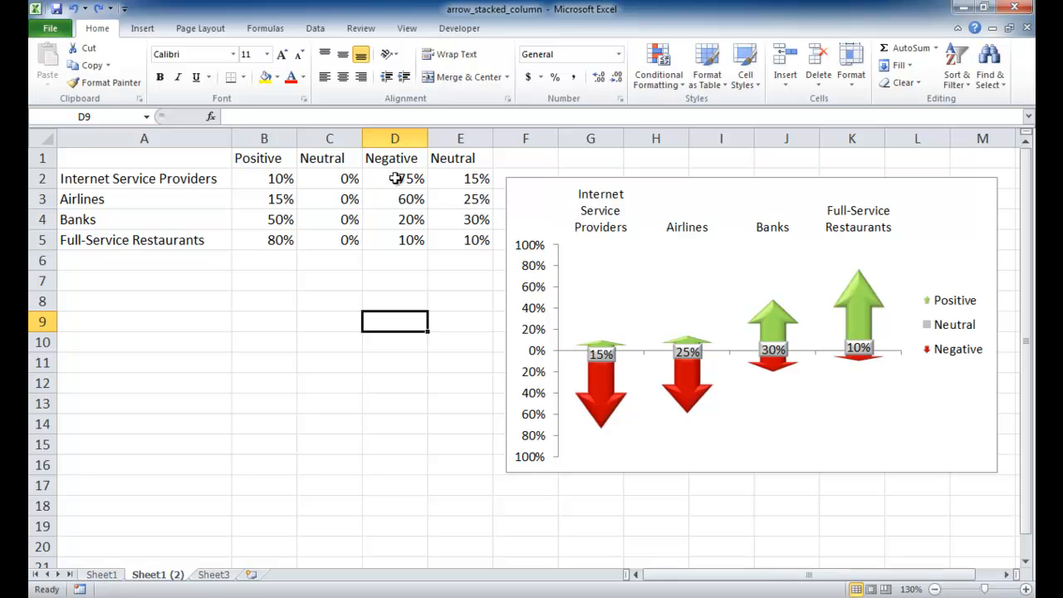
mouse_move(460, 175)
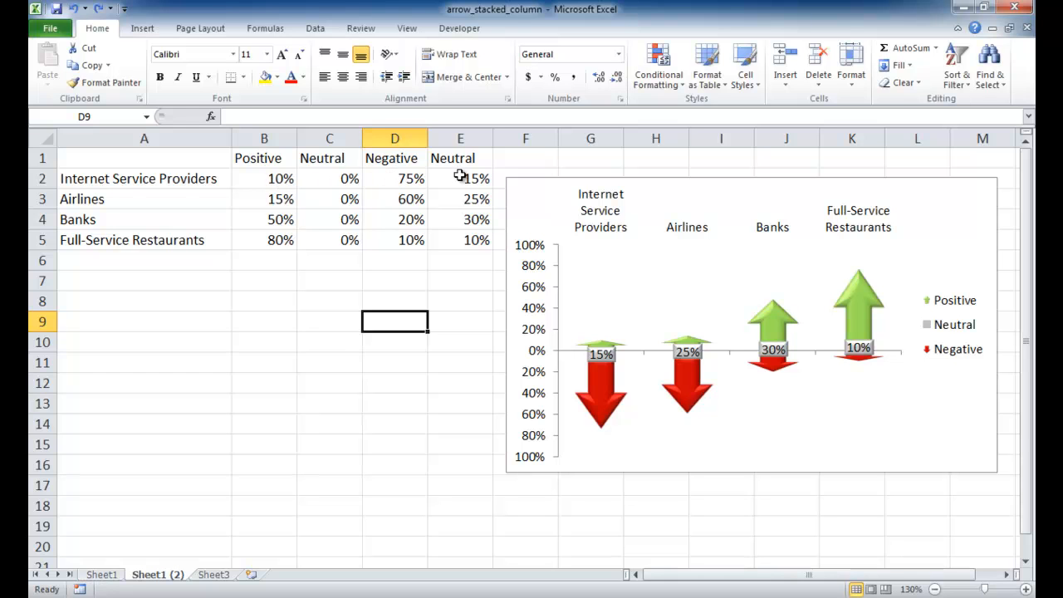
mouse_move(278, 206)
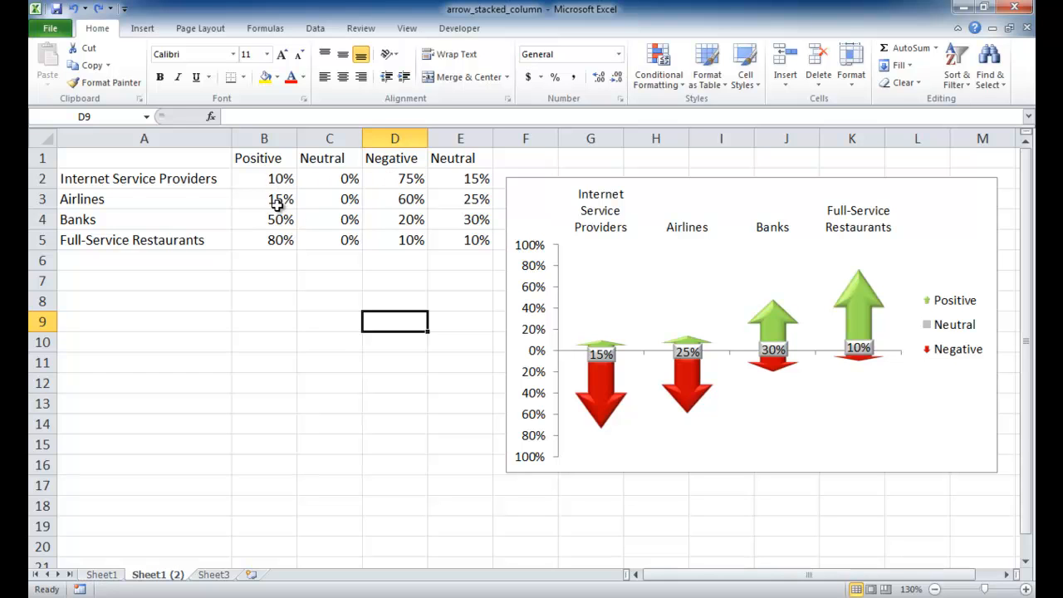
mouse_move(464, 198)
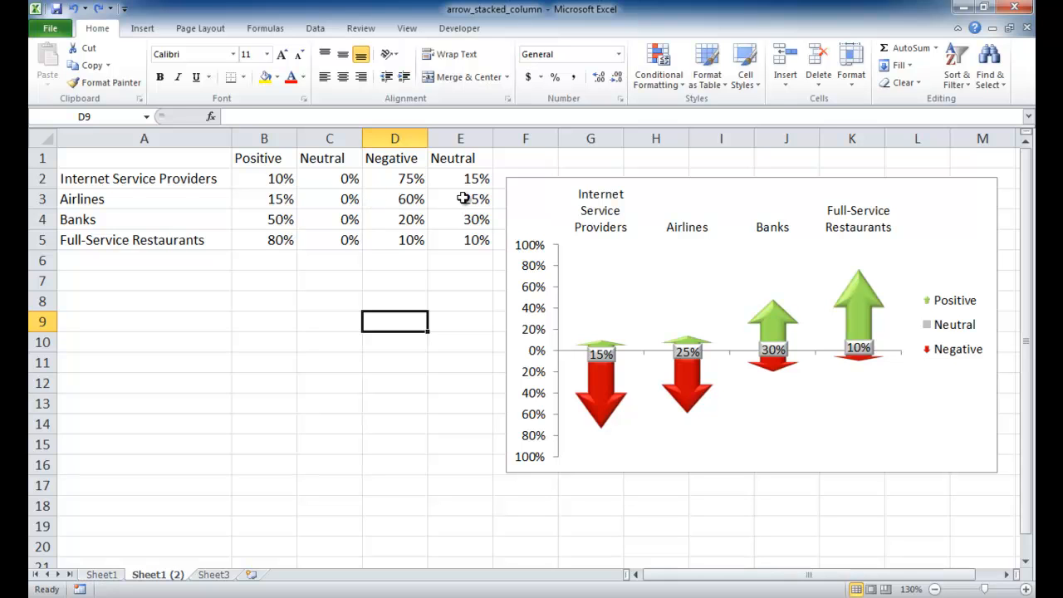
mouse_move(314, 200)
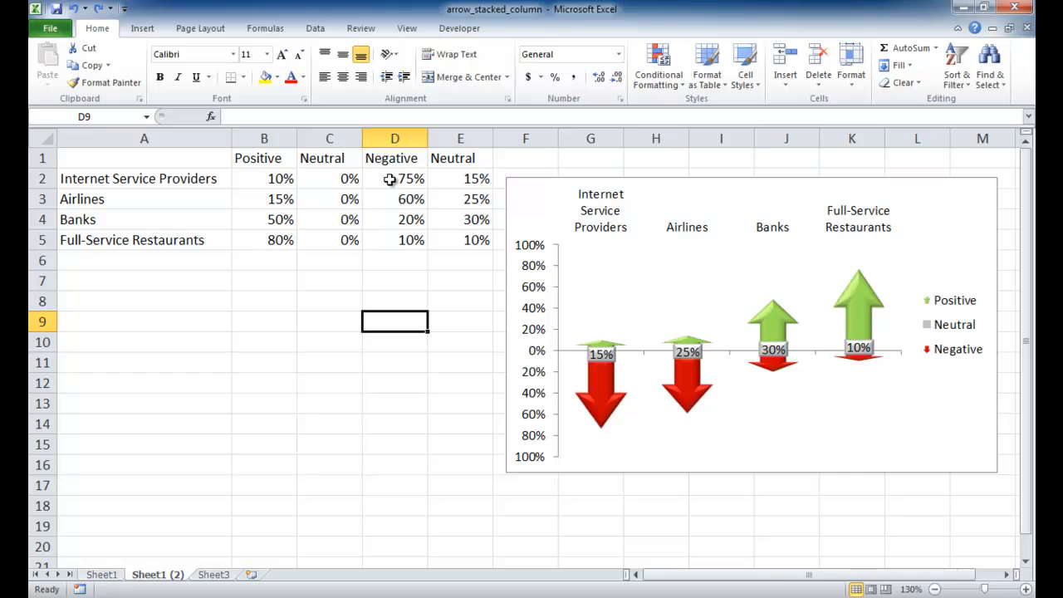
mouse_move(392, 171)
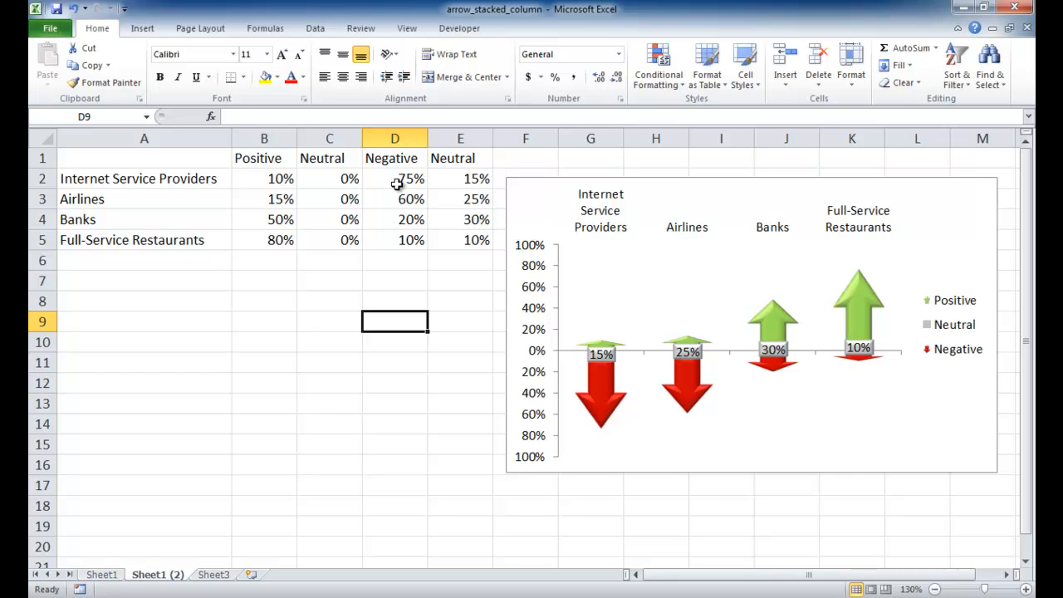
Step: Check the Negative values in D2 and D5, enter -15 in D7, then select D2:D5
click(394, 178)
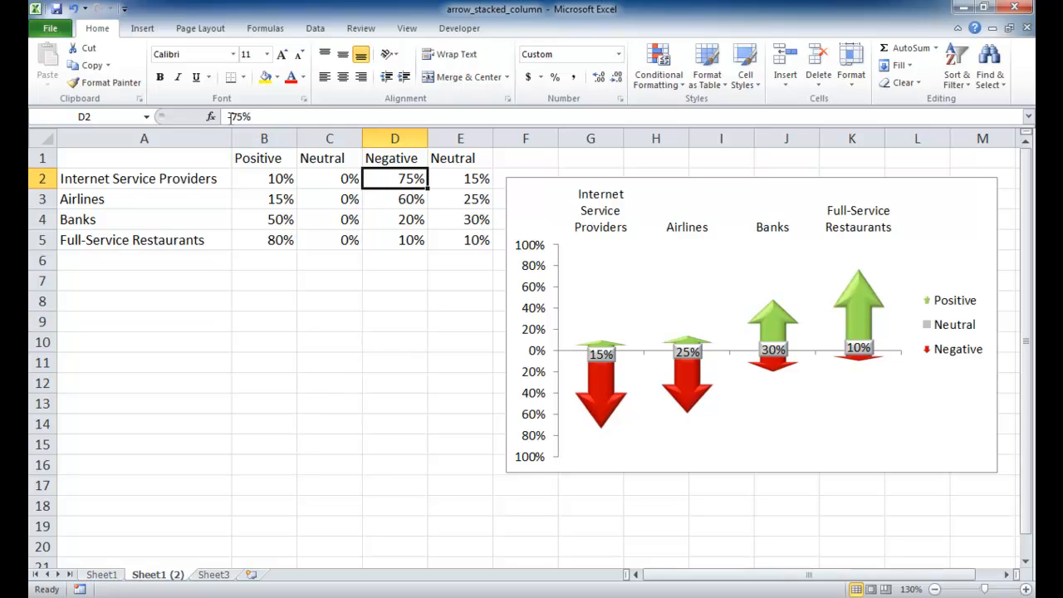
click(395, 219)
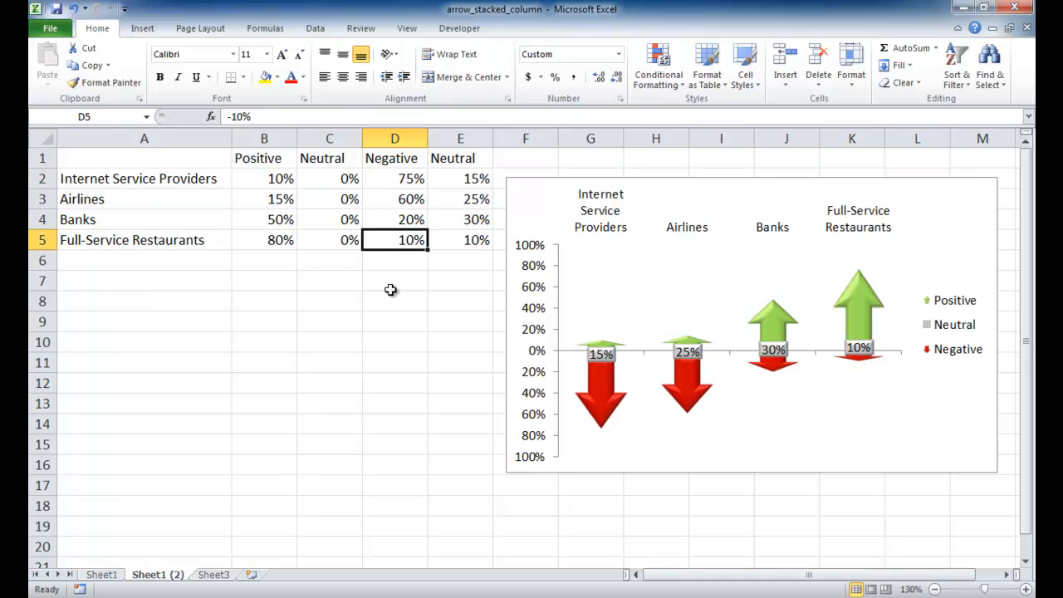
mouse_move(393, 178)
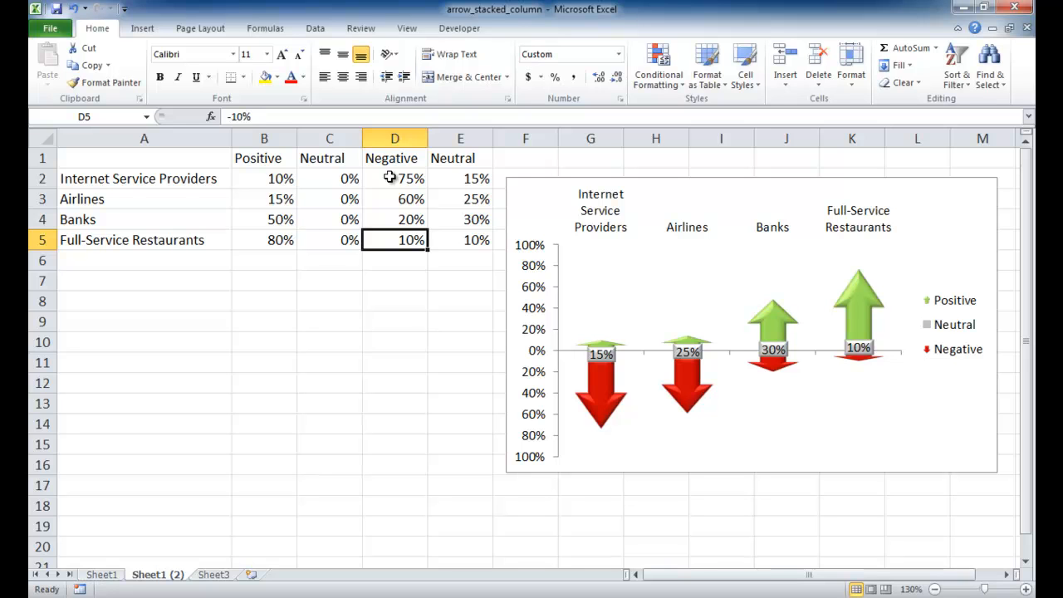
click(394, 279)
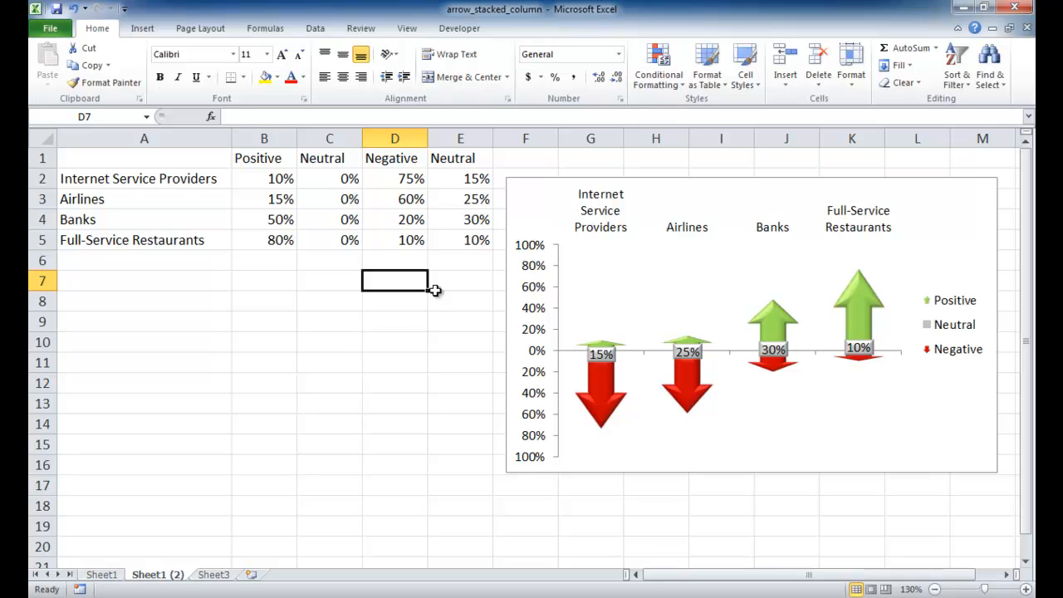
text(-15%)
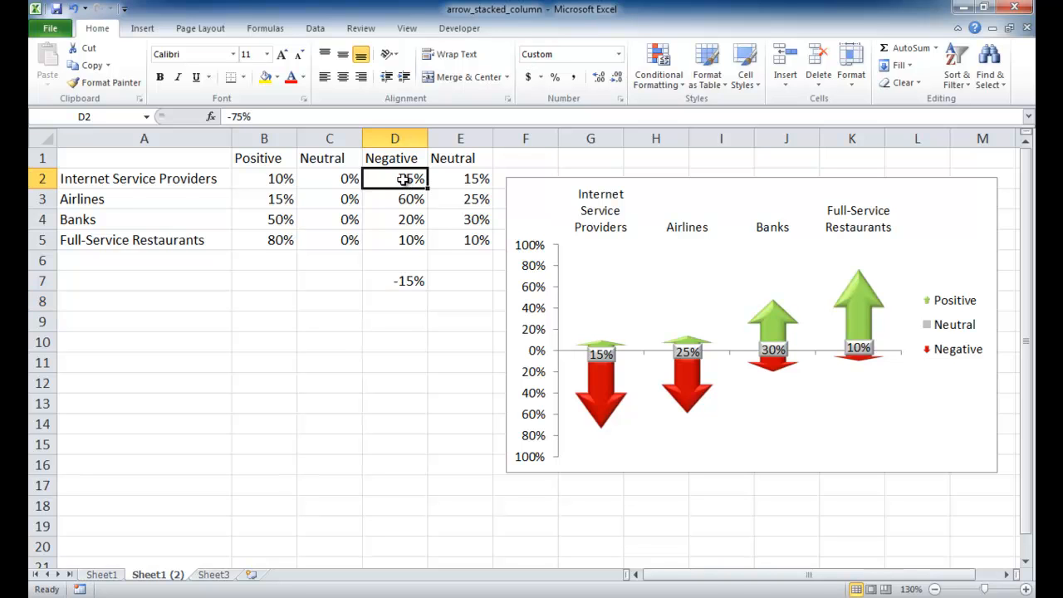
drag(394, 177, 395, 239)
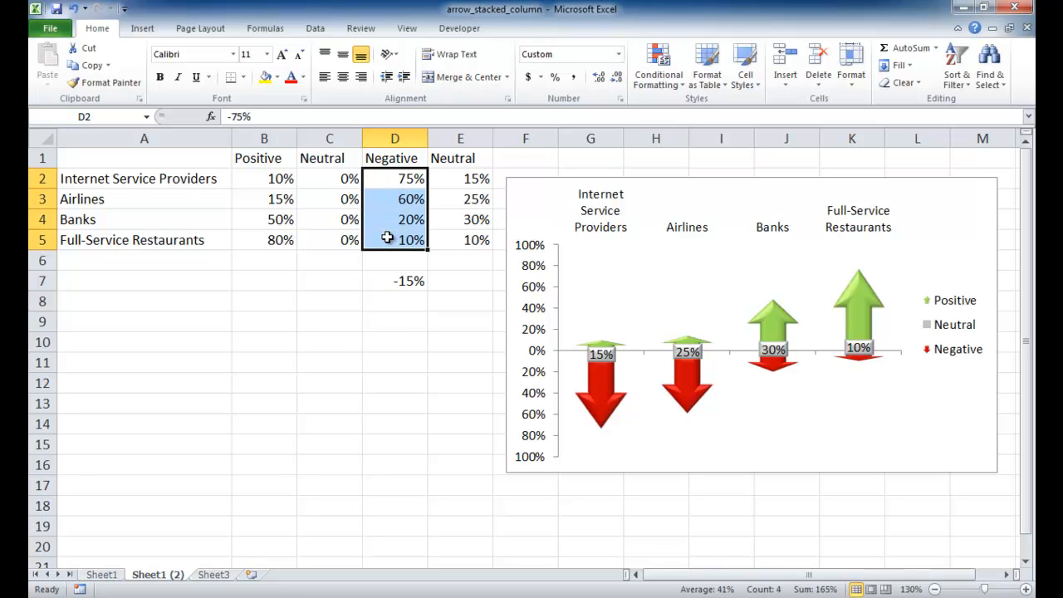
mouse_move(394, 189)
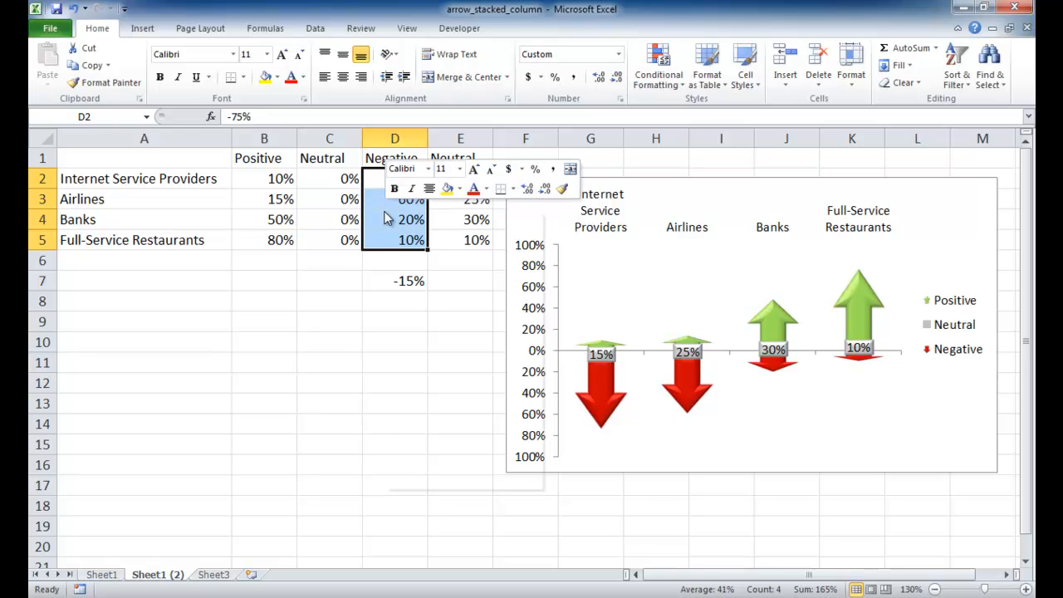
right_click(407, 219)
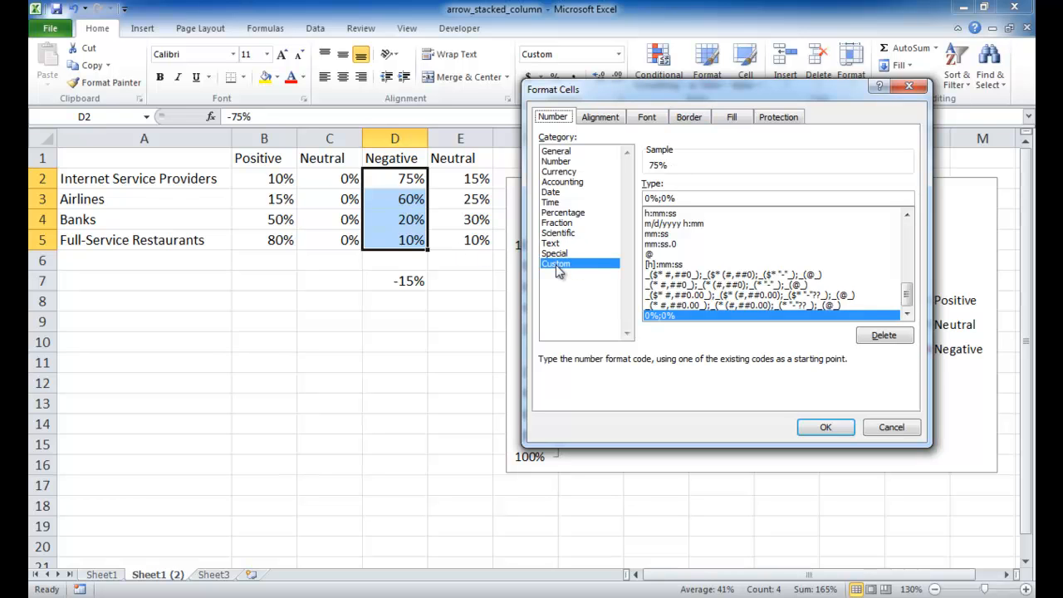
mouse_move(565, 269)
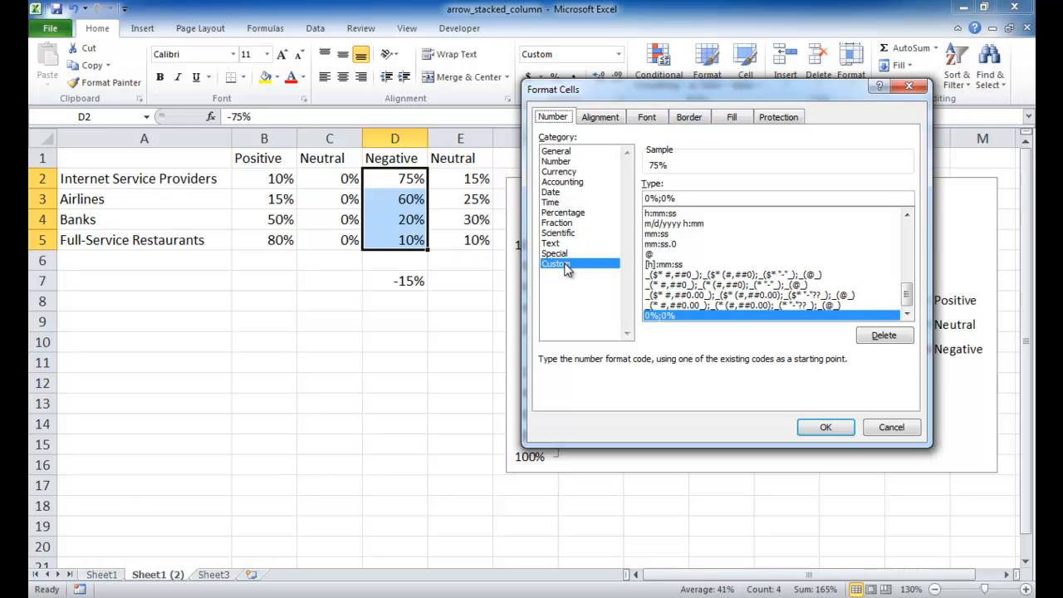
click(776, 197)
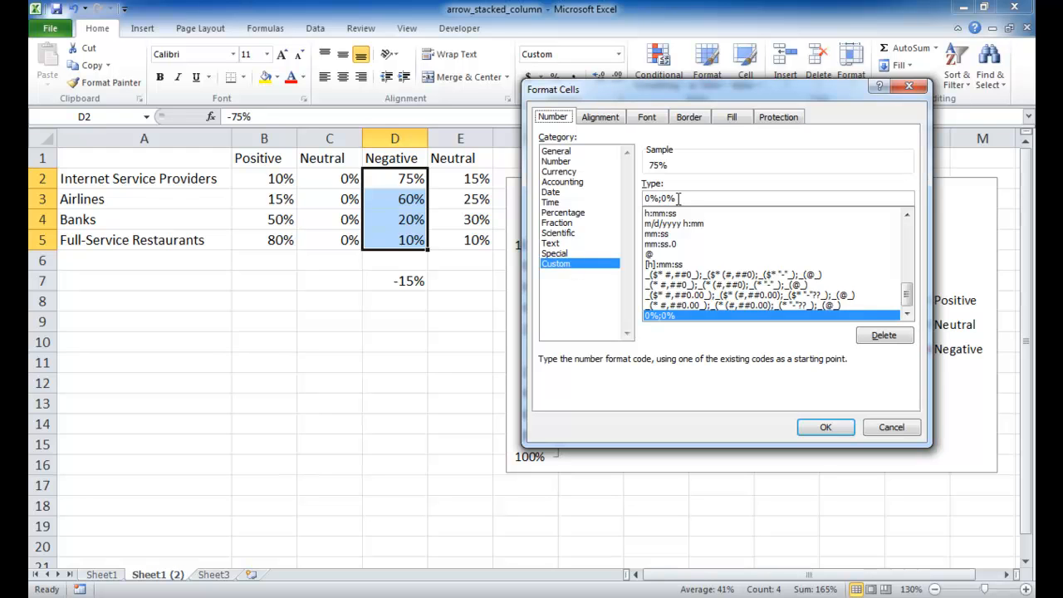
triple_click(743, 198)
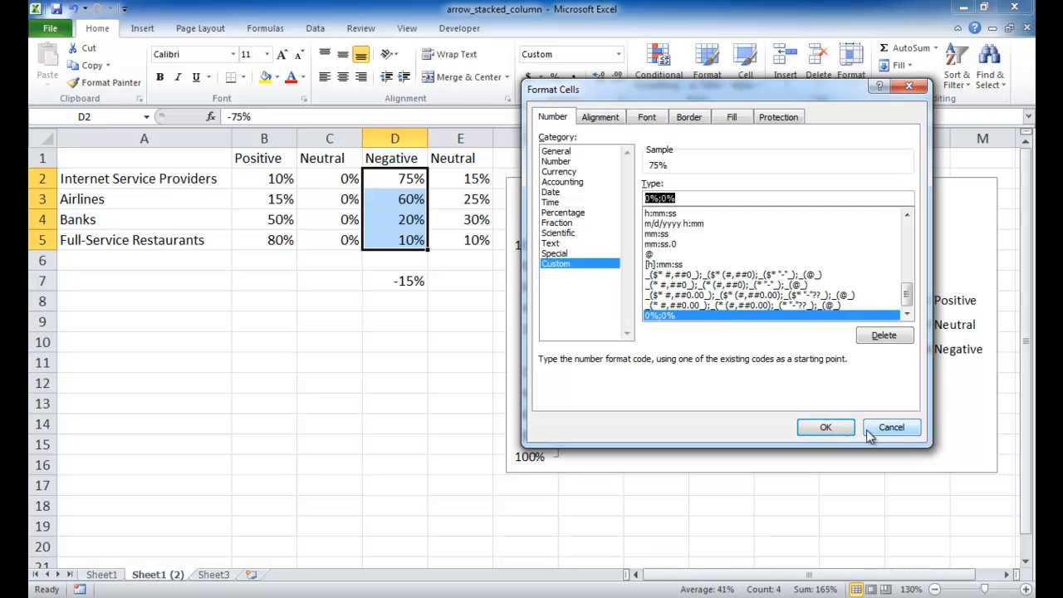
click(891, 427)
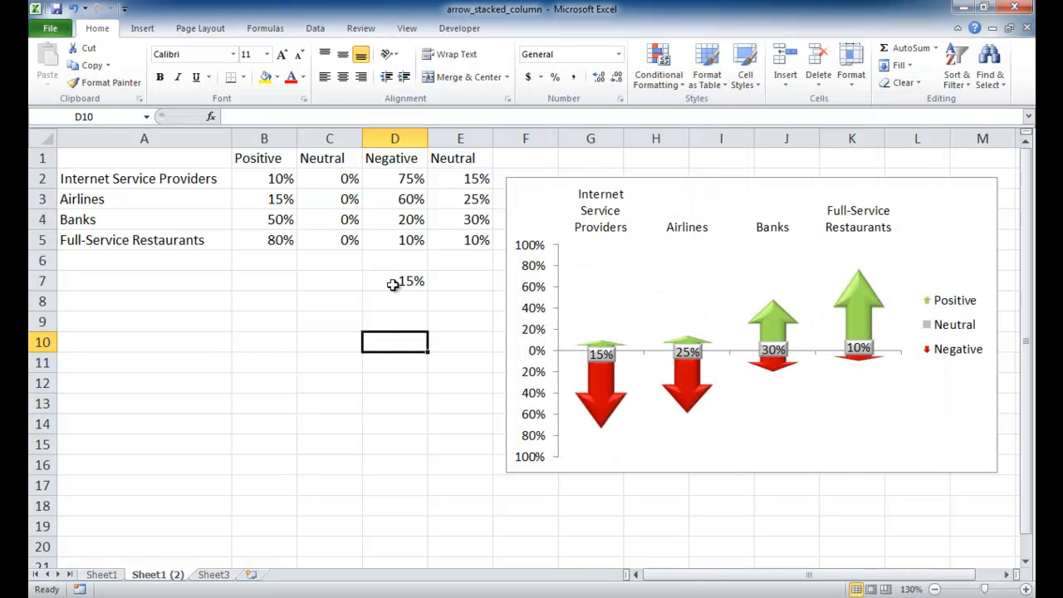
mouse_move(396, 281)
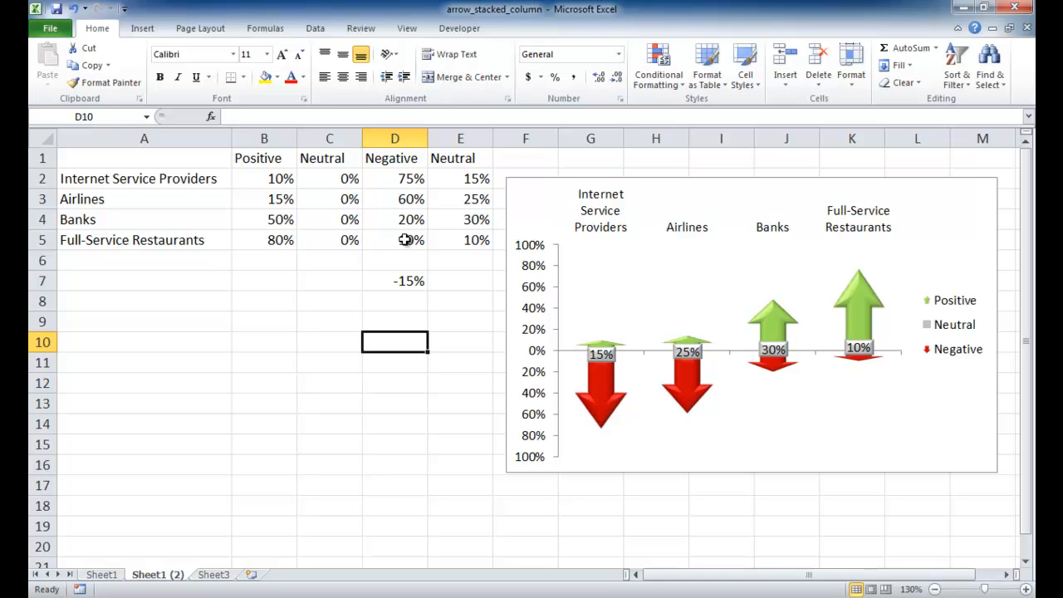
drag(394, 178, 394, 240)
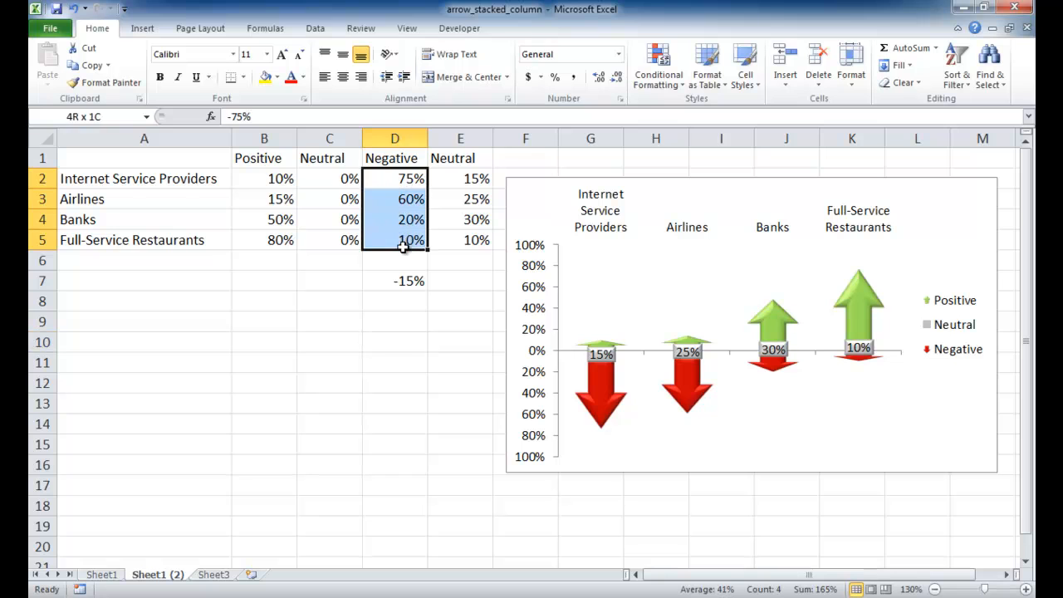
click(394, 178)
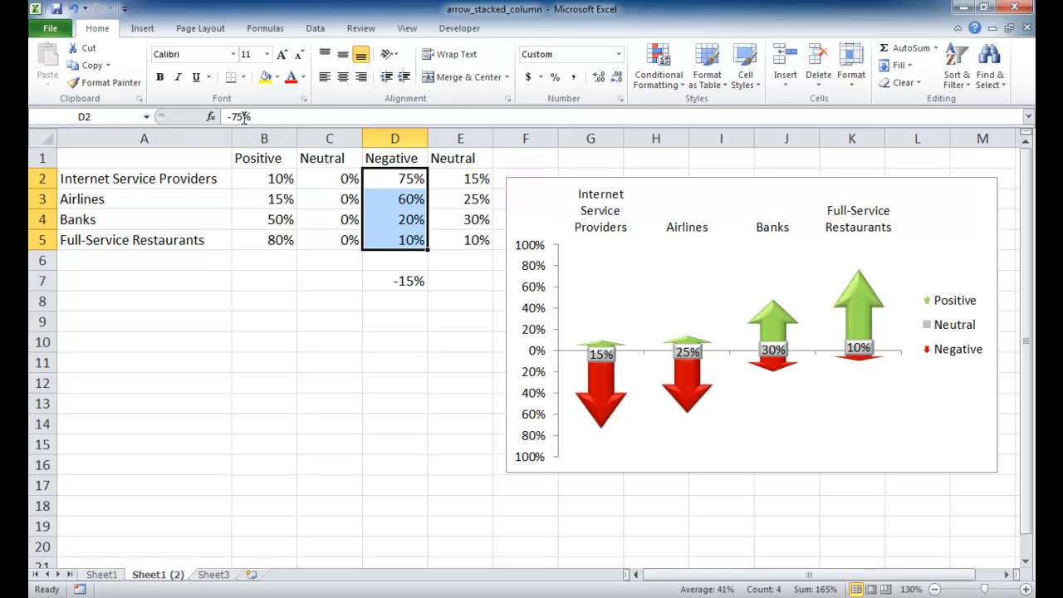
mouse_move(329, 219)
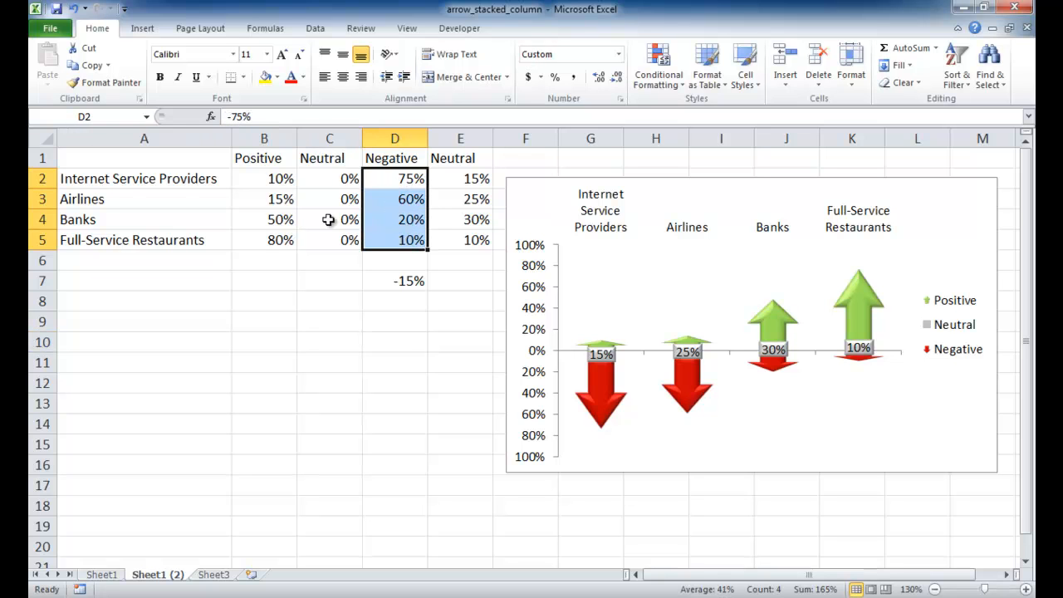
click(394, 281)
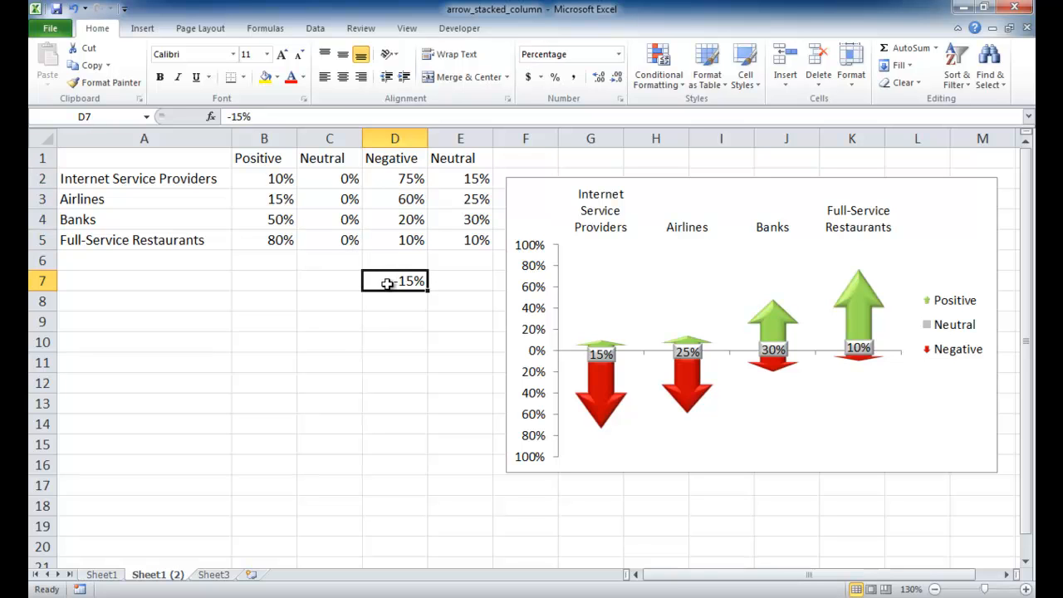
Step: Give D7 the custom number format 0%;0% so -15% displays as 15%
right_click(394, 280)
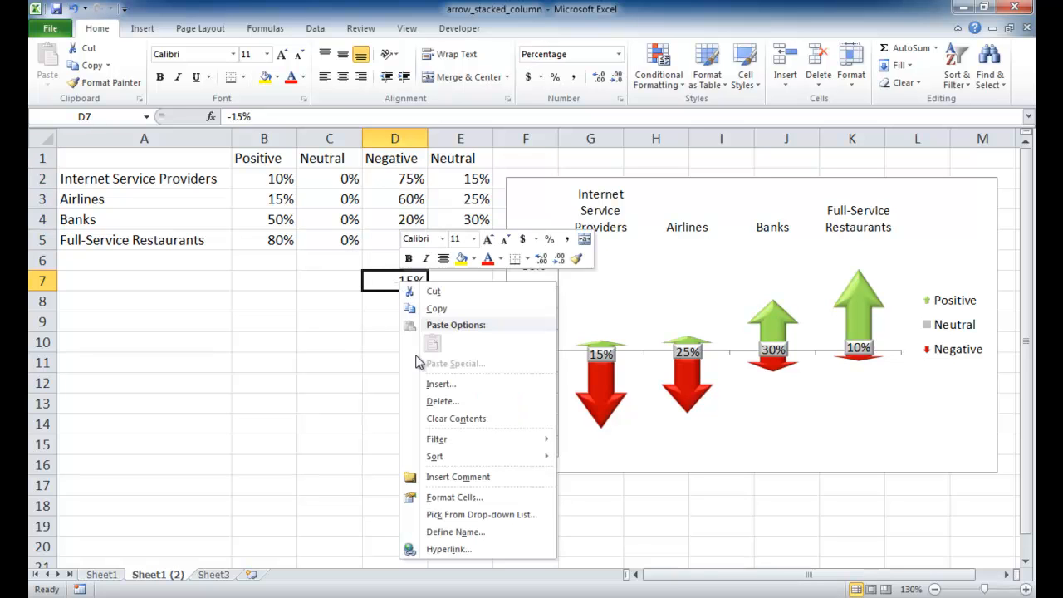
click(454, 496)
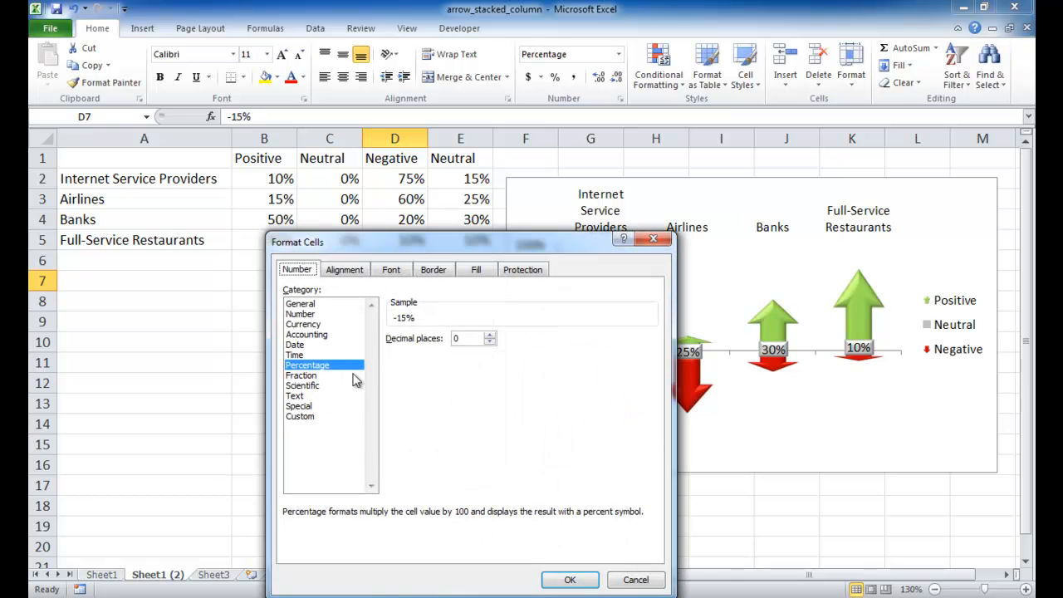
click(299, 416)
text(0%;0%)
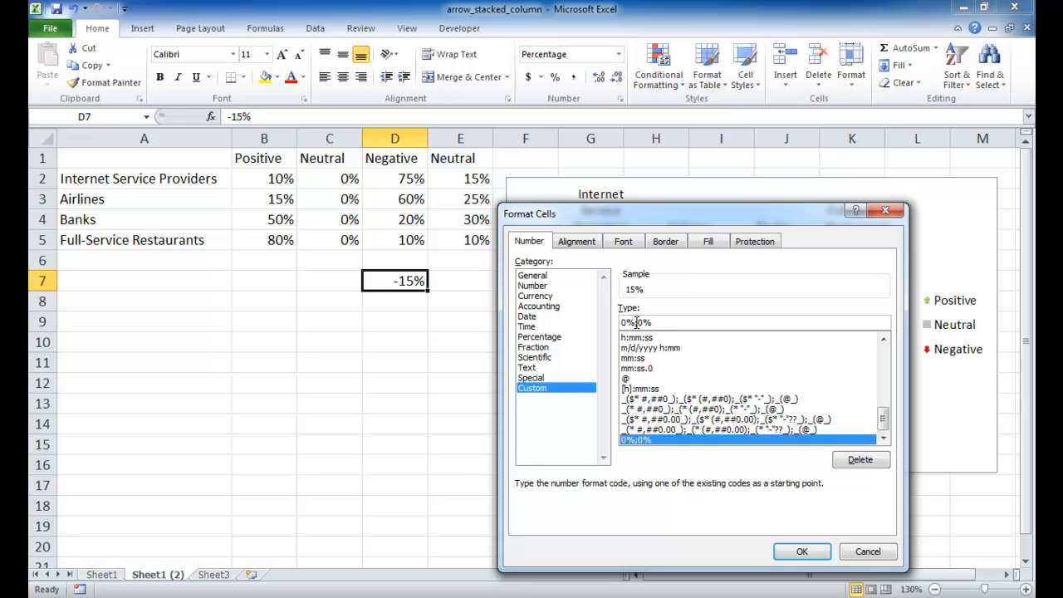
mouse_move(635, 324)
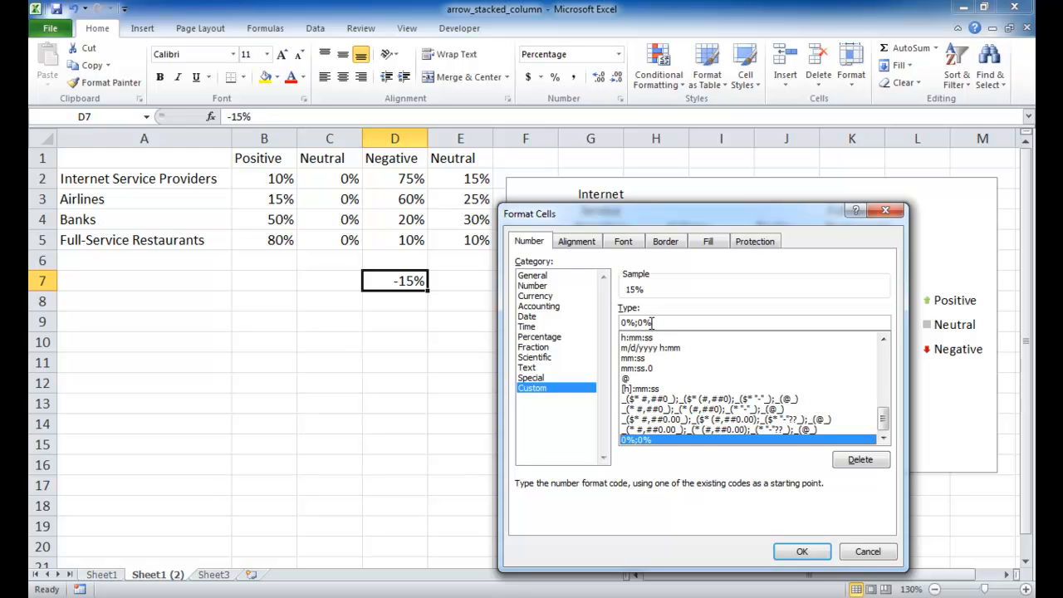
mouse_move(778, 529)
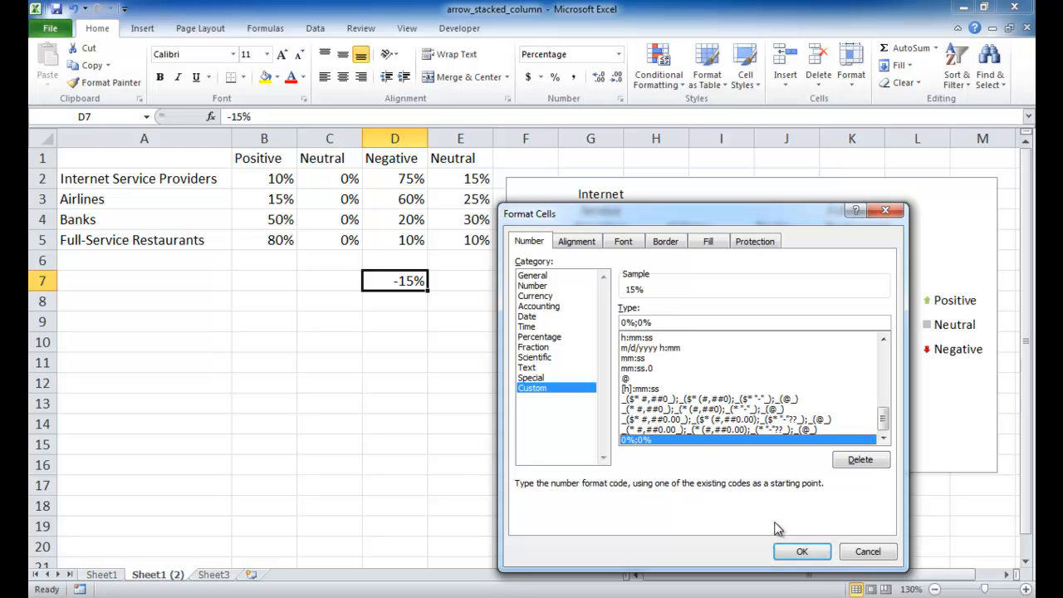
mouse_move(663, 477)
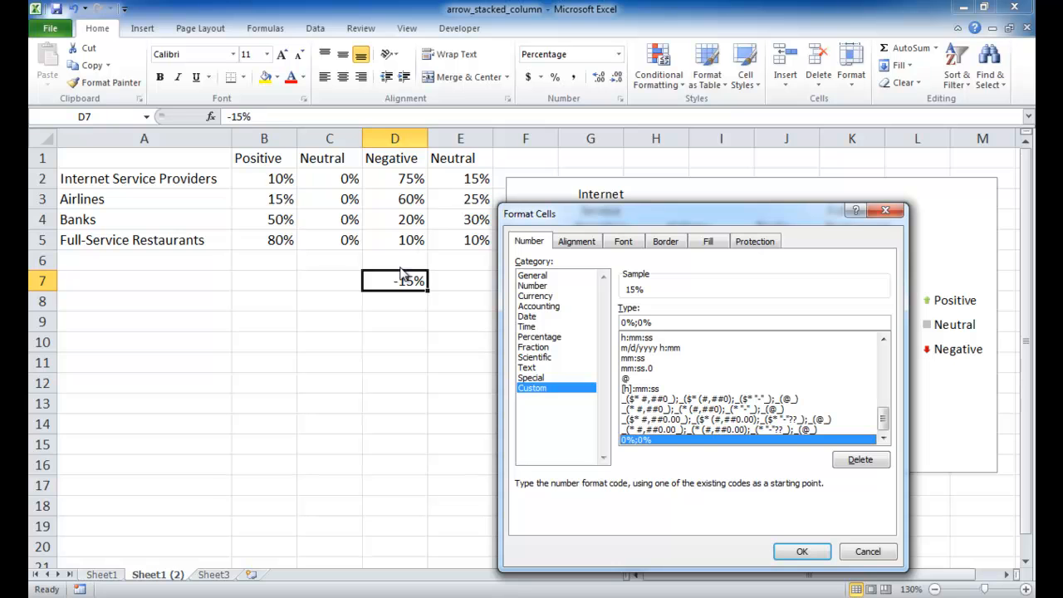
mouse_move(938, 569)
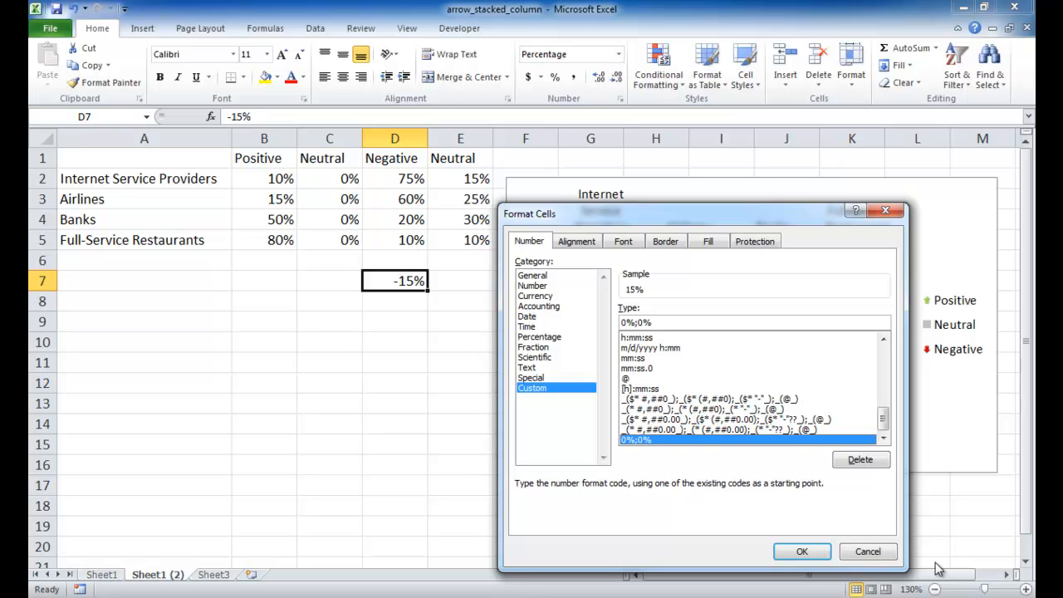
click(800, 552)
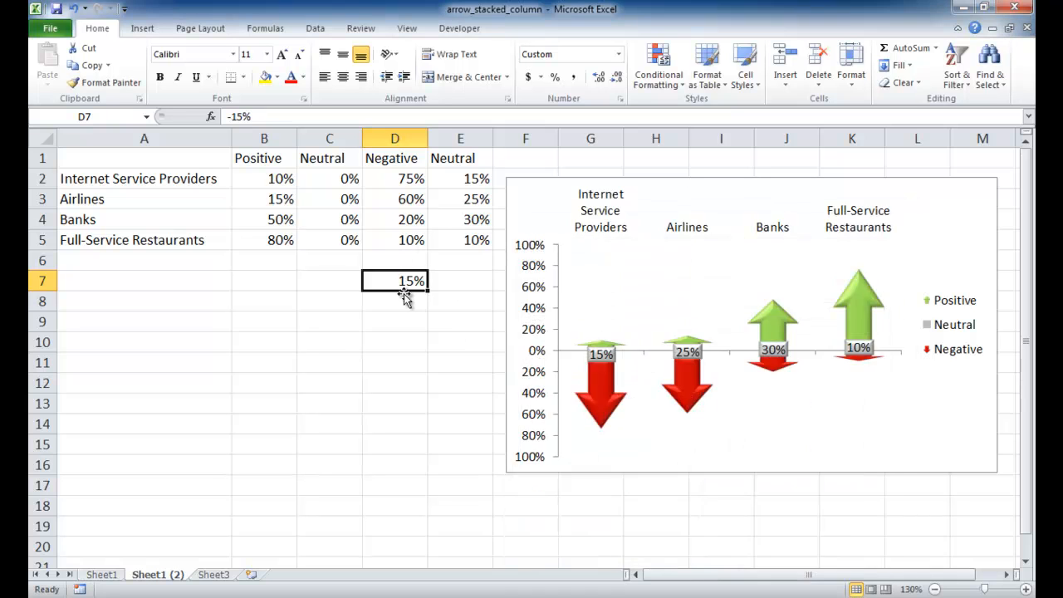
mouse_move(407, 353)
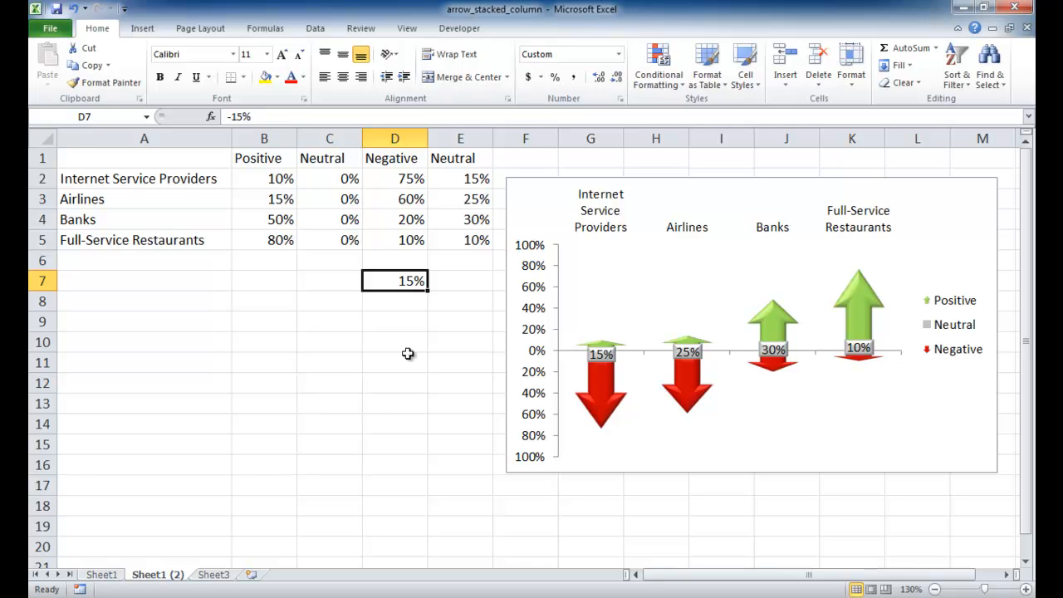
mouse_move(408, 281)
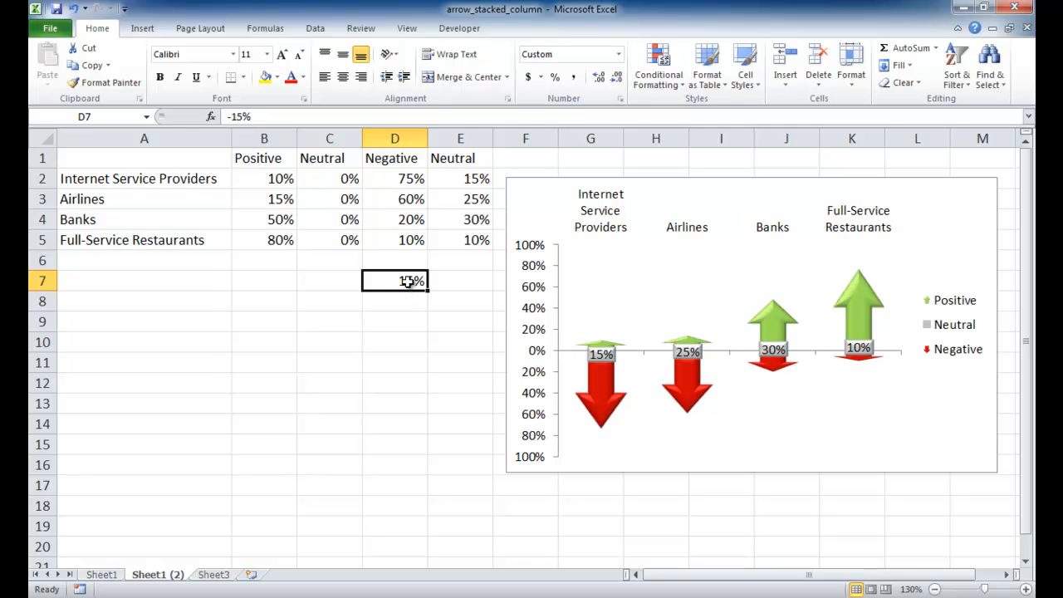
Step: Change D7's custom format to 0%;[red]0%, then delete the test value
right_click(394, 280)
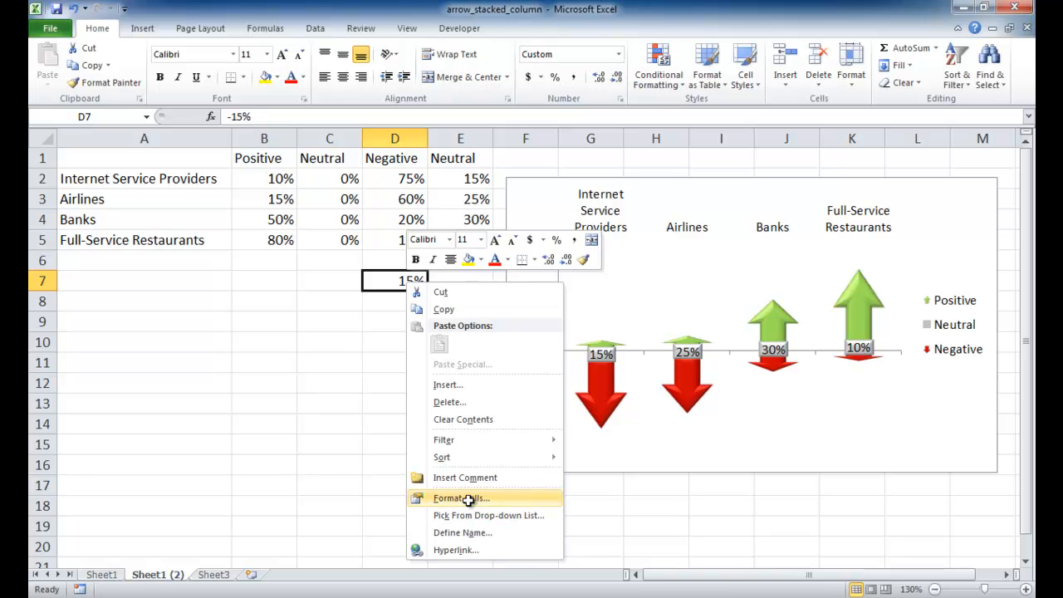
click(461, 498)
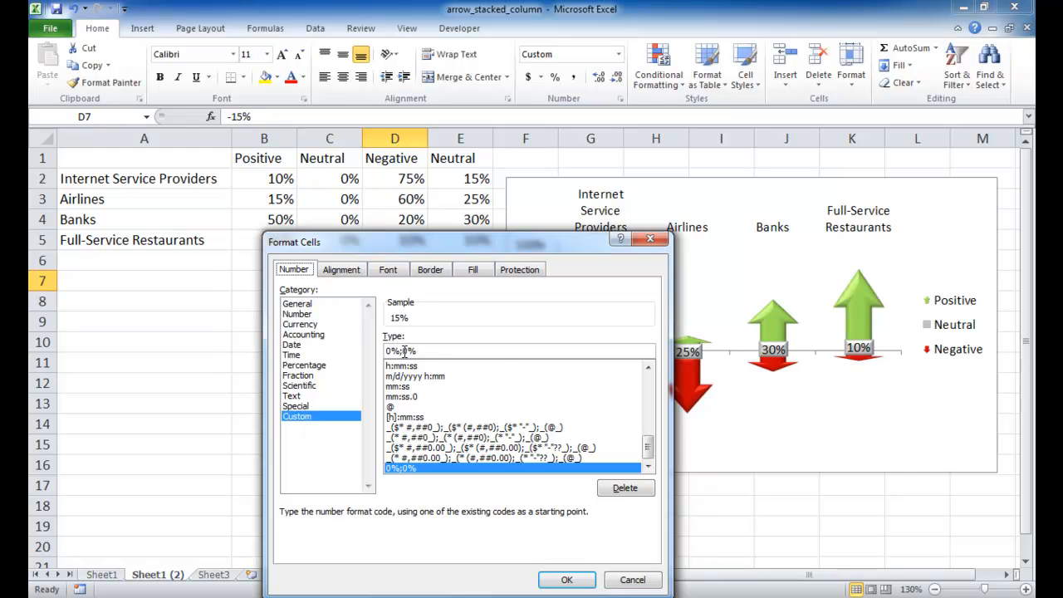
mouse_move(507, 369)
text([red])
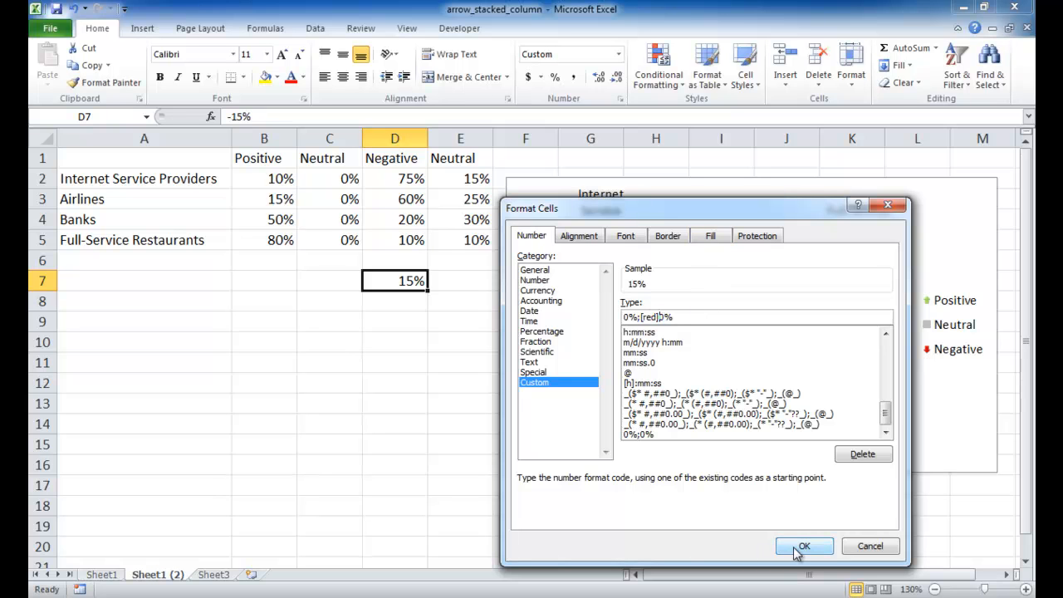
click(803, 546)
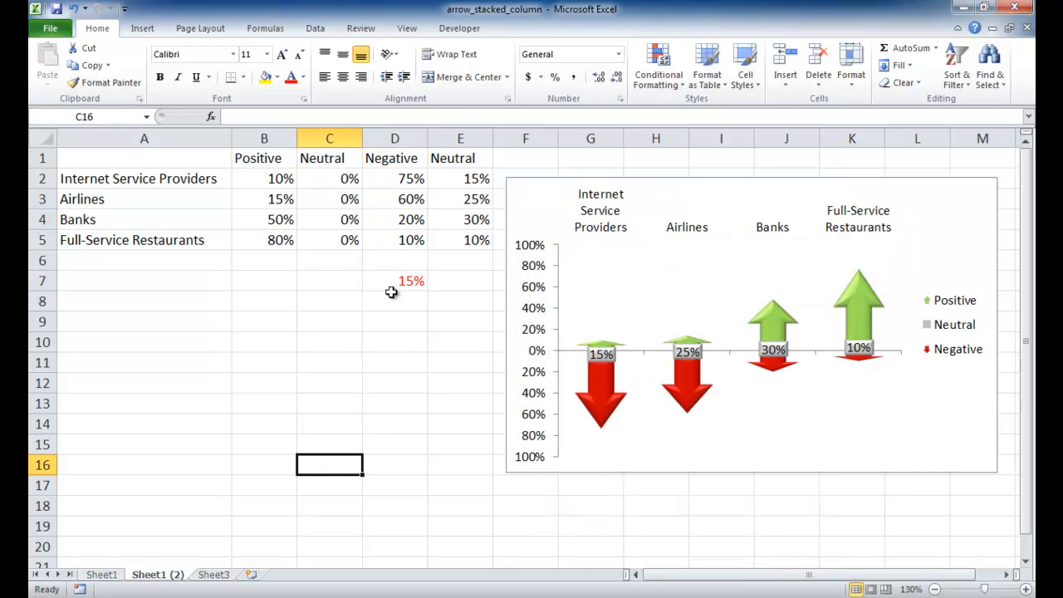
click(394, 281)
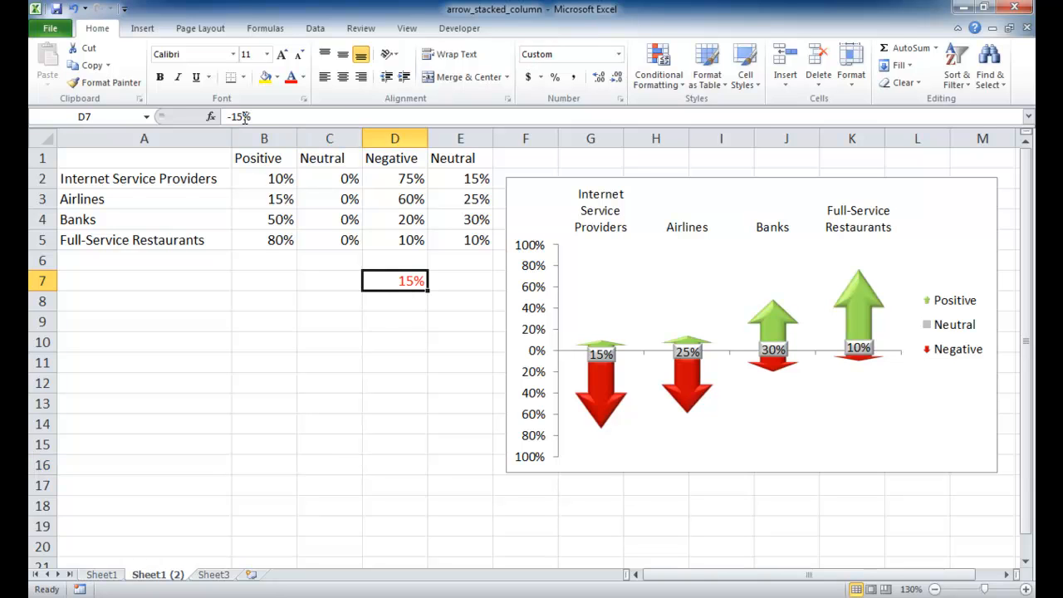
mouse_move(415, 209)
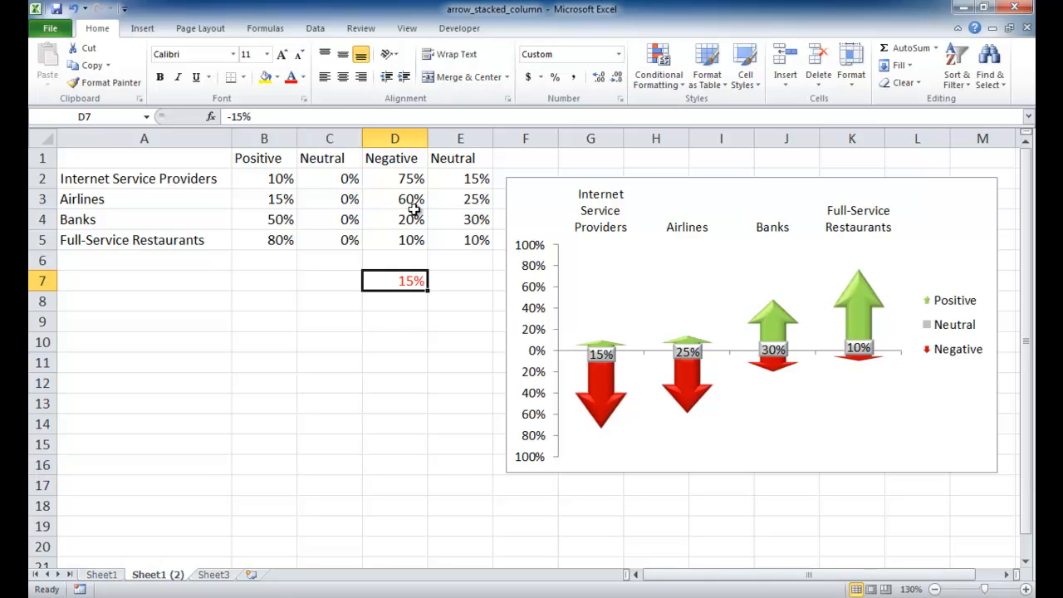
mouse_move(388, 281)
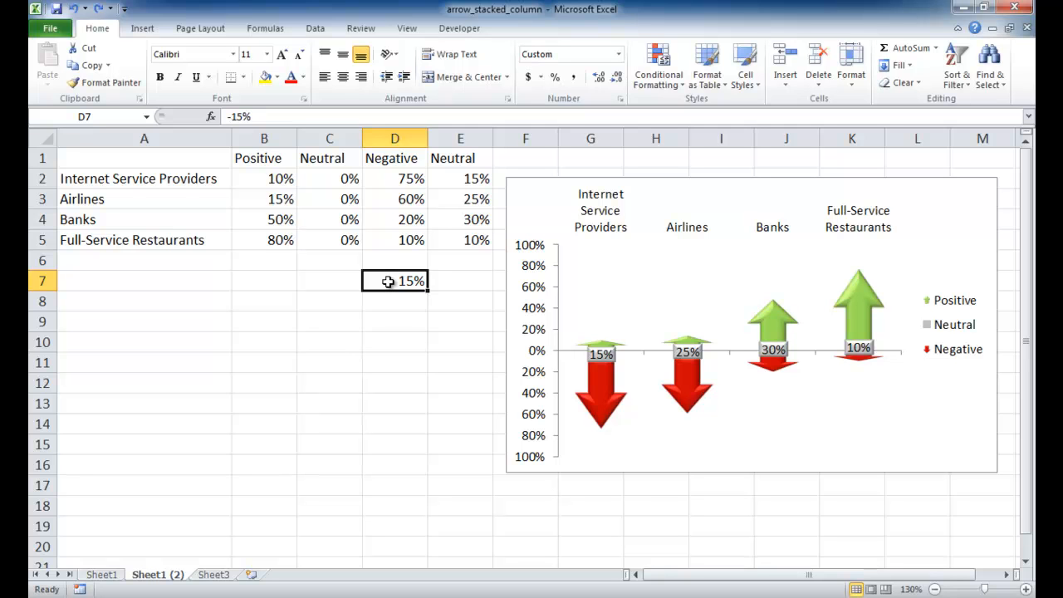
click(329, 403)
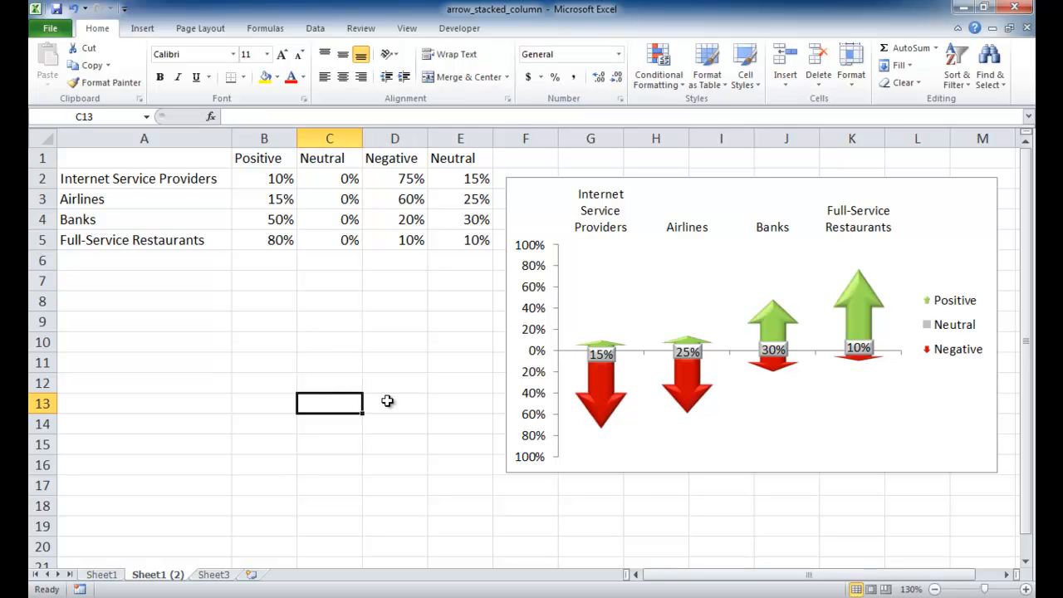
mouse_move(349, 179)
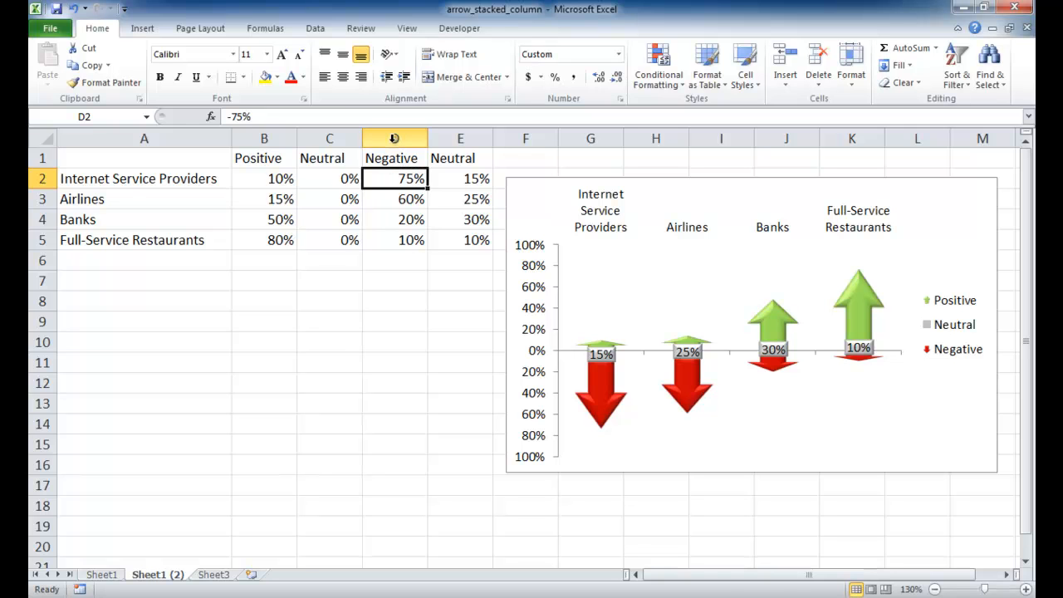
click(394, 139)
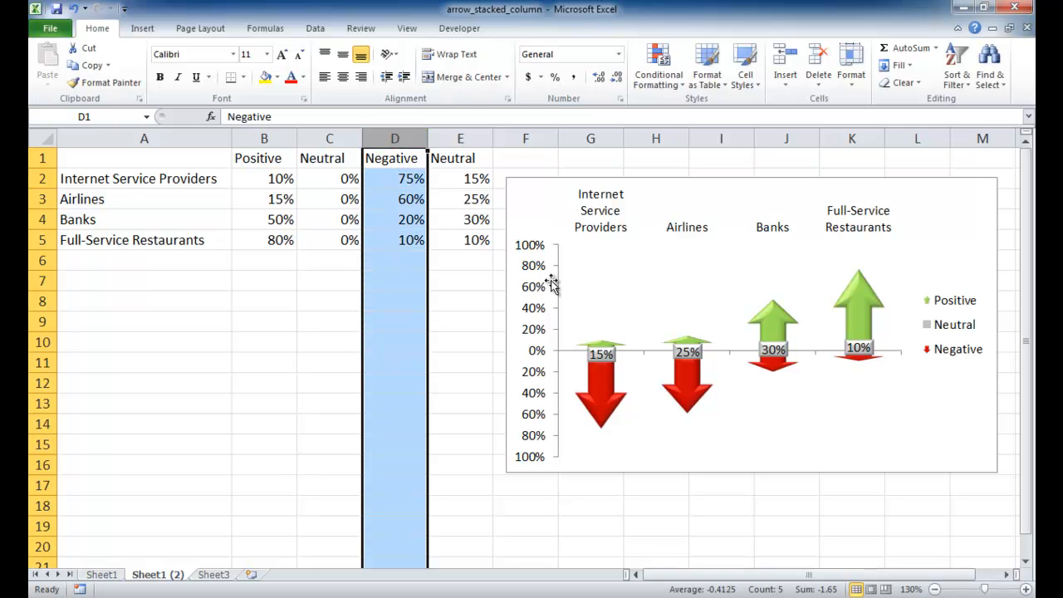
mouse_move(513, 376)
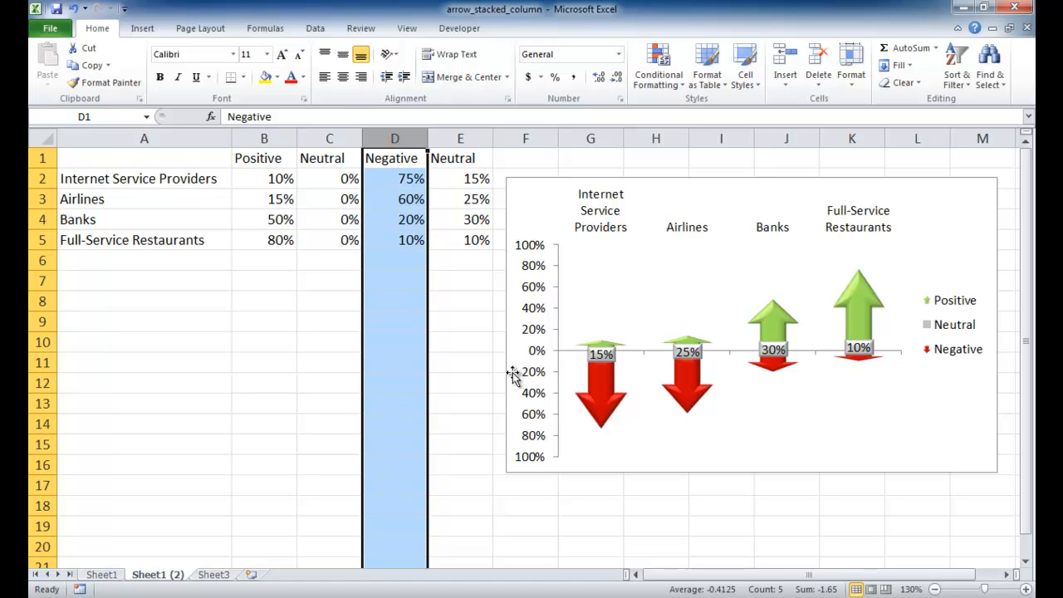
mouse_move(599, 394)
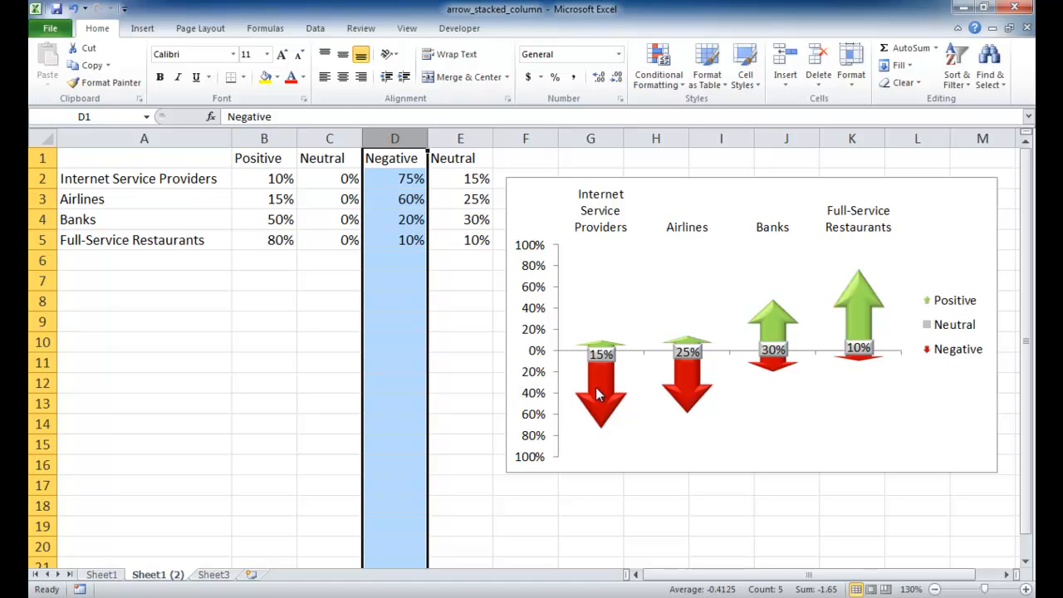
mouse_move(599, 394)
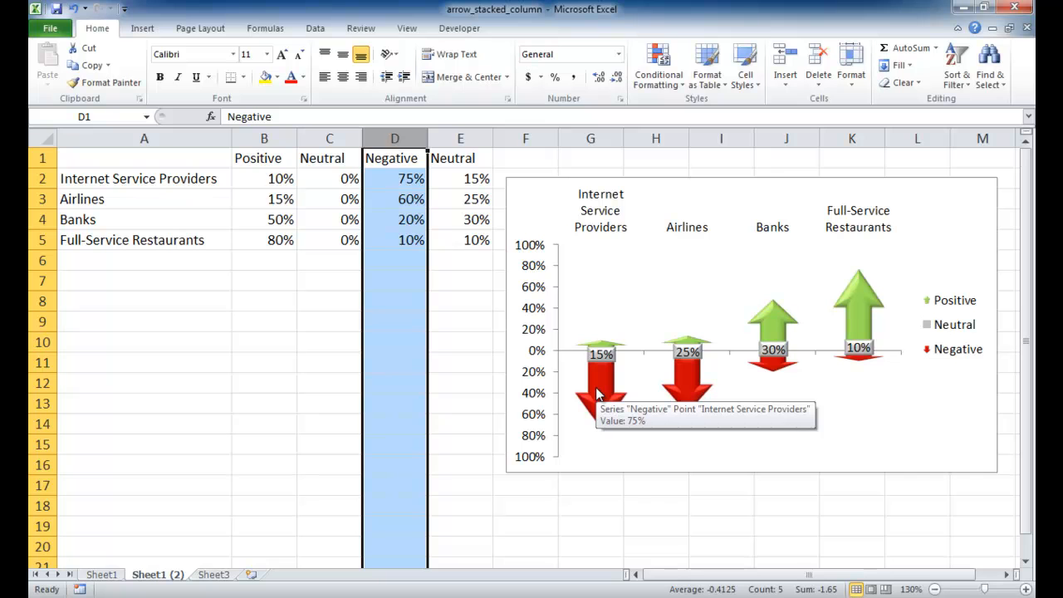
mouse_move(602, 383)
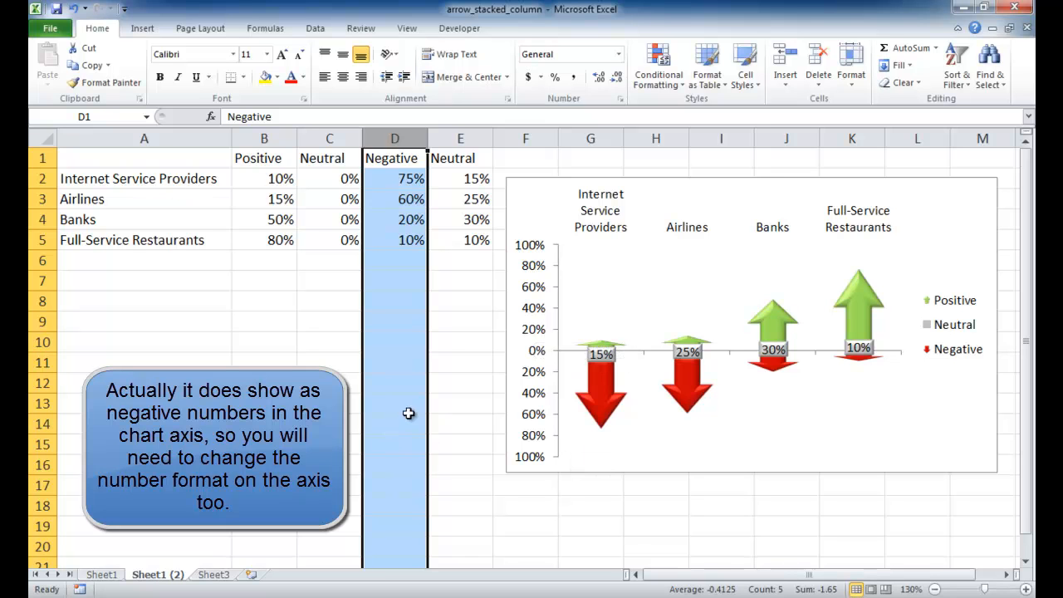
click(459, 341)
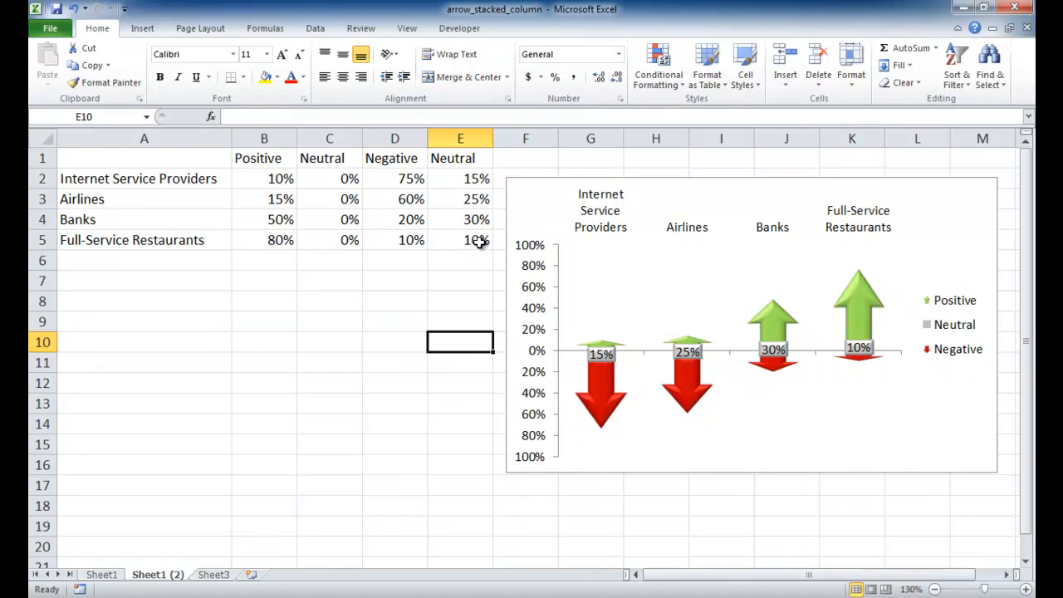
click(460, 178)
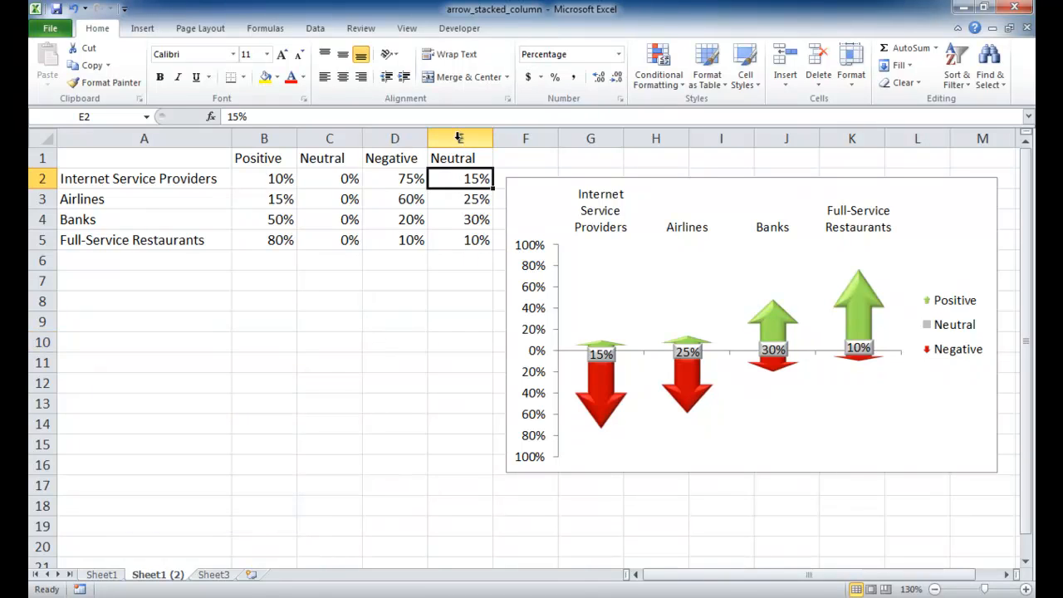
click(459, 138)
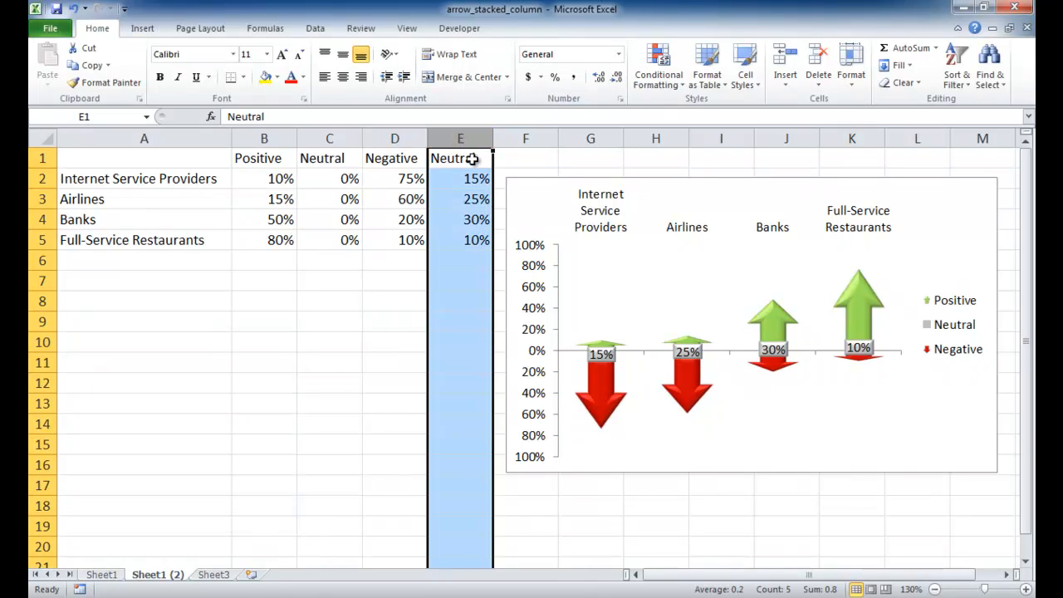
click(460, 198)
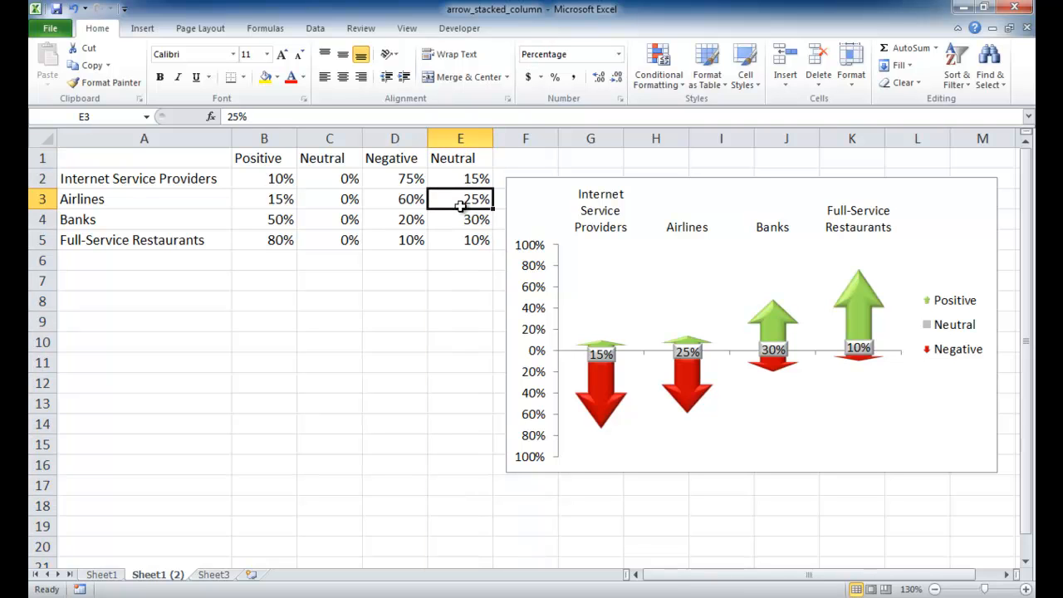
mouse_move(673, 359)
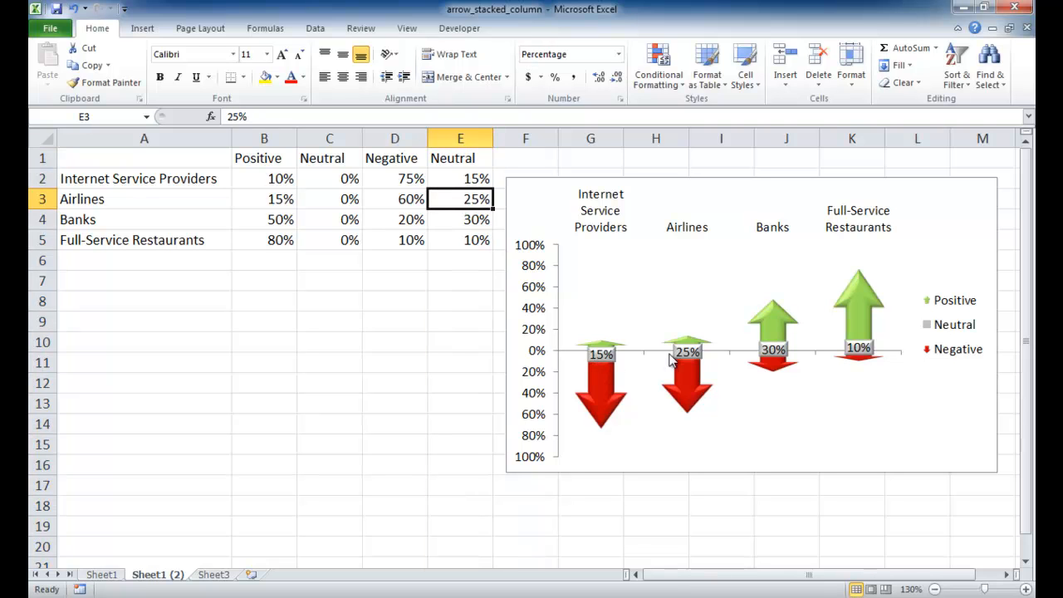
mouse_move(857, 348)
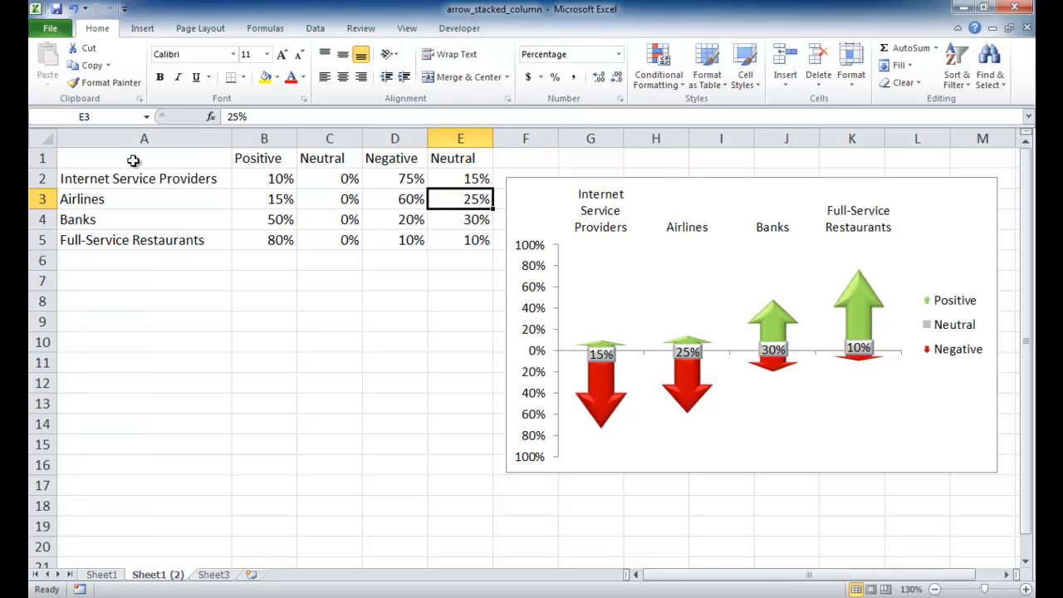
mouse_move(32, 57)
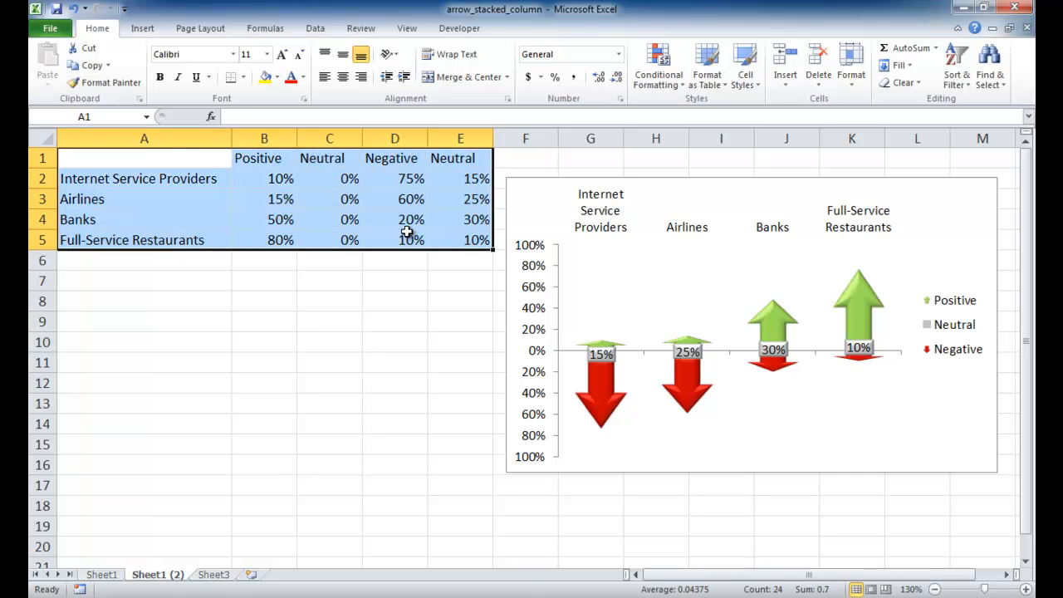
Step: Insert a stacked column chart from the Sheet3 company data in A1:D5
click(213, 574)
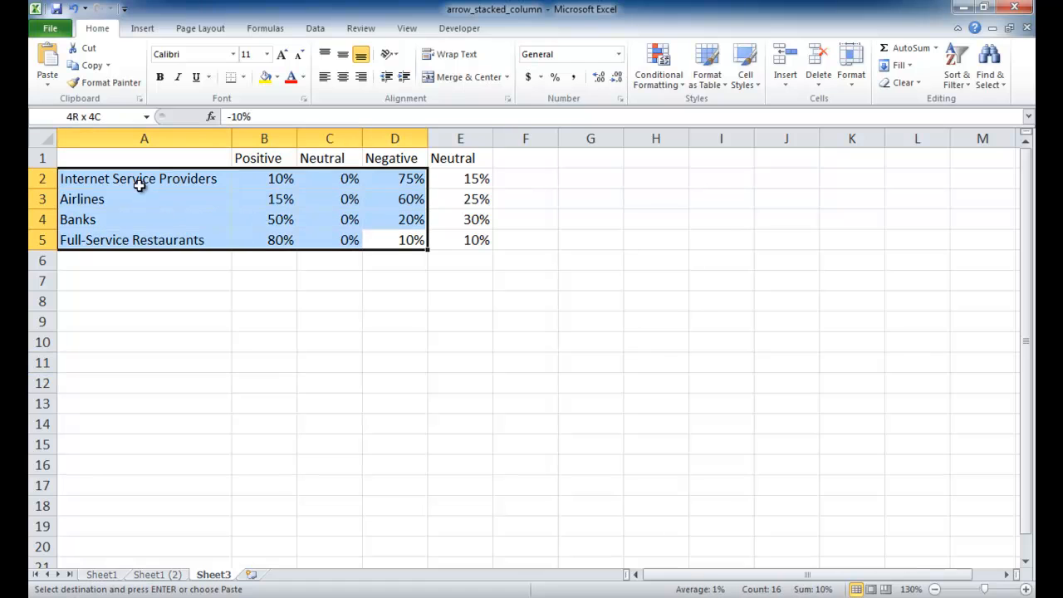
click(395, 158)
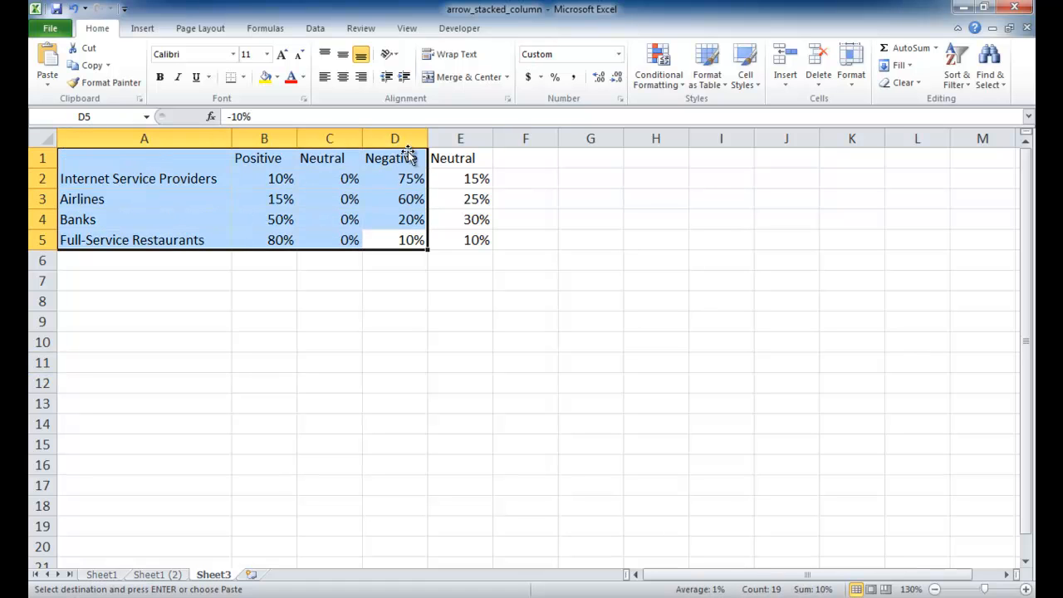
mouse_move(356, 220)
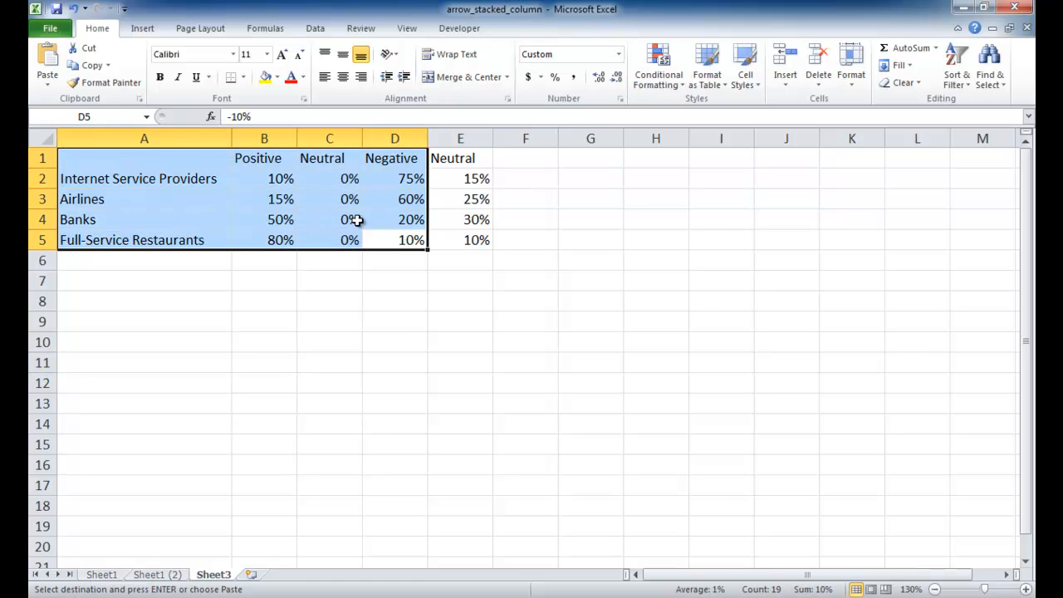
click(142, 27)
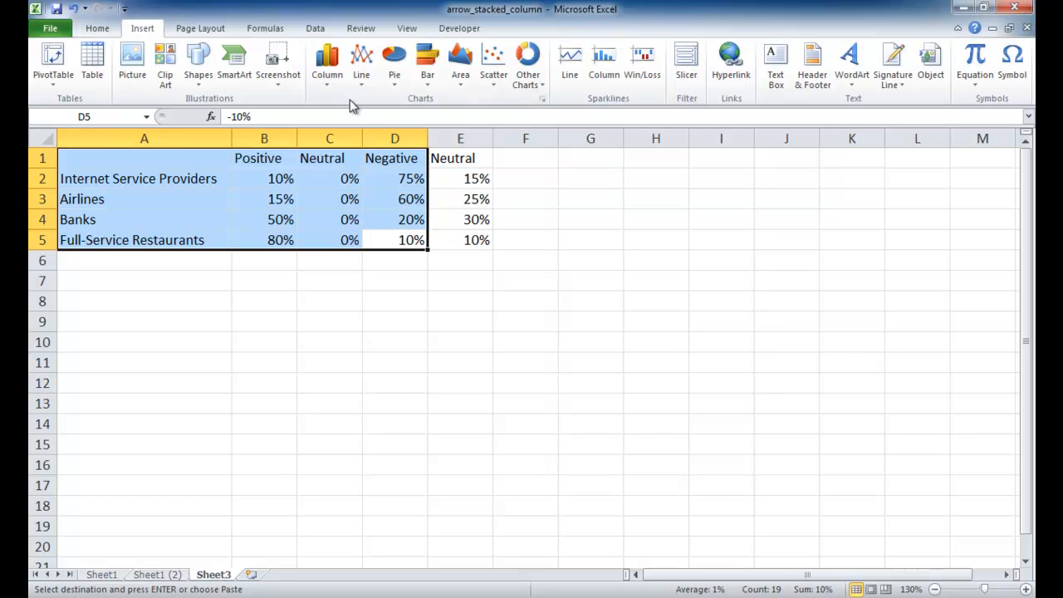
click(326, 62)
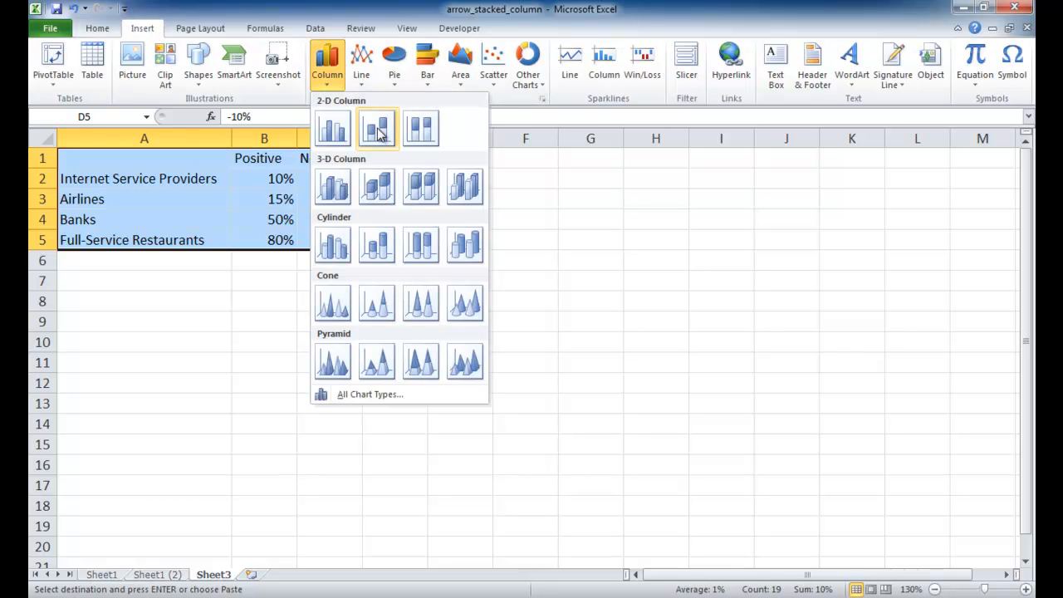
click(375, 129)
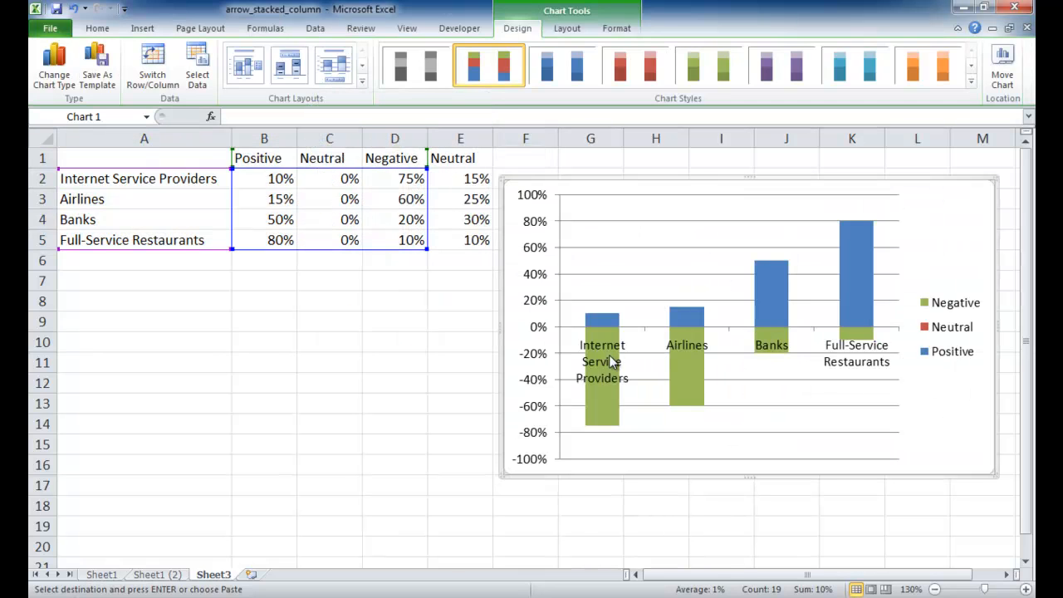
mouse_move(687, 350)
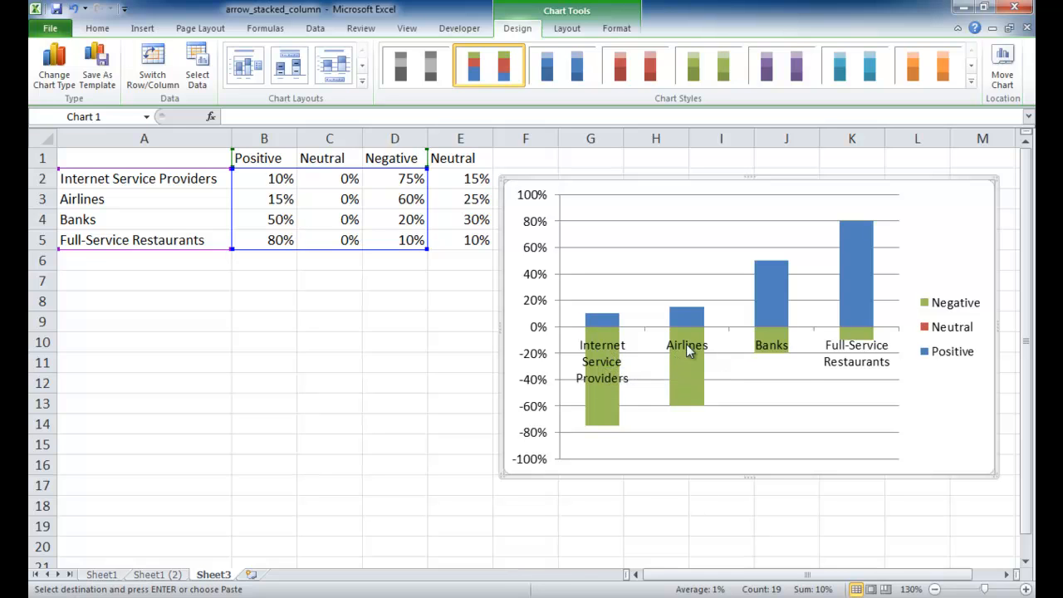
mouse_move(796, 186)
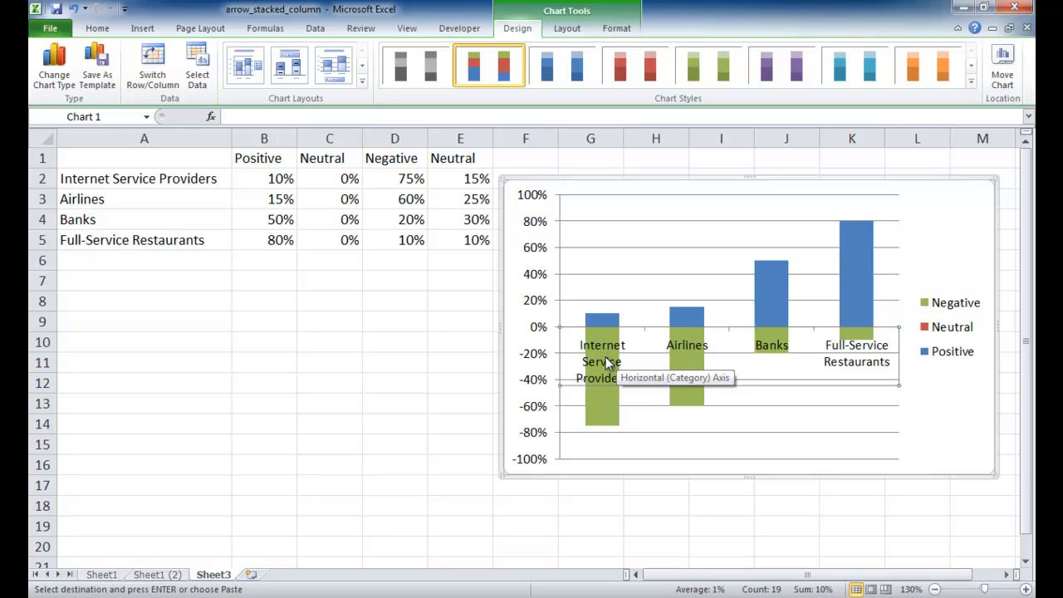
Step: Set the horizontal axis label position to High in Format Axis
right_click(605, 361)
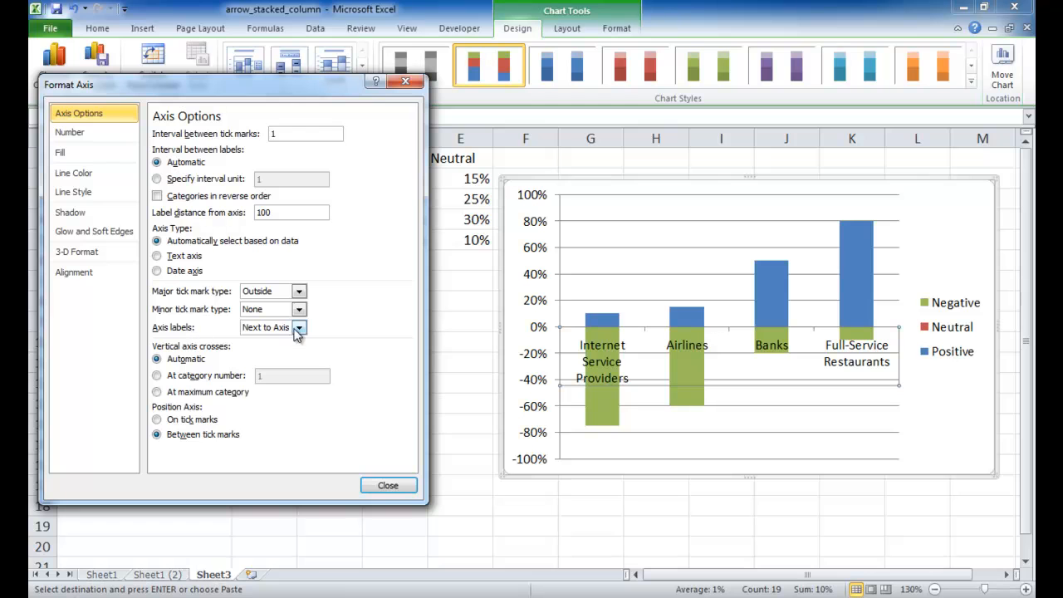
click(298, 327)
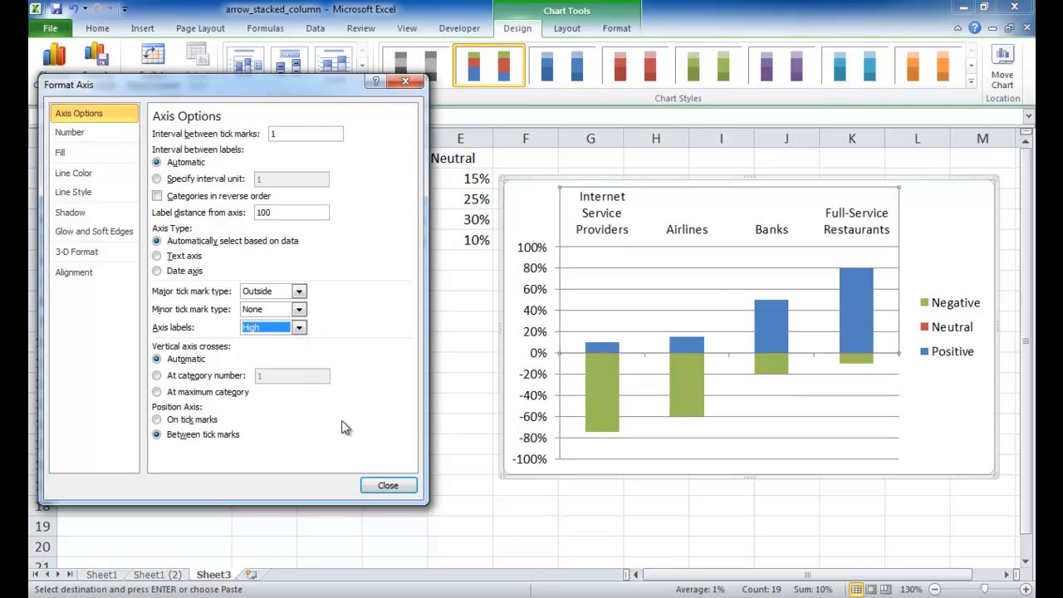
mouse_move(388, 485)
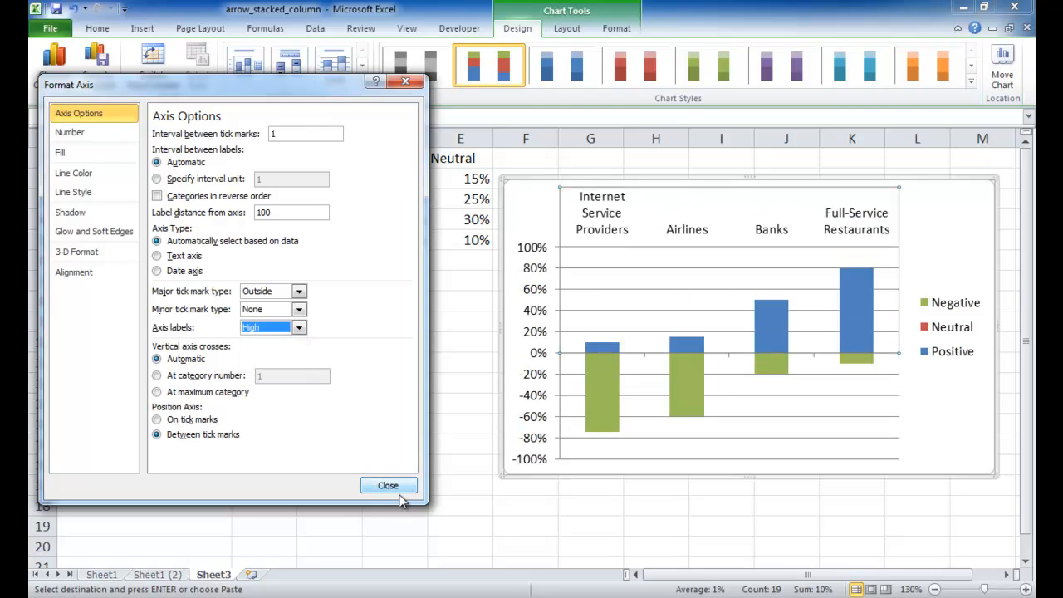
click(388, 485)
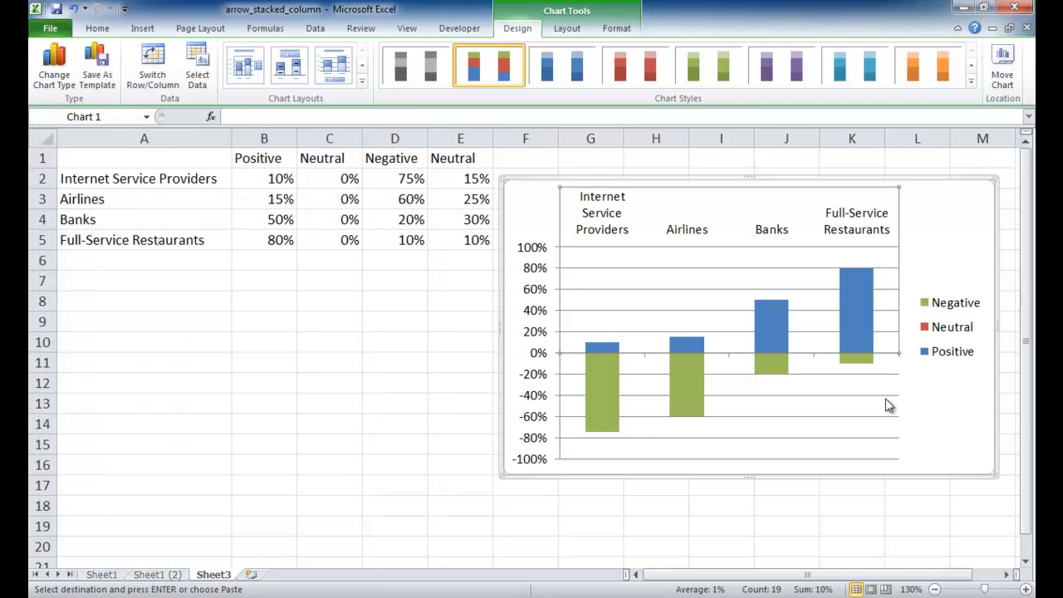
click(888, 403)
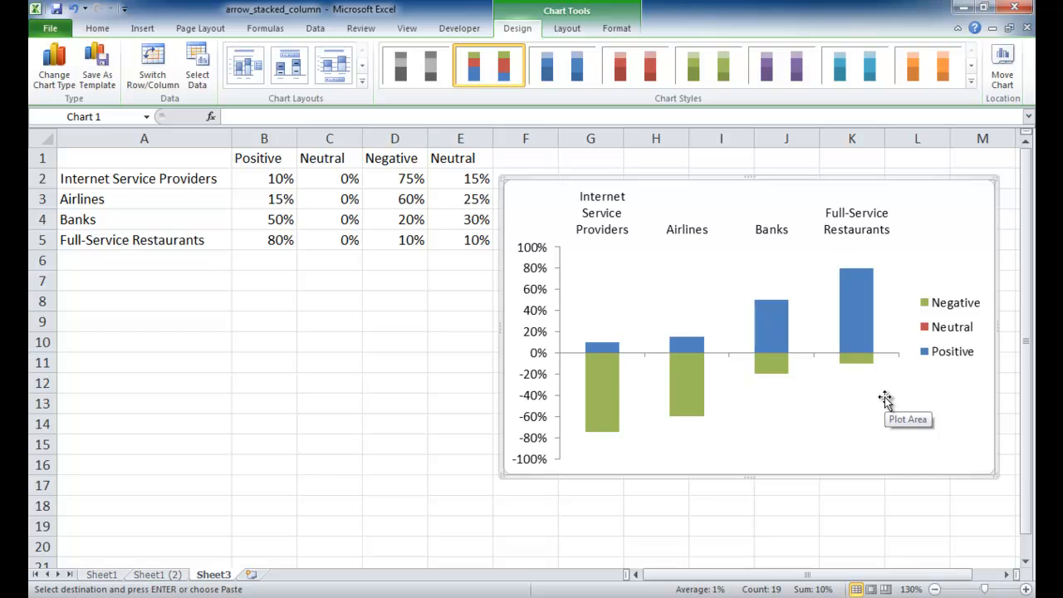
mouse_move(665, 349)
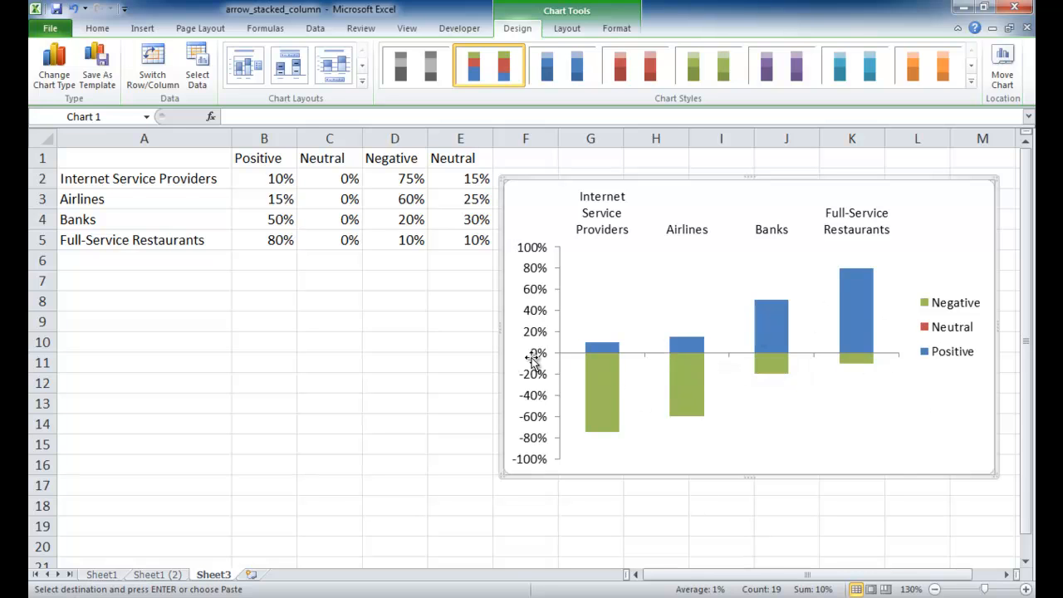
mouse_move(382, 212)
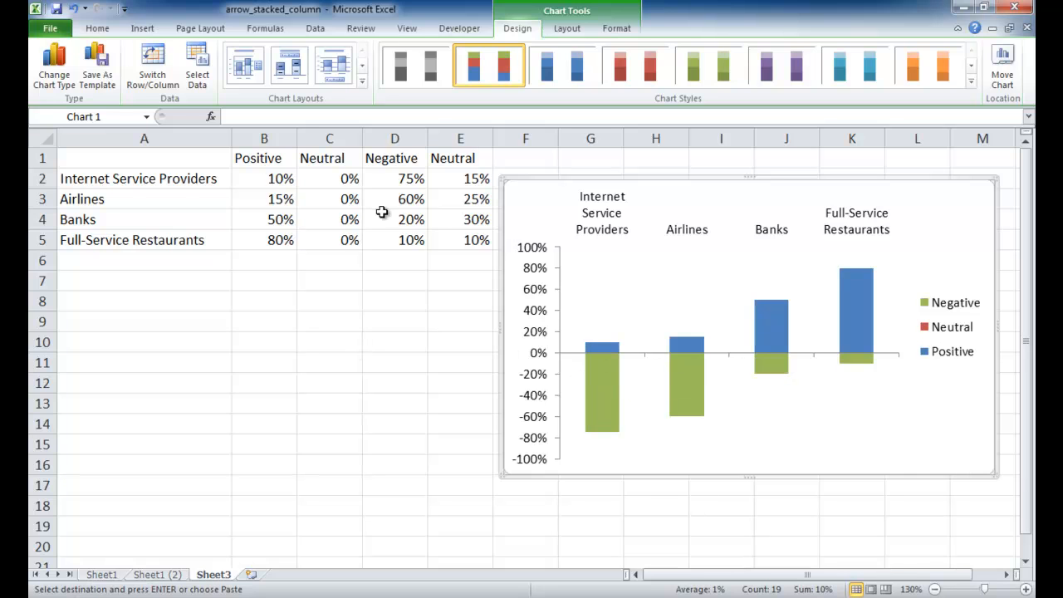
mouse_move(172, 32)
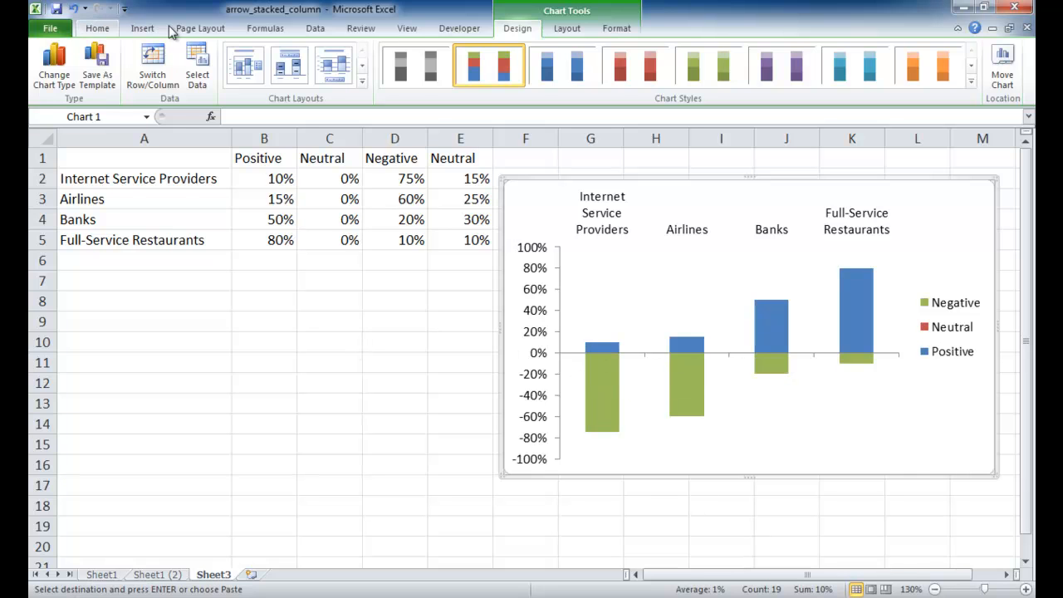
Step: Draw a Block Arrows Up Arrow shape below the data table
click(142, 28)
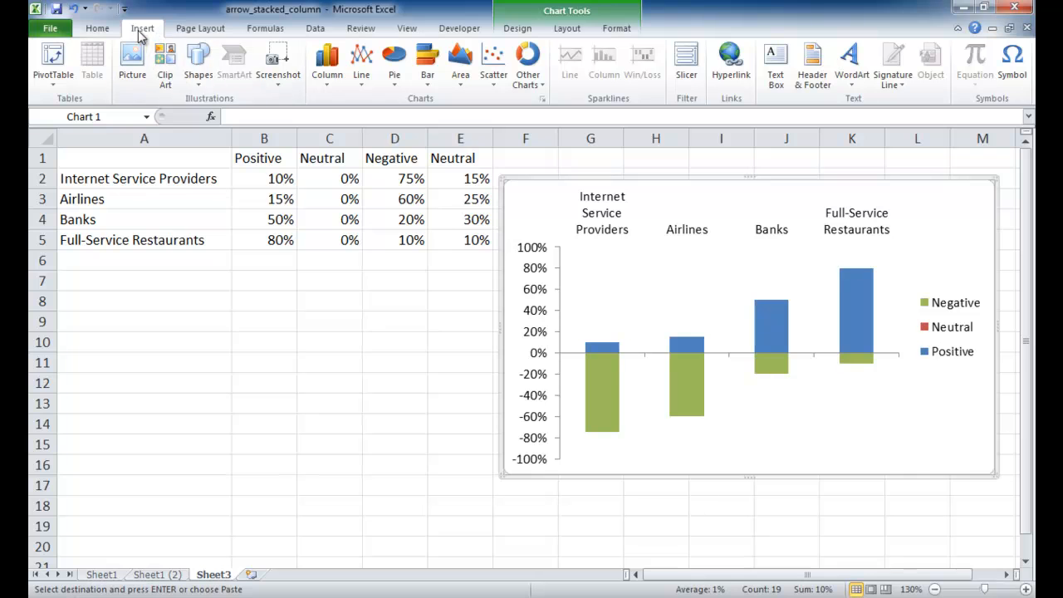
click(198, 62)
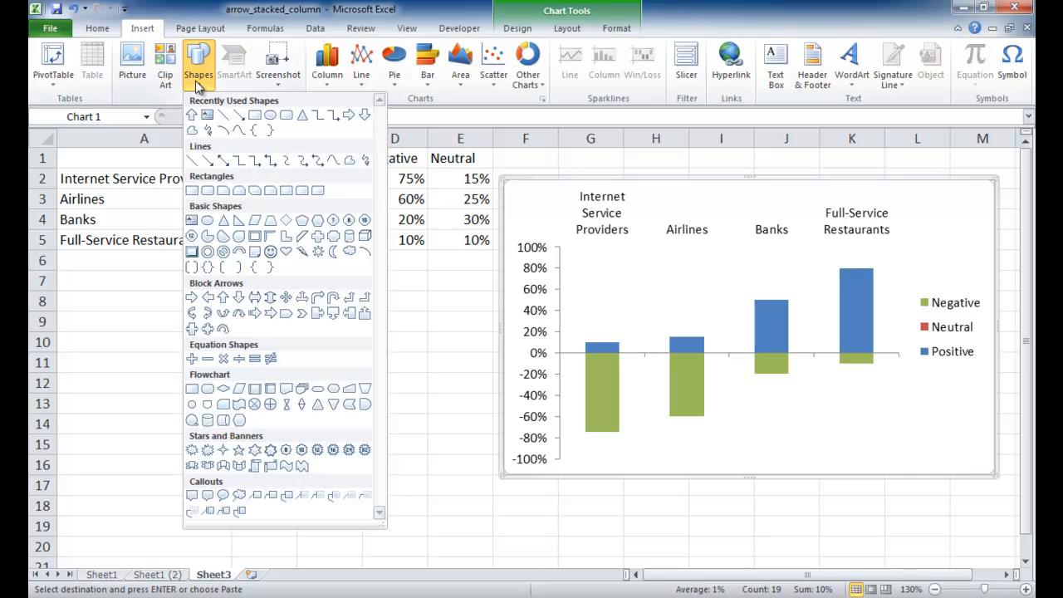
mouse_move(255, 298)
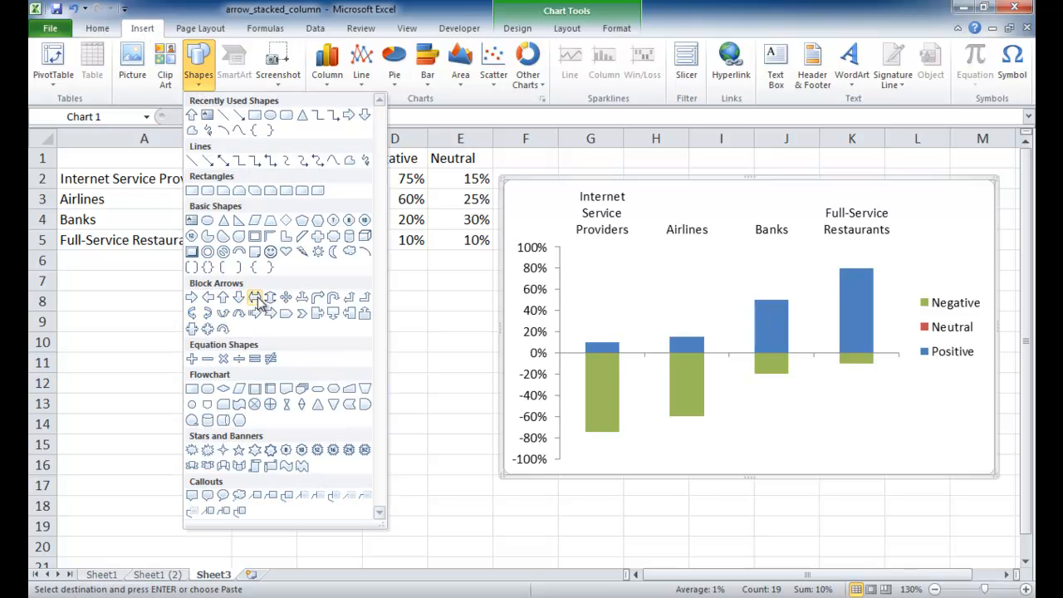
mouse_move(223, 297)
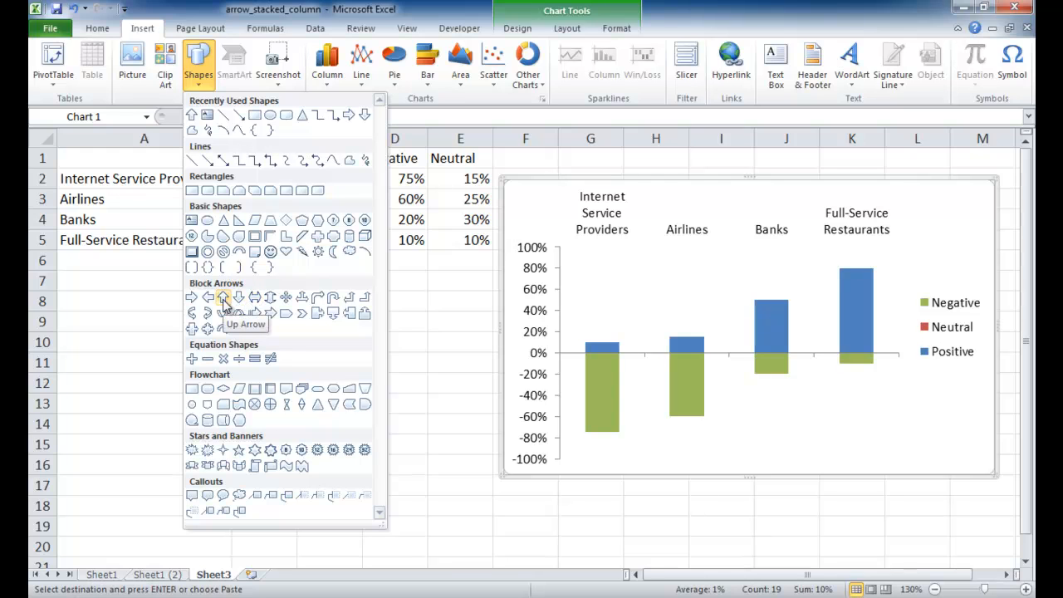
click(221, 297)
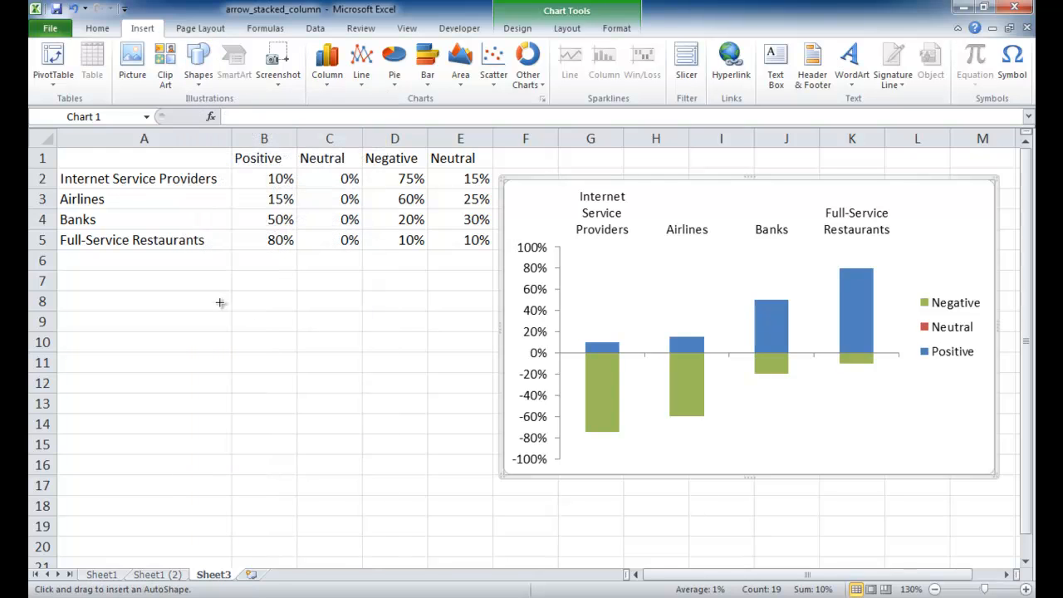
drag(220, 303, 273, 357)
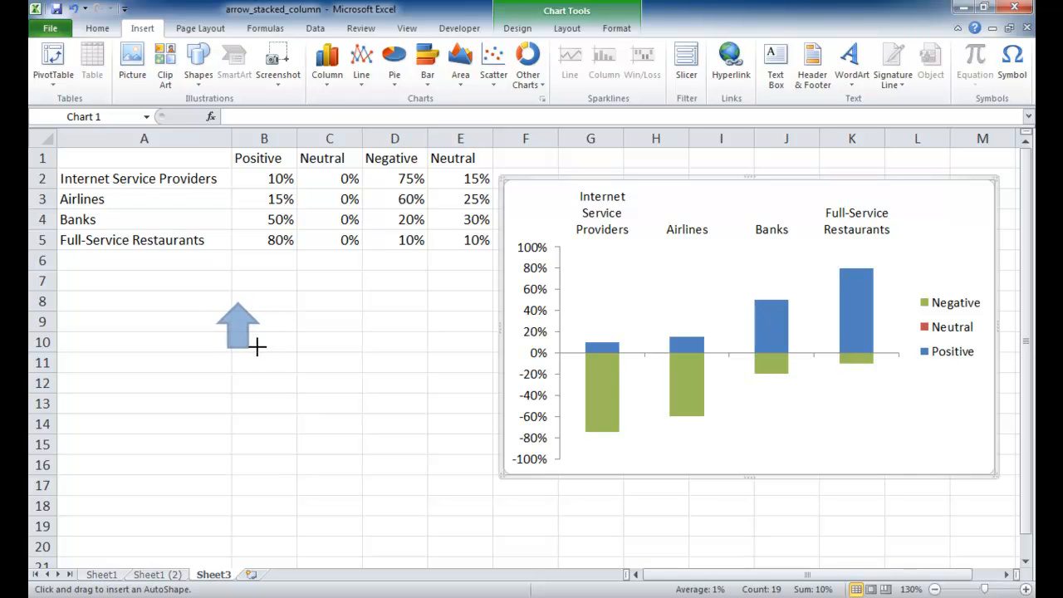
click(238, 324)
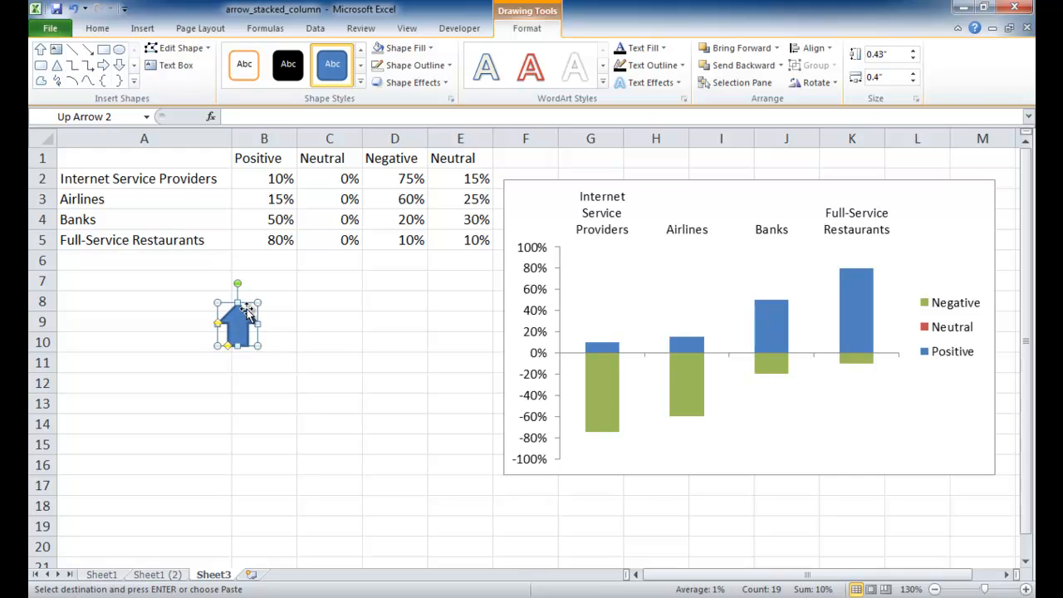
Step: Set the up arrow's outline to No Outline and its fill to green
right_click(239, 323)
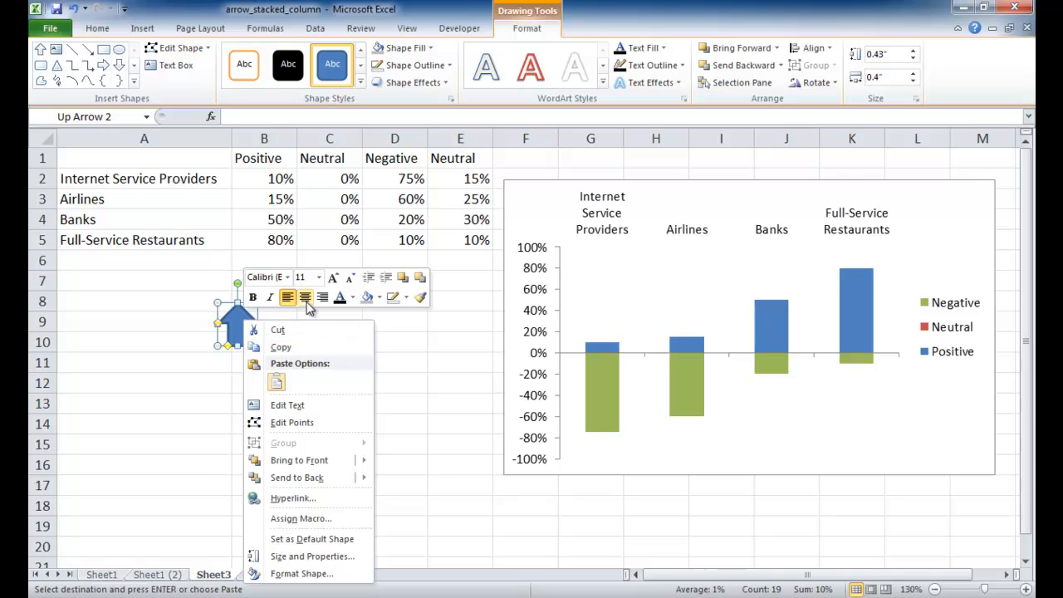
mouse_move(392, 297)
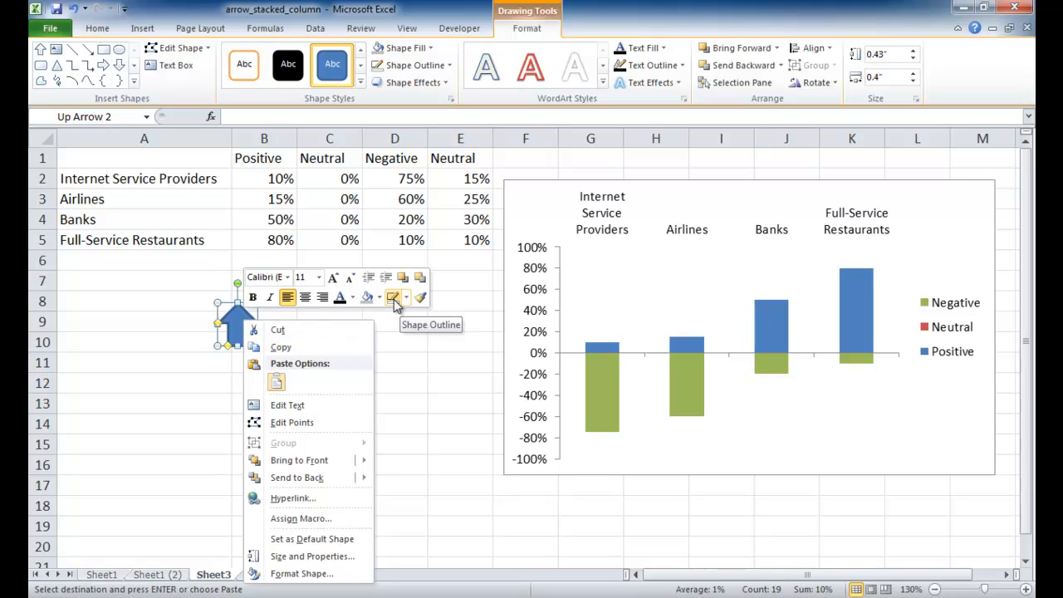
mouse_move(419, 299)
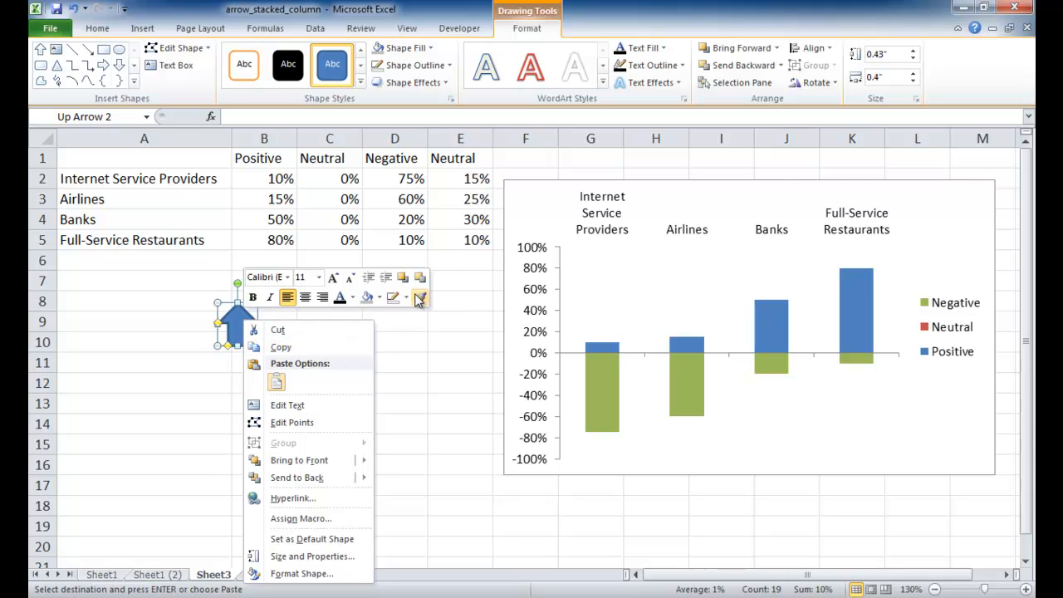
click(421, 297)
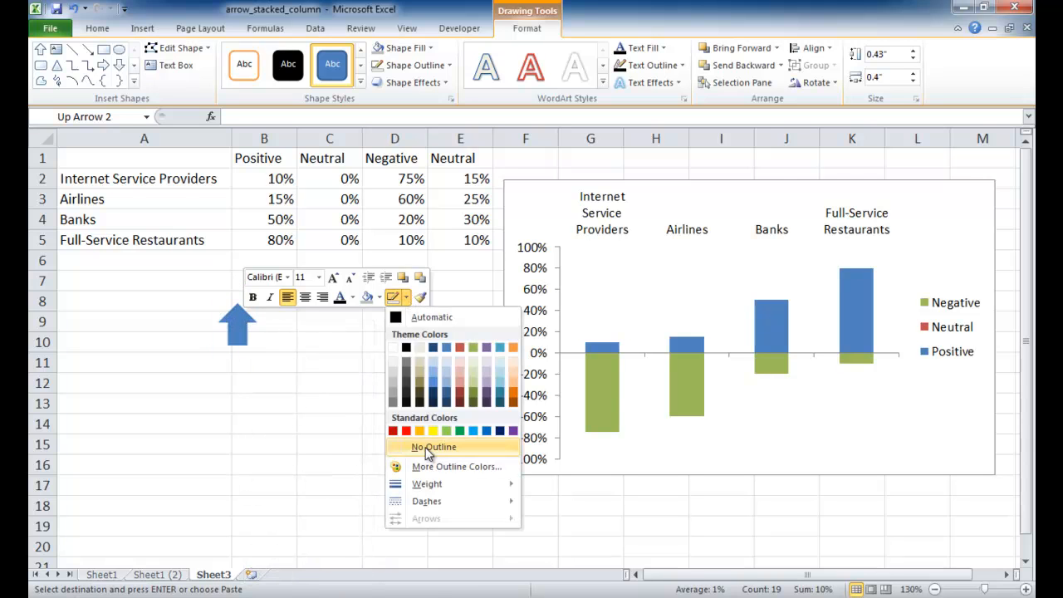
click(433, 446)
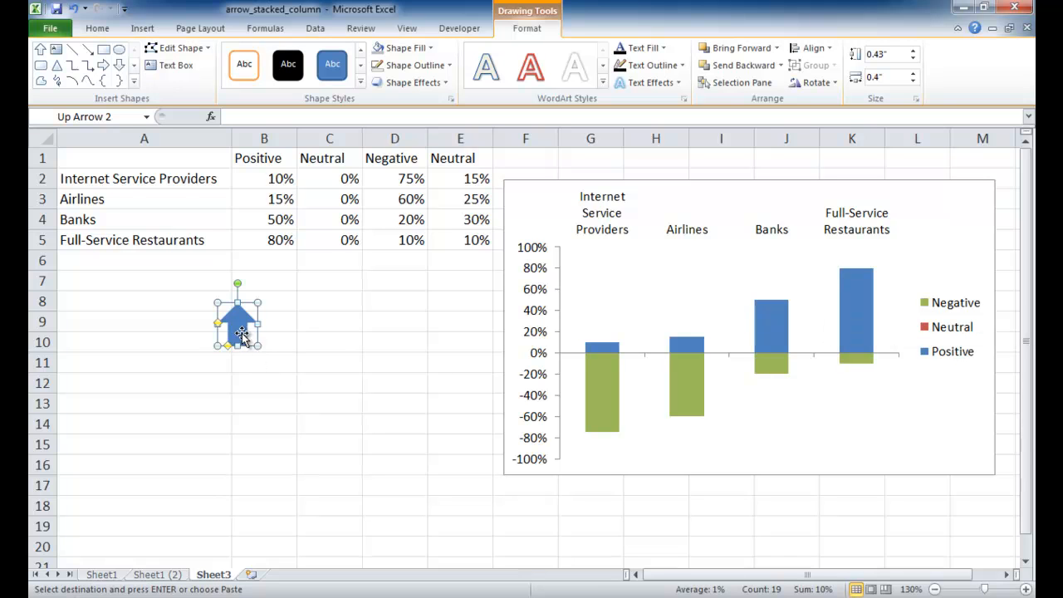
right_click(239, 319)
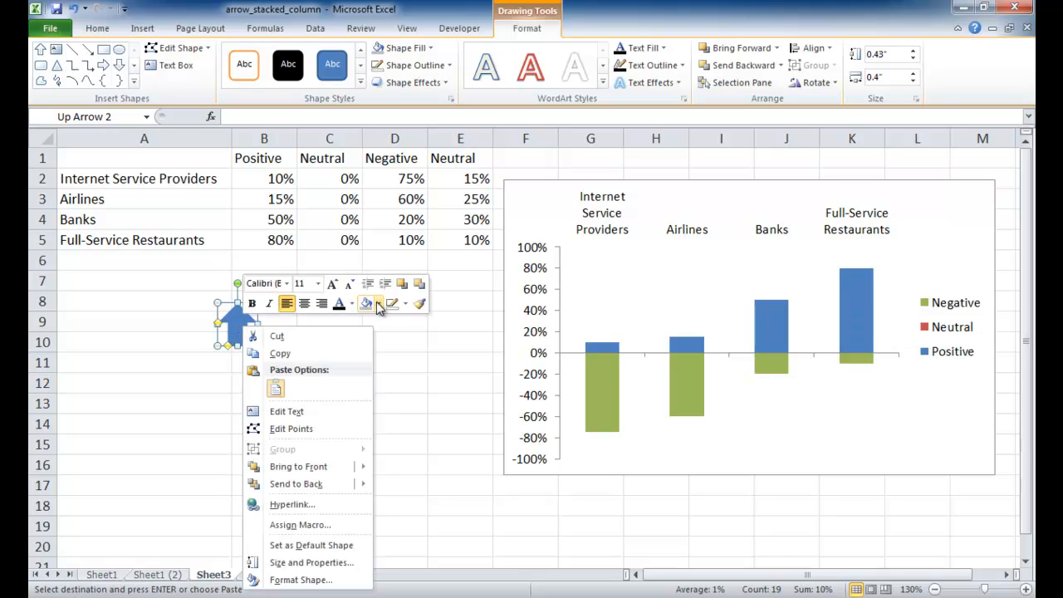
click(379, 303)
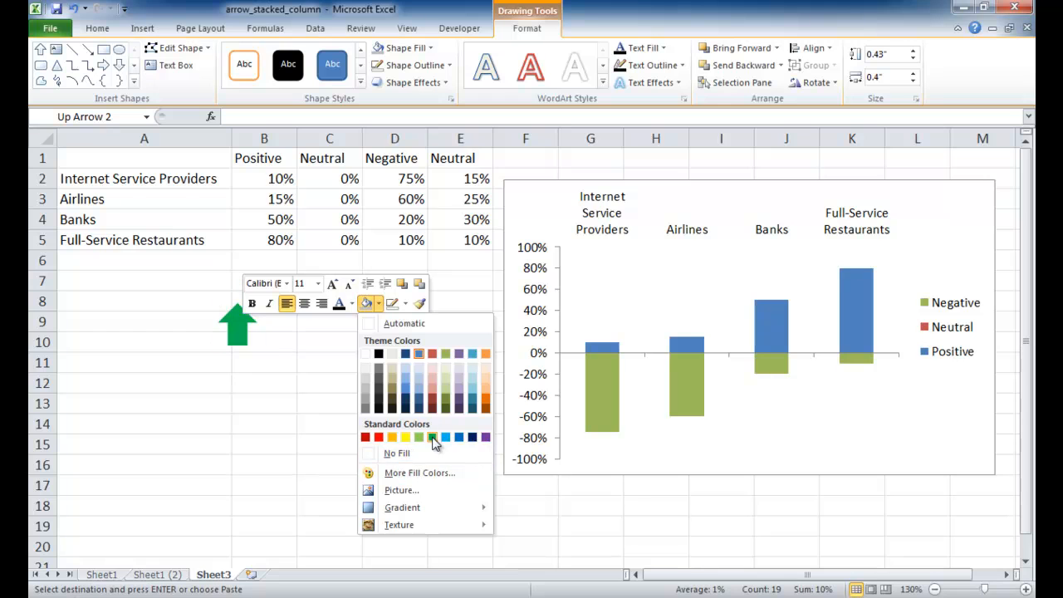
click(418, 438)
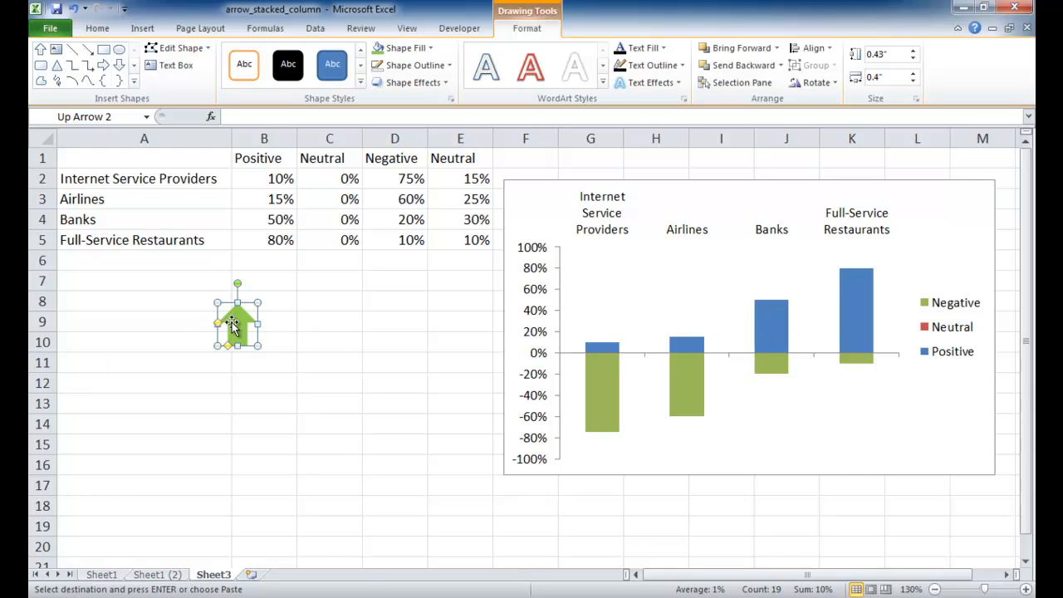
Step: Apply a Top bevel of width 5 pt and height 2 pt in 3-D Format
right_click(237, 322)
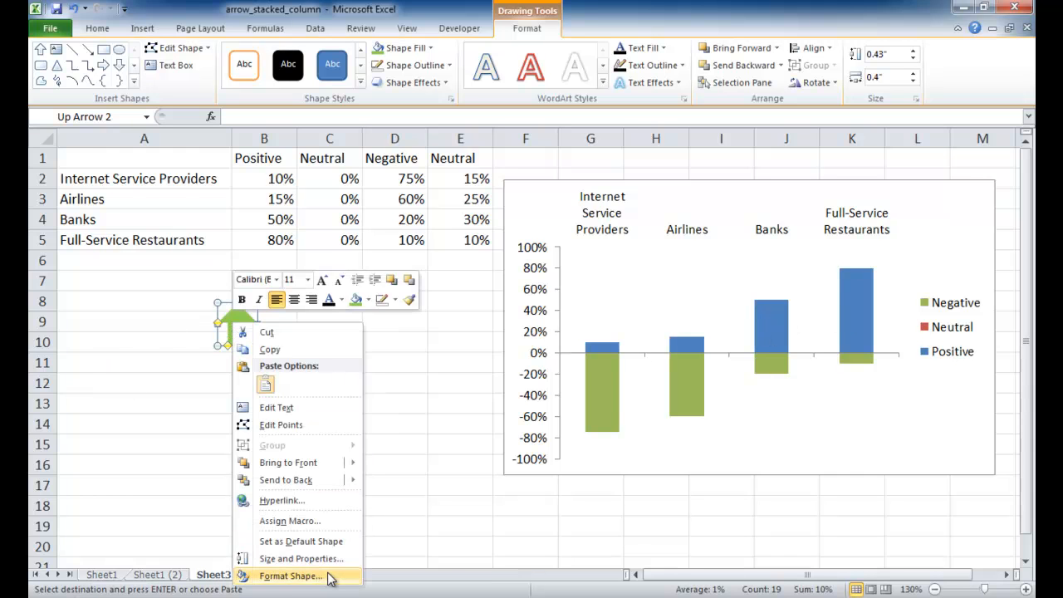
click(290, 576)
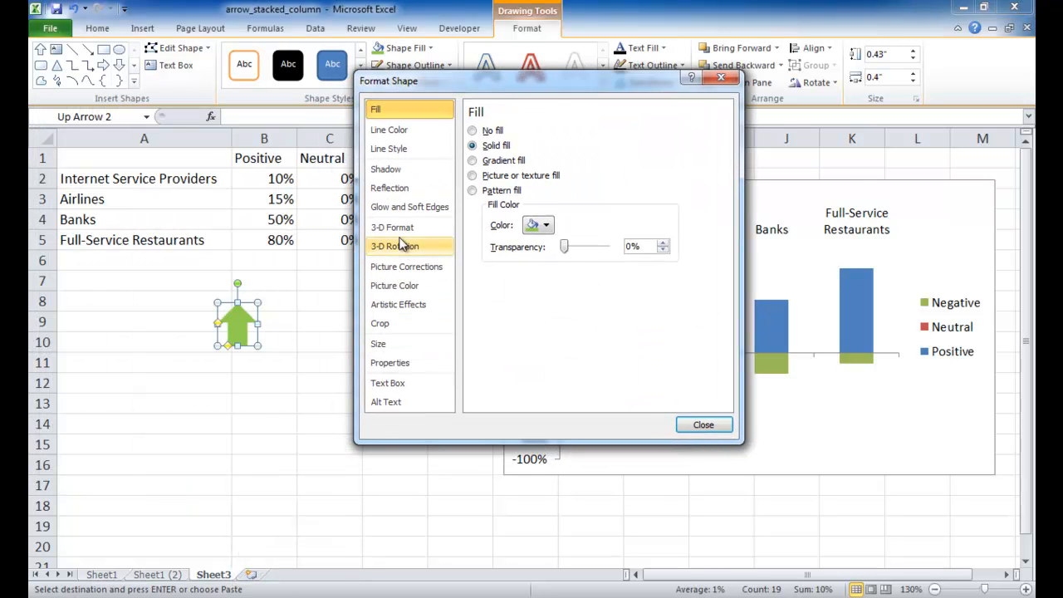
click(392, 226)
text(2)
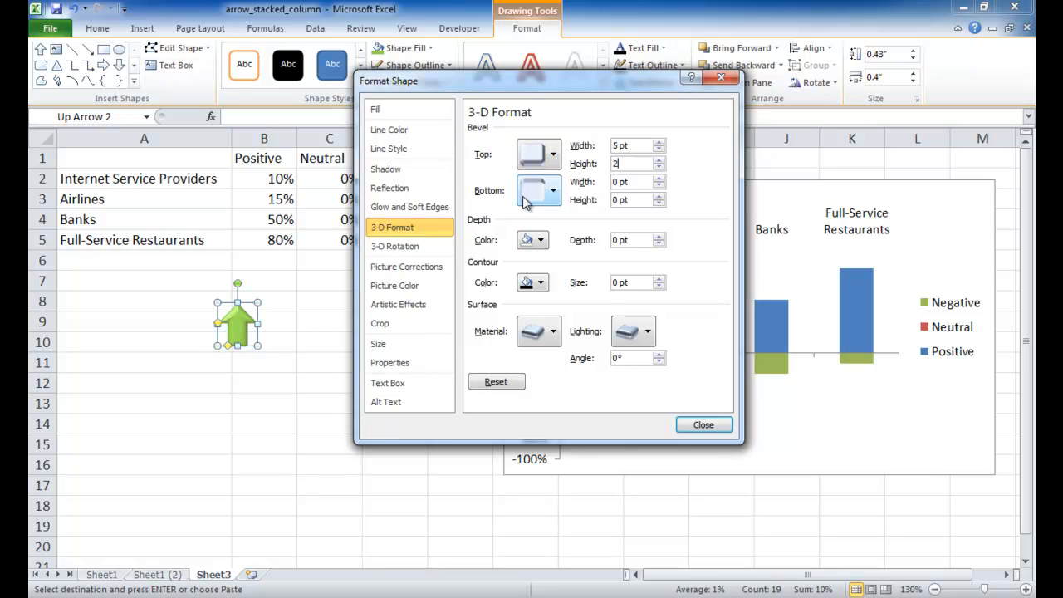
mouse_move(647, 389)
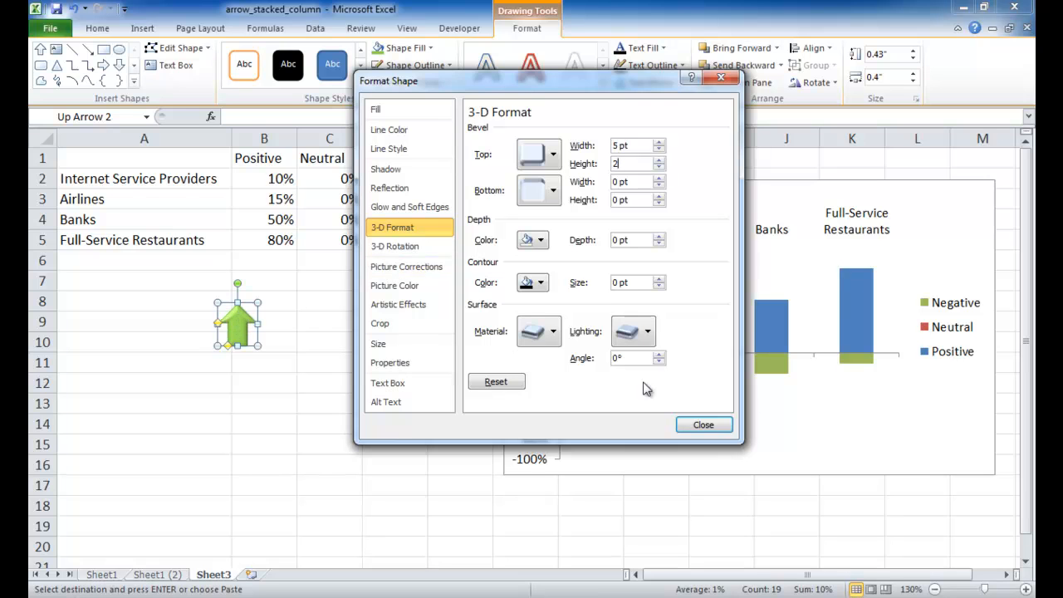
click(702, 425)
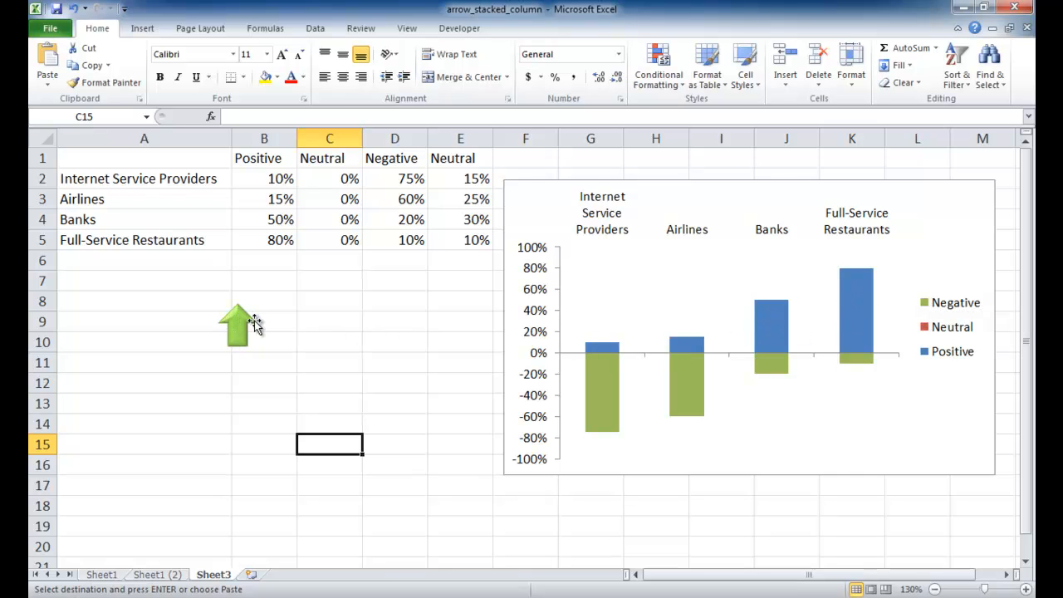
Step: Paste the green up-arrow shape into the chart's Positive series columns
click(237, 323)
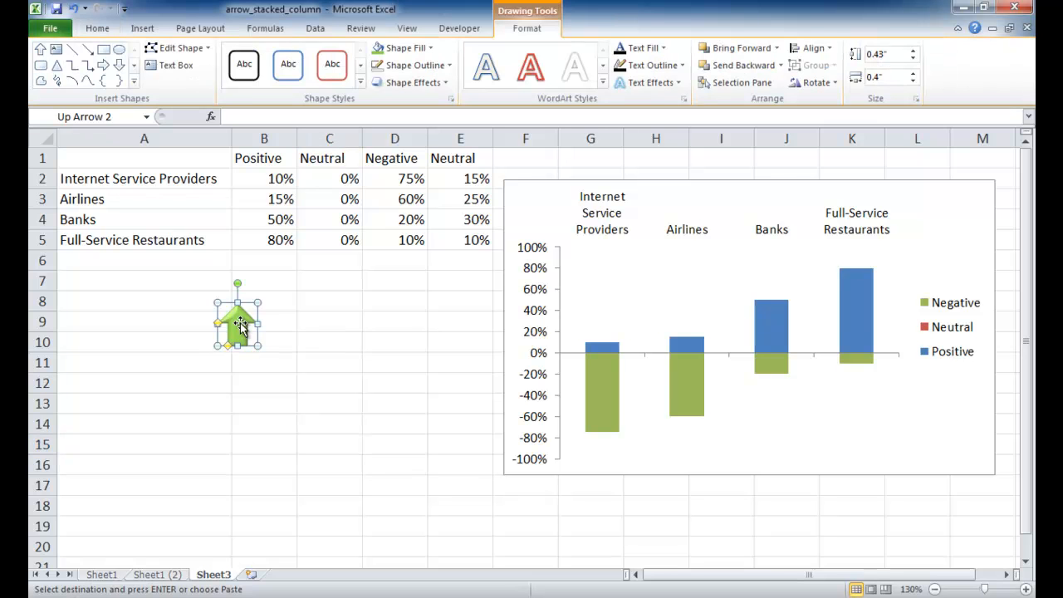
mouse_move(863, 315)
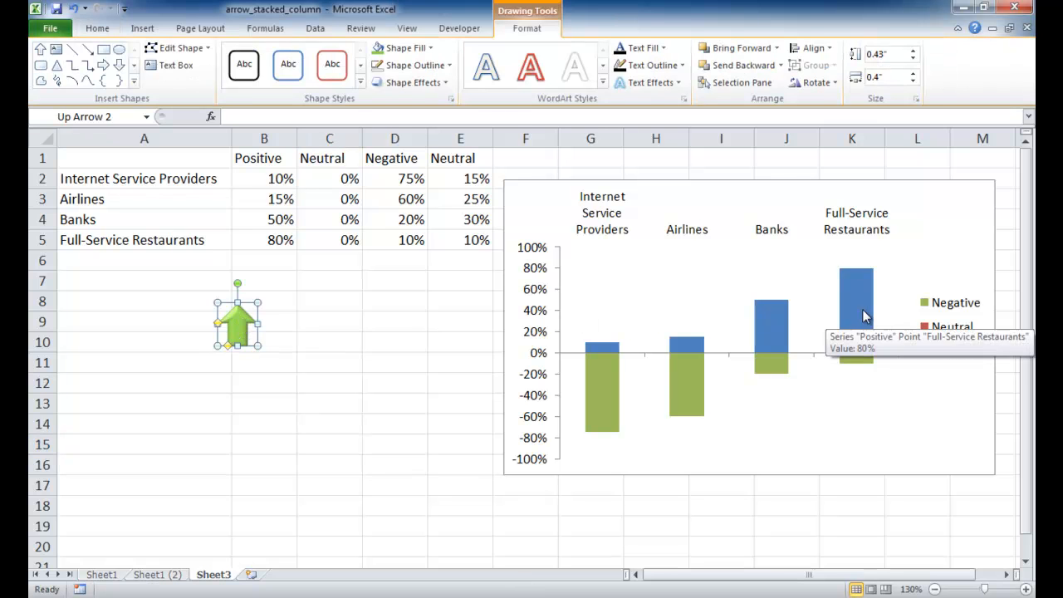
click(855, 316)
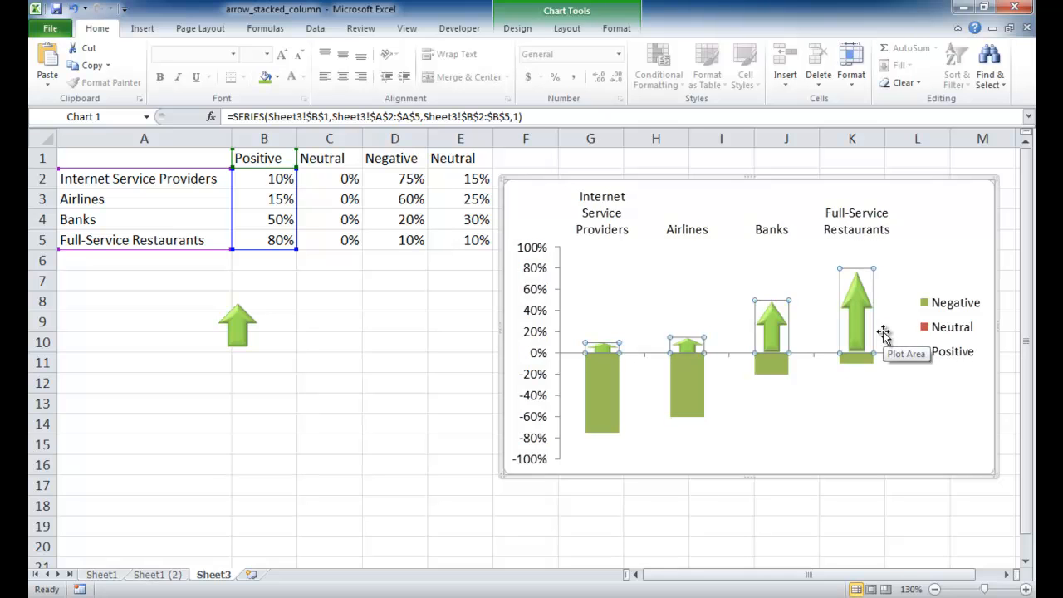
mouse_move(767, 345)
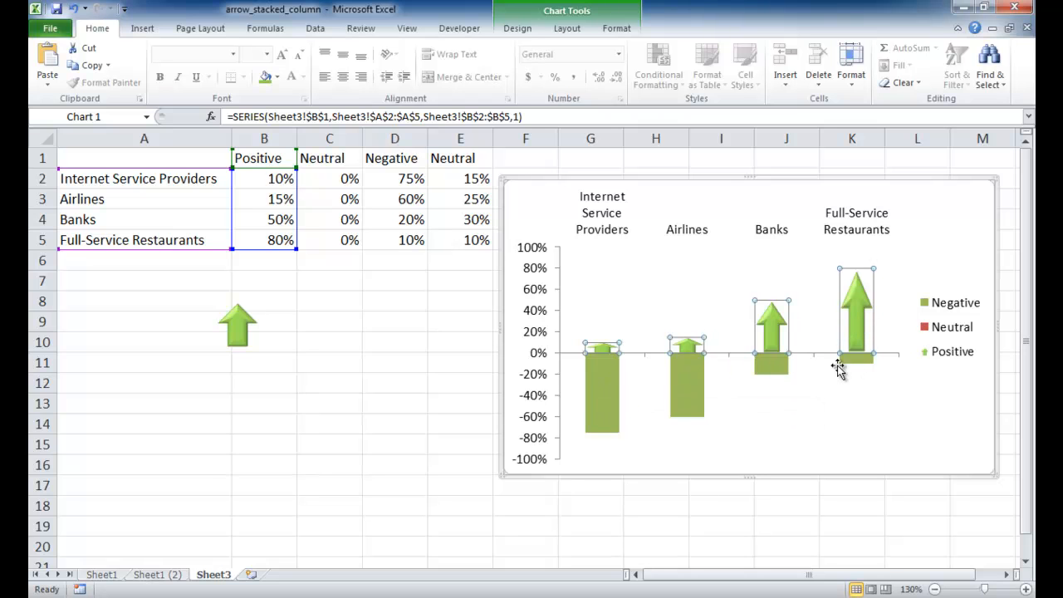
mouse_move(729, 369)
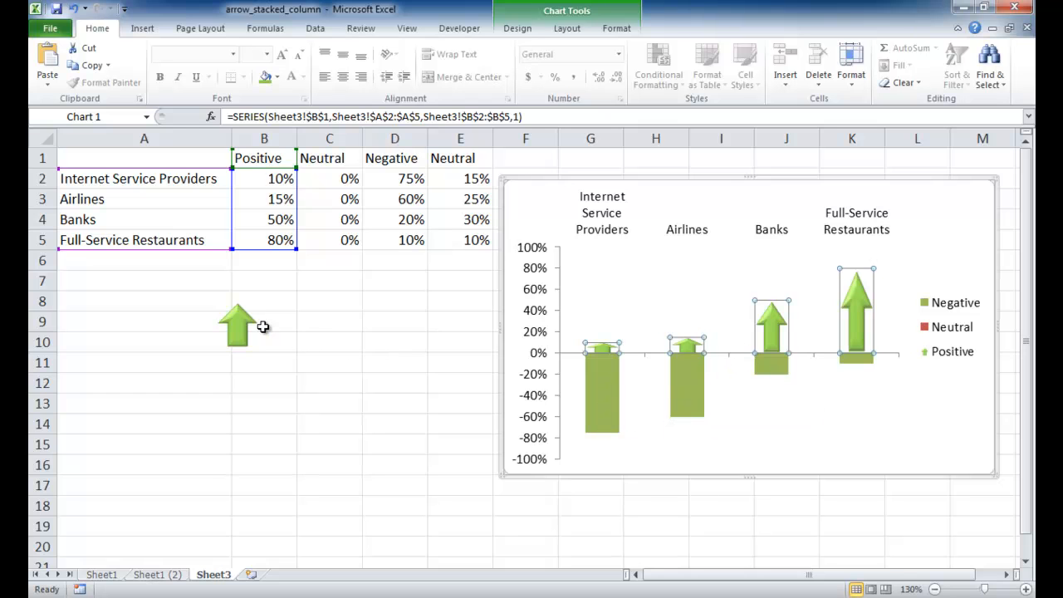
click(238, 324)
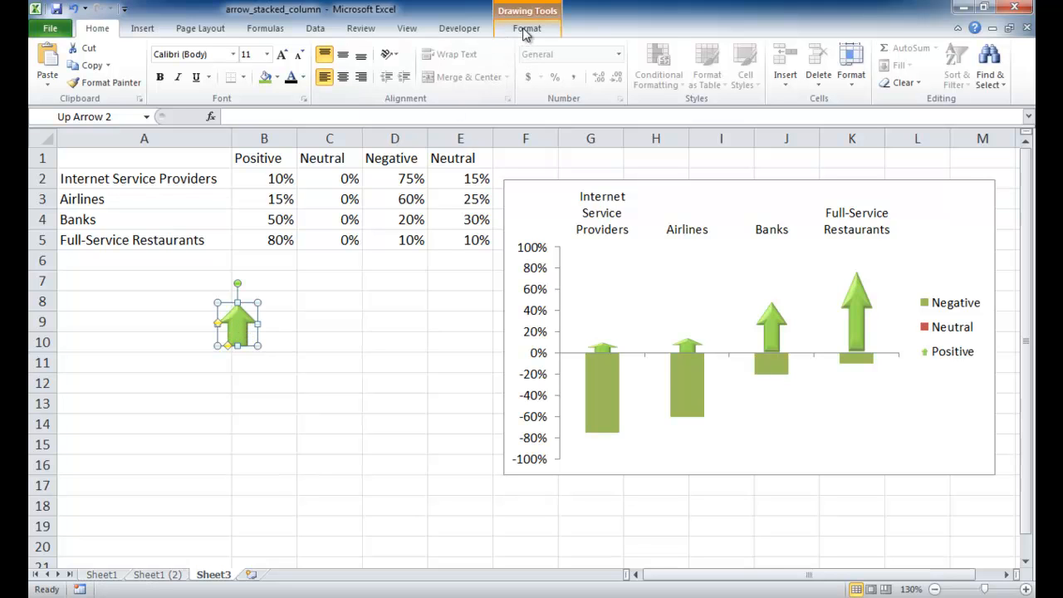
Step: Flip the arrow shape vertically so it points down and fill it red
click(526, 27)
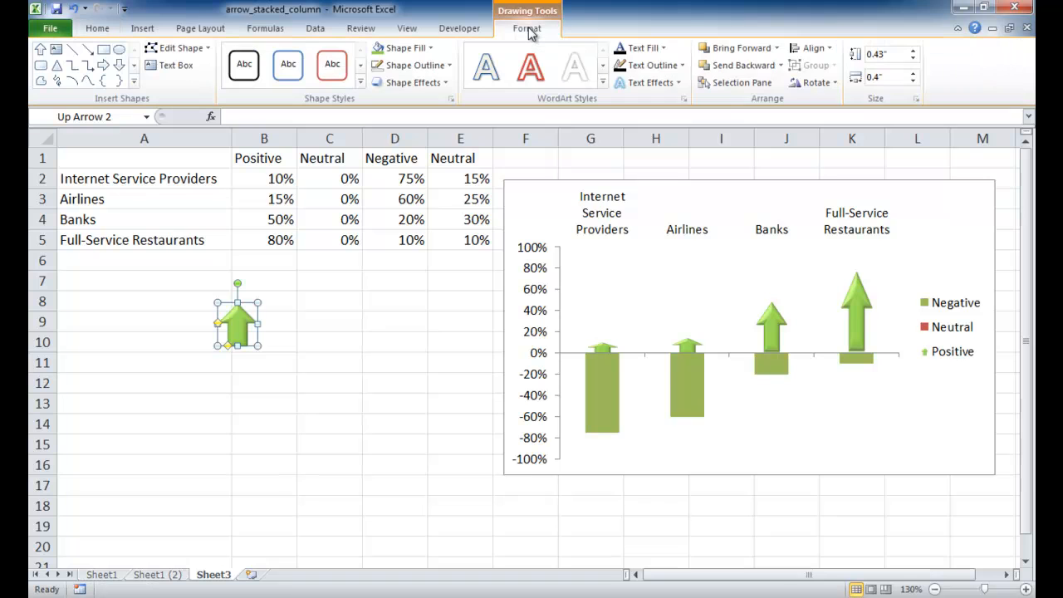
mouse_move(765, 100)
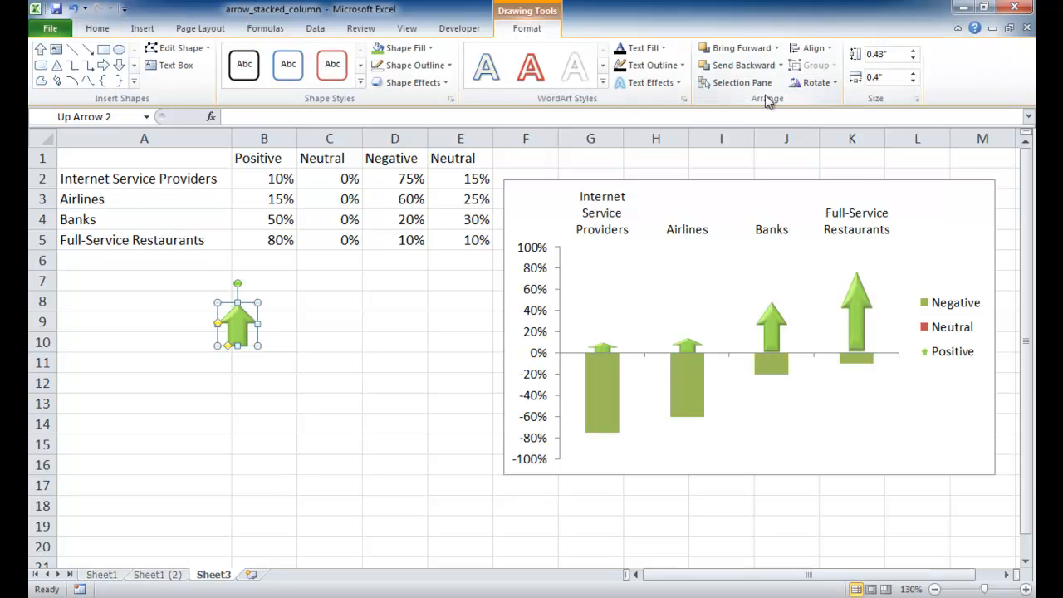
click(816, 82)
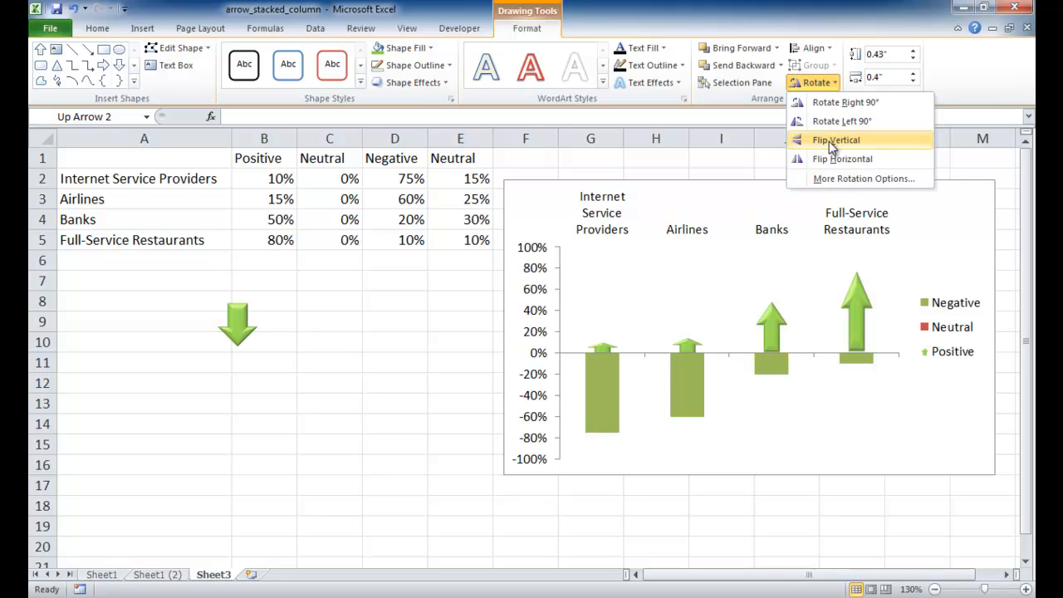
click(835, 140)
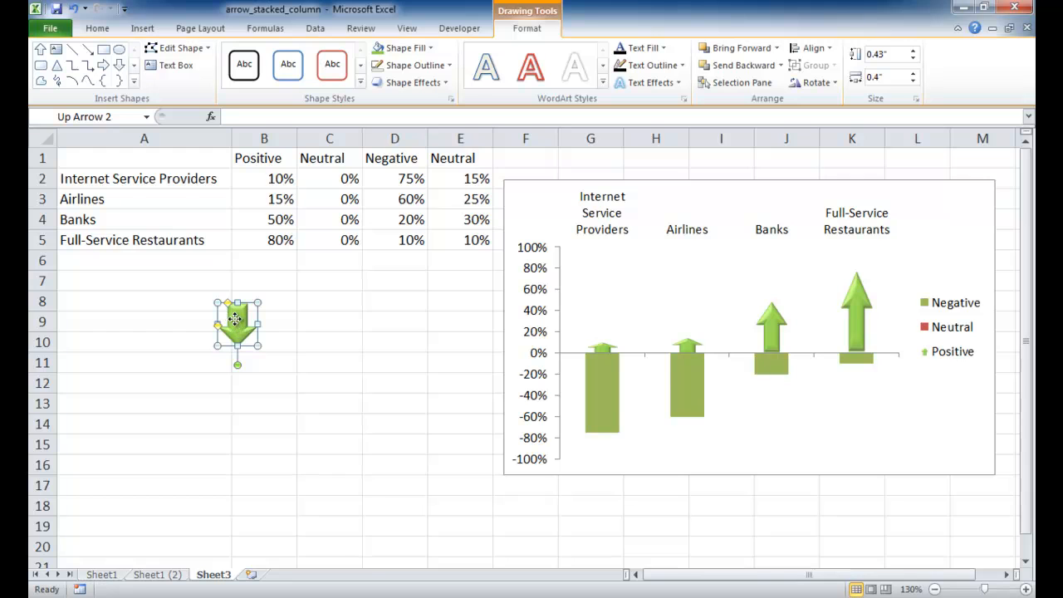
right_click(237, 323)
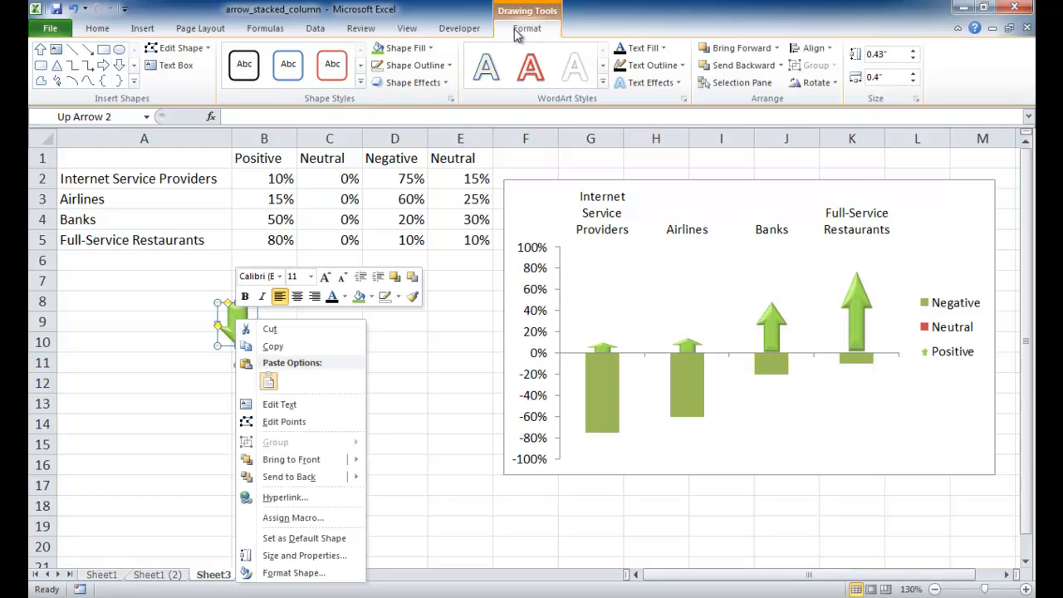
mouse_move(407, 58)
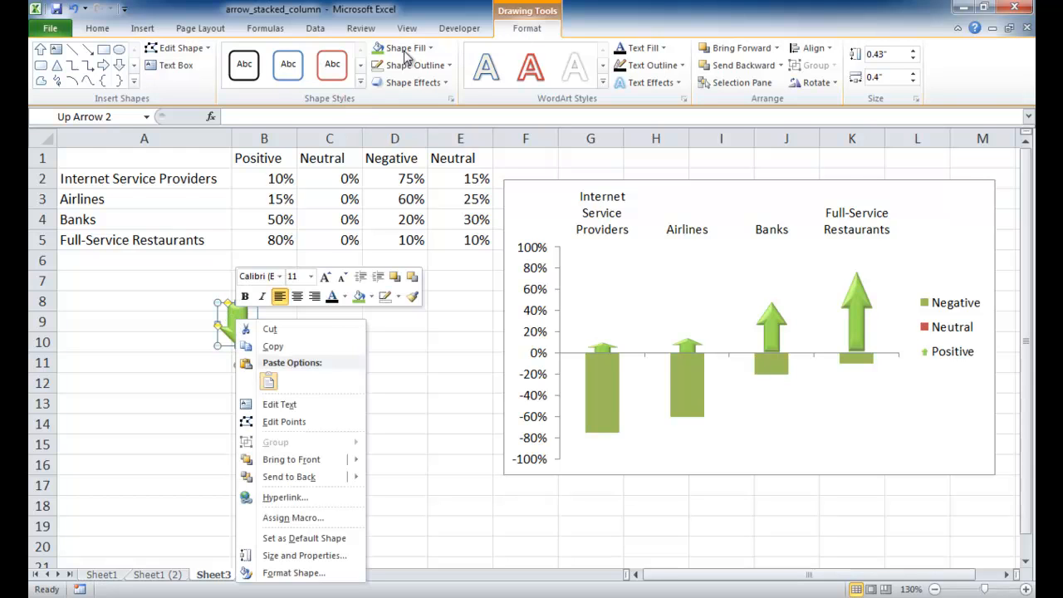
mouse_move(312, 317)
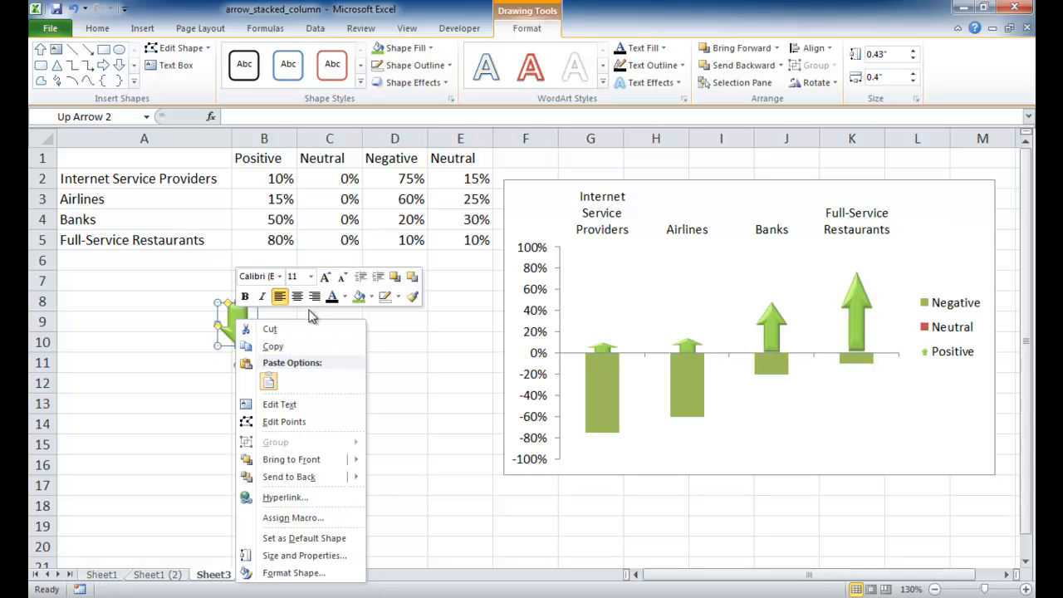
mouse_move(398, 81)
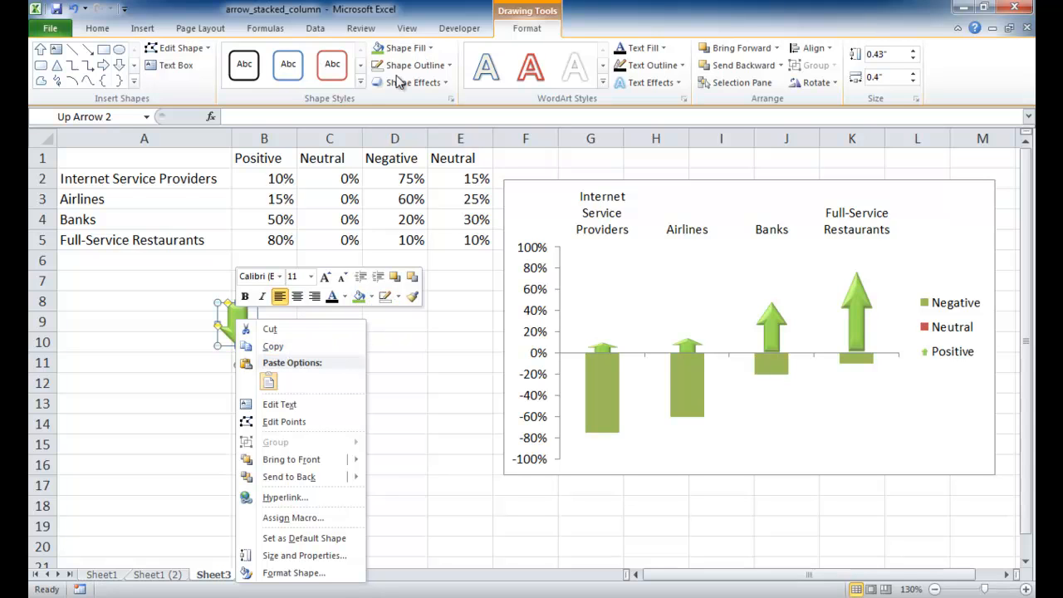
click(406, 48)
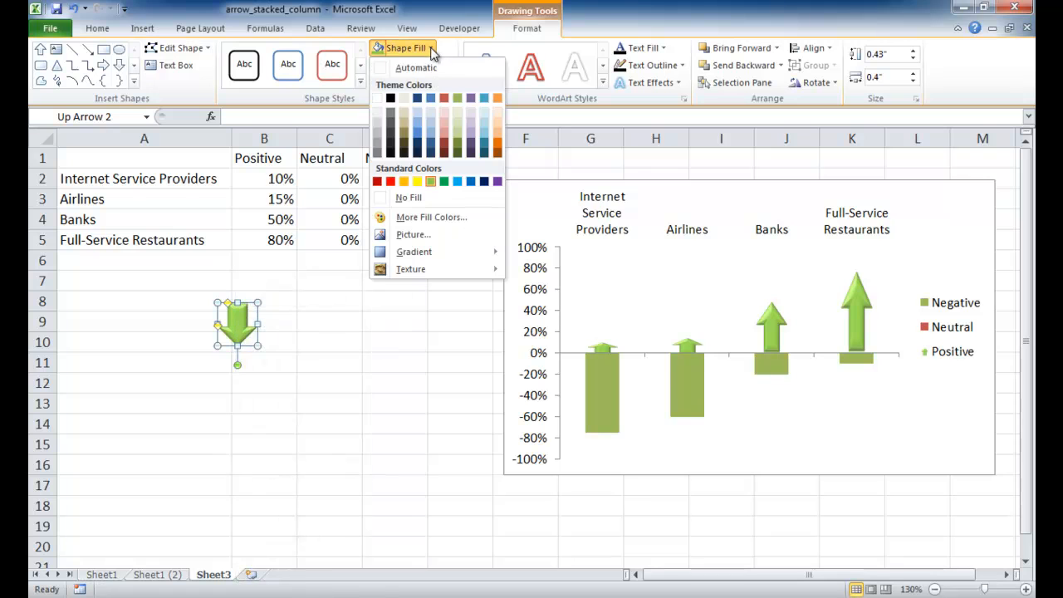
click(389, 181)
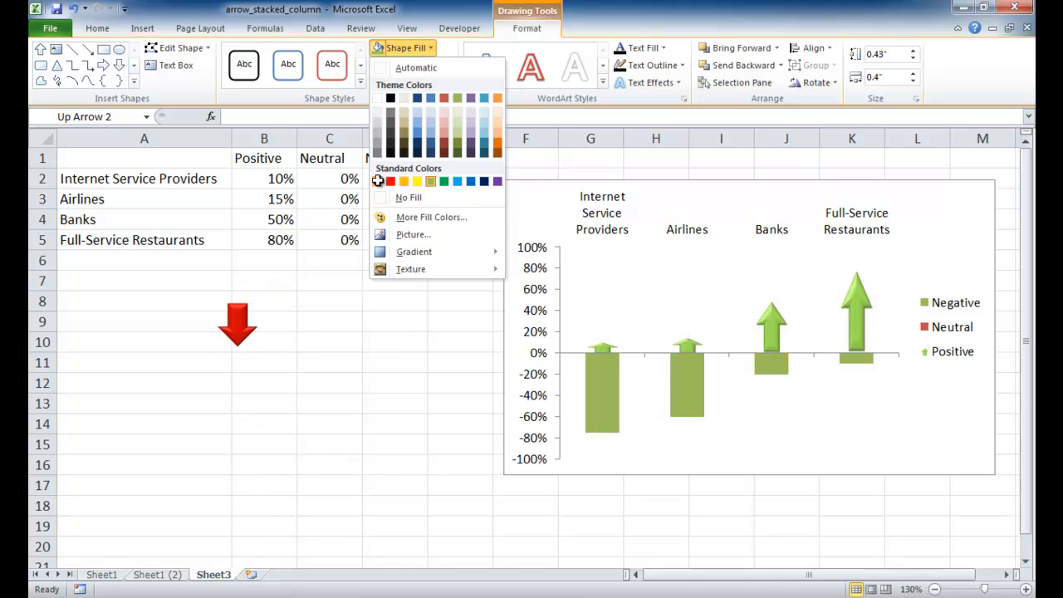
click(390, 181)
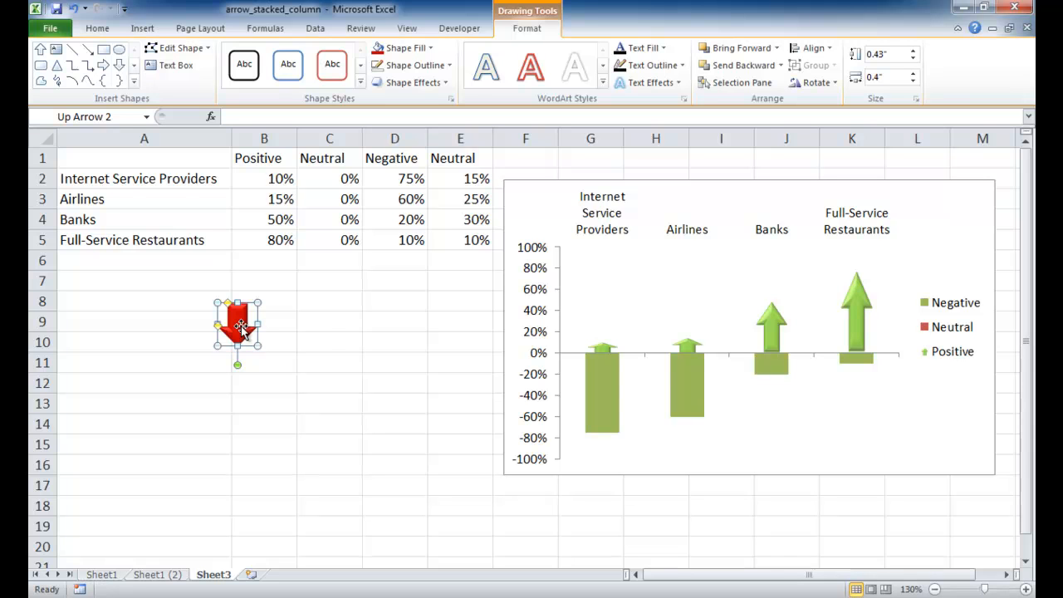
Step: Paste the red down-arrow into the chart's Negative series, then deselect onto cell C15
click(603, 390)
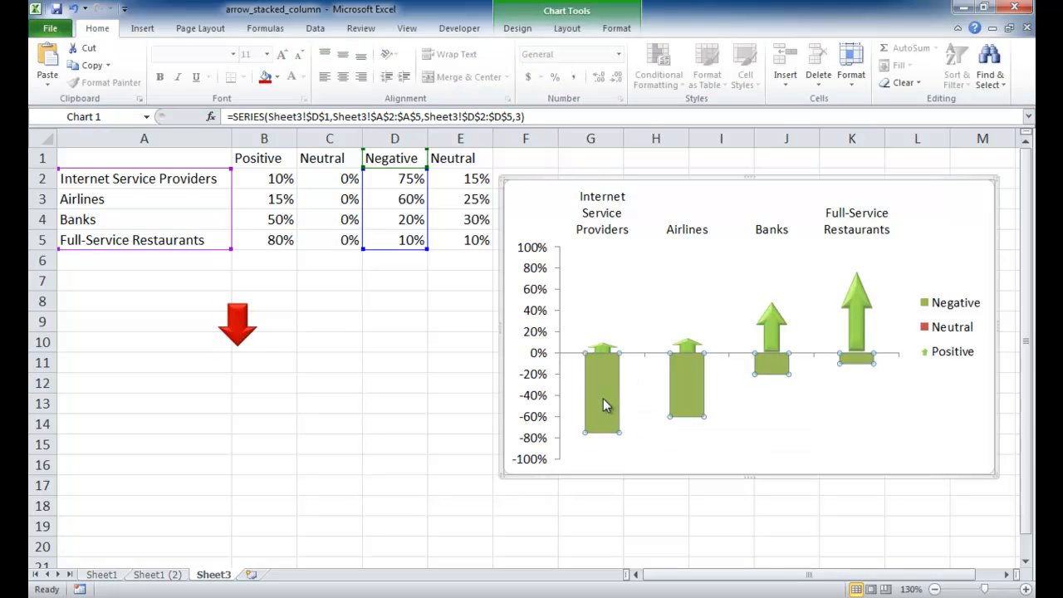
mouse_move(652, 392)
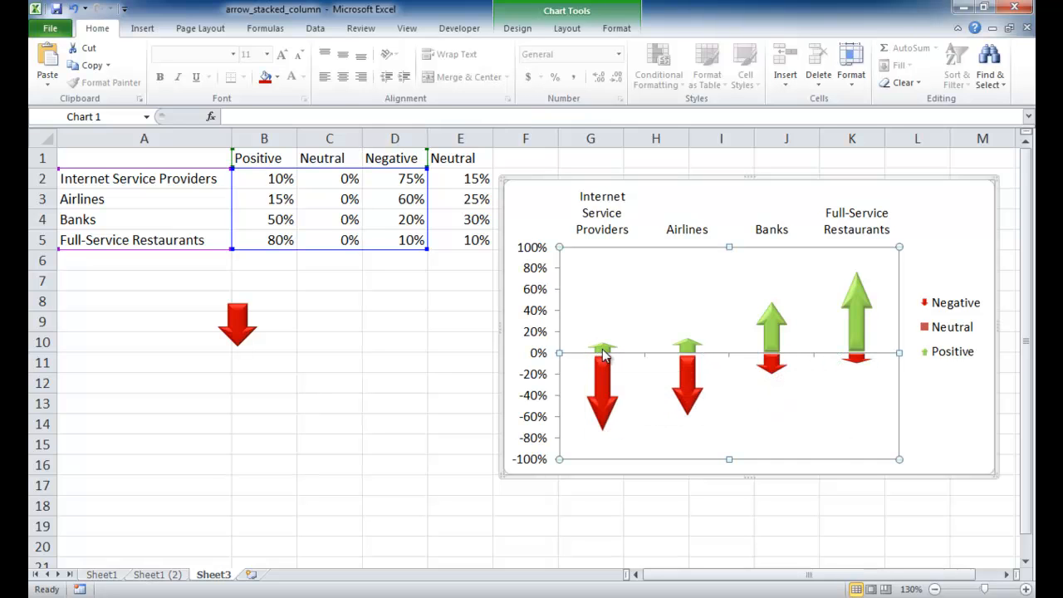
mouse_move(605, 353)
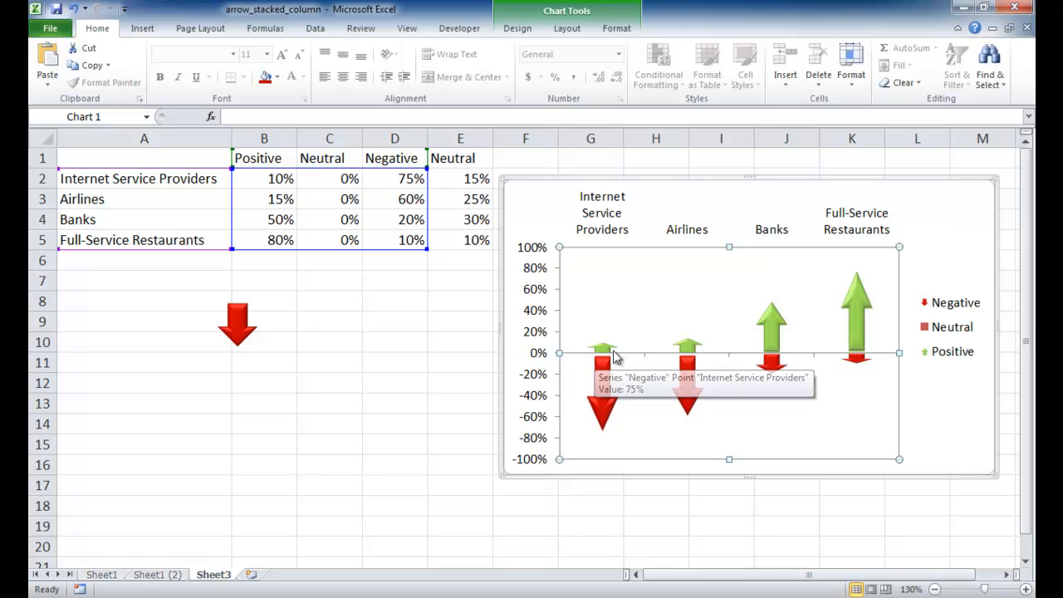
mouse_move(175, 440)
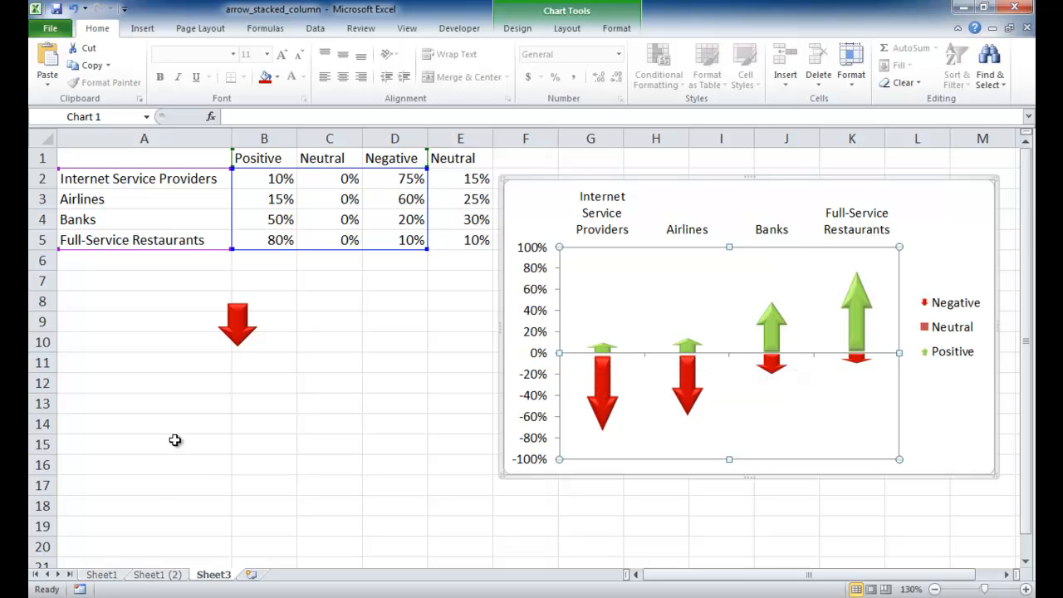
click(142, 27)
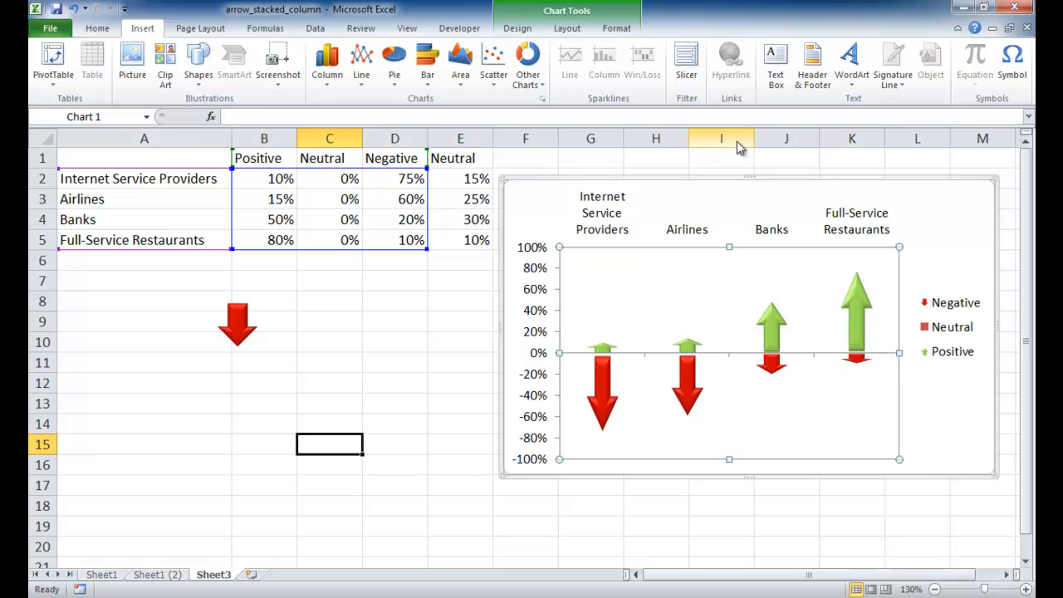
mouse_move(749, 76)
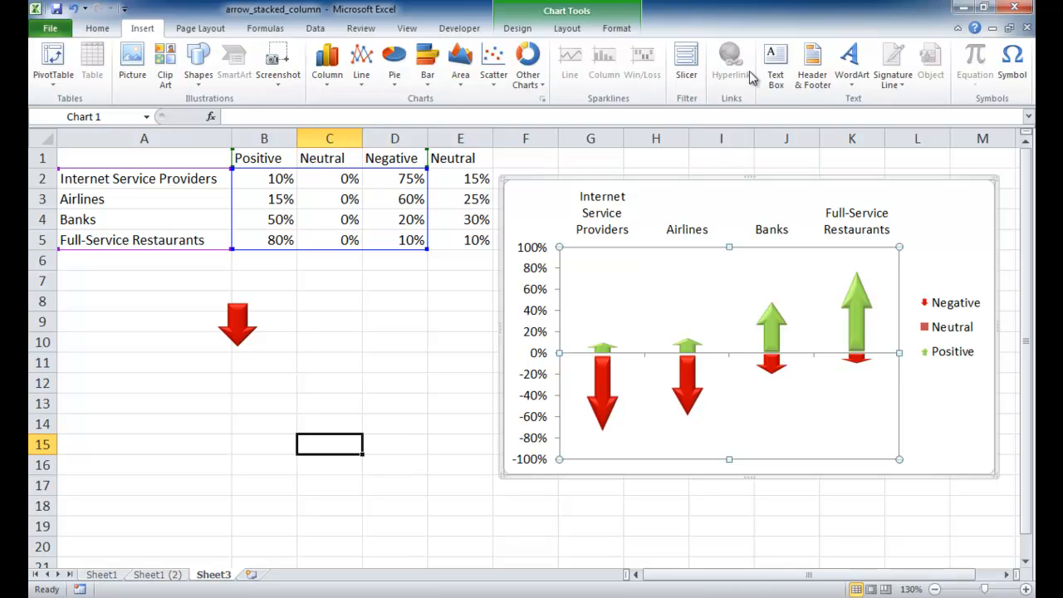
Step: Draw a text box above Internet Service Providers and link it to cell E2
click(774, 62)
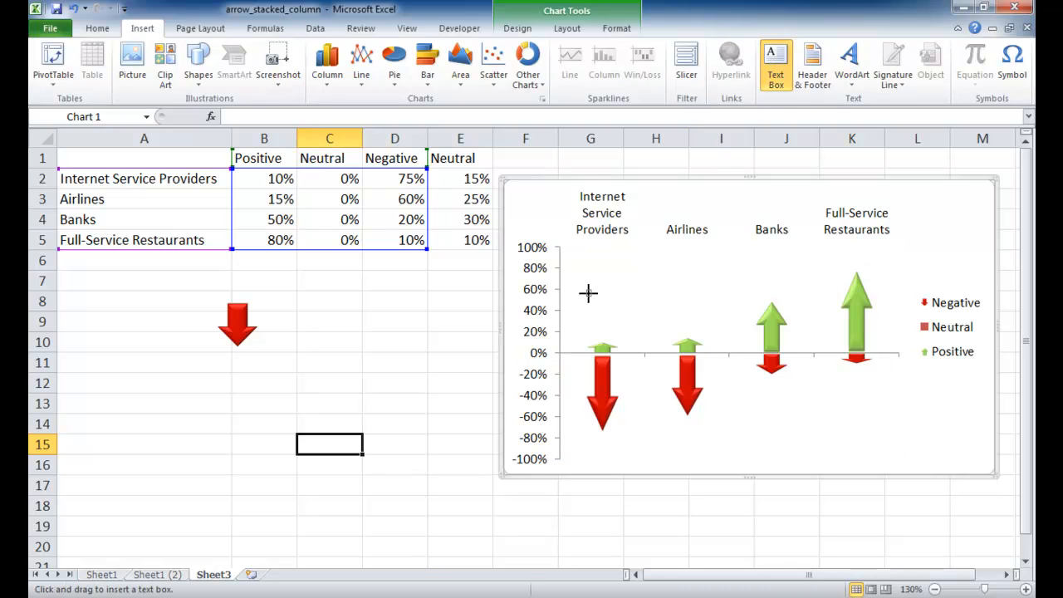
drag(585, 283, 629, 302)
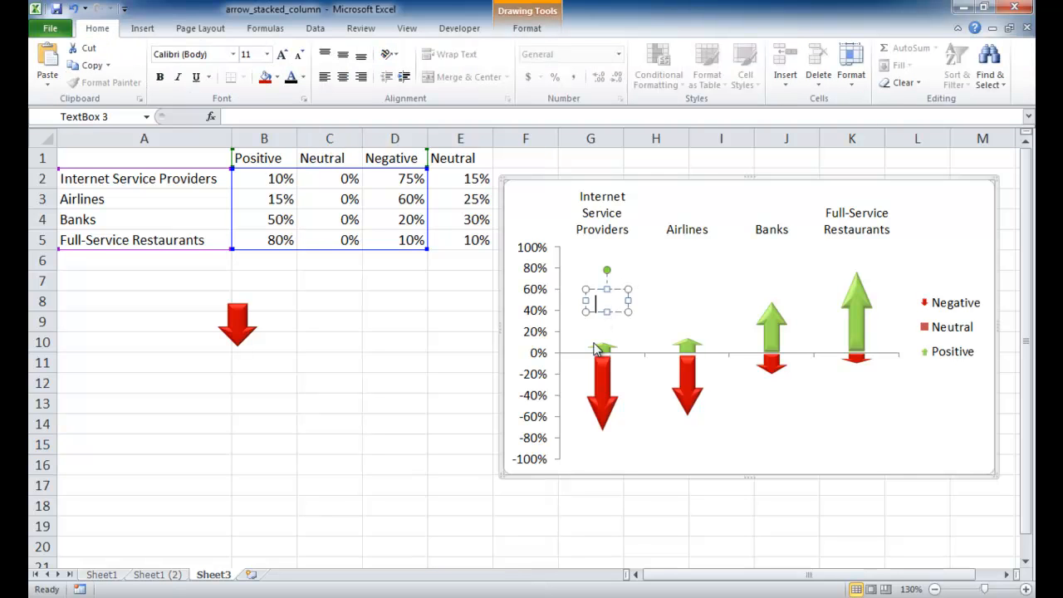
mouse_move(602, 353)
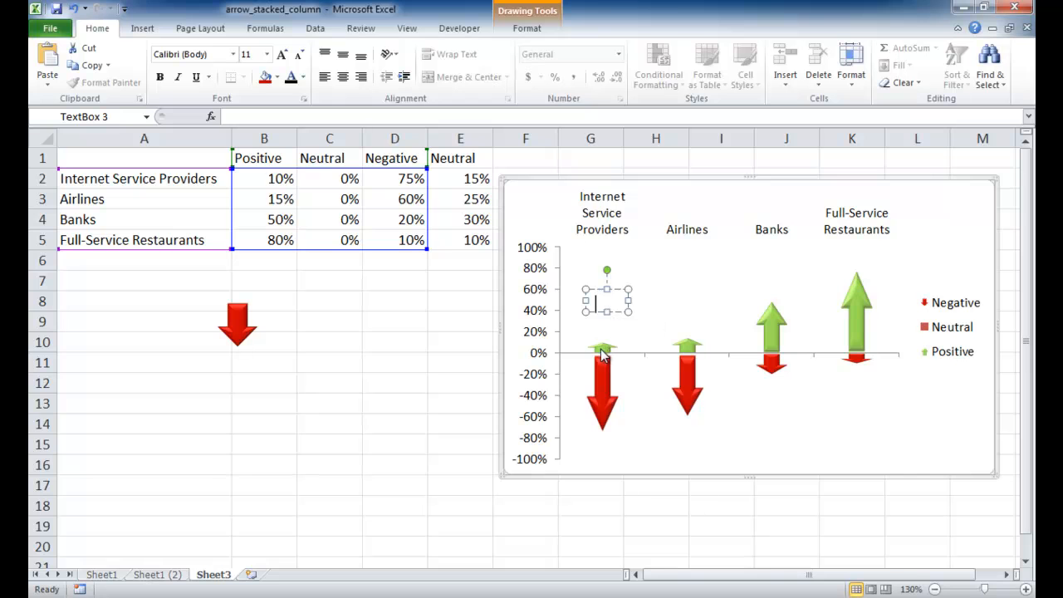
mouse_move(456, 181)
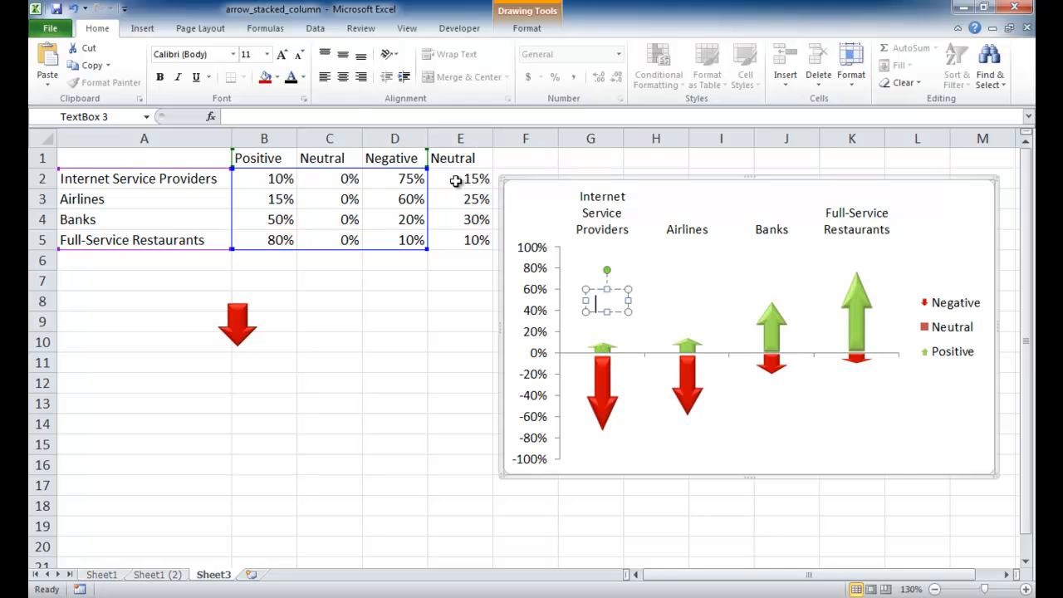
mouse_move(243, 117)
text(=)
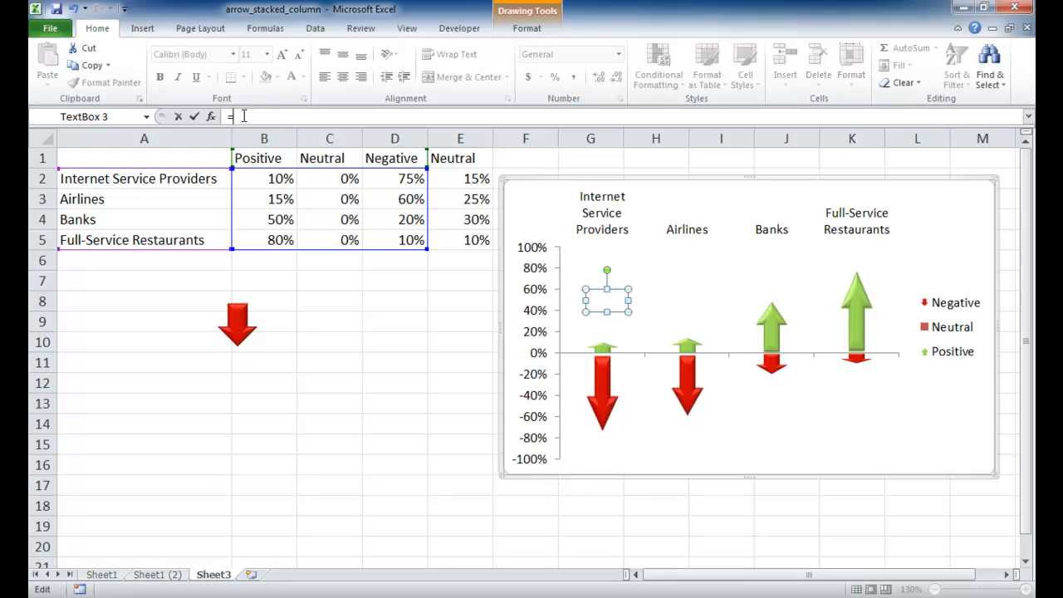
click(460, 178)
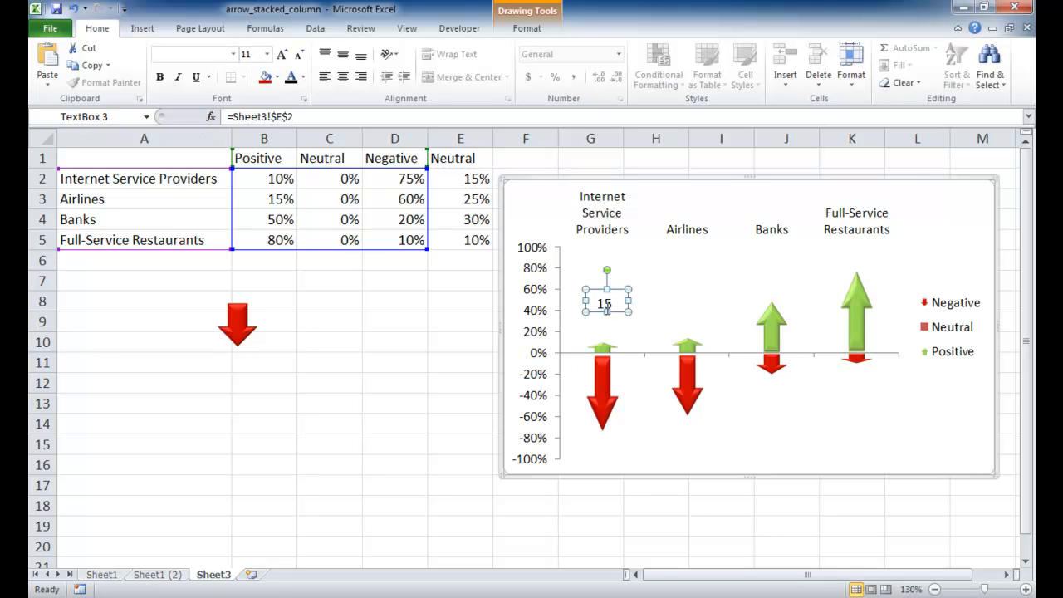
mouse_move(619, 308)
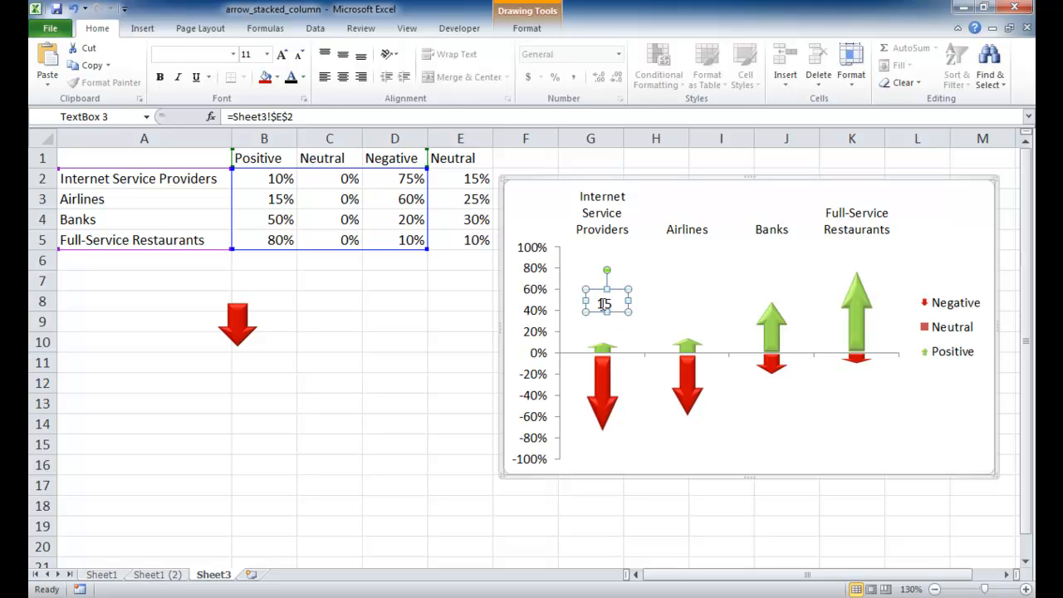
Step: Set the linked label's internal text box margins to 0 in Format Shape
right_click(604, 303)
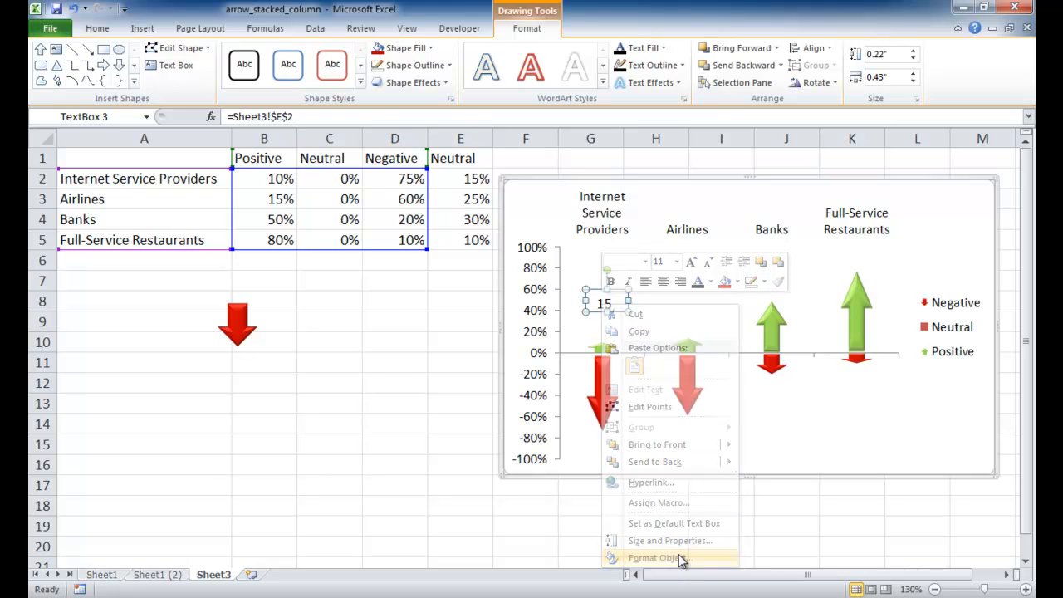
click(656, 557)
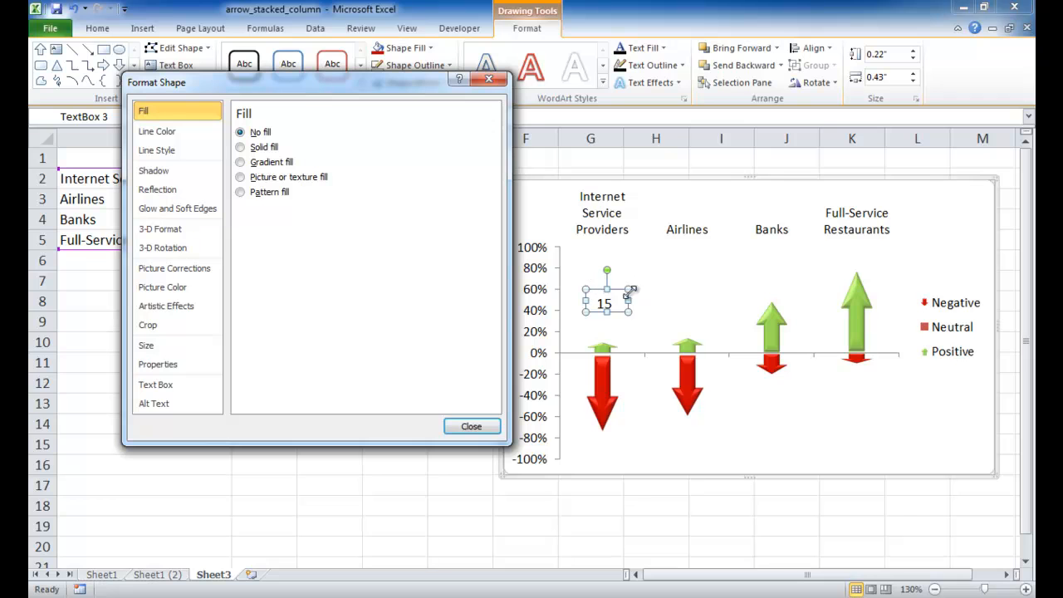
click(155, 385)
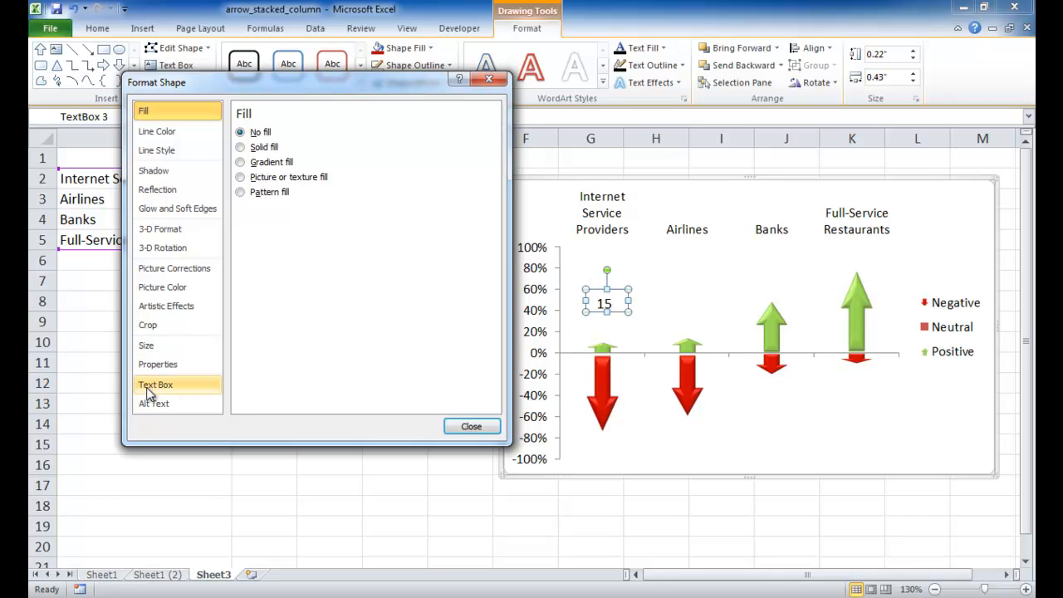
click(156, 384)
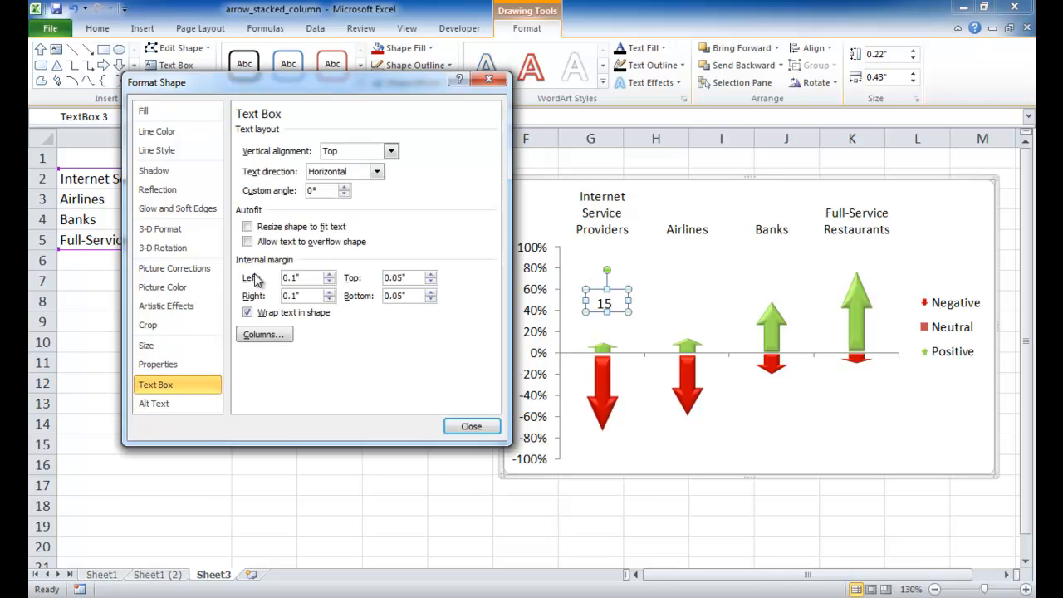
click(328, 281)
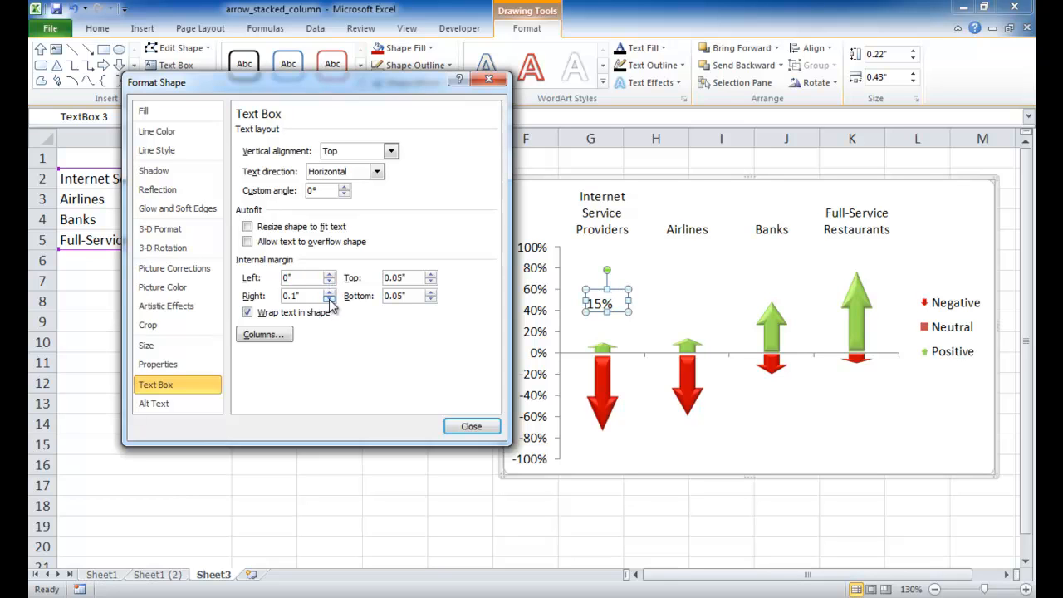
click(430, 292)
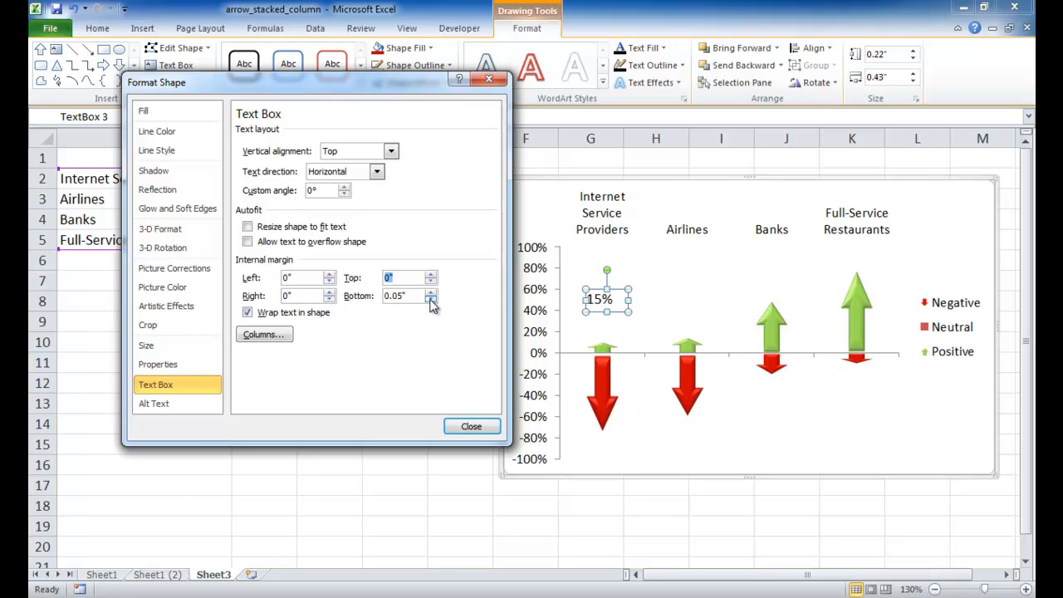
click(430, 299)
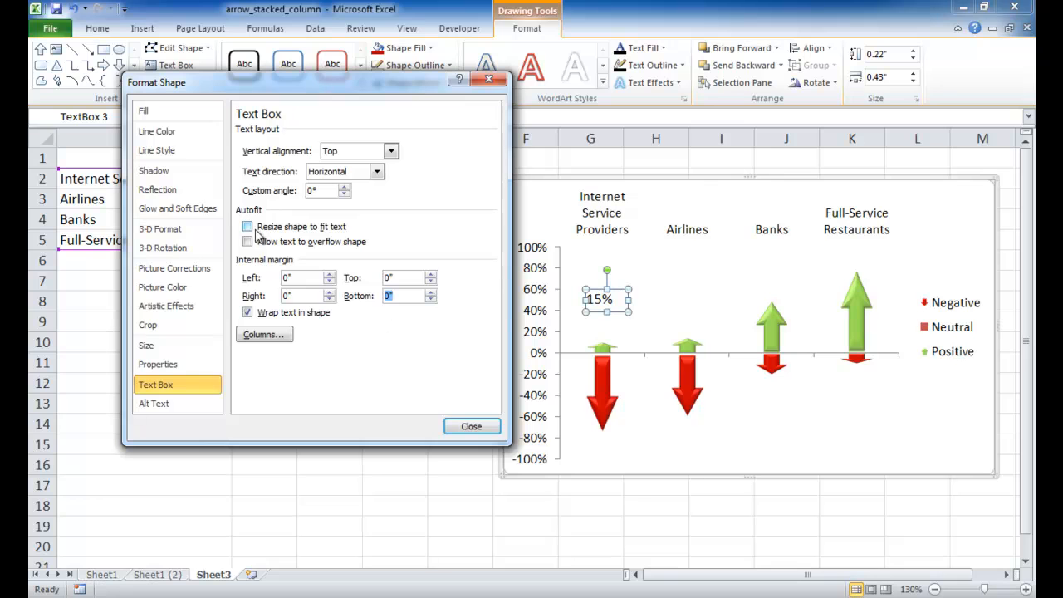
mouse_move(177, 228)
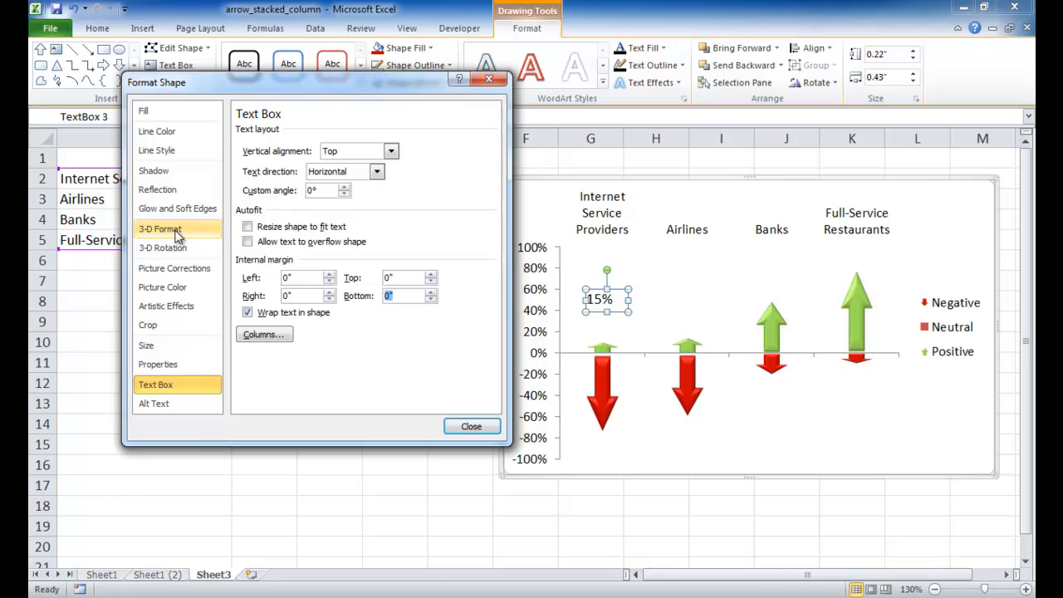
Step: Give the label a solid gray fill and close Format Shape
click(160, 229)
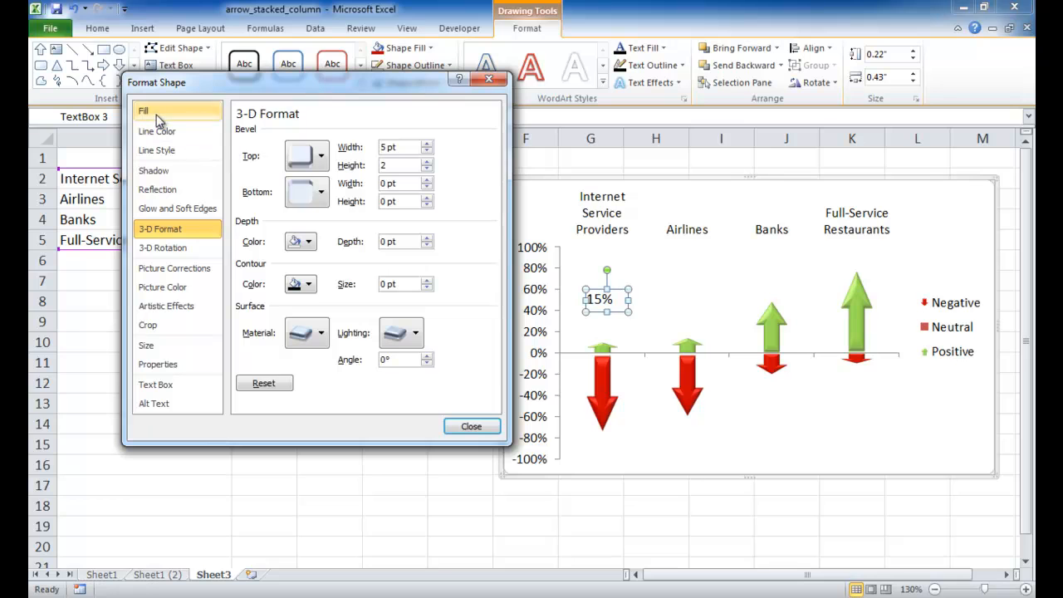
click(144, 110)
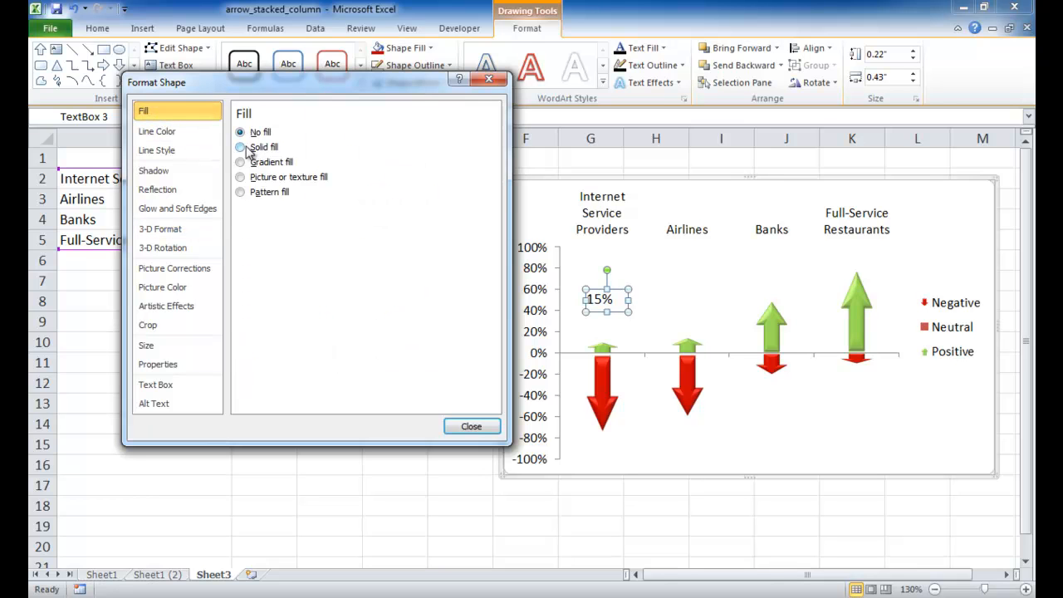
click(240, 147)
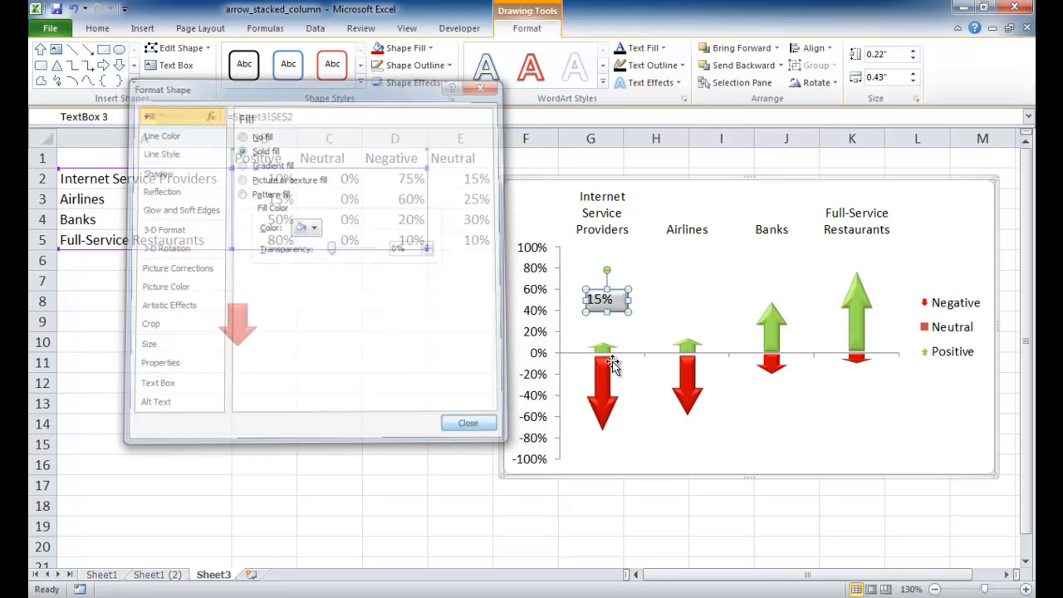
click(468, 423)
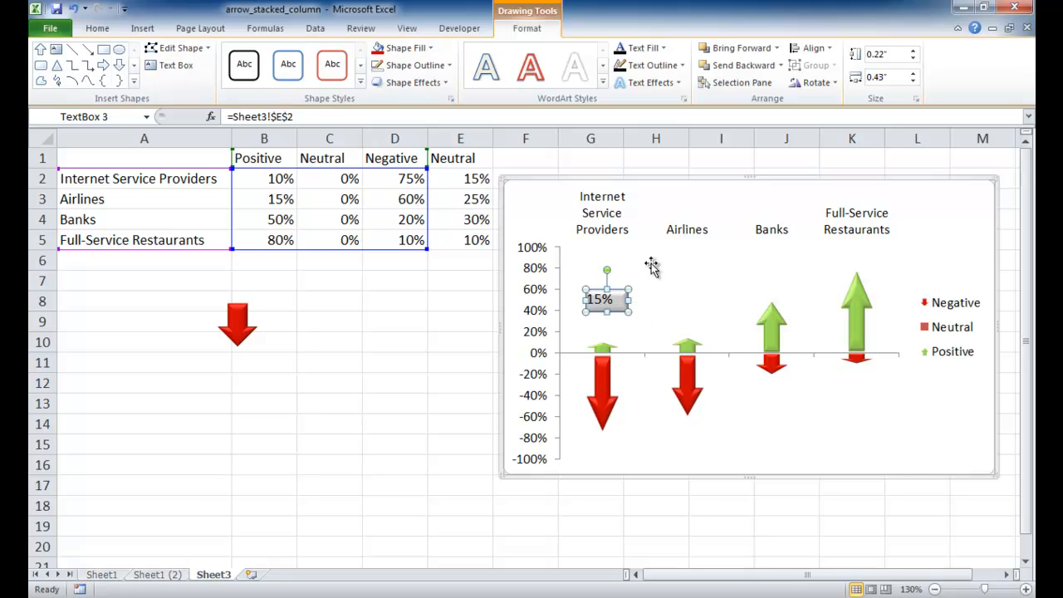
mouse_move(613, 319)
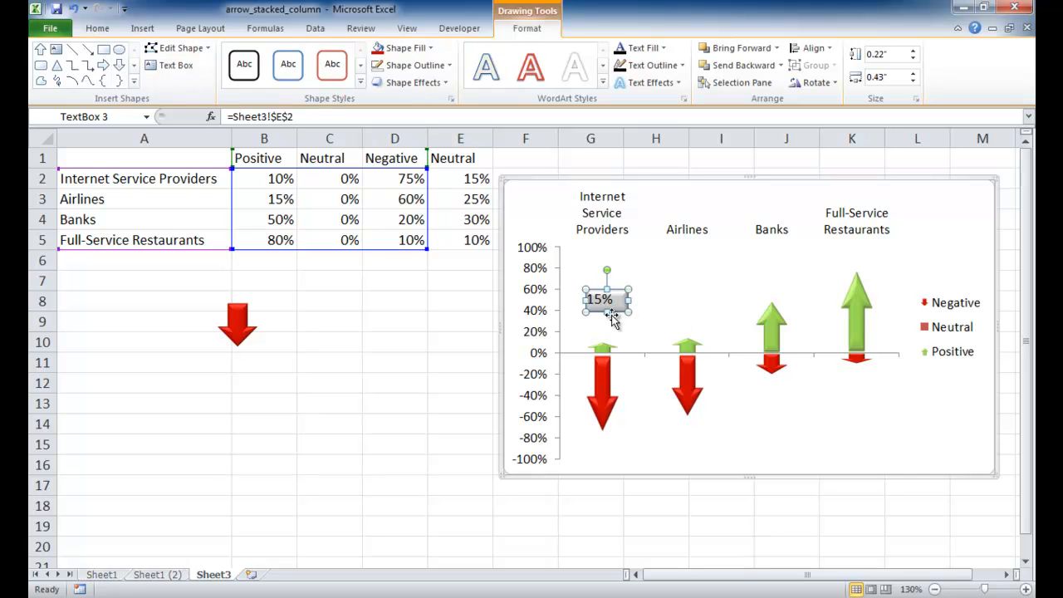
Step: Center the 15% label text and decrease its font size one step
click(98, 28)
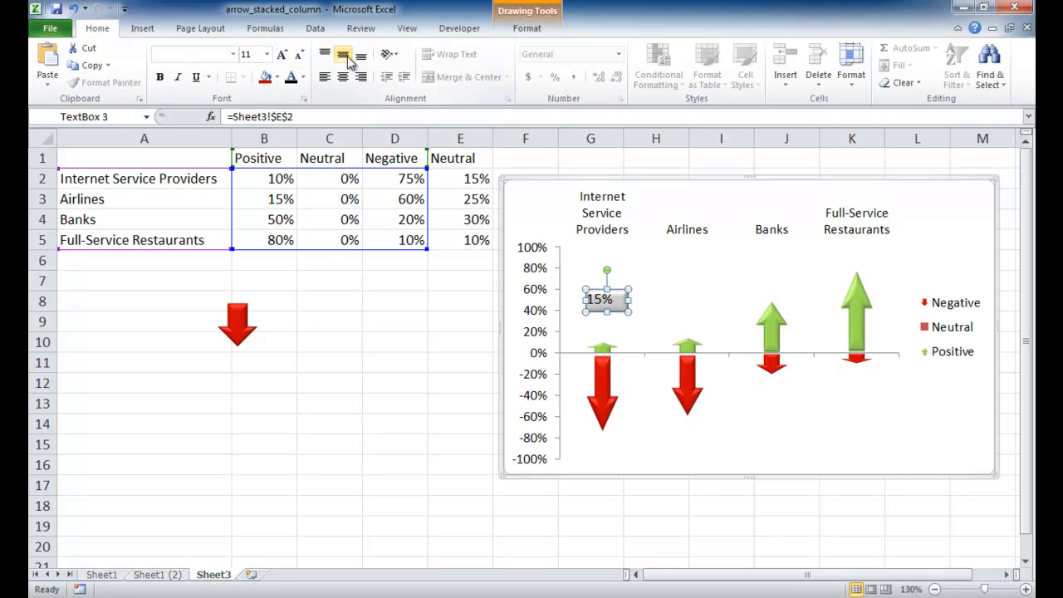
mouse_move(343, 55)
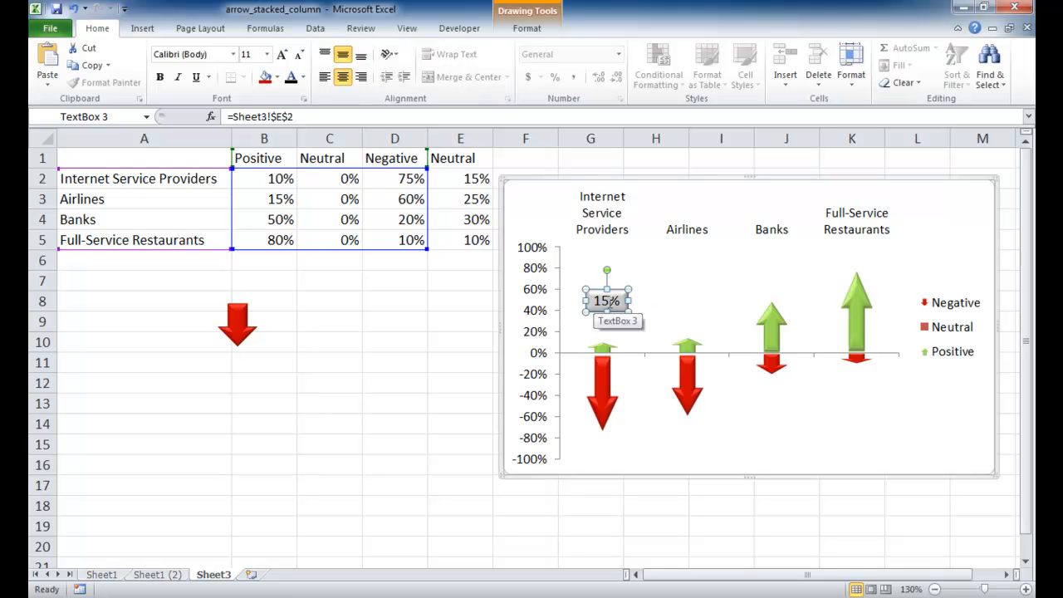
mouse_move(611, 228)
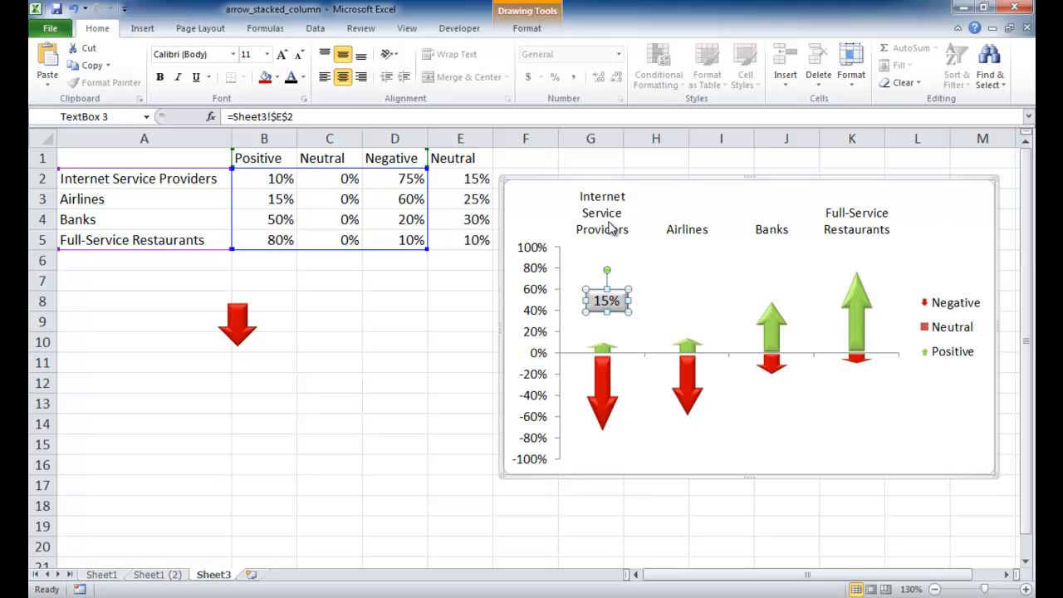
click(527, 27)
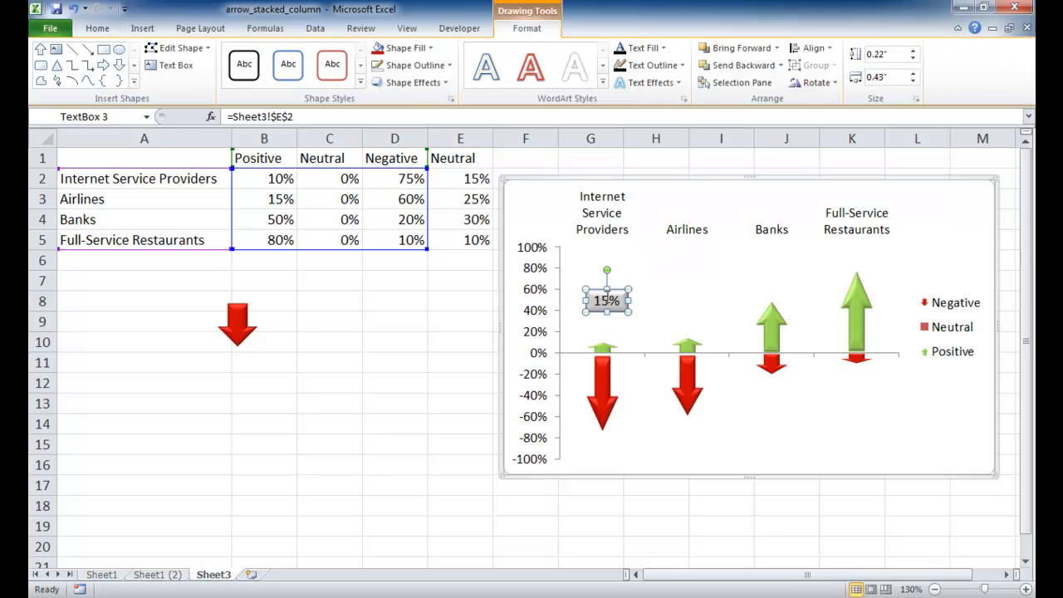
mouse_move(607, 289)
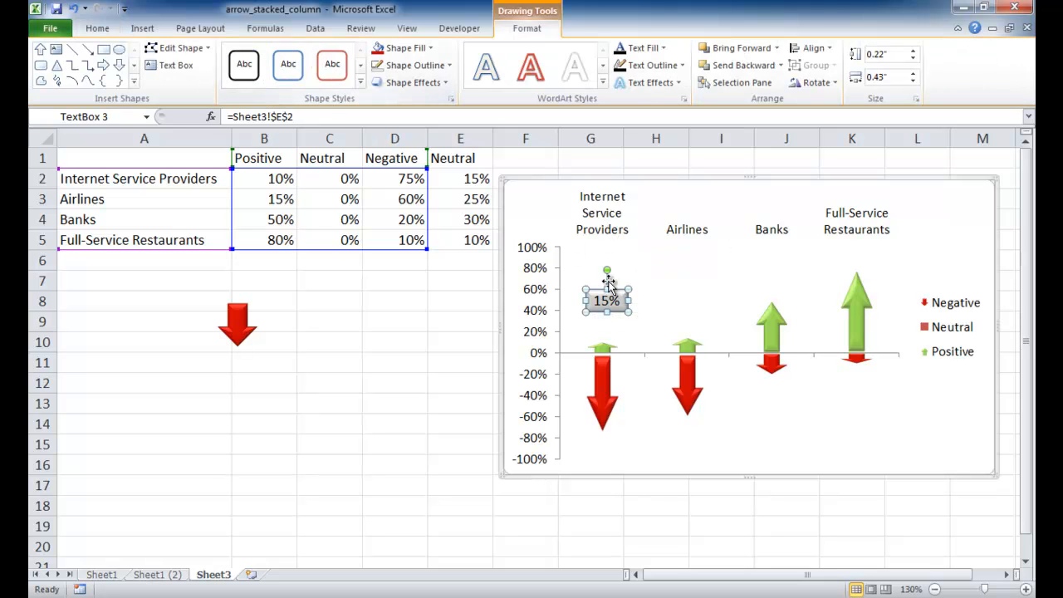
right_click(606, 298)
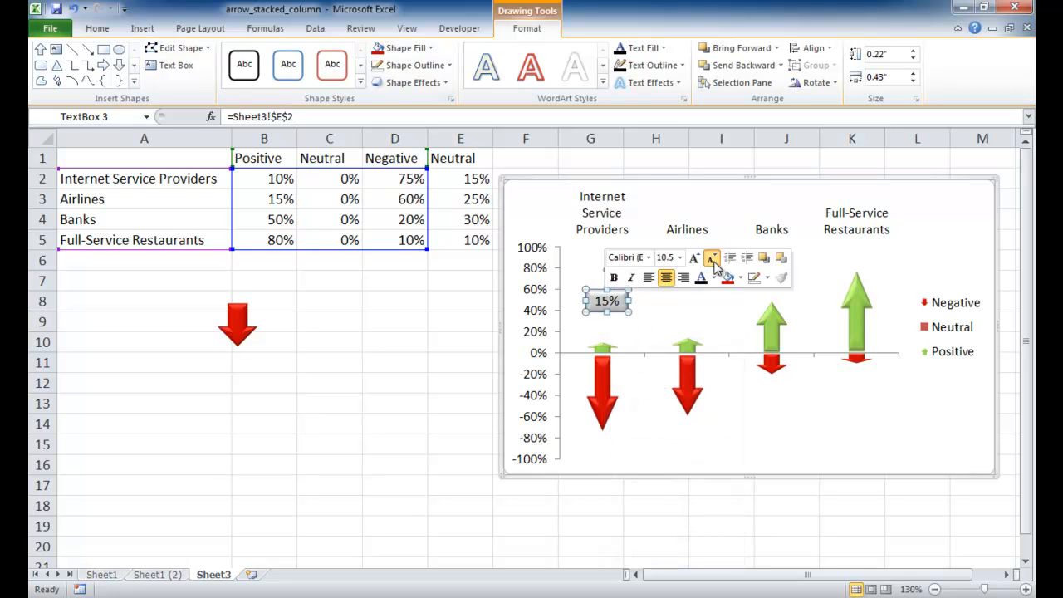
click(395, 361)
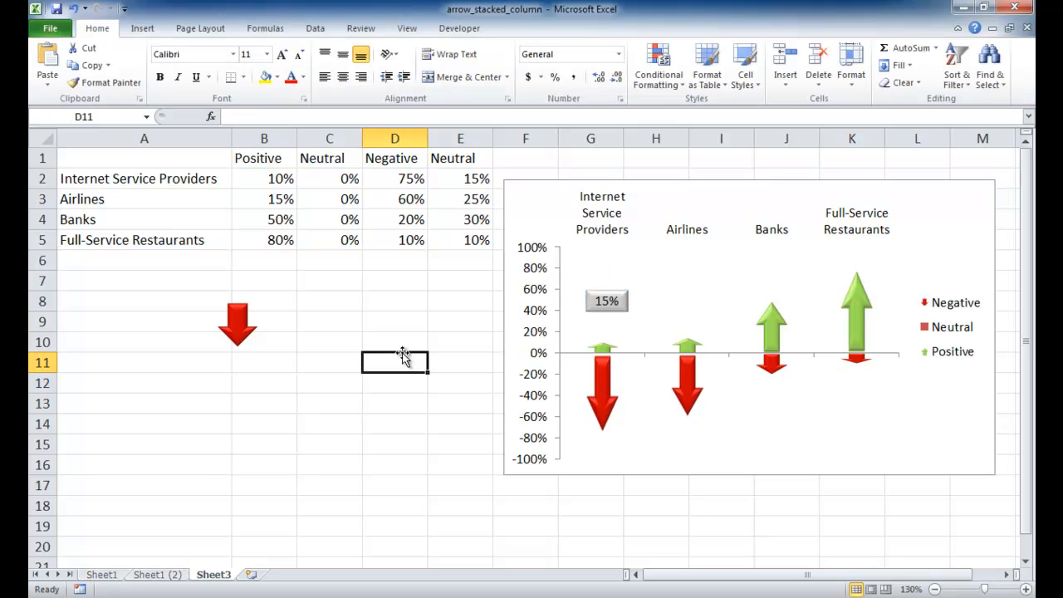
mouse_move(605, 372)
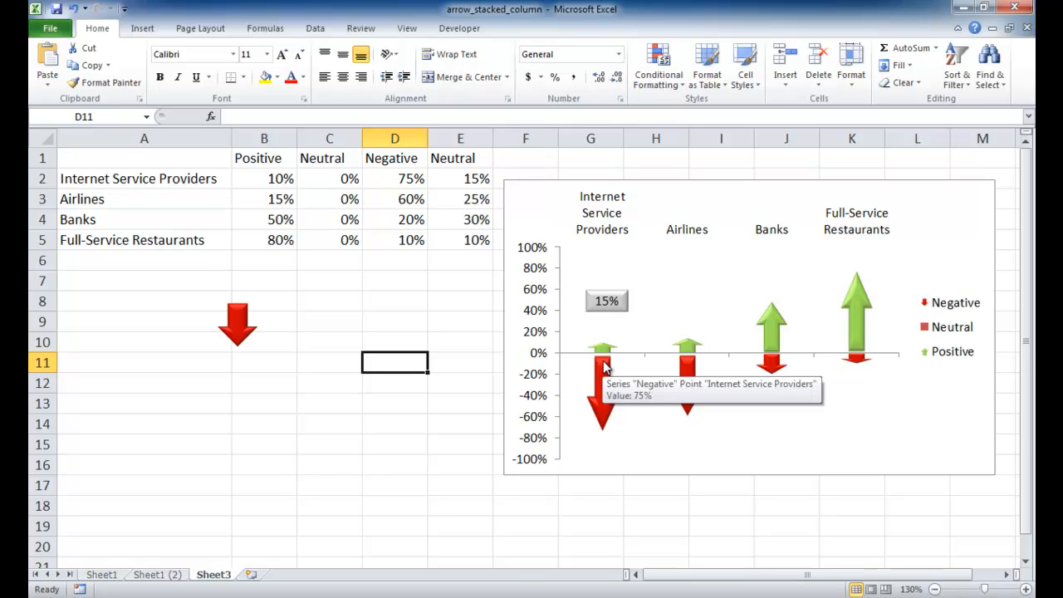
mouse_move(878, 321)
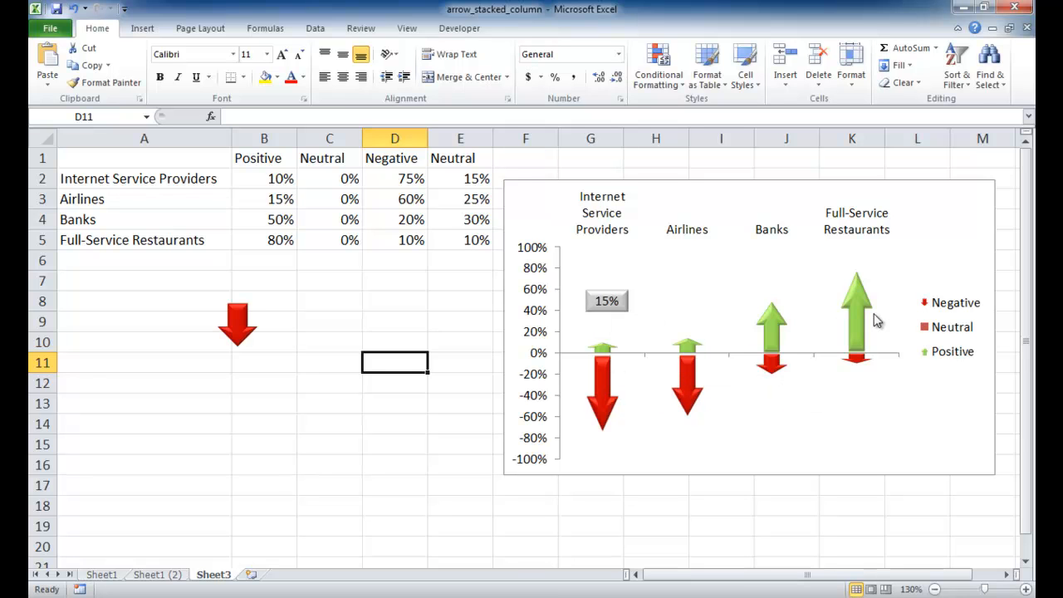
mouse_move(581, 380)
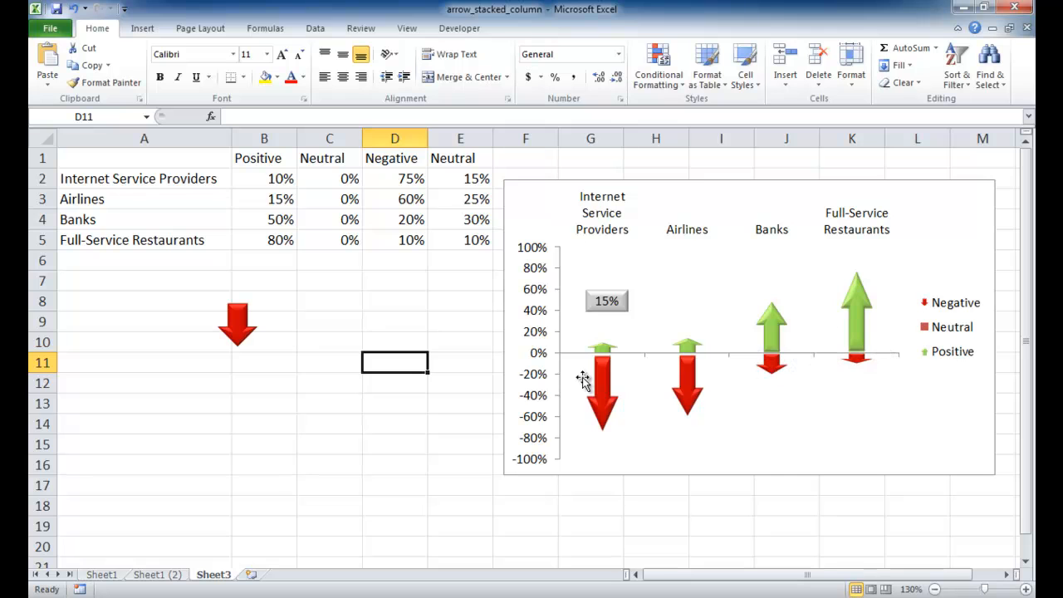
mouse_move(602, 382)
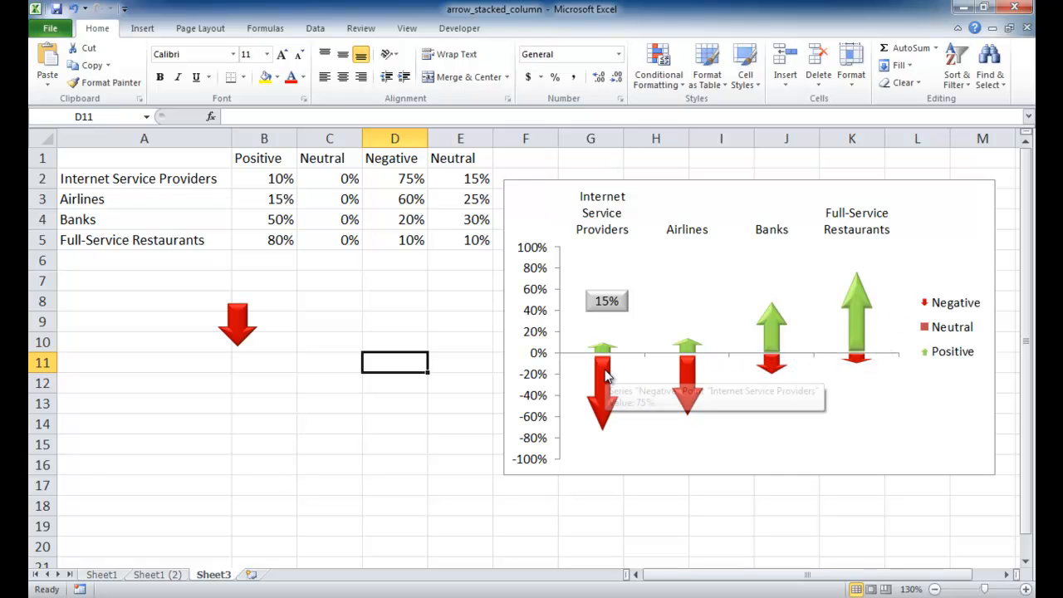
mouse_move(604, 373)
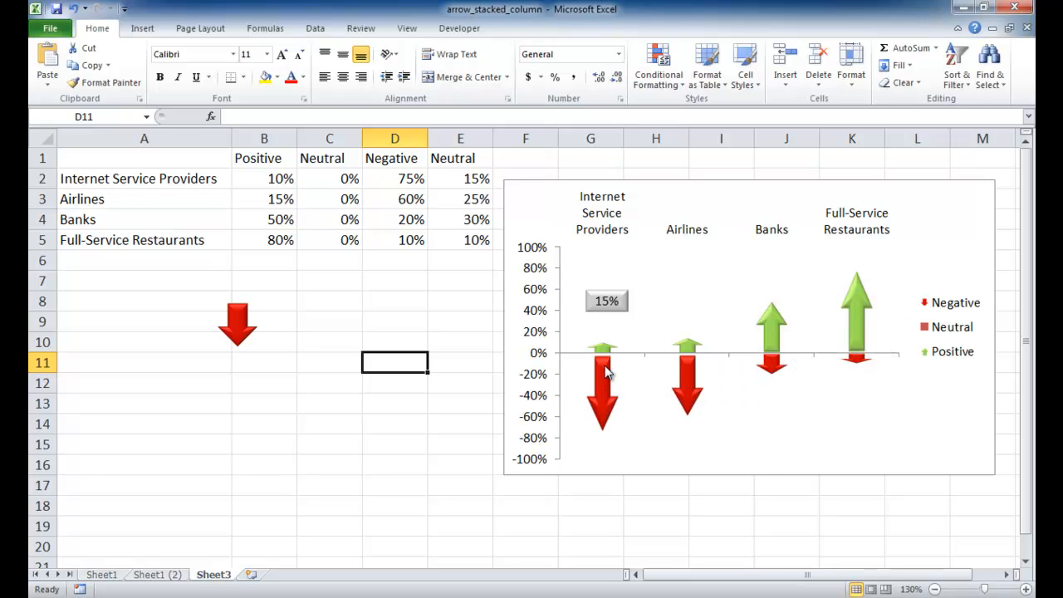
Step: Set the Negative arrow series gap width to 60% in Format Data Series
right_click(602, 390)
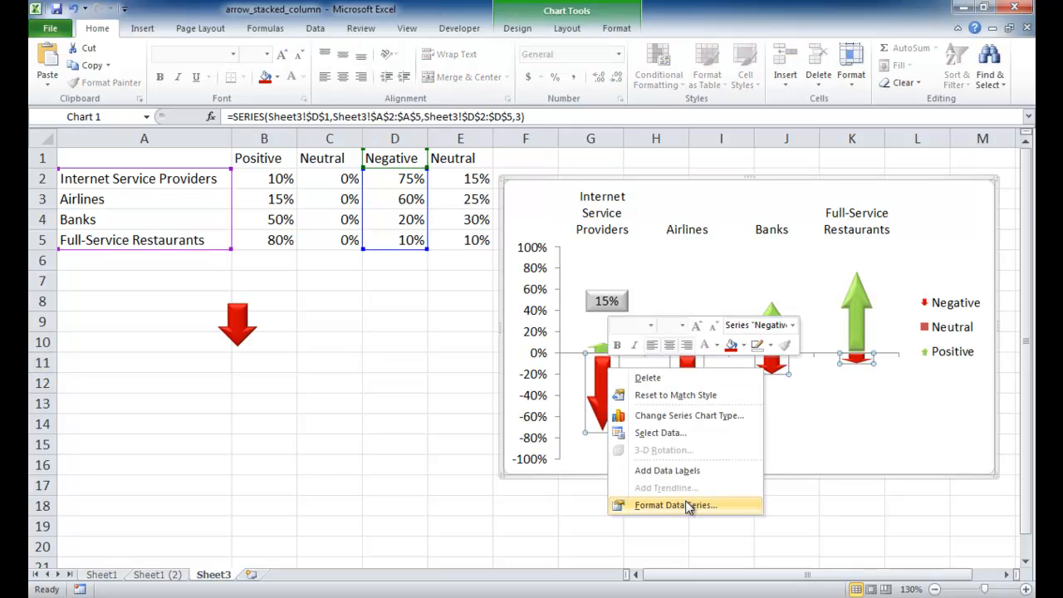
click(675, 505)
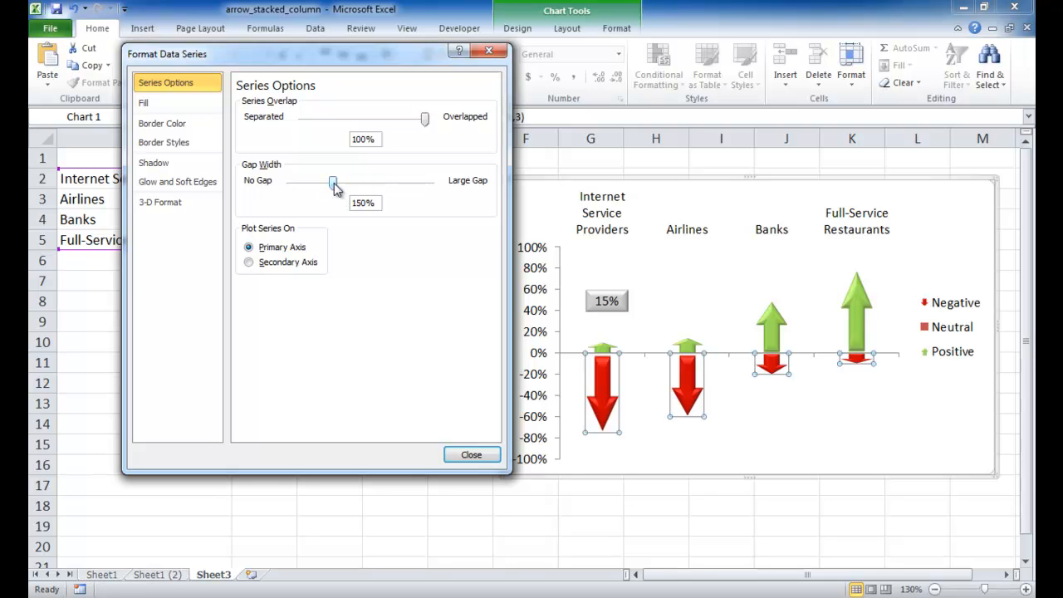
drag(332, 182, 322, 182)
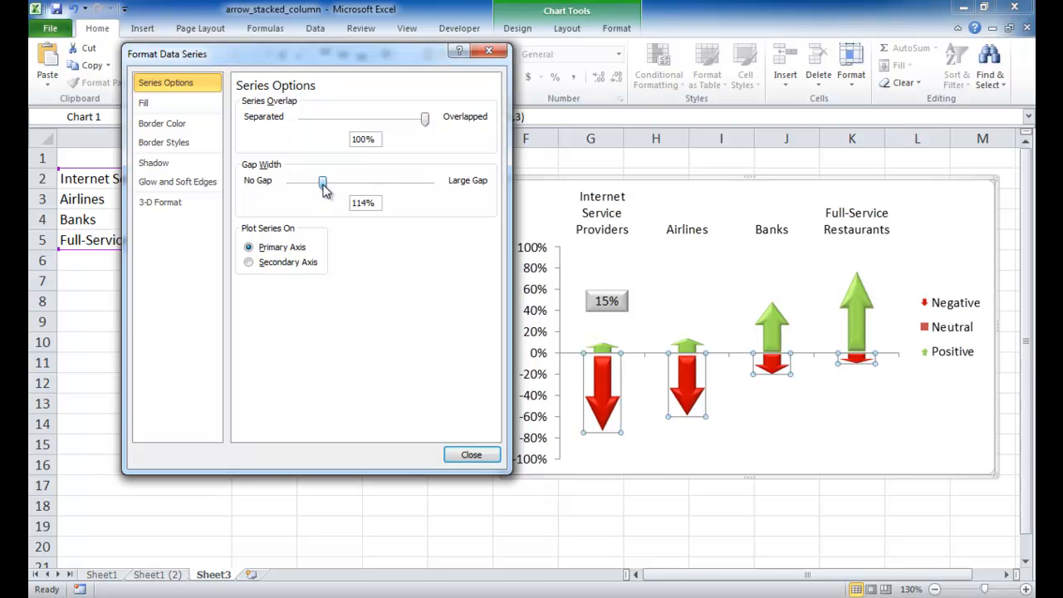
drag(323, 182, 318, 181)
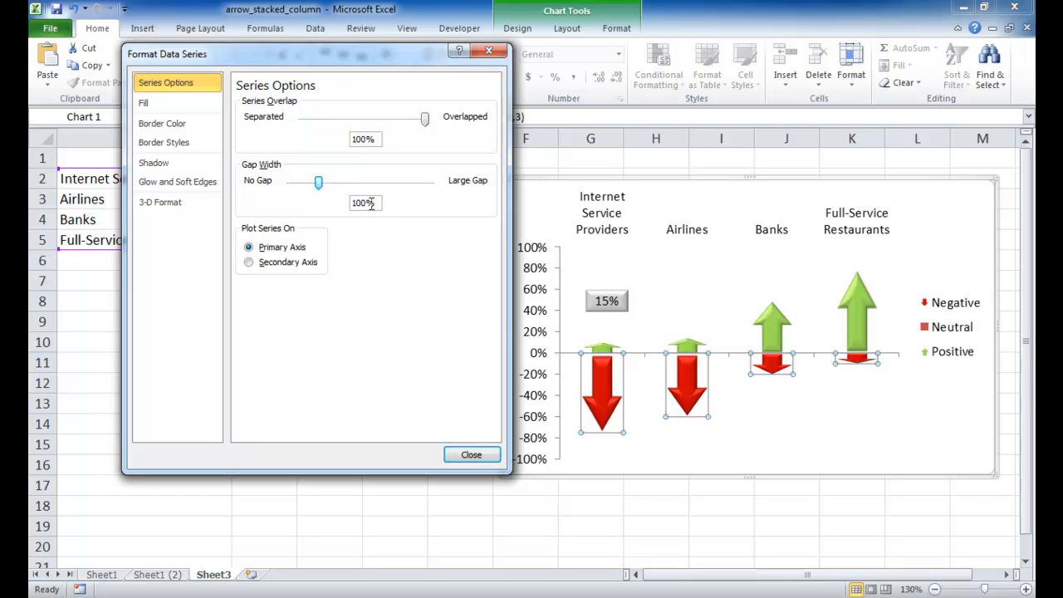
triple_click(363, 203)
text(60)
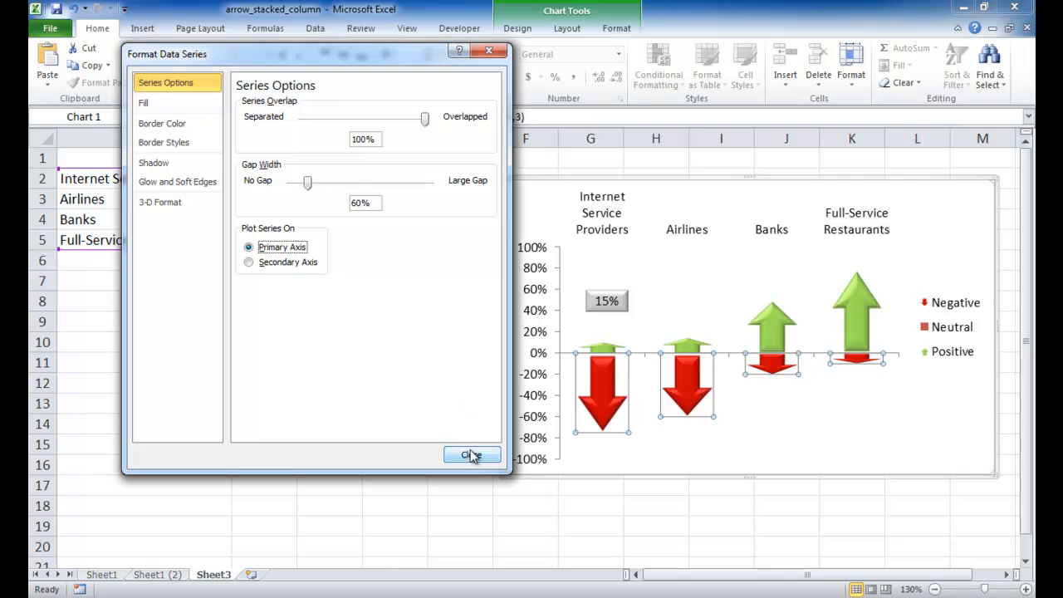
click(472, 455)
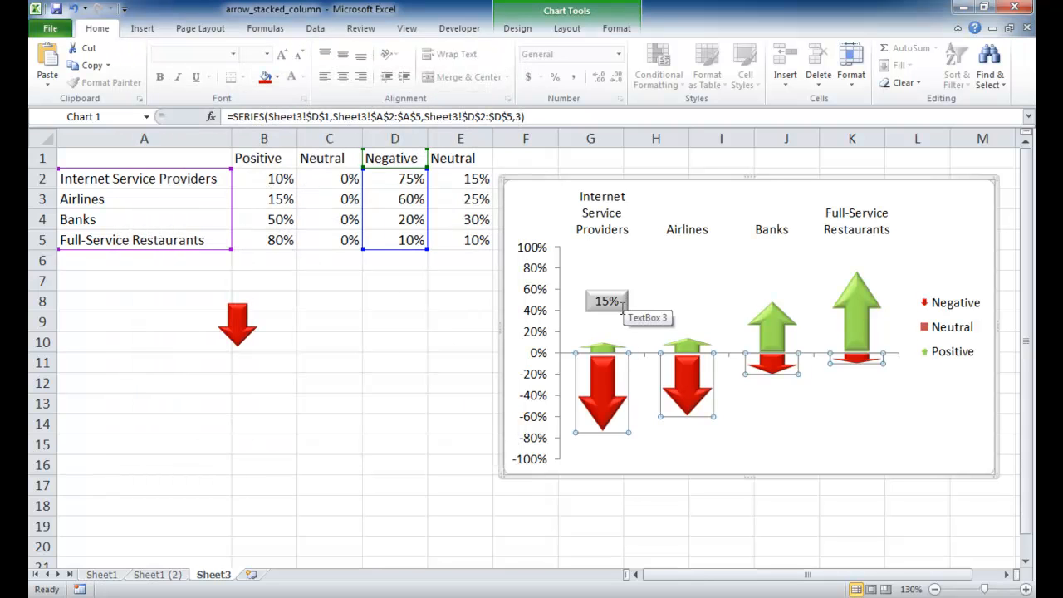
Step: Move the 15% label down onto the first industry's arrow at the zero line
click(606, 301)
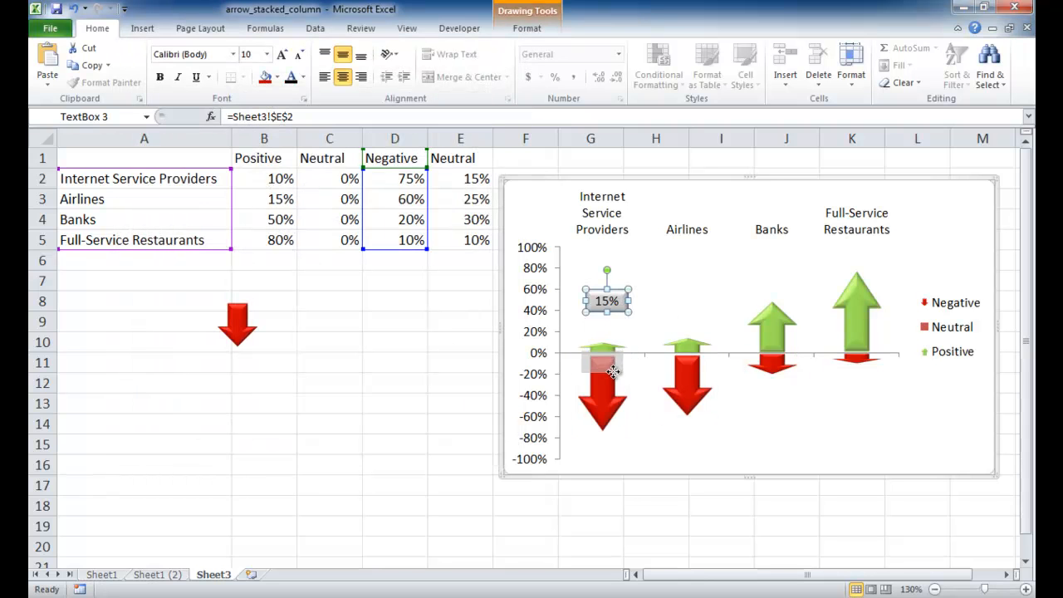
drag(606, 300, 606, 359)
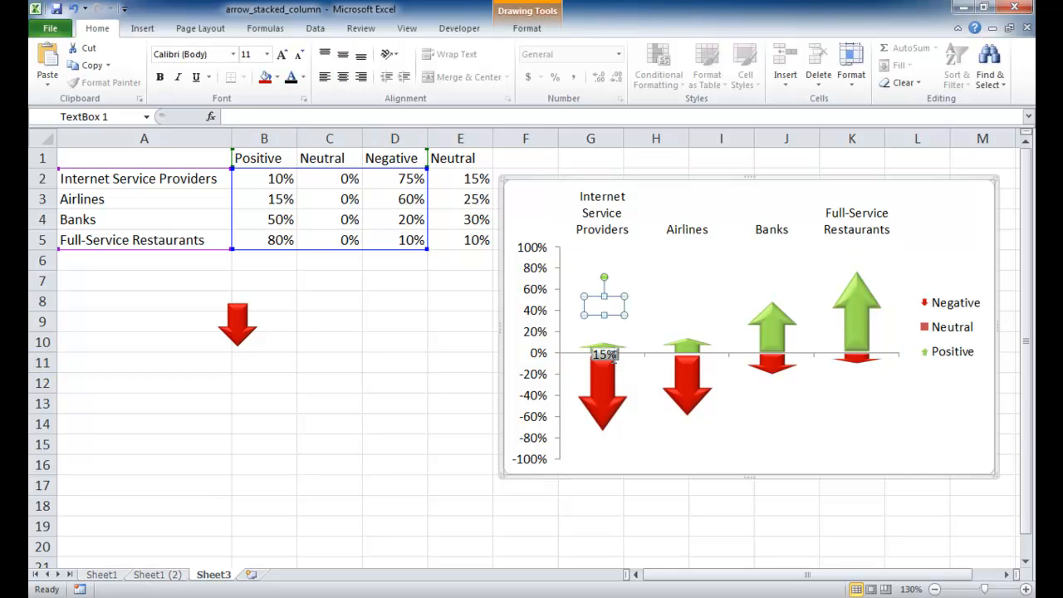
mouse_move(621, 314)
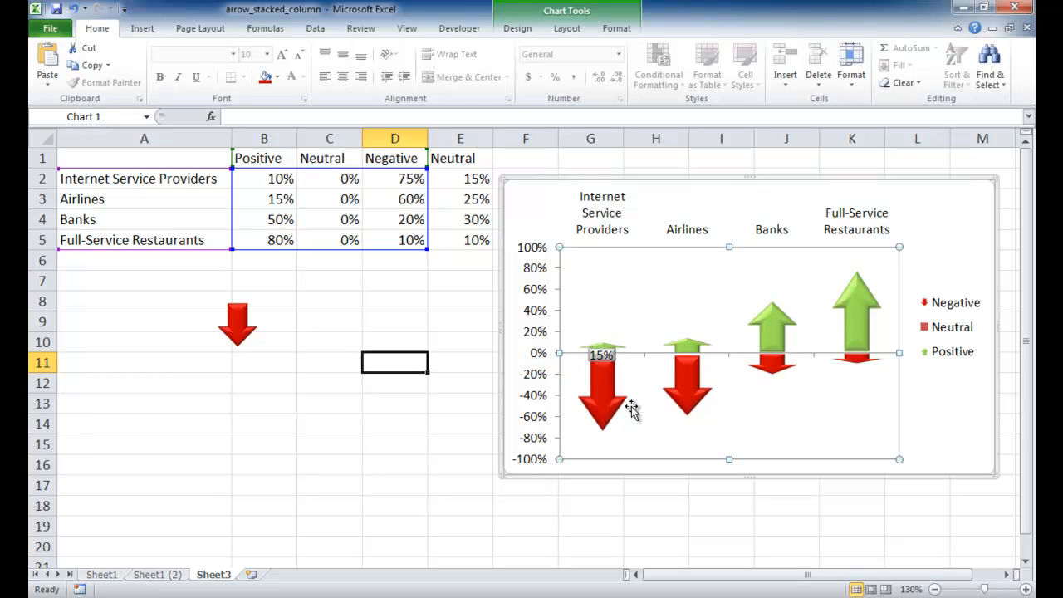
mouse_move(631, 411)
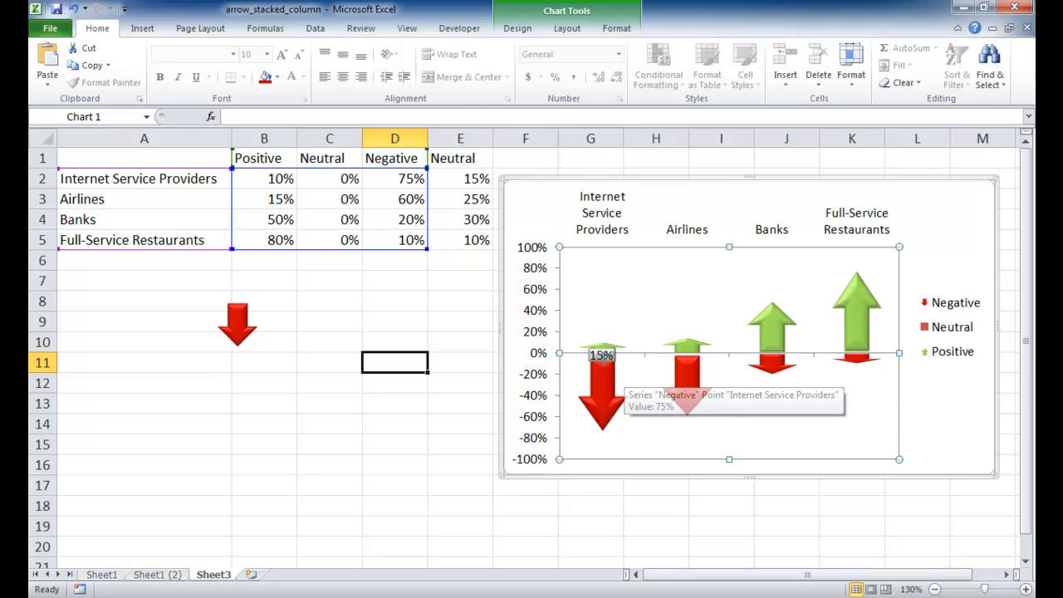
mouse_move(614, 359)
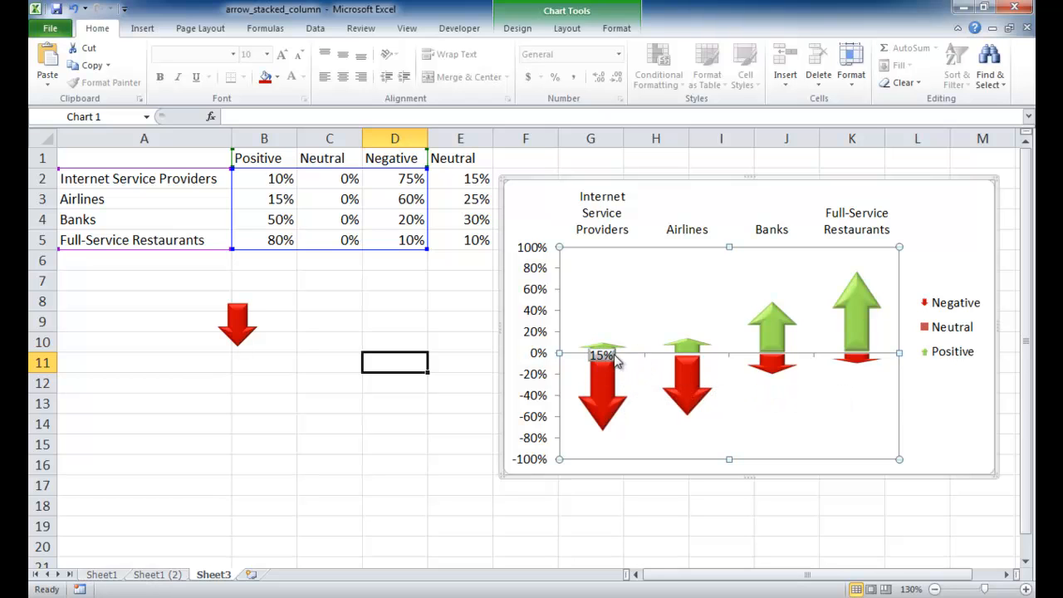
mouse_move(606, 356)
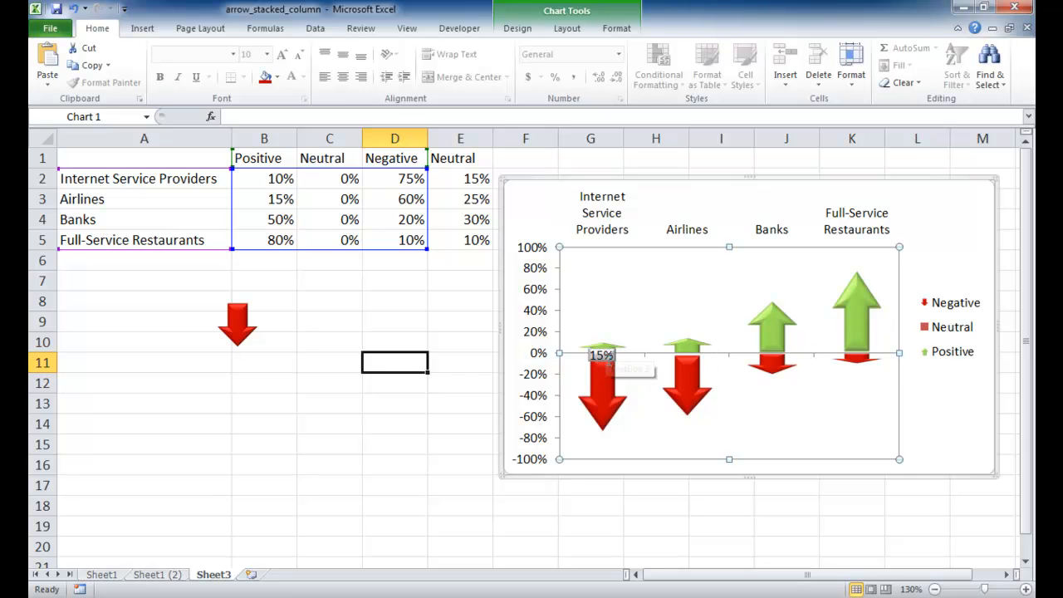
Step: Copy the label to Airlines, Banks and Full-Service Restaurants, linked to E3, E4 and E5
click(601, 355)
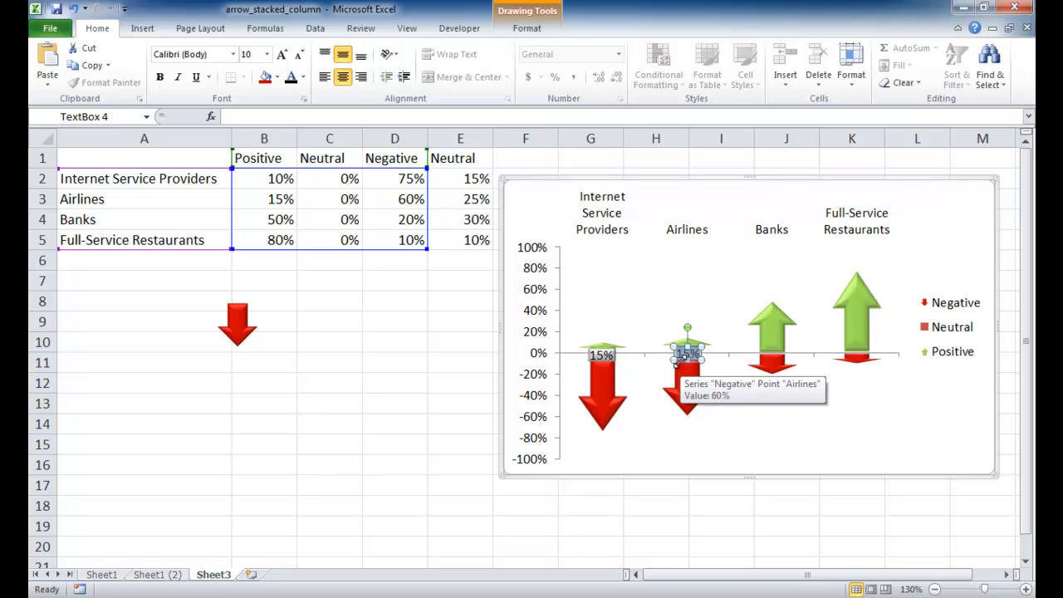
mouse_move(473, 180)
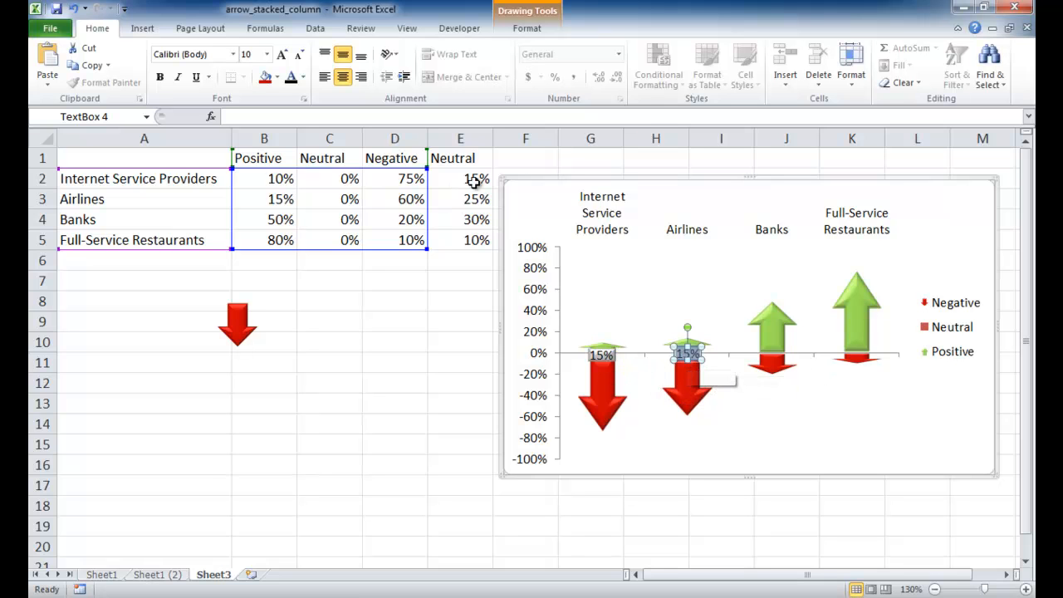
click(686, 355)
text(=)
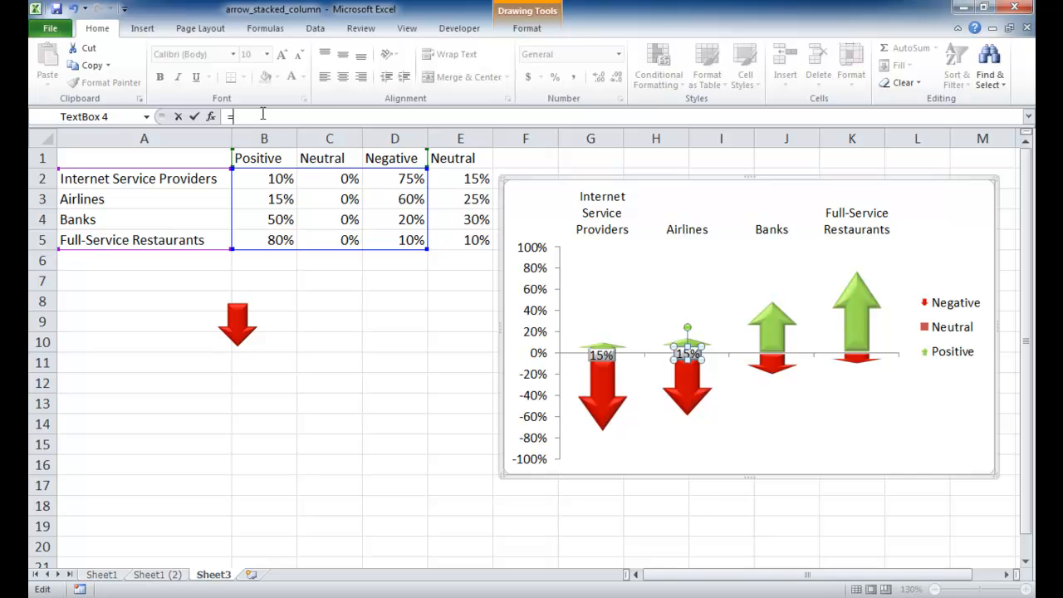
click(460, 199)
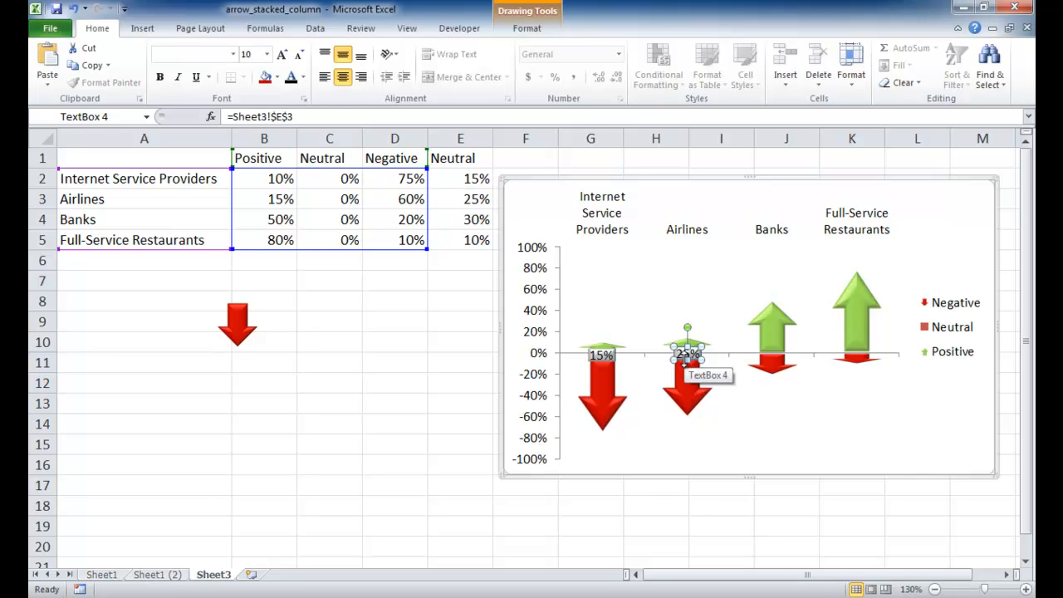
click(772, 353)
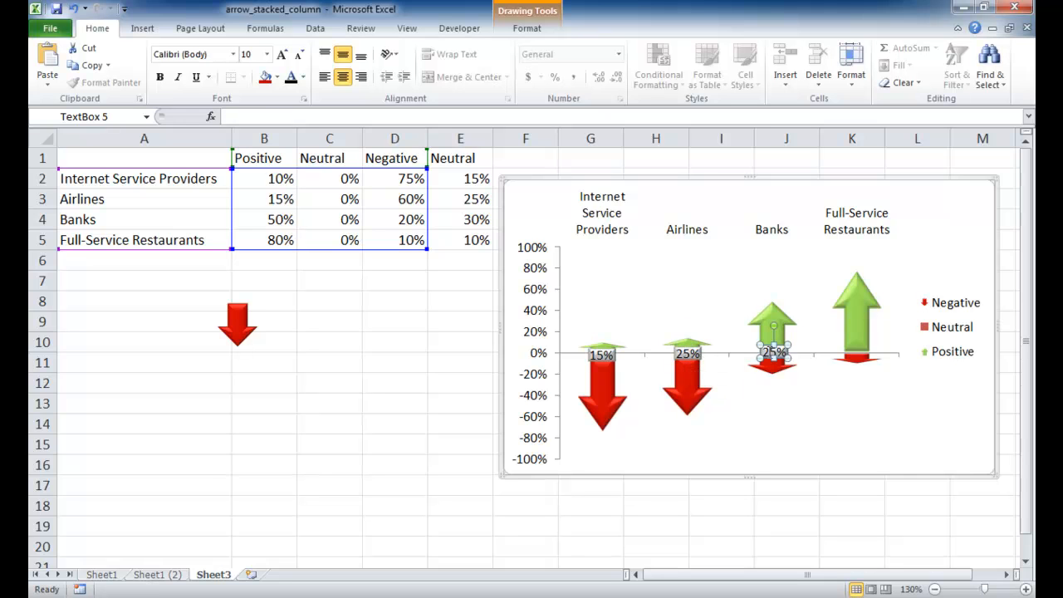
mouse_move(733, 337)
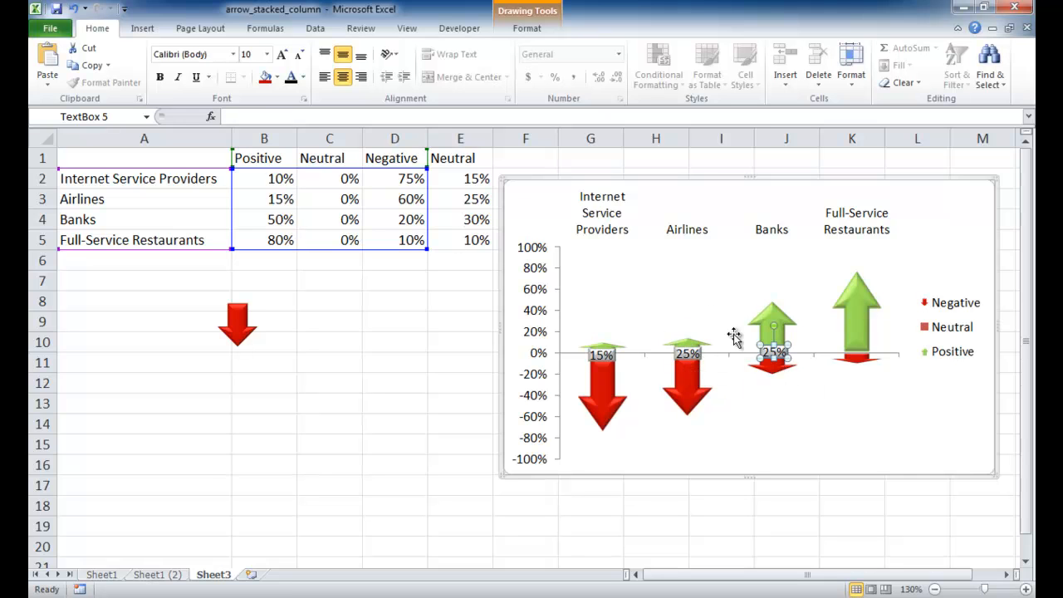
mouse_move(442, 211)
text(=)
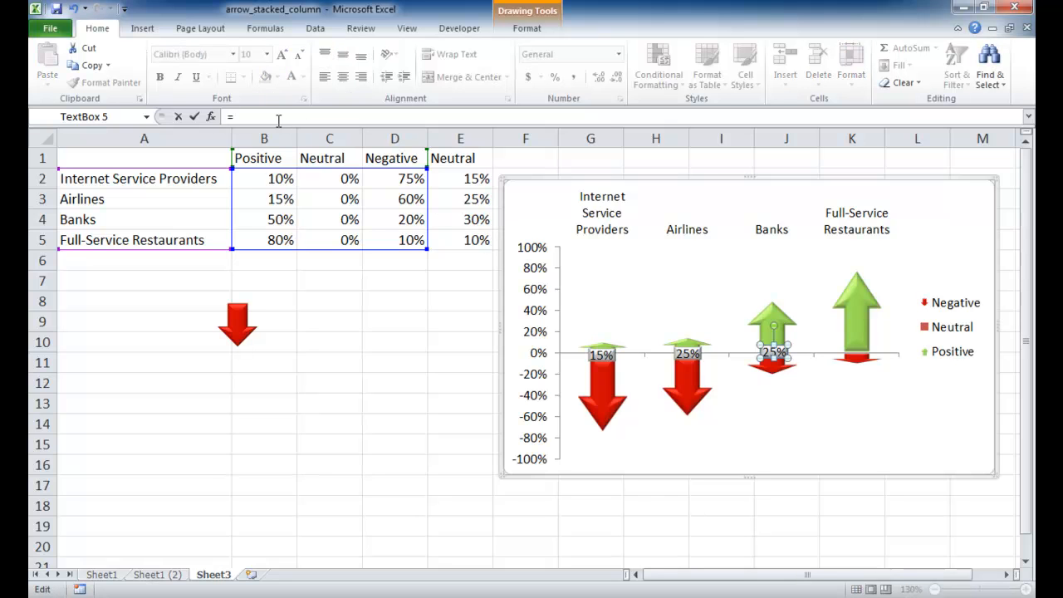
click(460, 219)
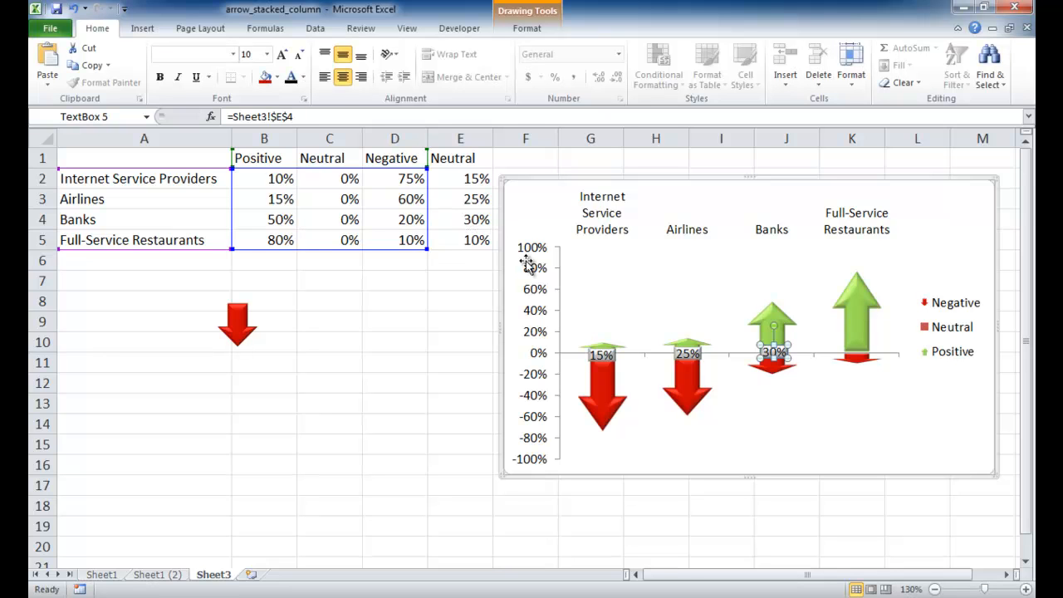
mouse_move(776, 351)
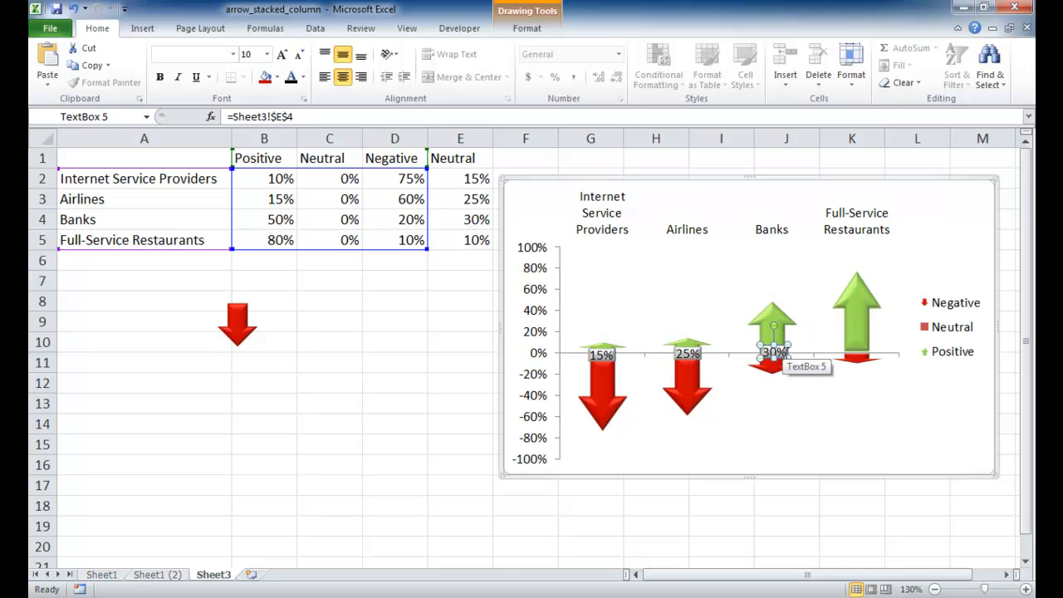
click(859, 350)
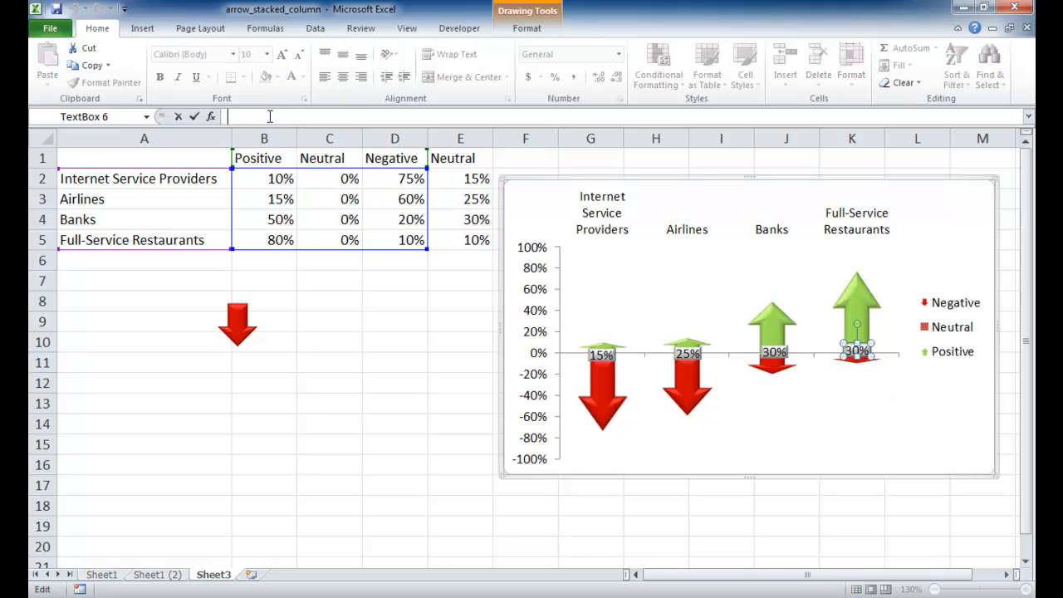
text(=Sheet3!$E$5)
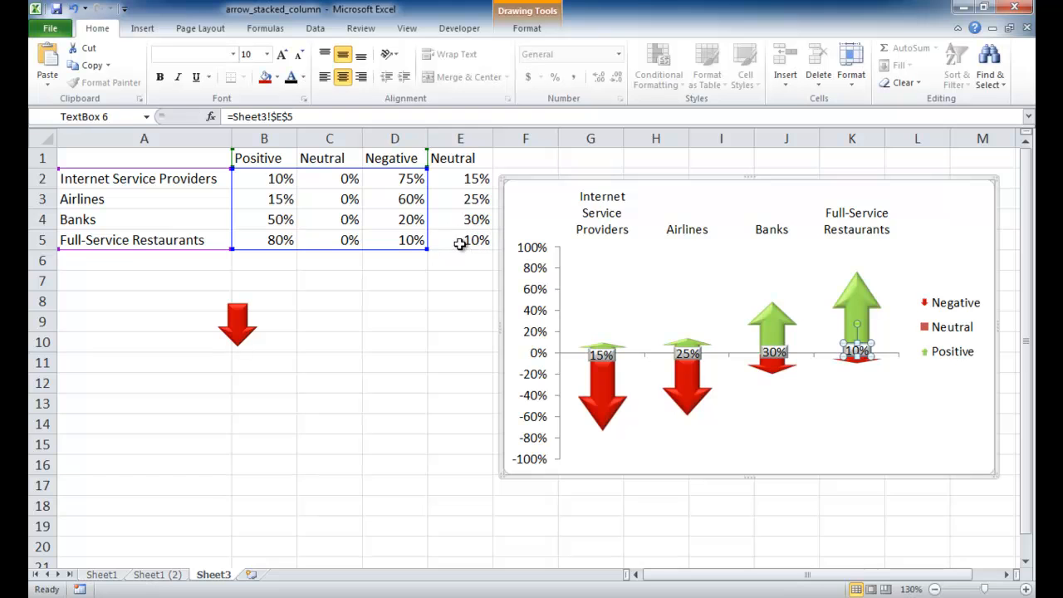
click(460, 424)
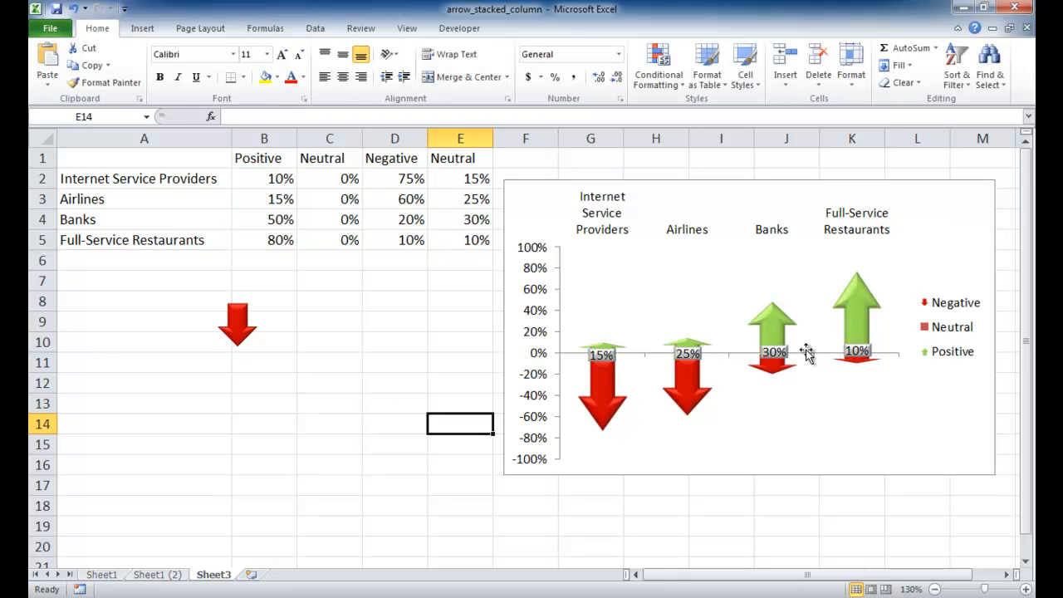
mouse_move(549, 333)
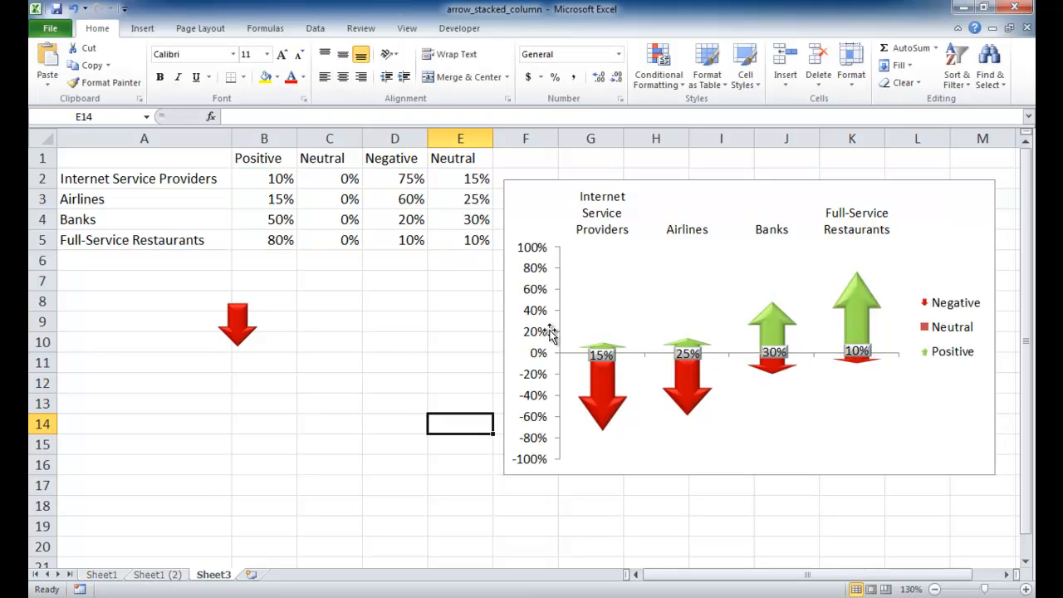
mouse_move(670, 390)
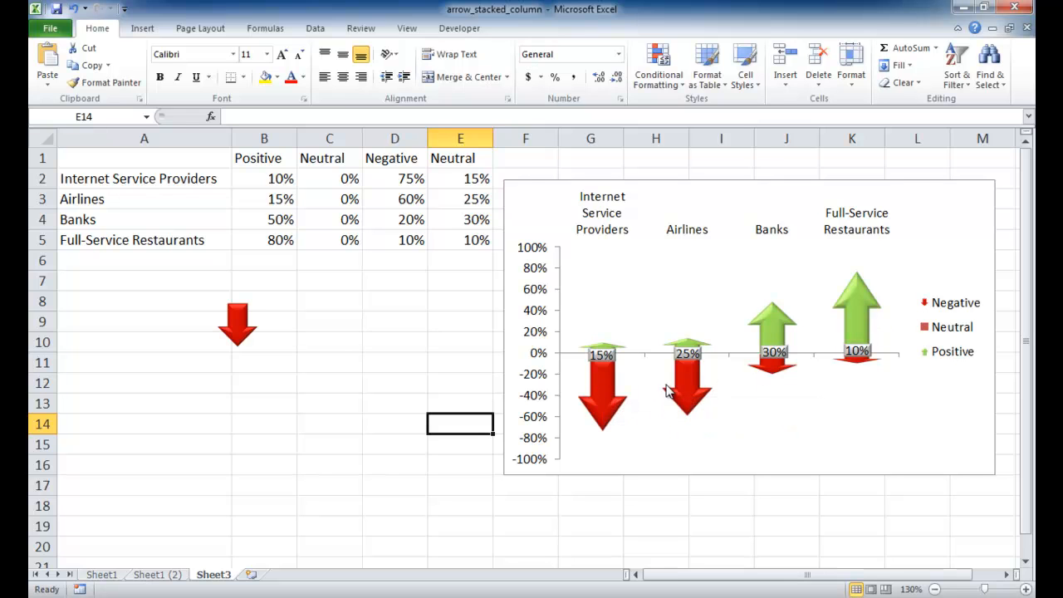
mouse_move(855, 307)
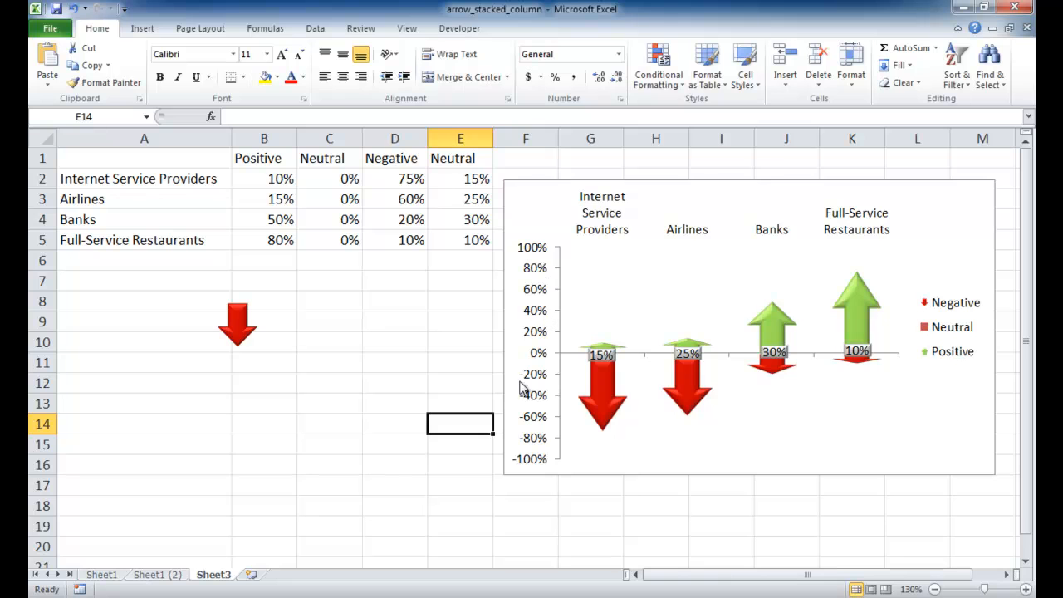
mouse_move(531, 366)
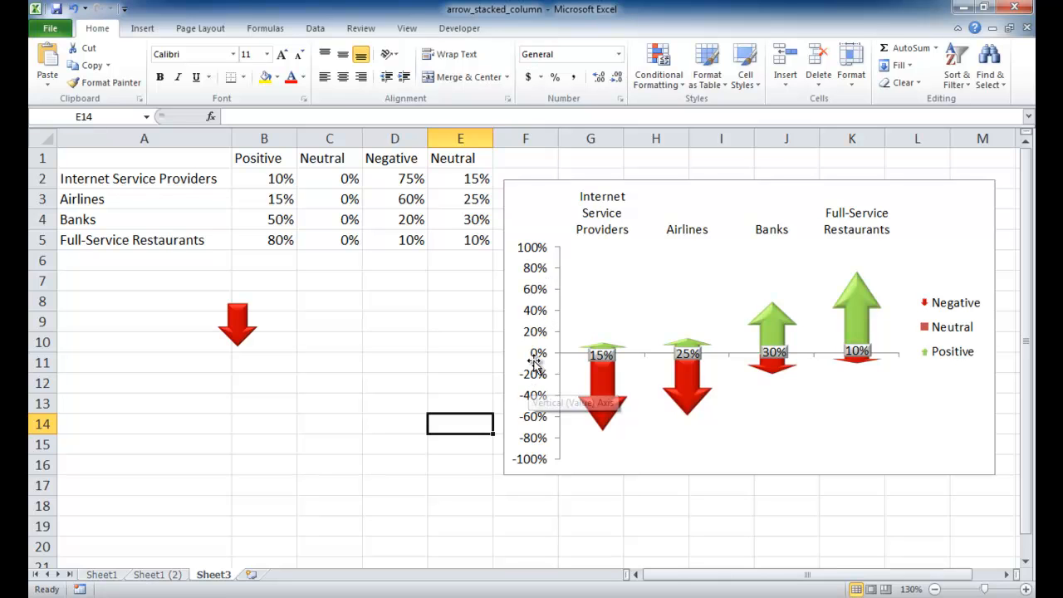
mouse_move(530, 382)
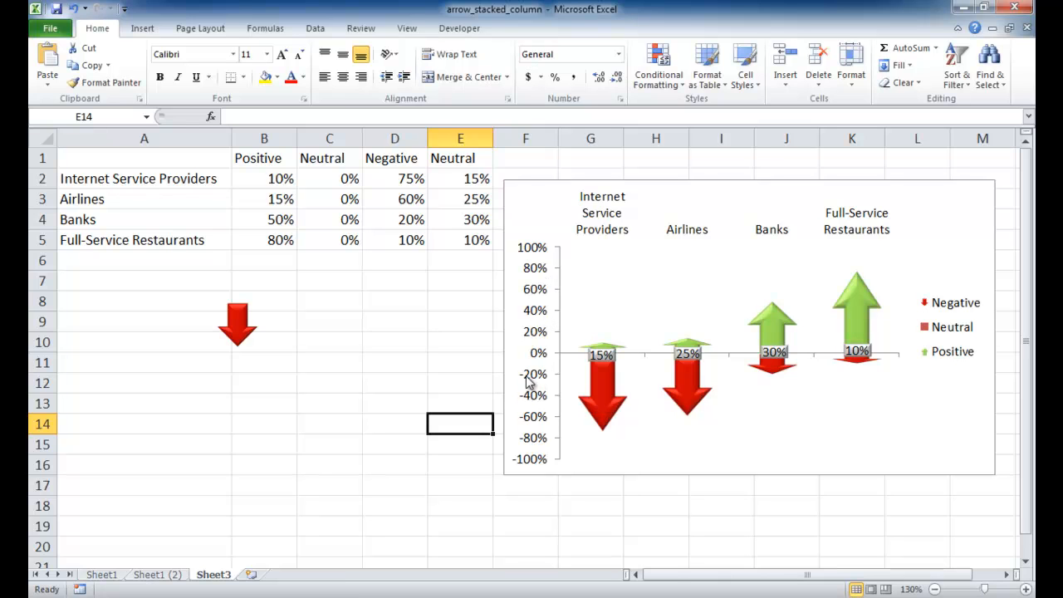
mouse_move(542, 346)
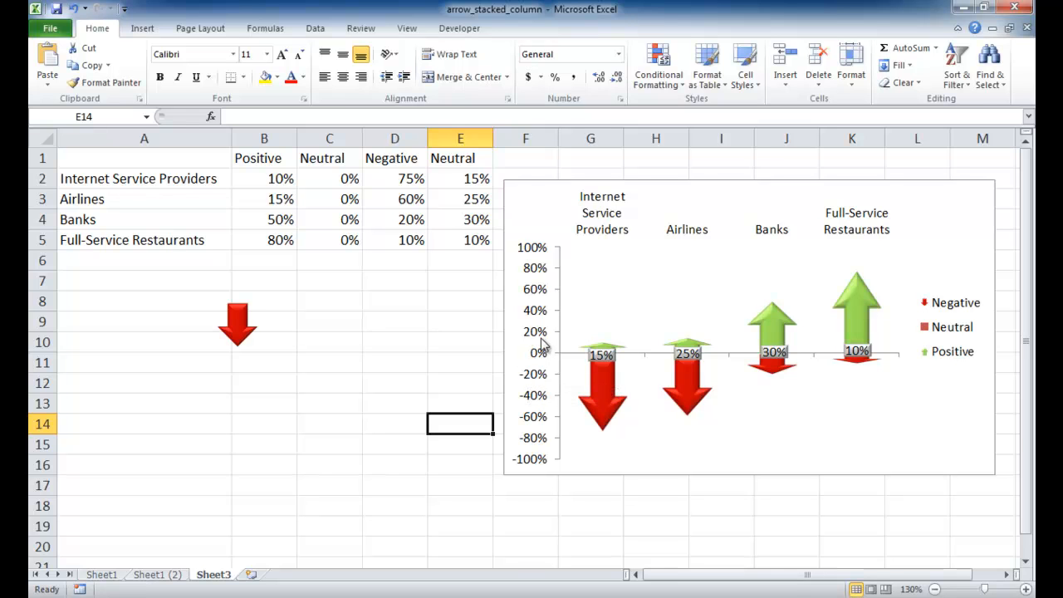
mouse_move(534, 409)
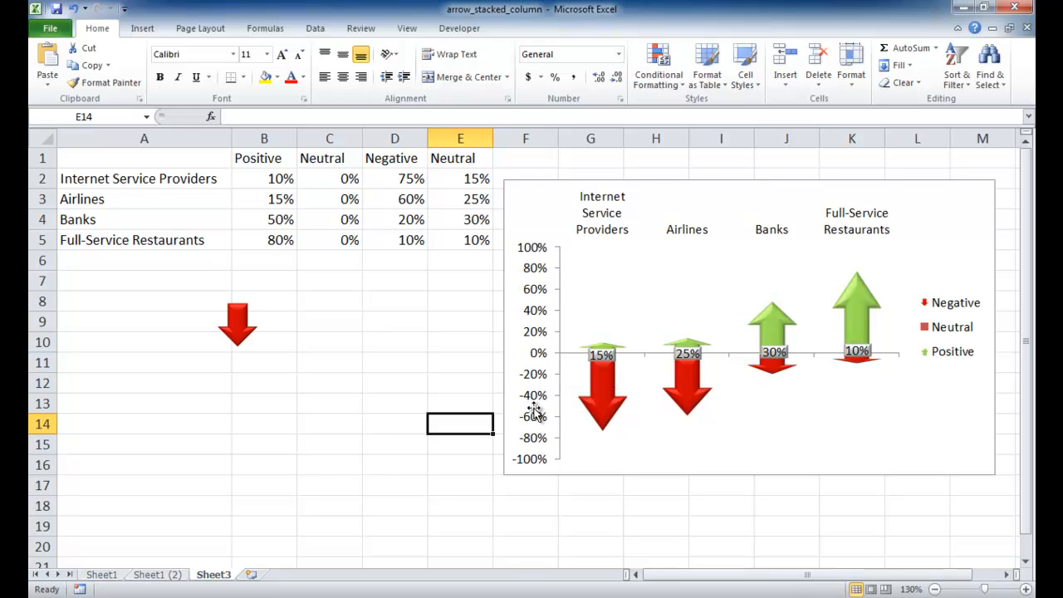
right_click(531, 374)
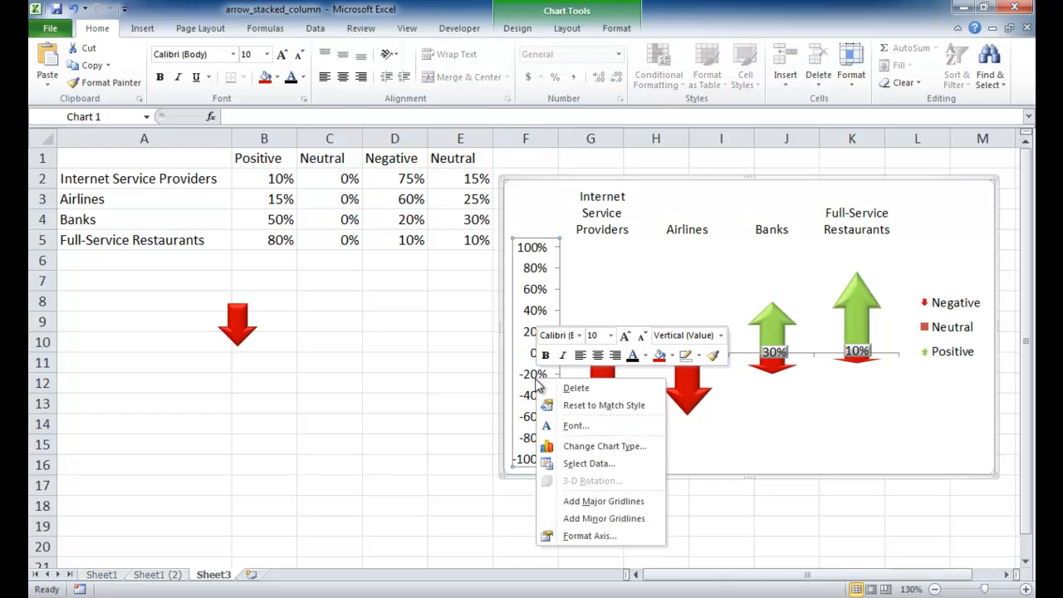
Step: Give the vertical axis the custom number format 0%;0% to hide minus signs
click(589, 534)
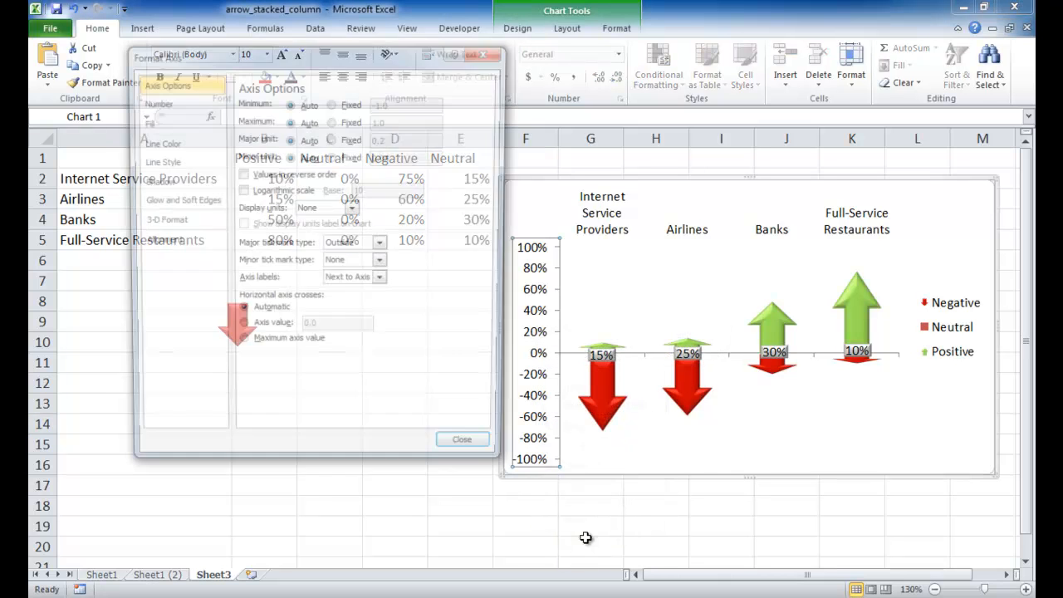
click(153, 101)
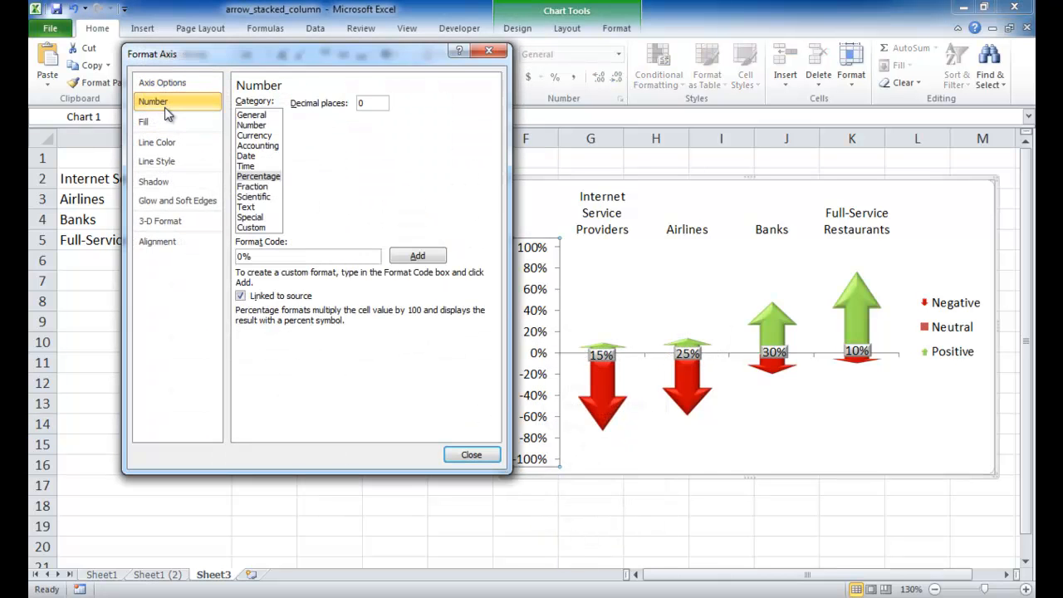
mouse_move(253, 235)
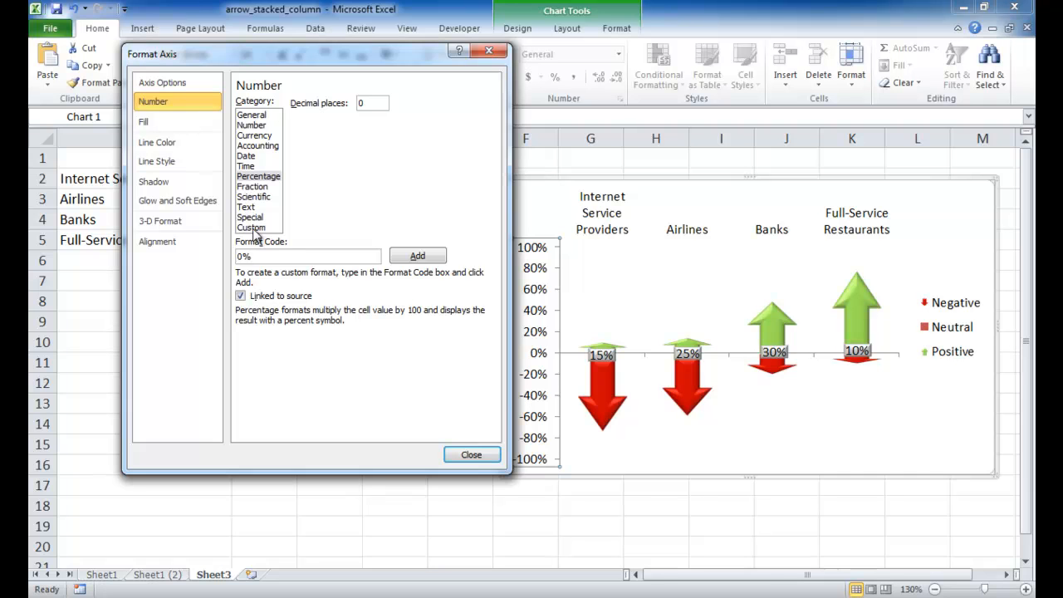
click(251, 227)
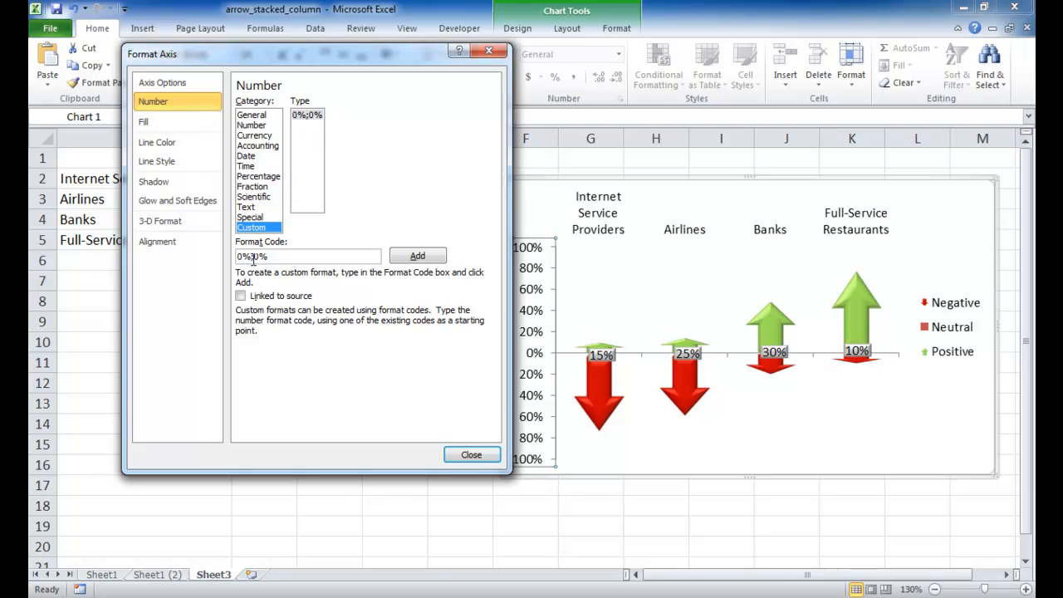
click(470, 454)
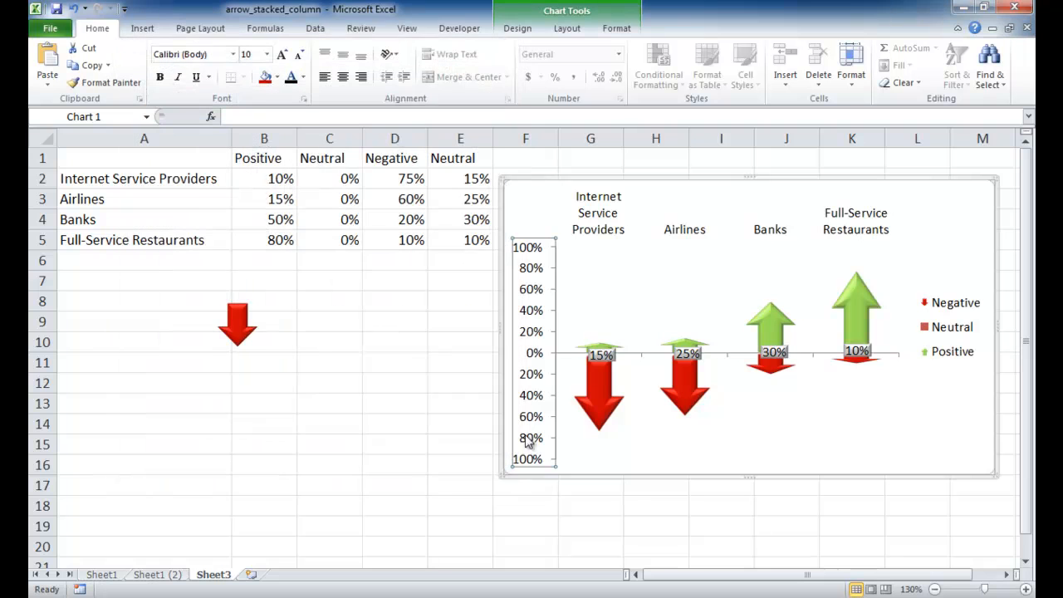
mouse_move(529, 419)
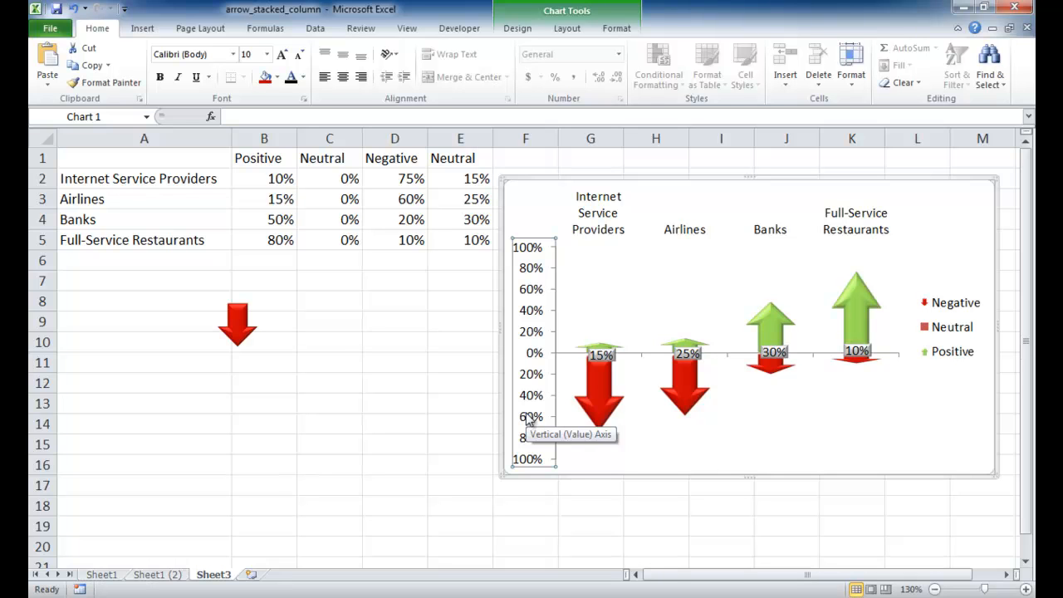
mouse_move(737, 407)
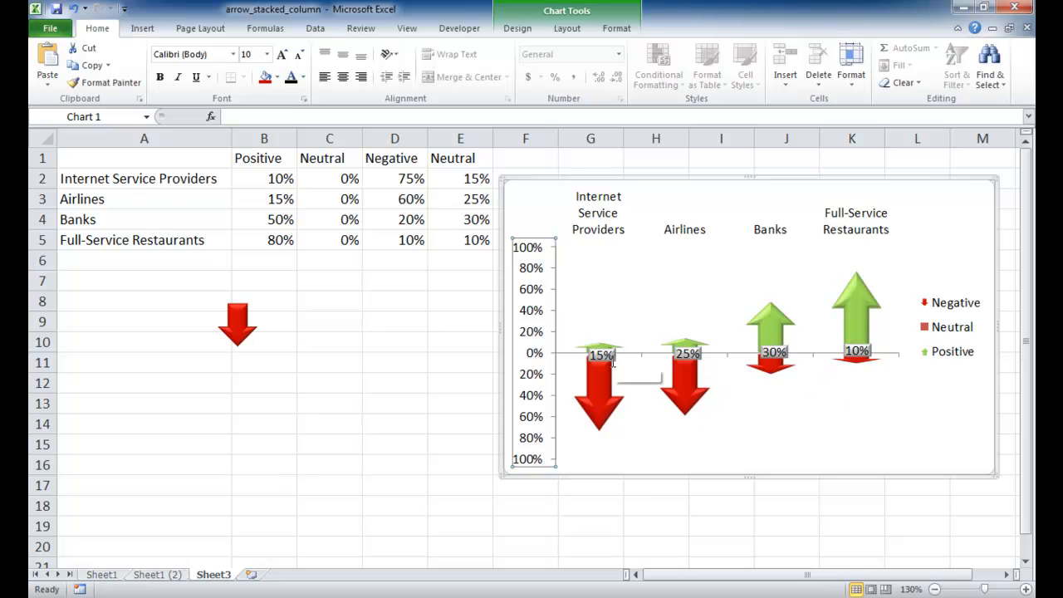
click(599, 354)
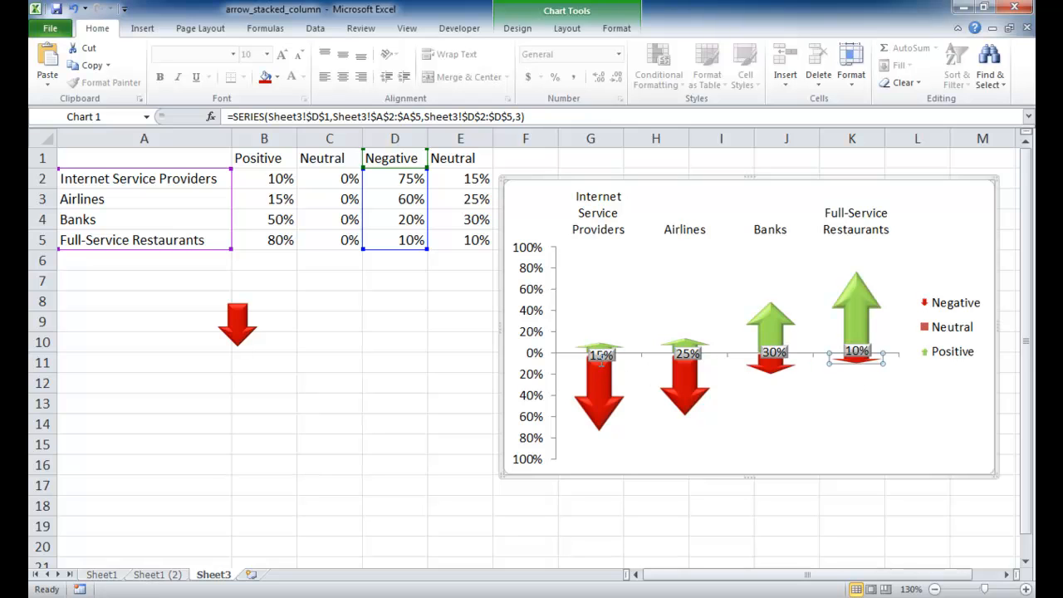
click(600, 353)
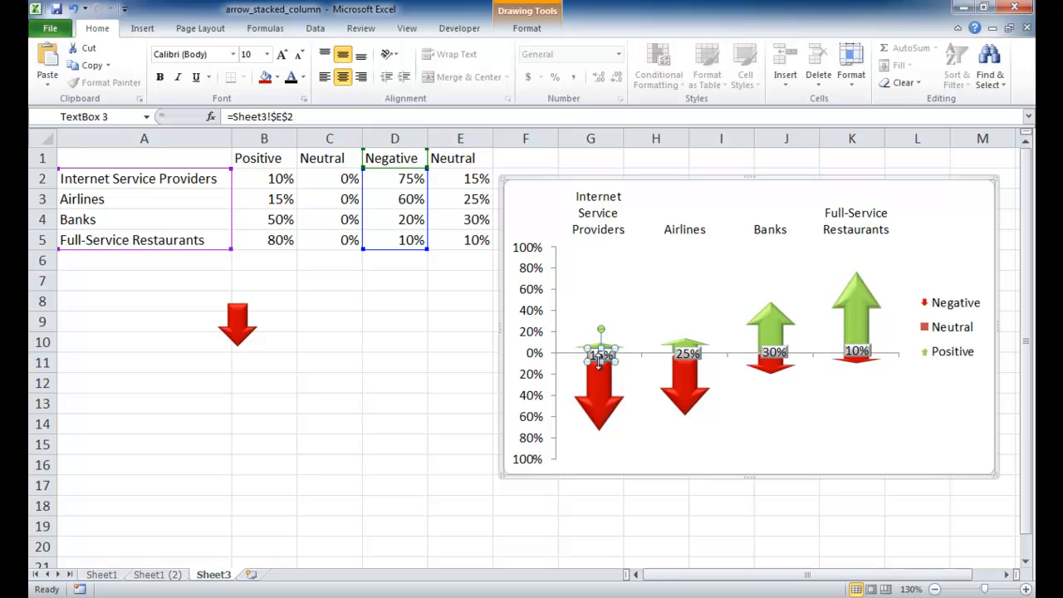
mouse_move(588, 357)
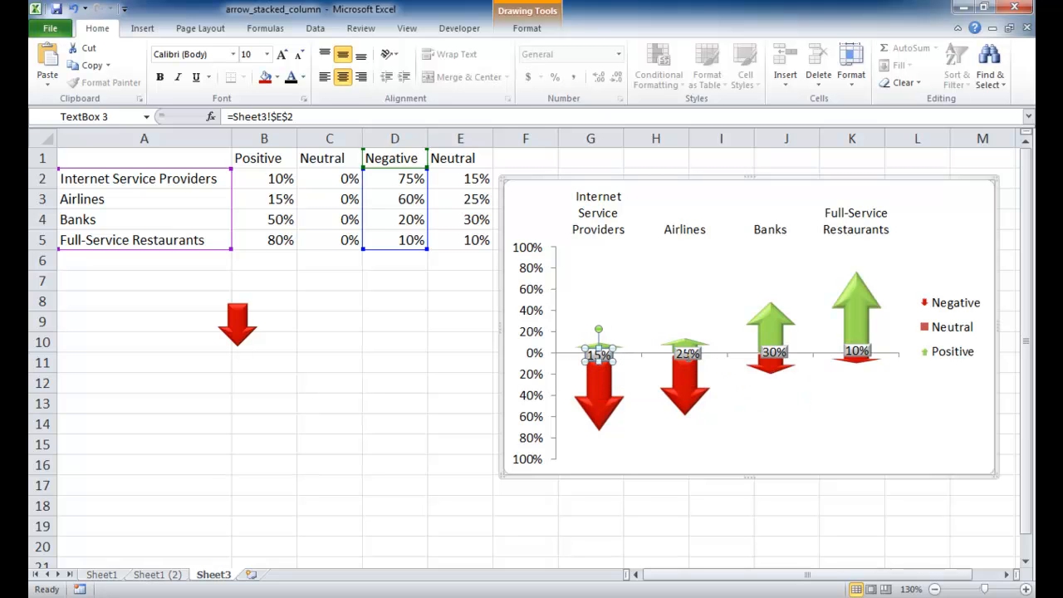
click(688, 353)
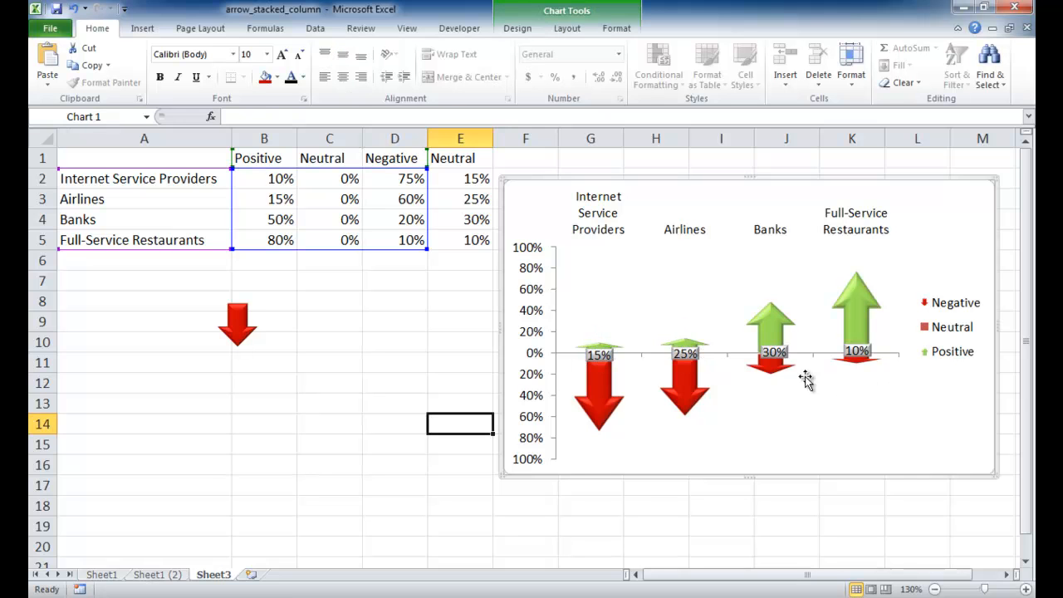
mouse_move(926, 326)
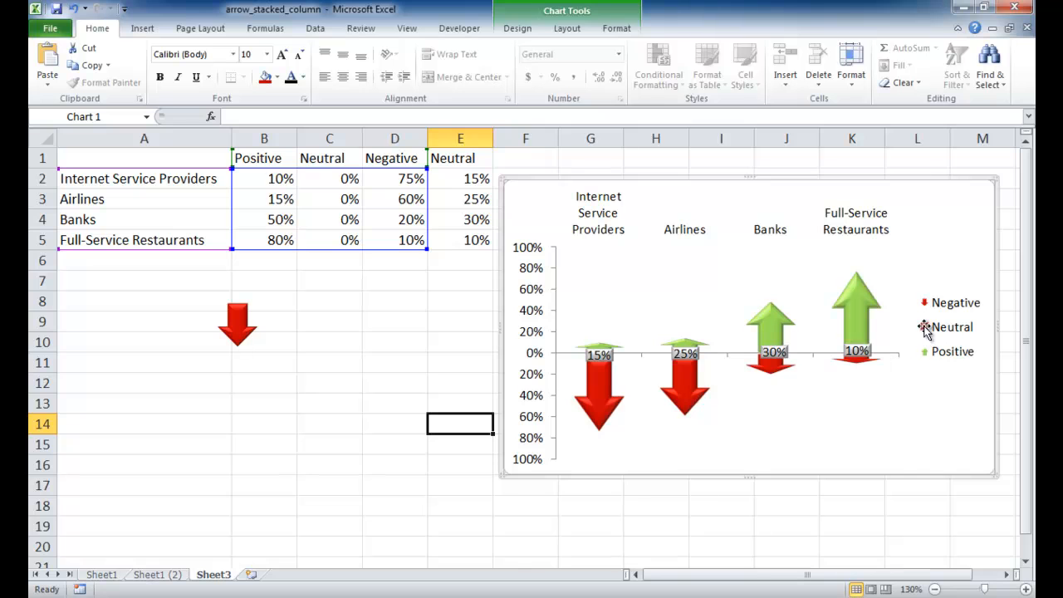
mouse_move(907, 328)
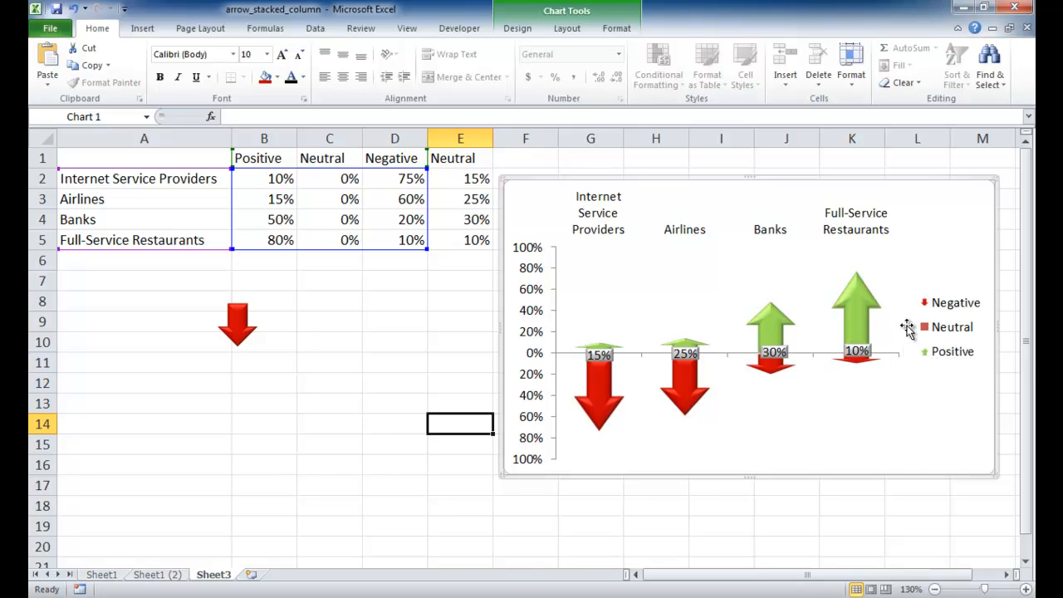
mouse_move(772, 352)
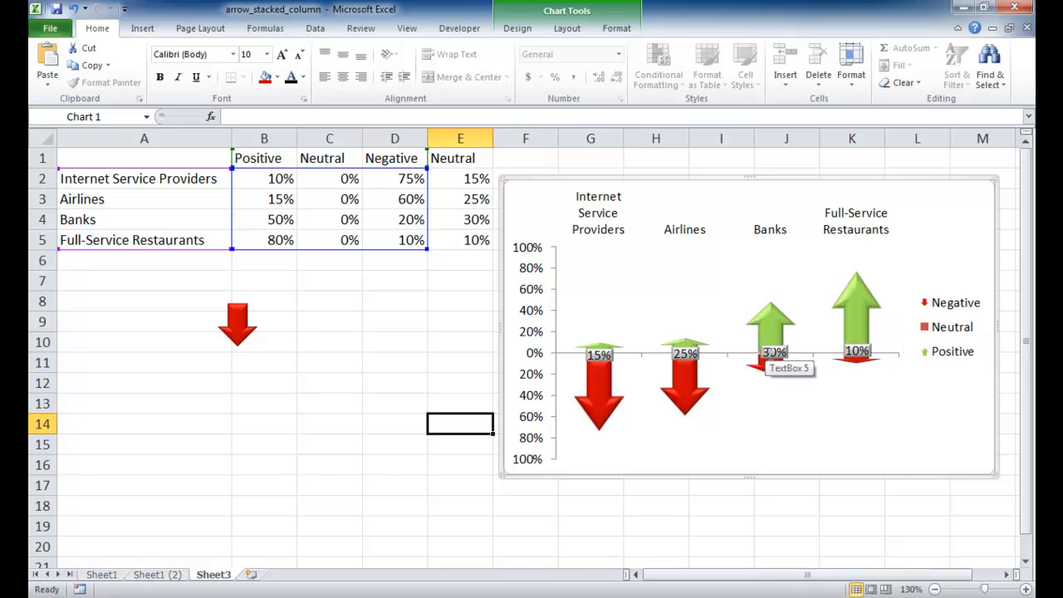
Step: Fill the Neutral legend entry with a gray theme color to match the neutral labels
click(773, 351)
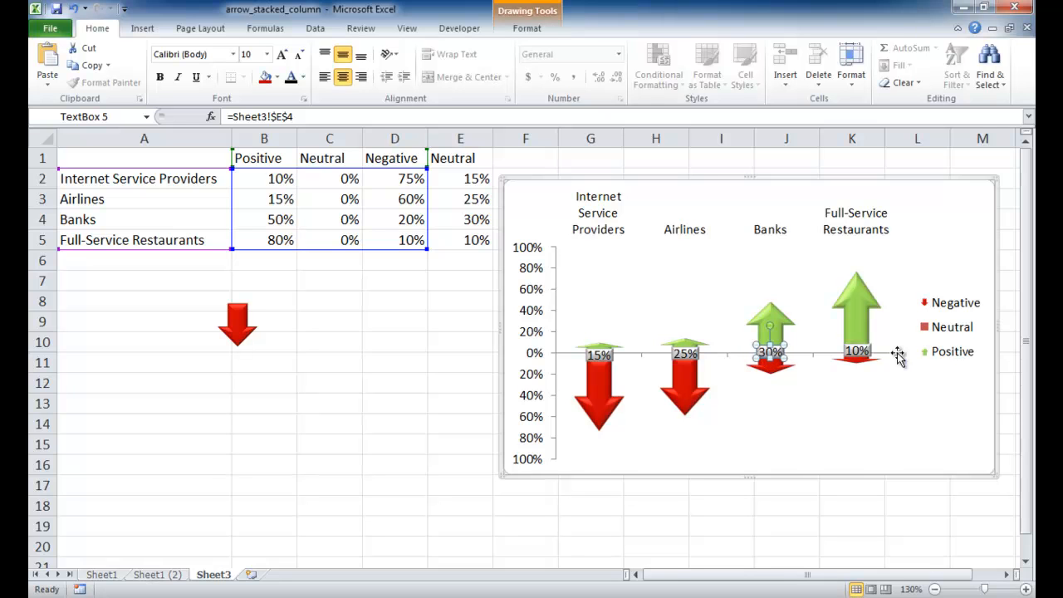
click(949, 326)
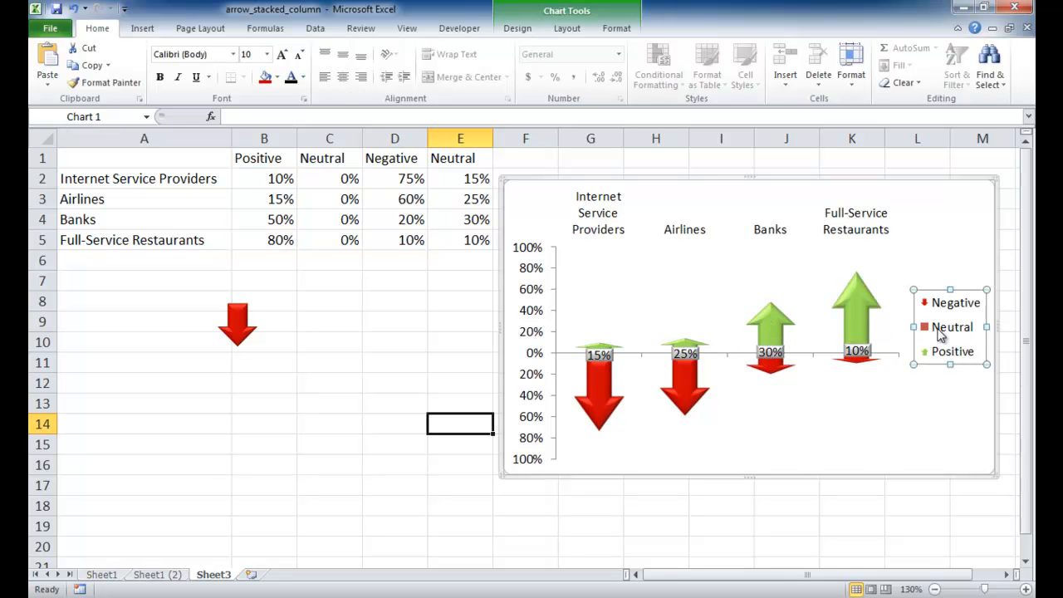
right_click(951, 326)
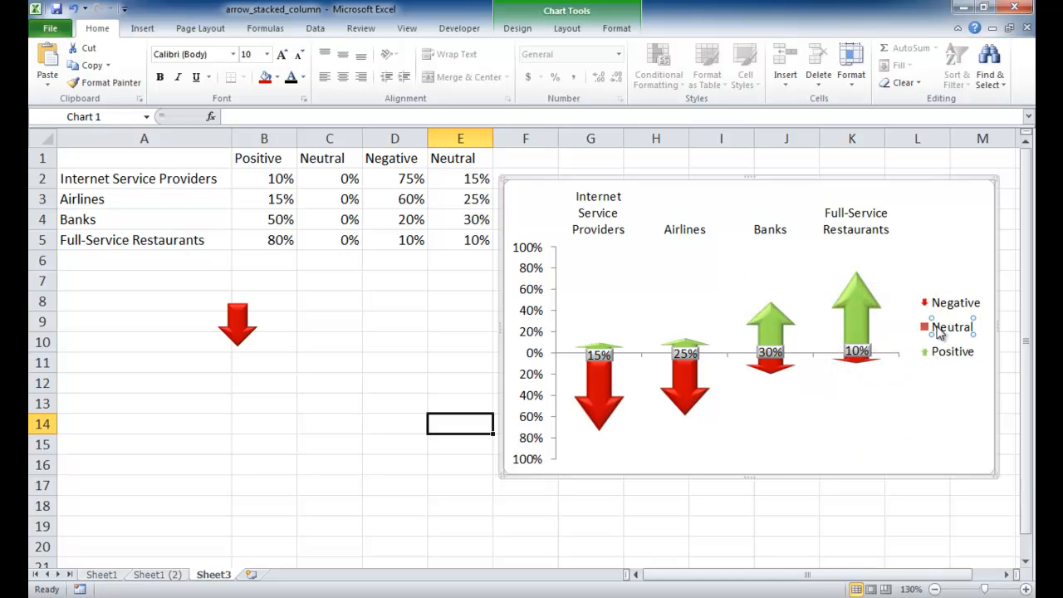
right_click(951, 326)
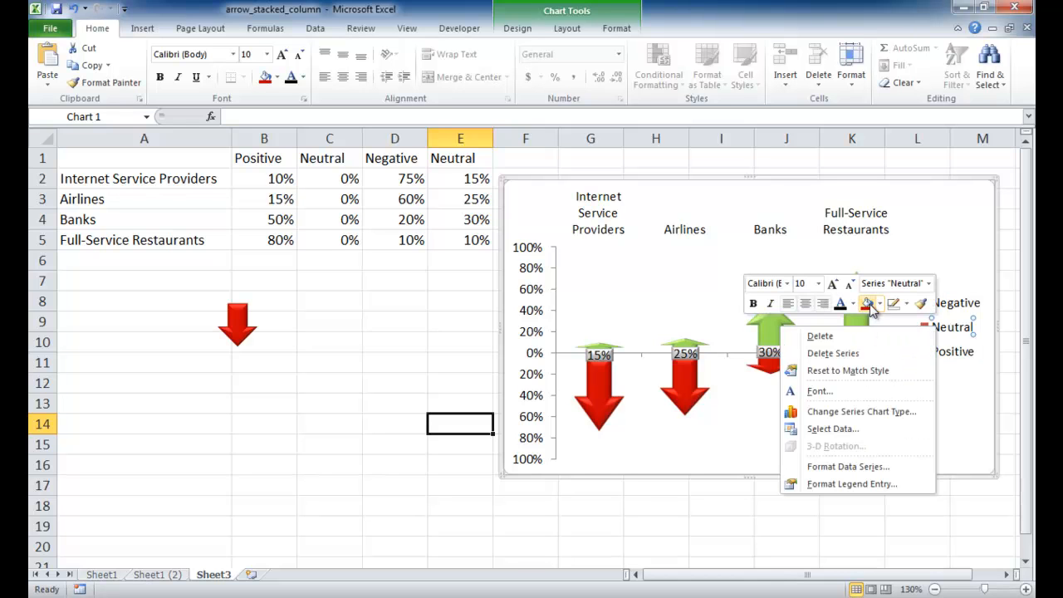
click(866, 302)
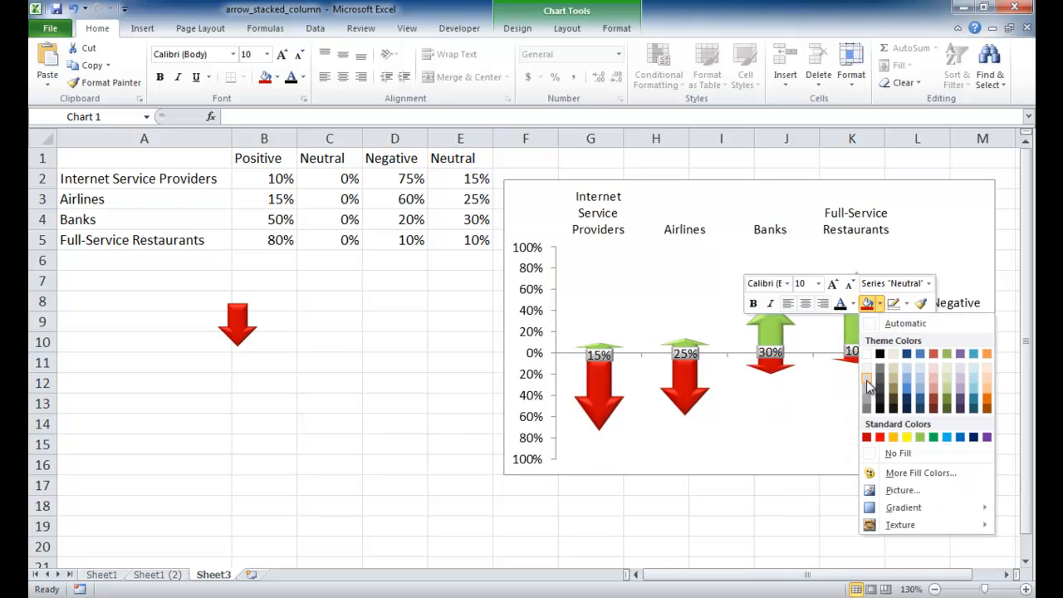
mouse_move(869, 386)
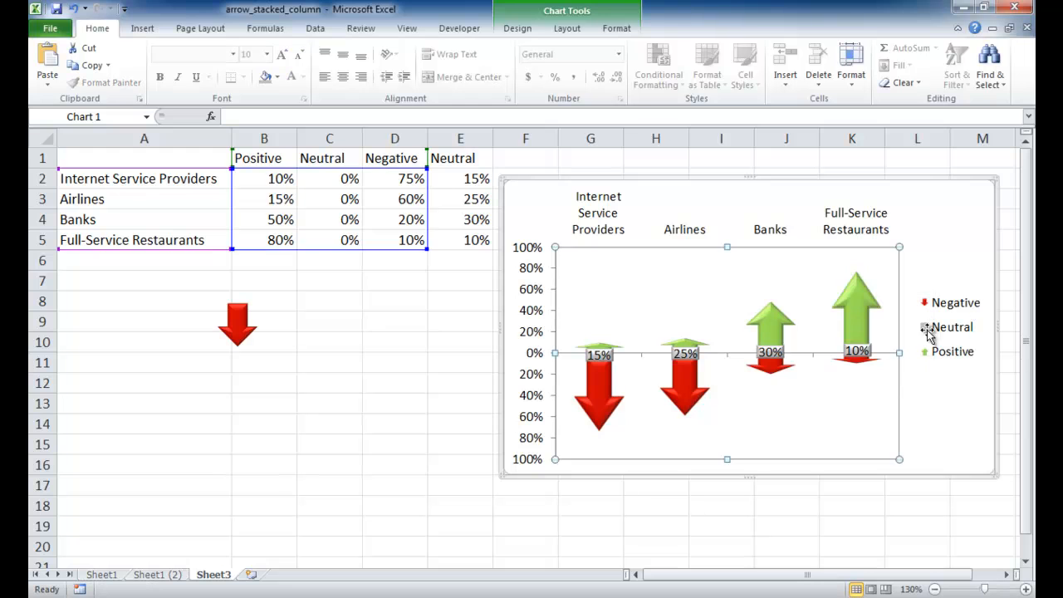
click(330, 383)
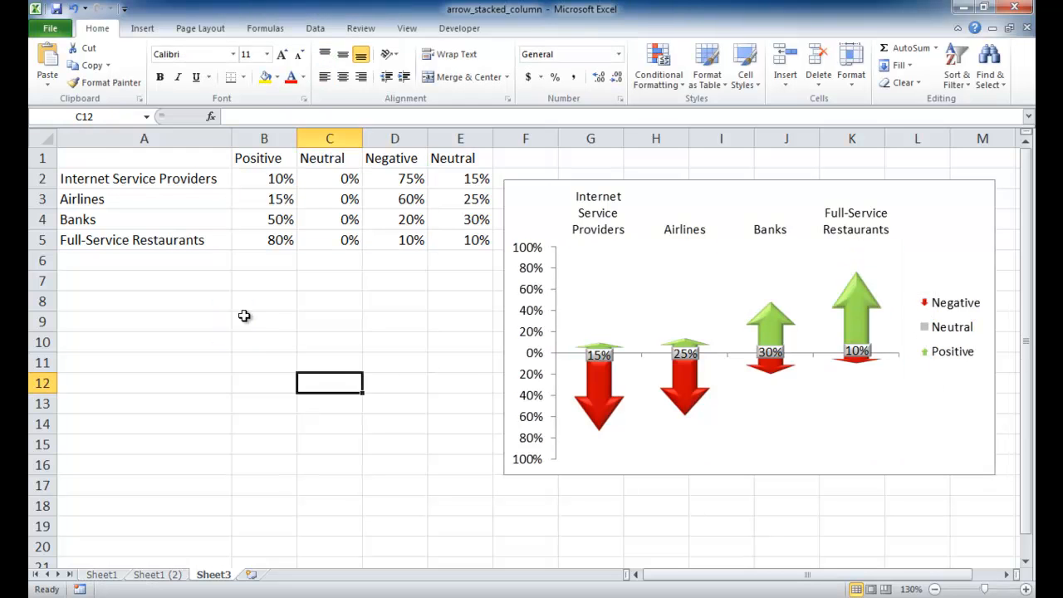
mouse_move(586, 390)
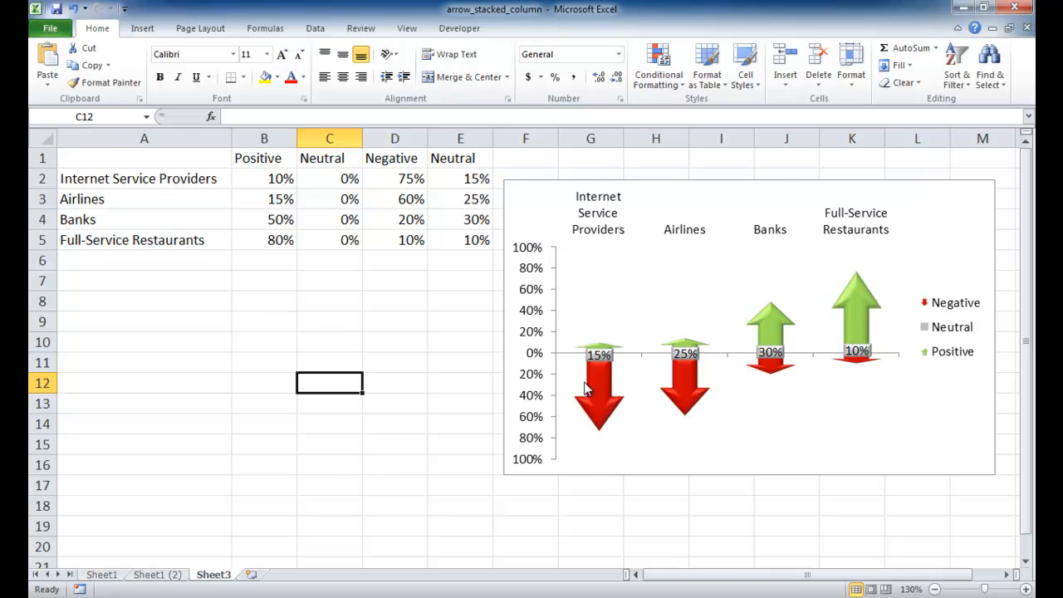
mouse_move(646, 345)
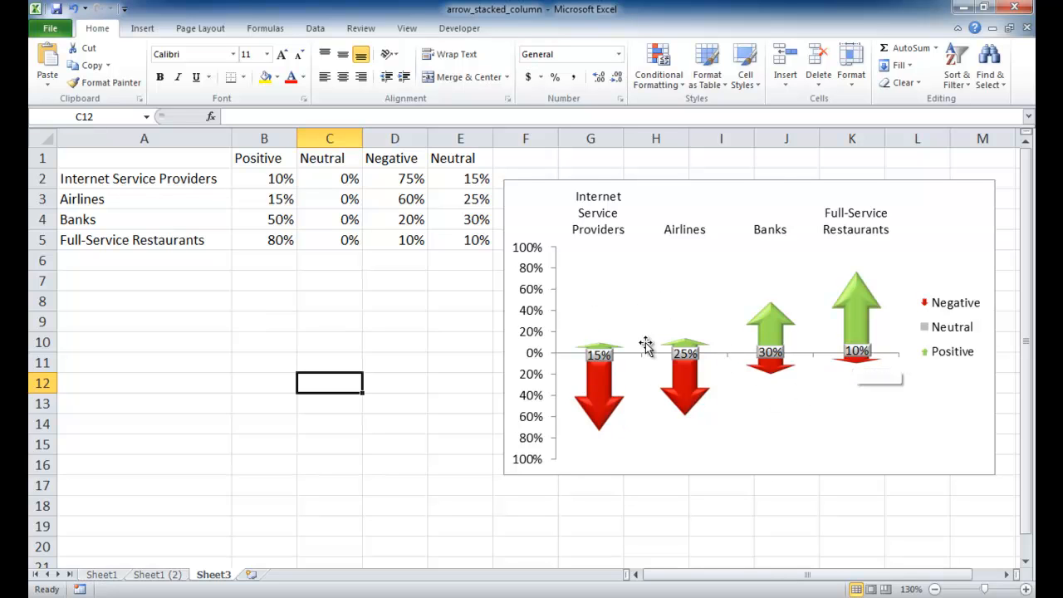
mouse_move(824, 342)
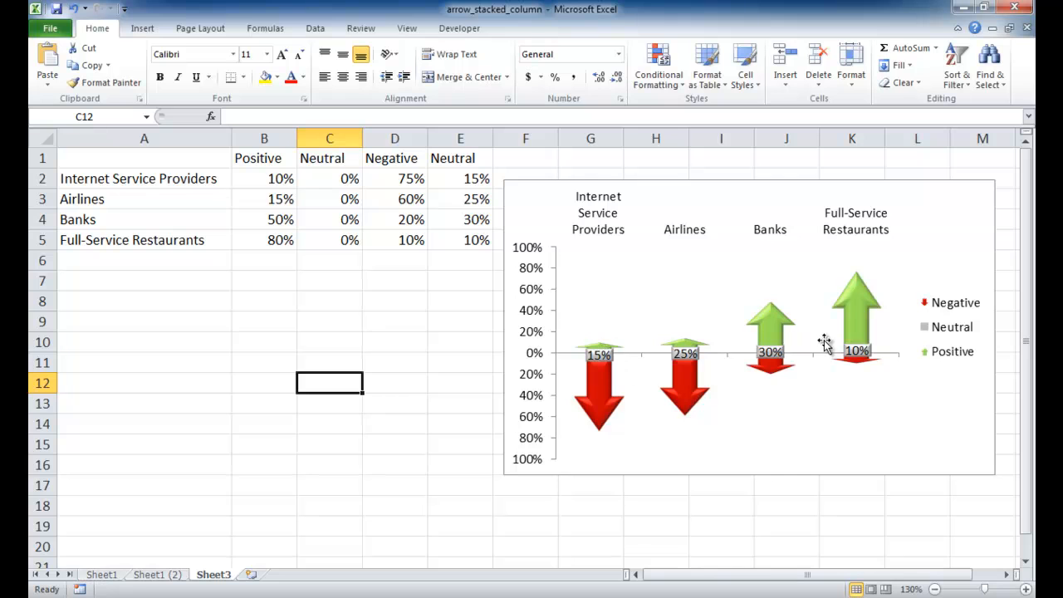
mouse_move(558, 246)
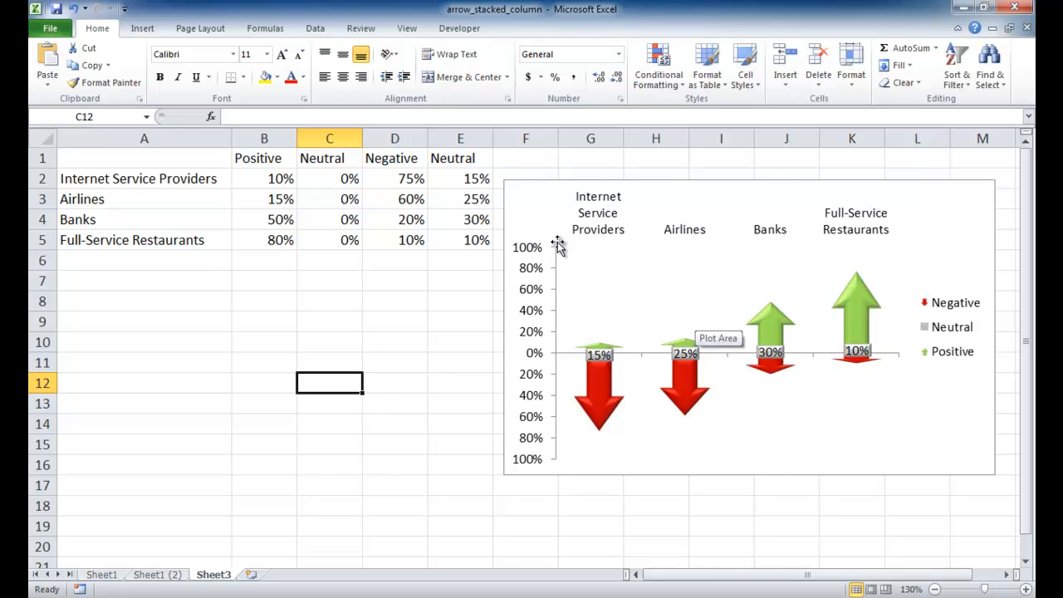
mouse_move(693, 366)
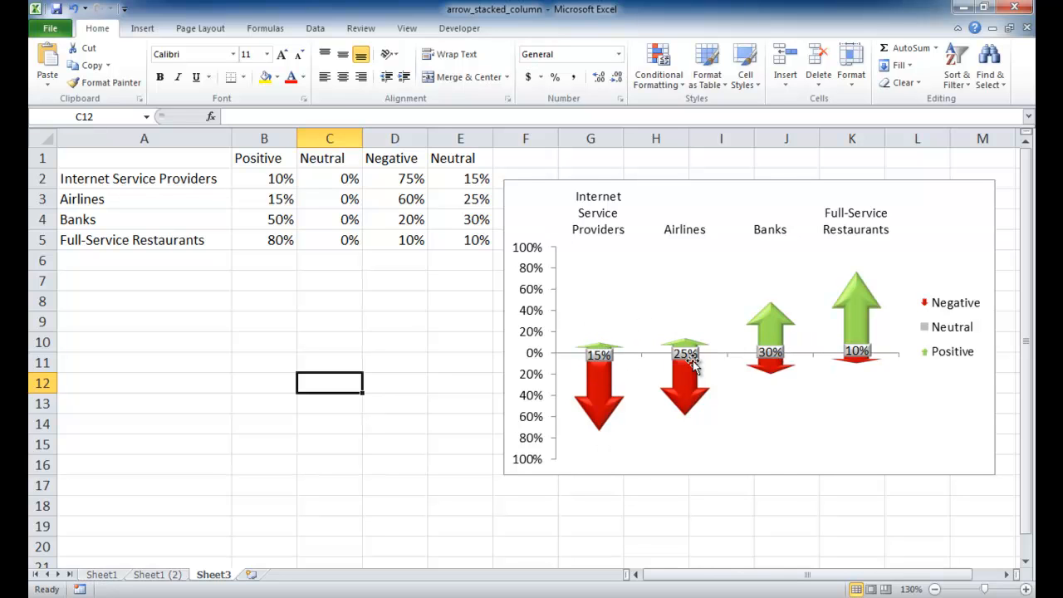
mouse_move(788, 385)
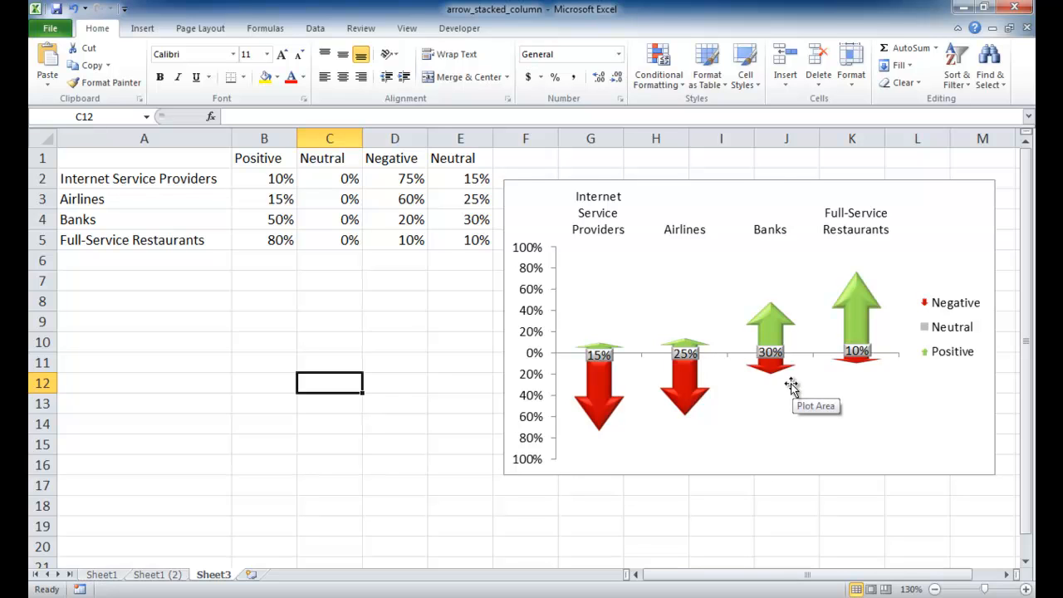
mouse_move(732, 443)
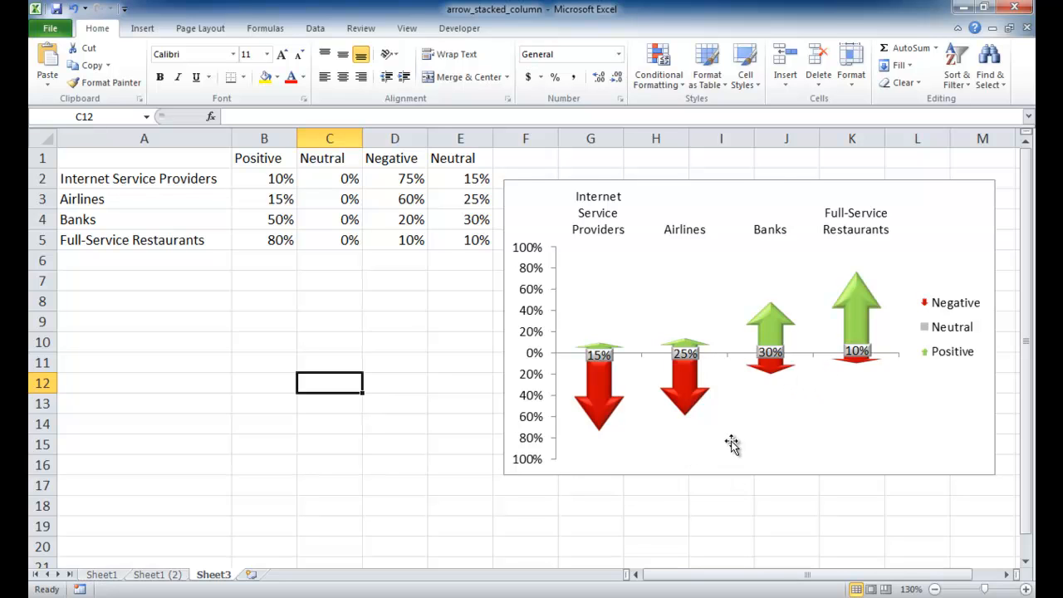
mouse_move(828, 417)
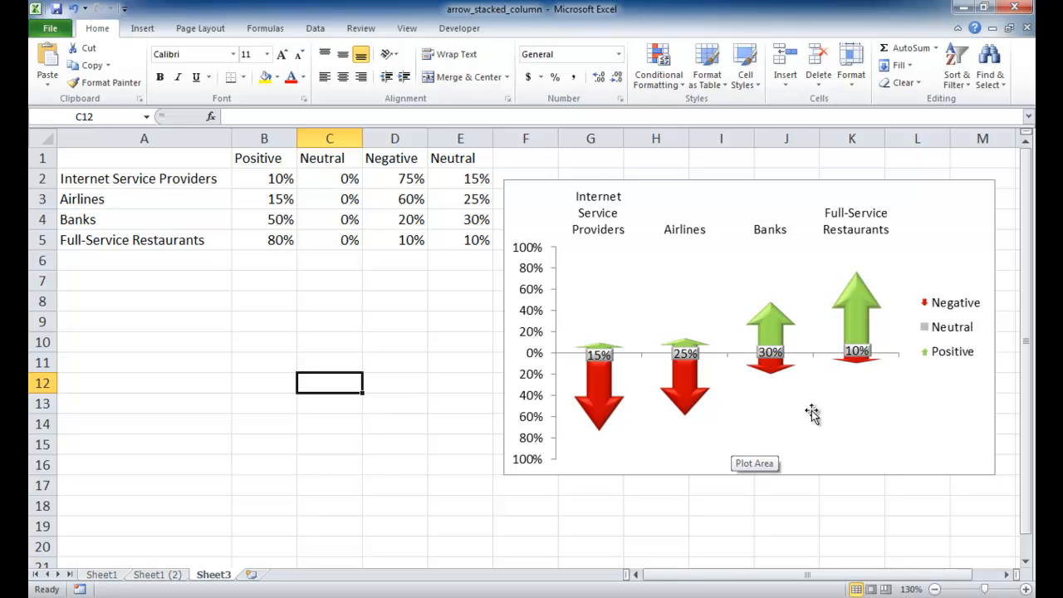
mouse_move(841, 422)
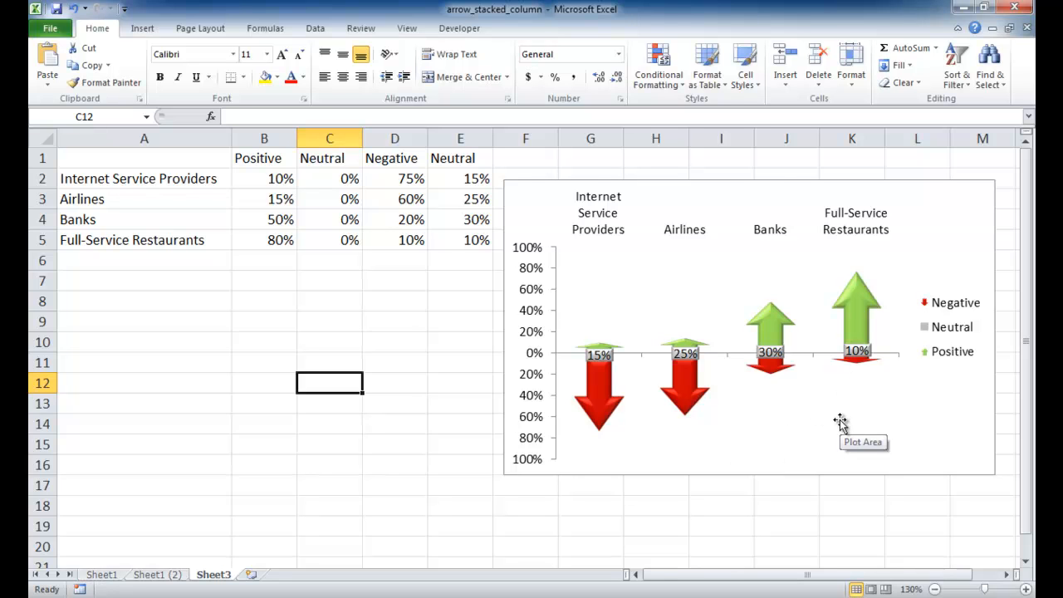